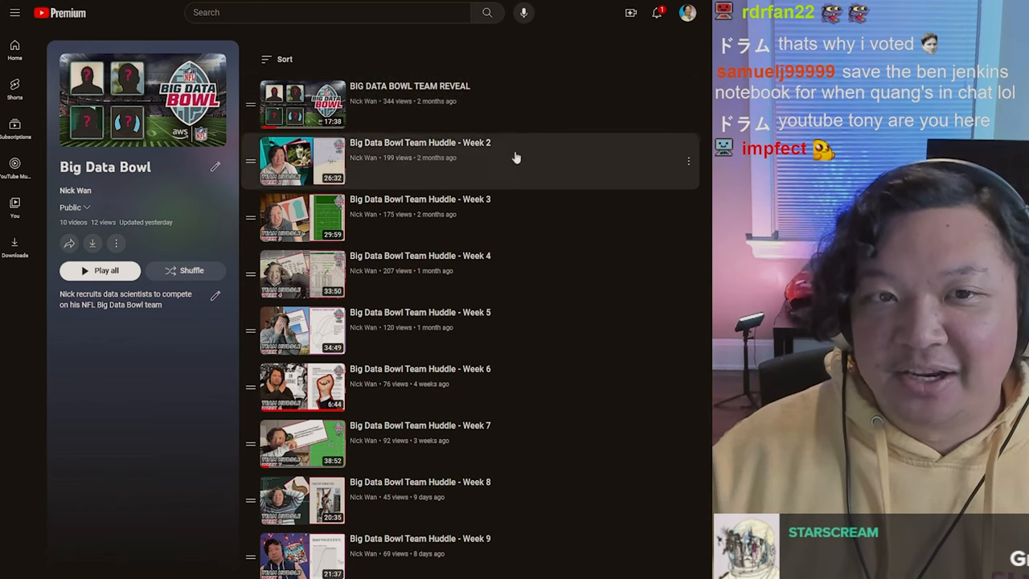
Scroll to '2. Models' and read its intro, highlighting 'drawing parallels' and the PREDATOR title
scroll(down, 3)
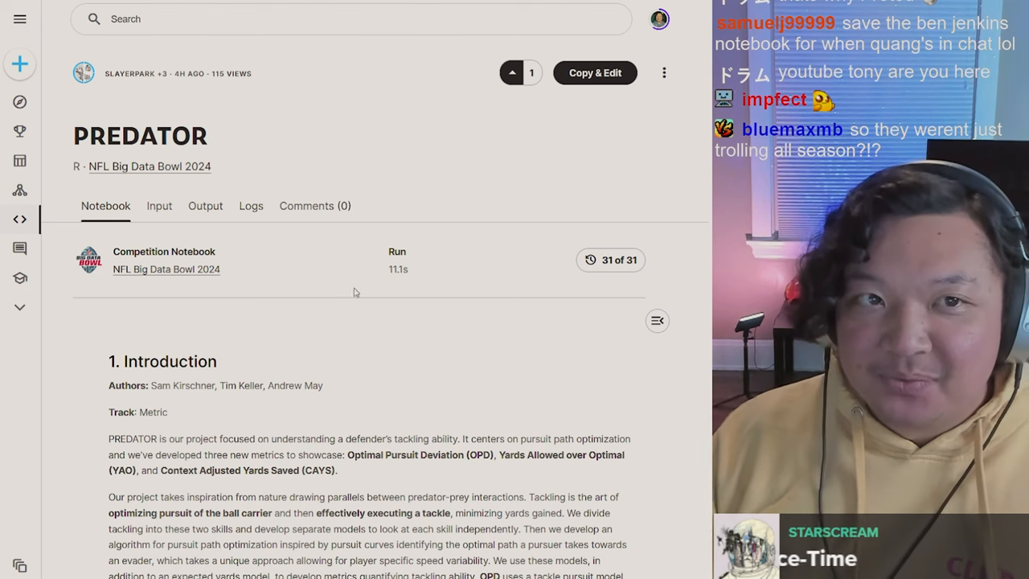
scroll(down, 3)
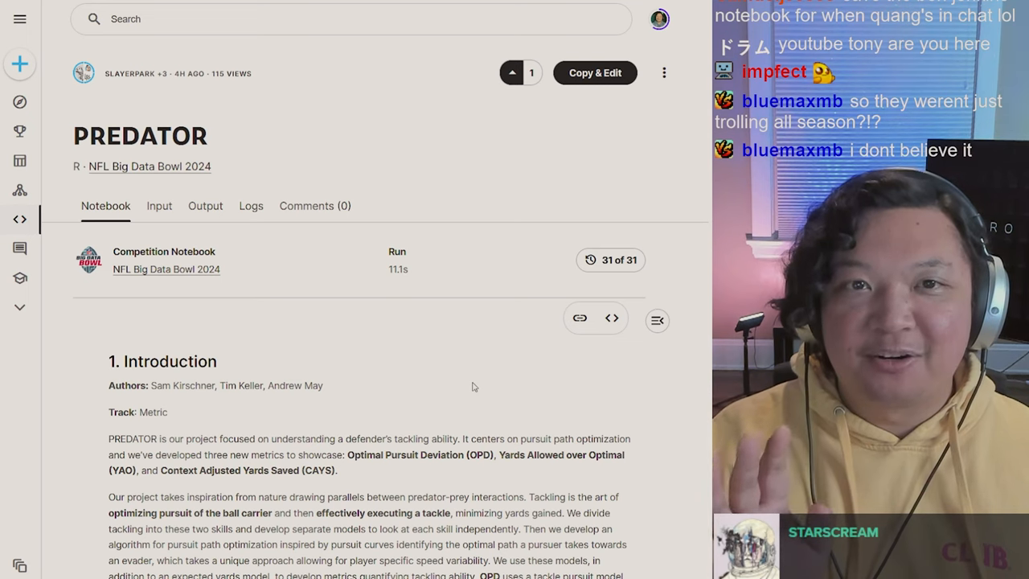
scroll(down, 3)
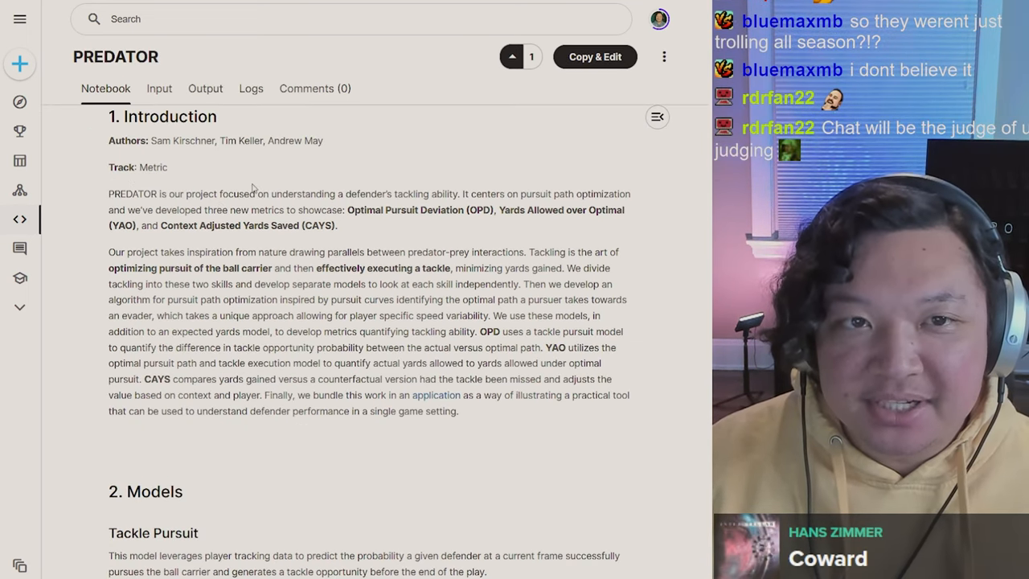
drag(270, 193, 453, 193)
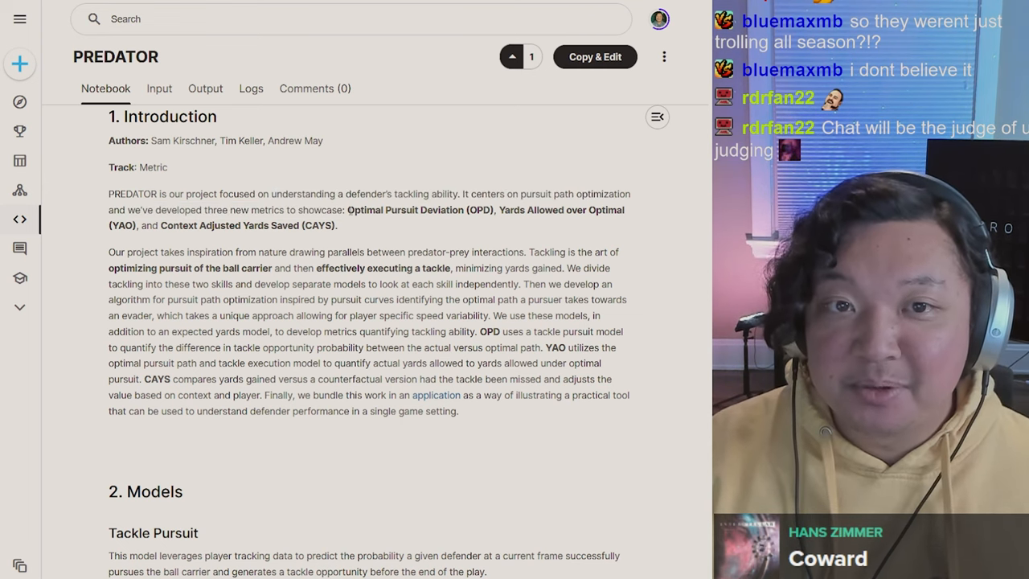
drag(347, 209, 337, 225)
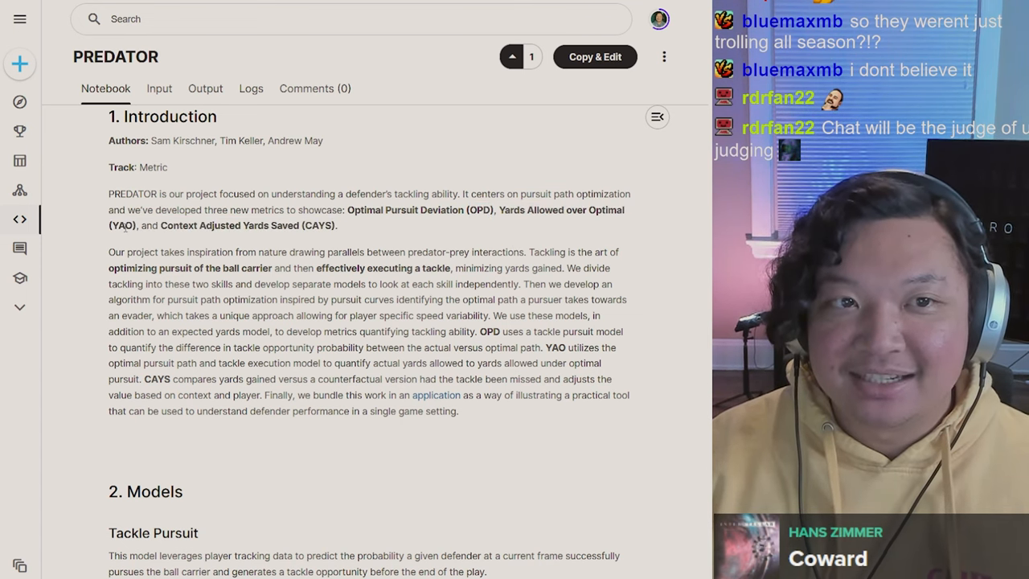
drag(164, 225, 271, 225)
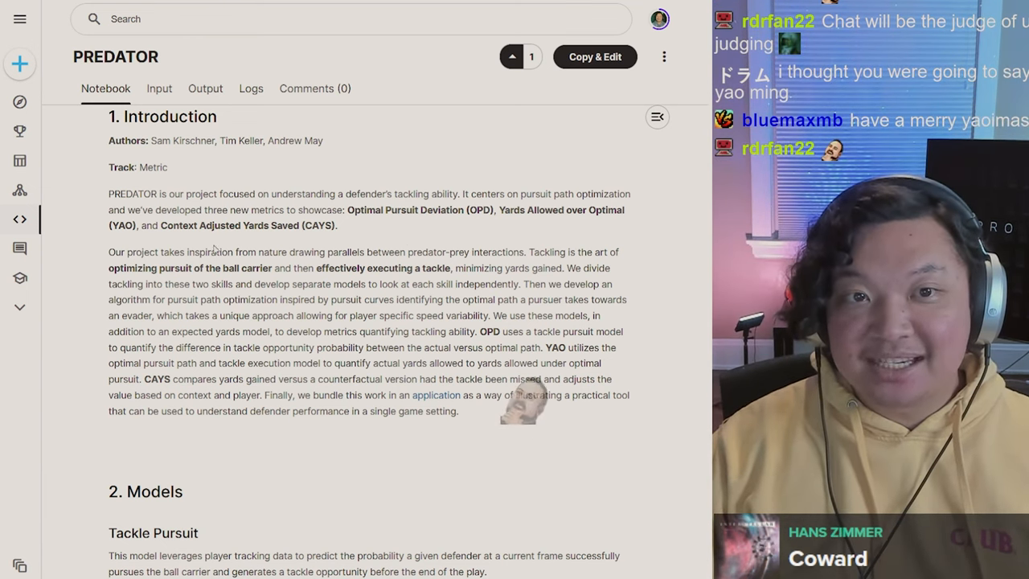
double_click(328, 250)
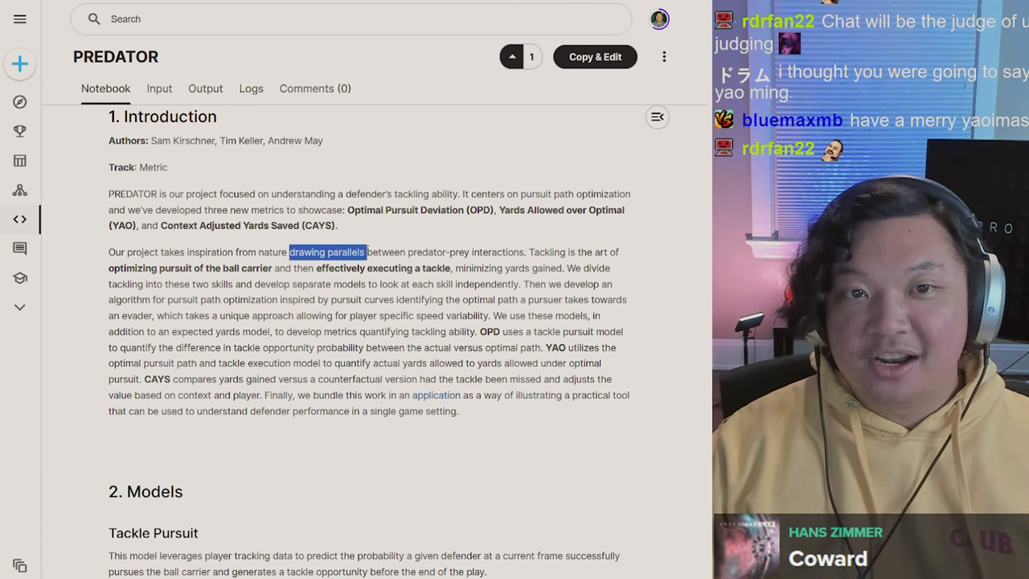
drag(364, 251, 527, 251)
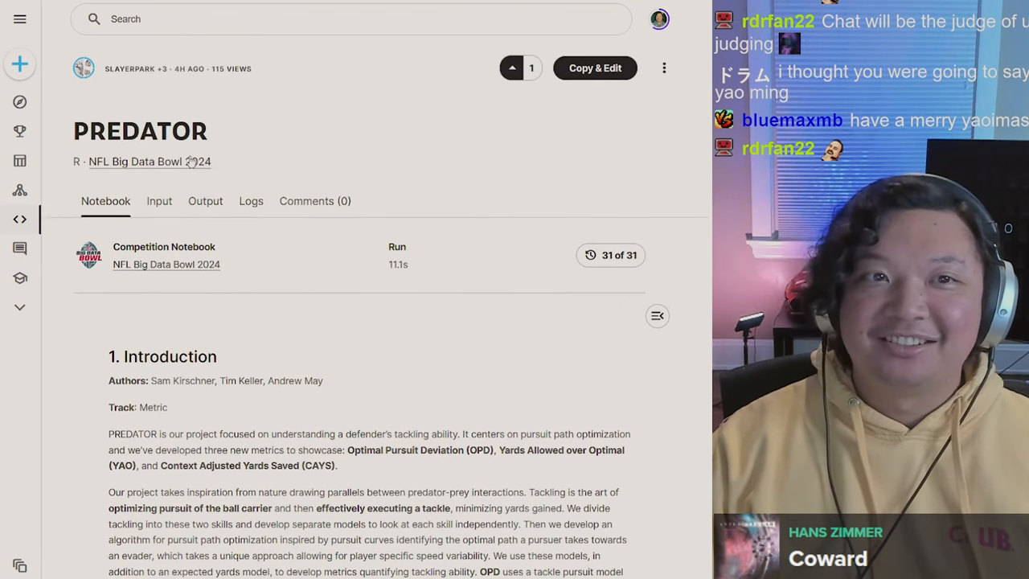
double_click(142, 132)
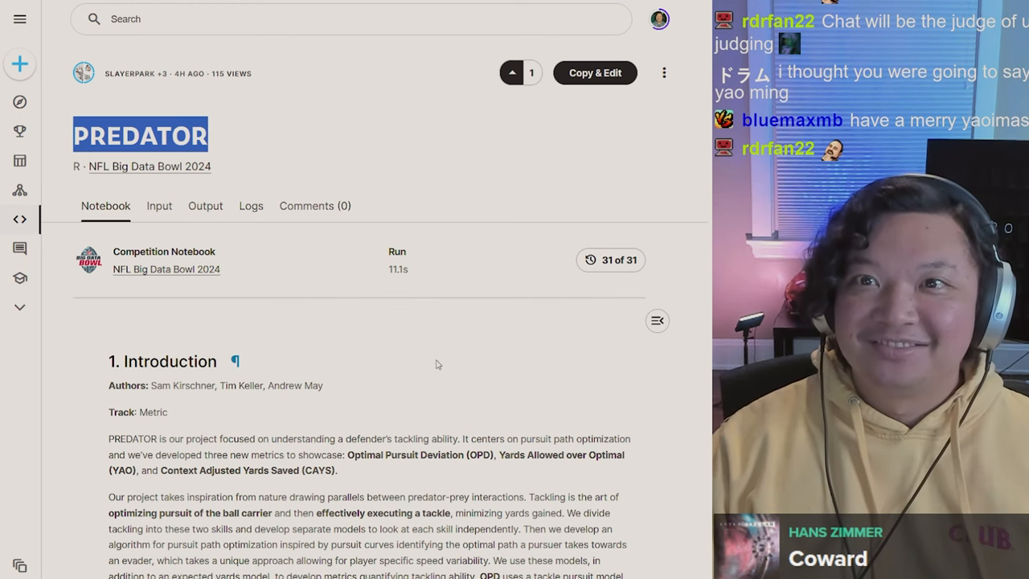
Highlight the two-skills tackling sentence and the pursuit-curves optimal-path sentence while reading
scroll(down, 3)
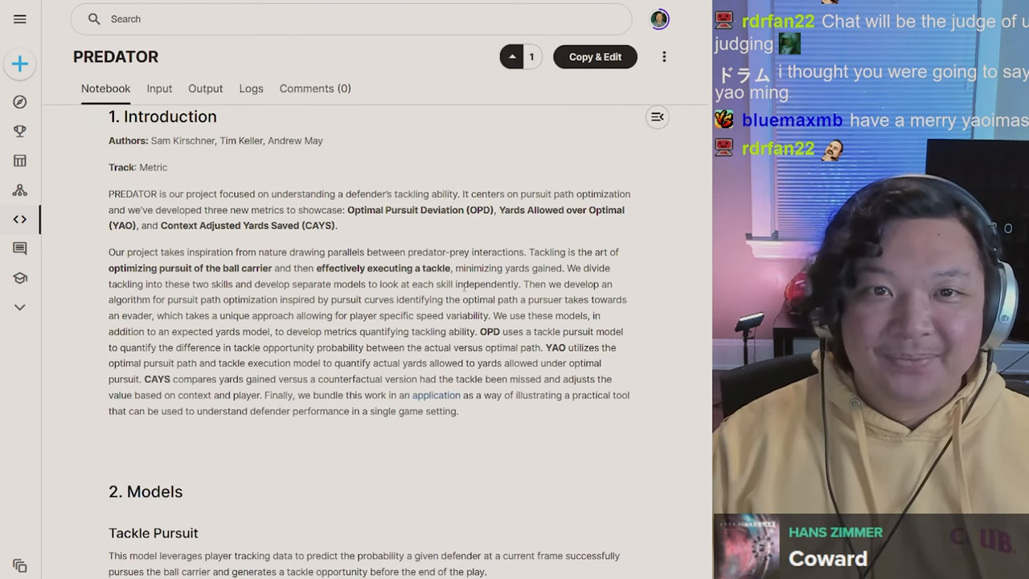
drag(529, 251, 501, 267)
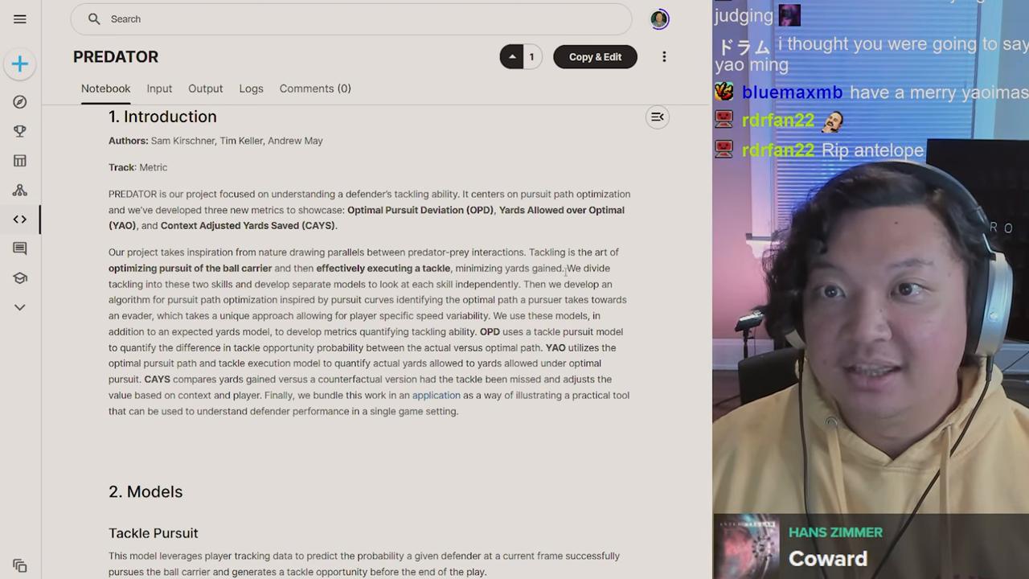
drag(566, 267, 226, 299)
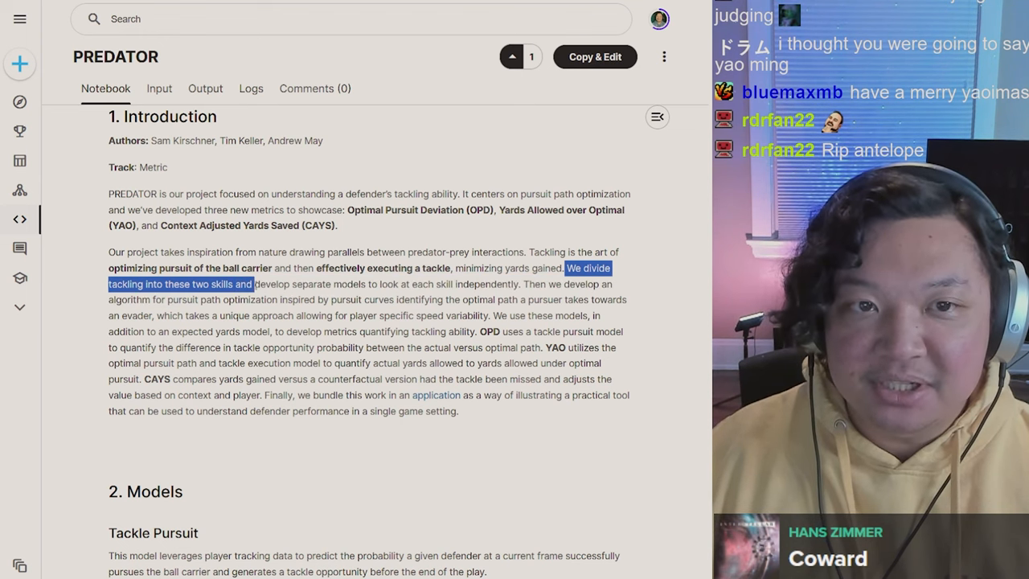
drag(251, 283, 431, 283)
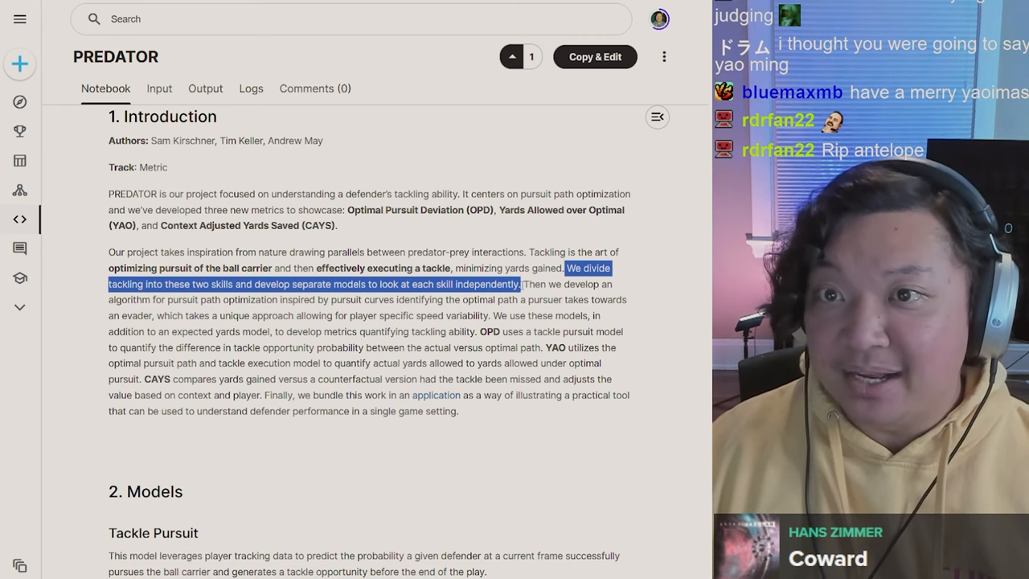
click(531, 283)
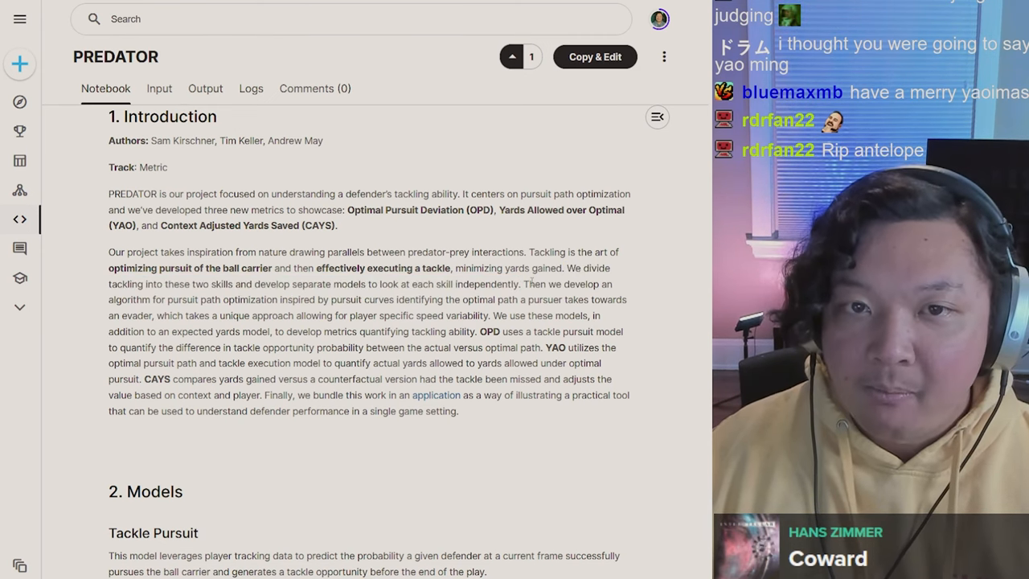
drag(527, 283, 206, 299)
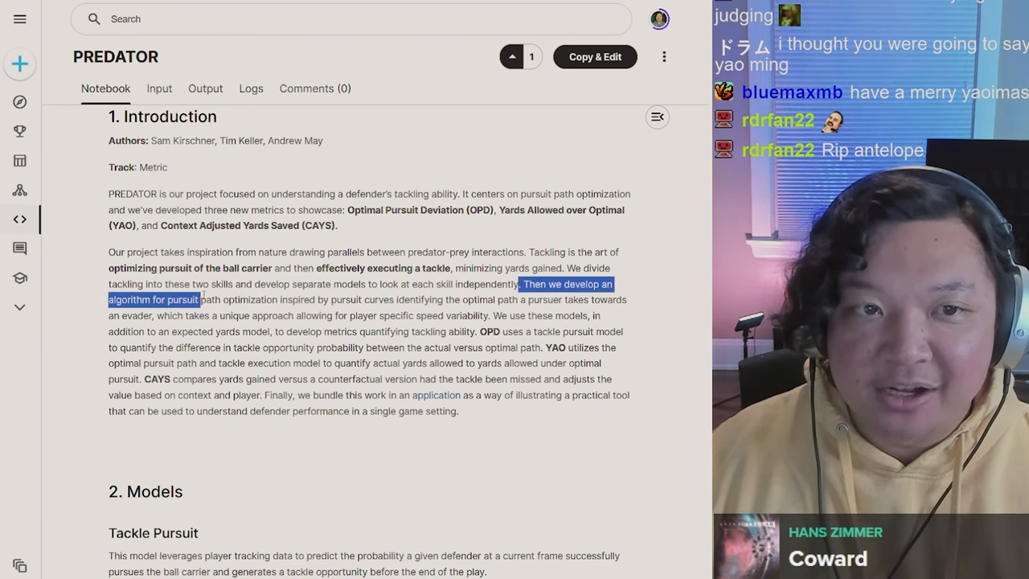
drag(204, 299, 273, 299)
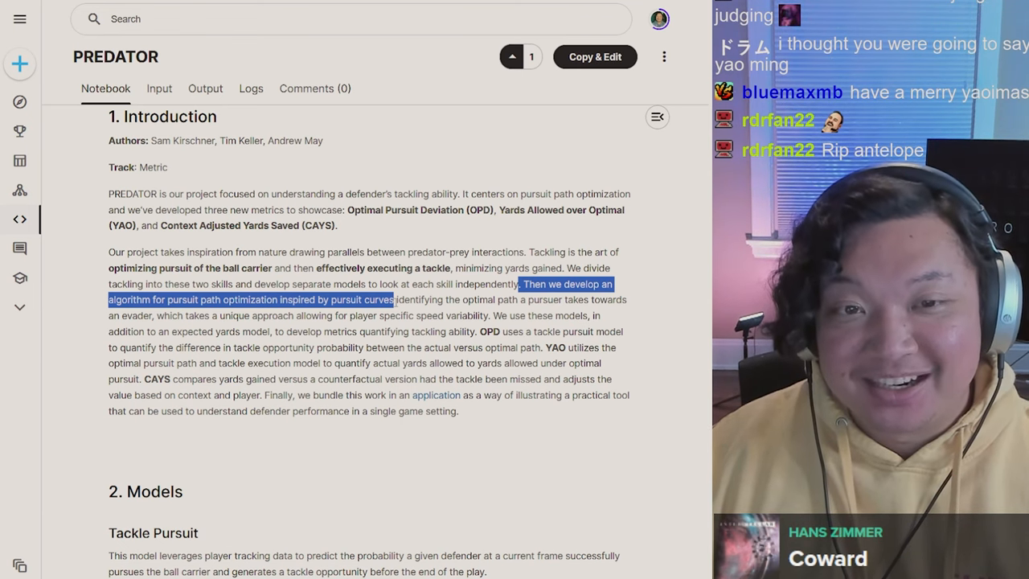
drag(395, 299, 437, 315)
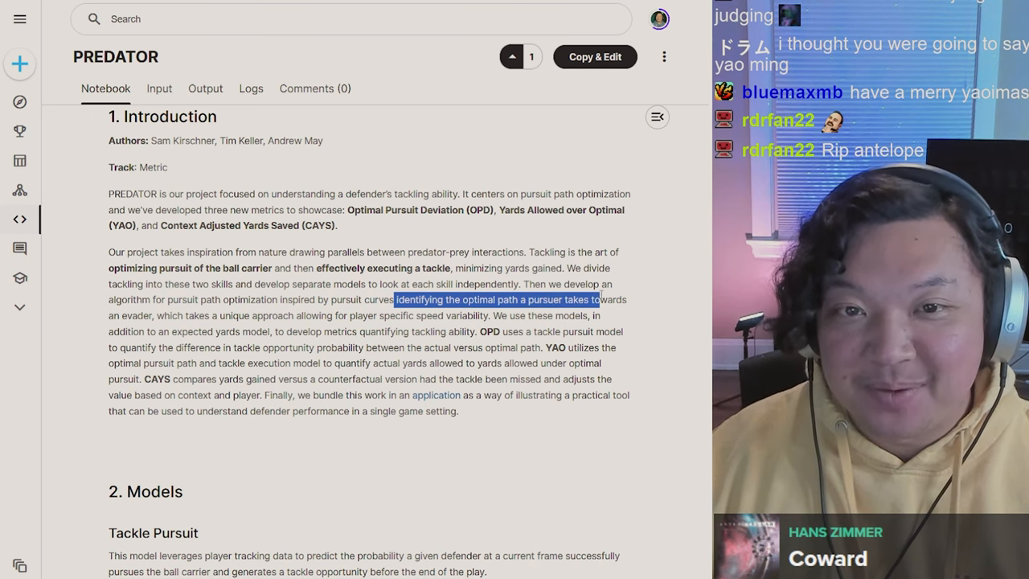
drag(598, 299, 328, 316)
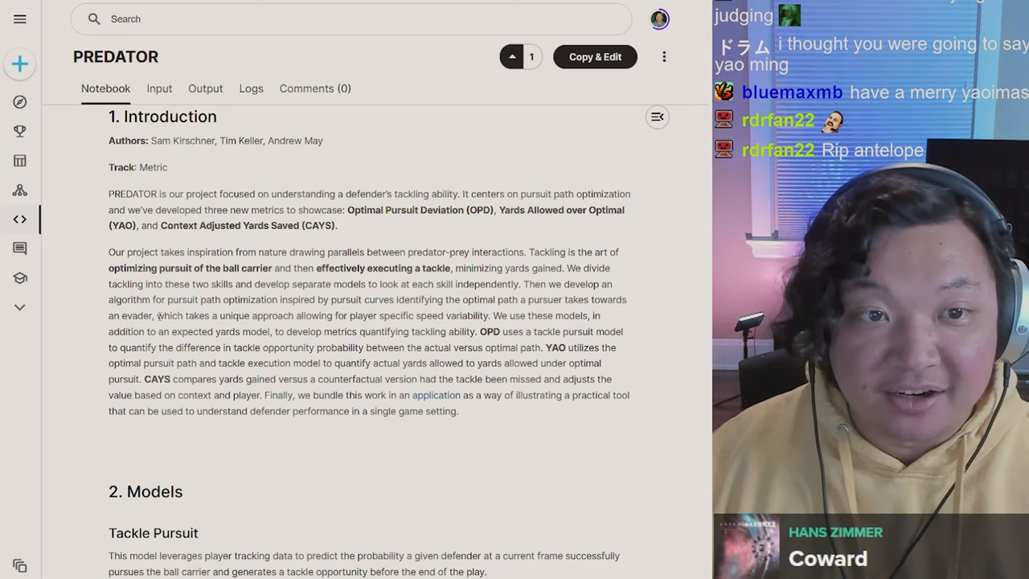
drag(158, 315, 373, 315)
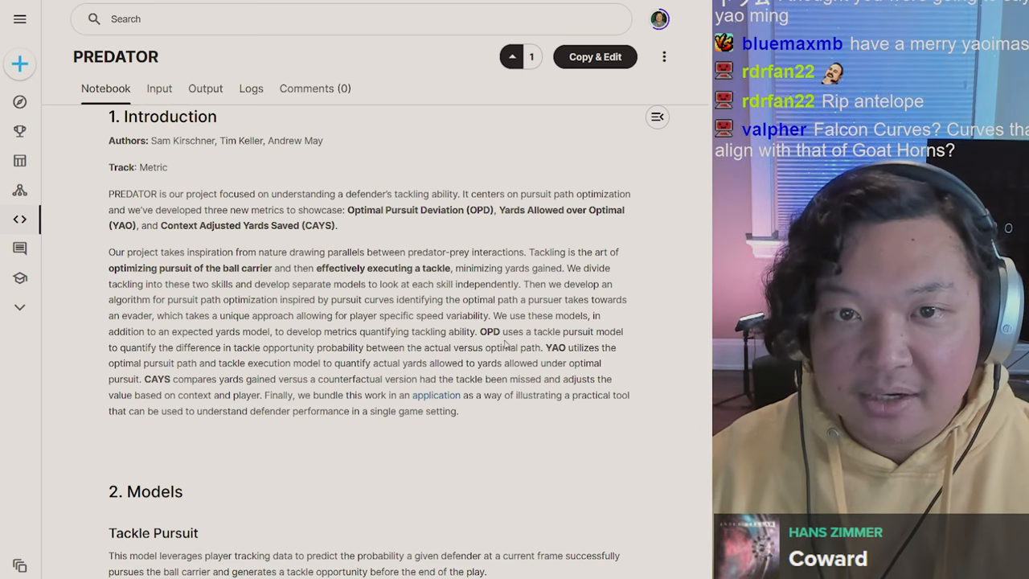
Highlight the YAO description and the full CAYS yards-gained definition
drag(547, 347, 479, 363)
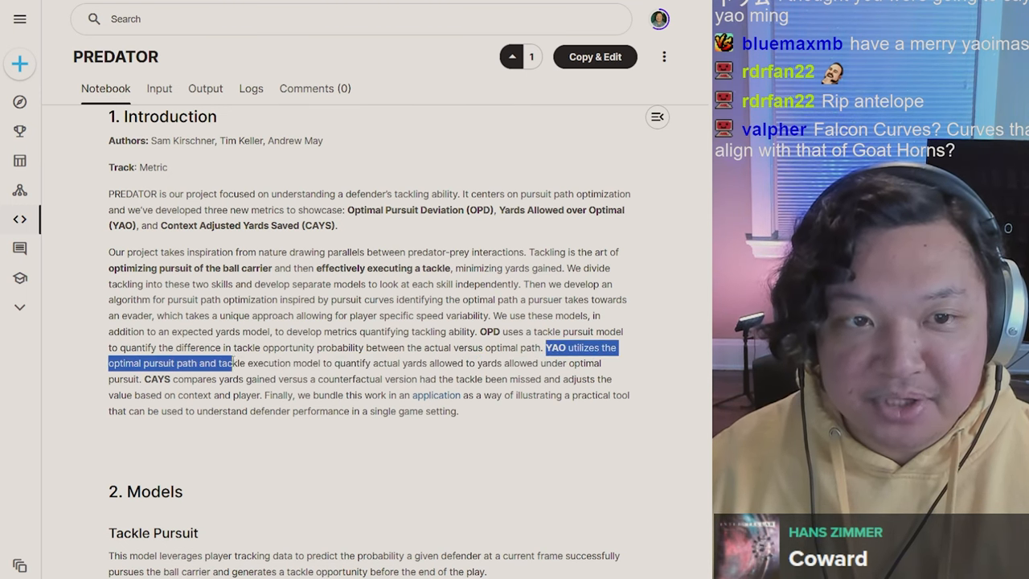
drag(233, 363, 415, 364)
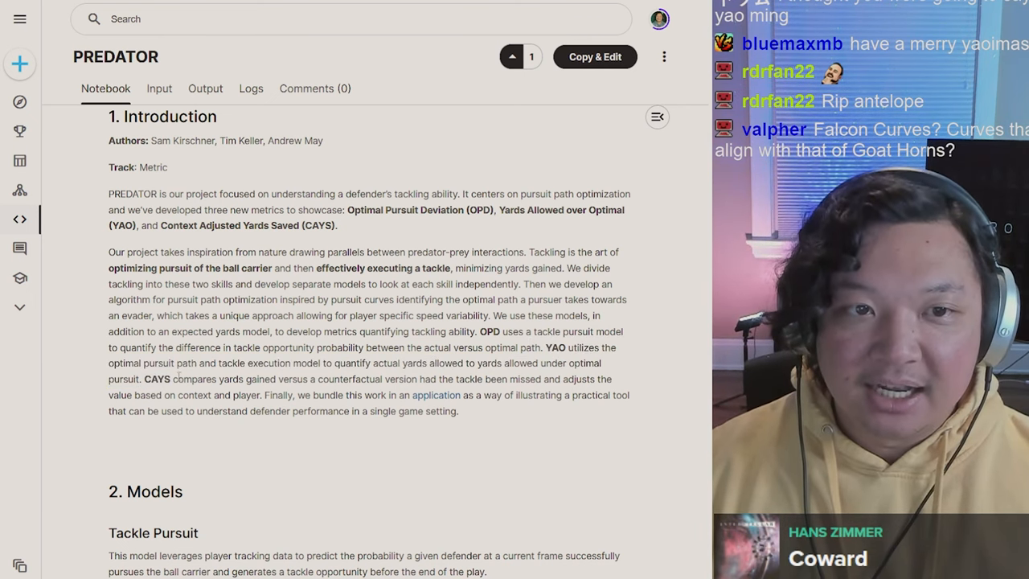
drag(173, 380, 434, 380)
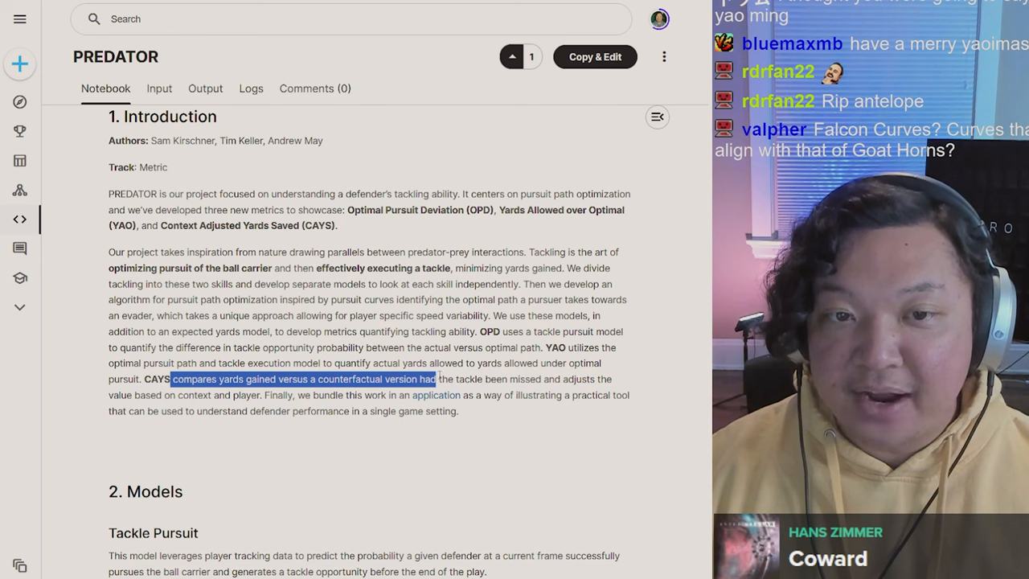
drag(434, 379, 534, 396)
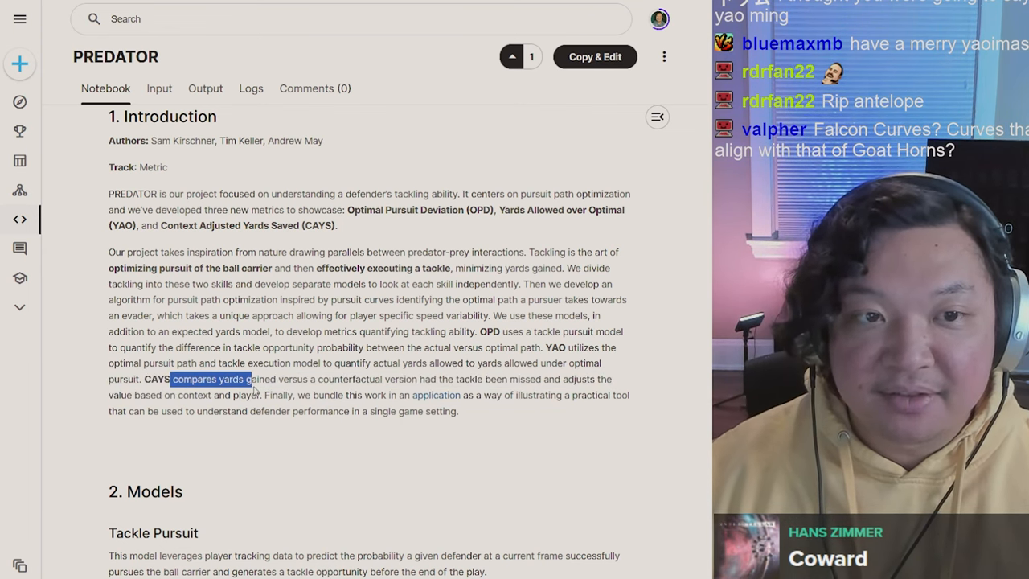
drag(251, 380, 241, 396)
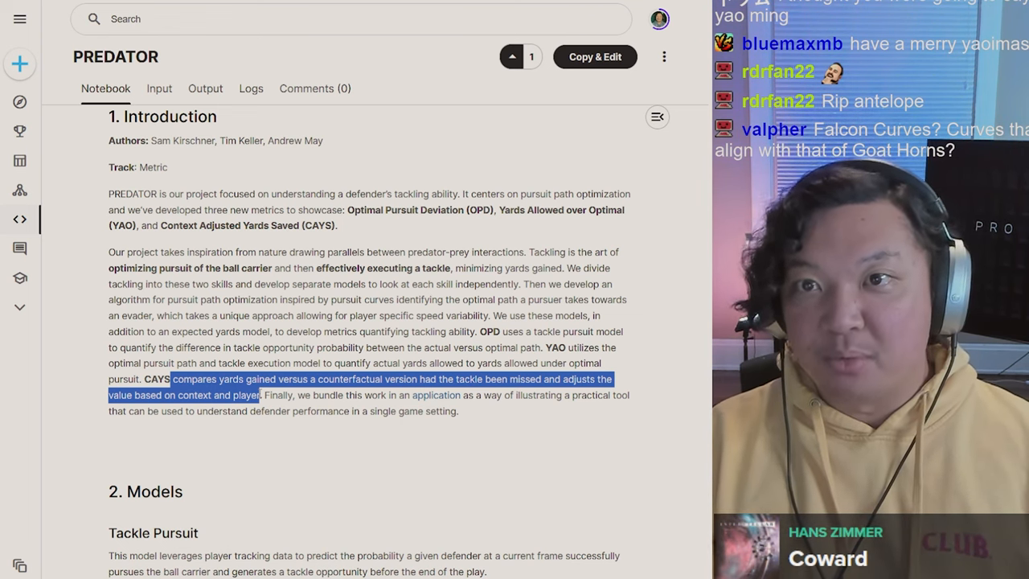
click(283, 392)
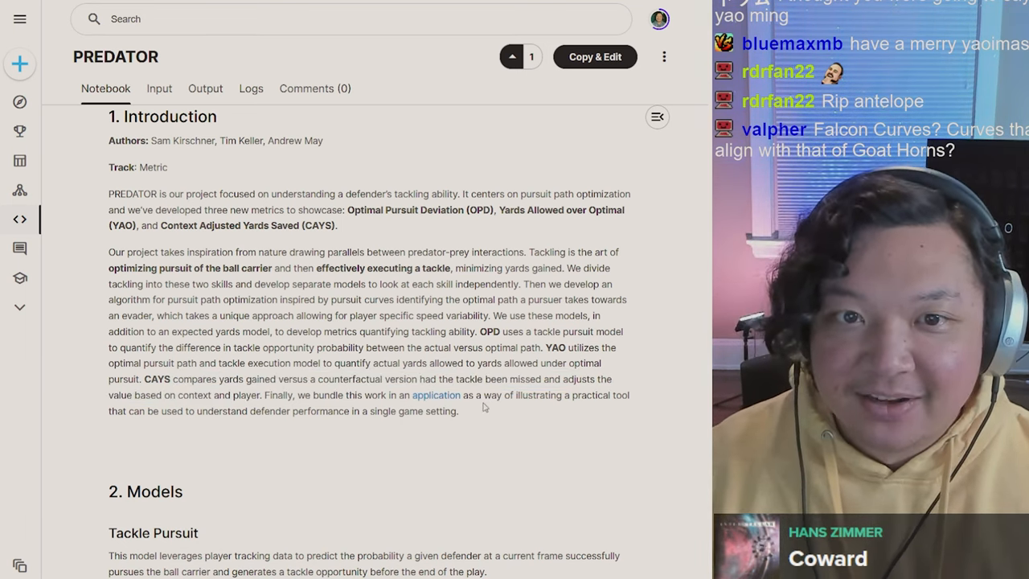
mouse_move(528, 413)
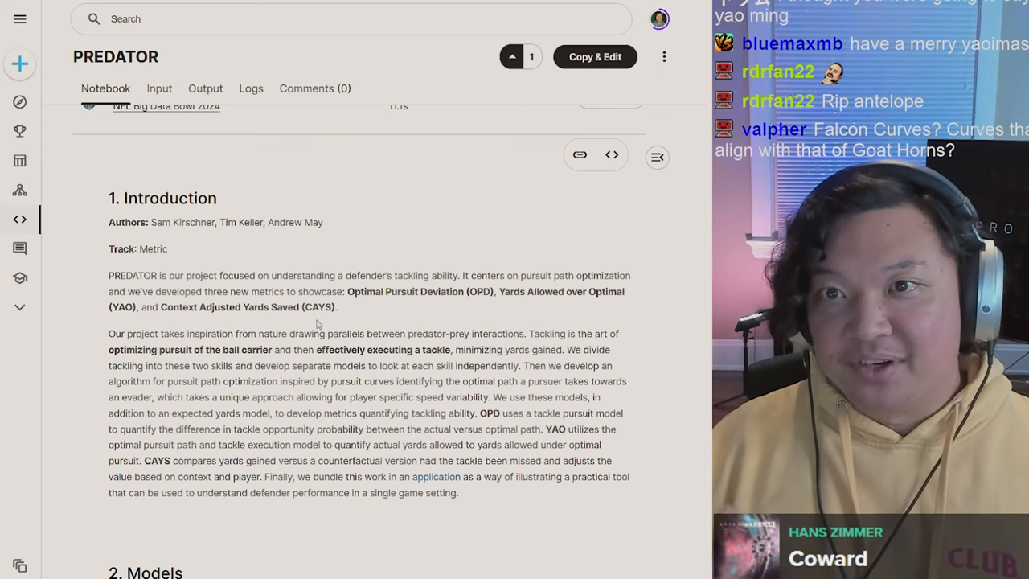
Read the Tackle Pursuit opening and the independent-frames, lagged and sequential models sentence
scroll(down, 3)
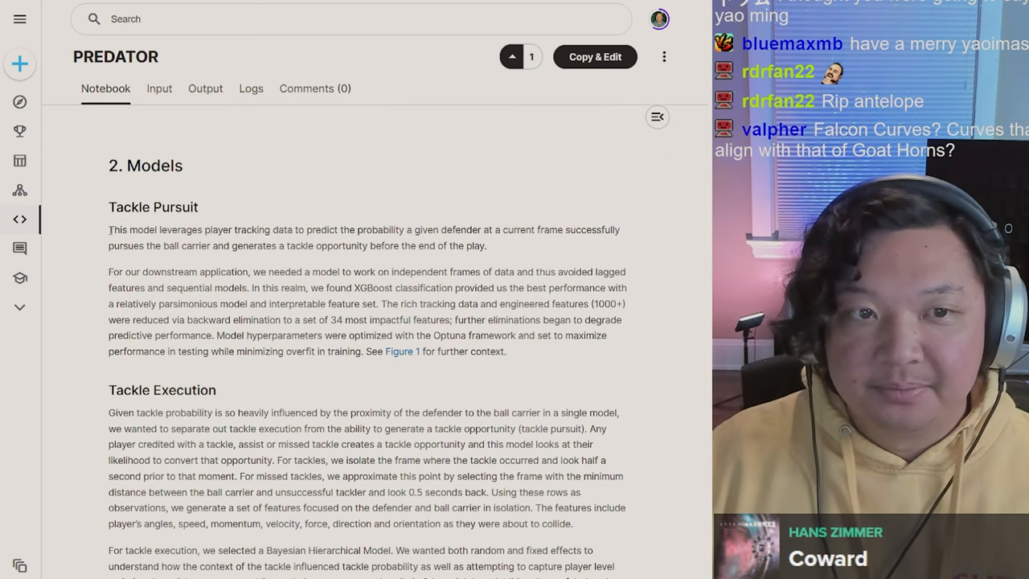
drag(109, 228, 315, 228)
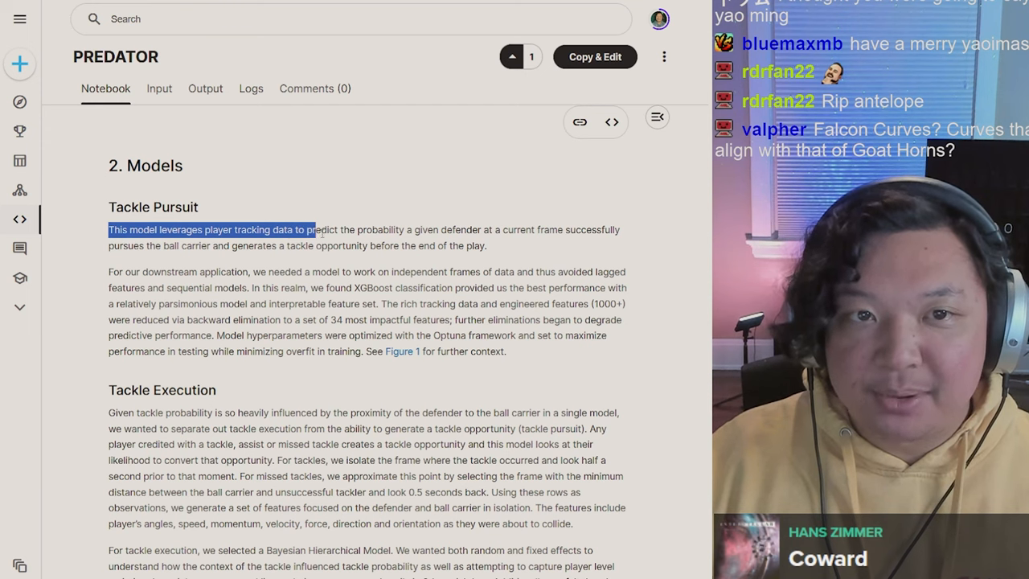
drag(315, 228, 514, 228)
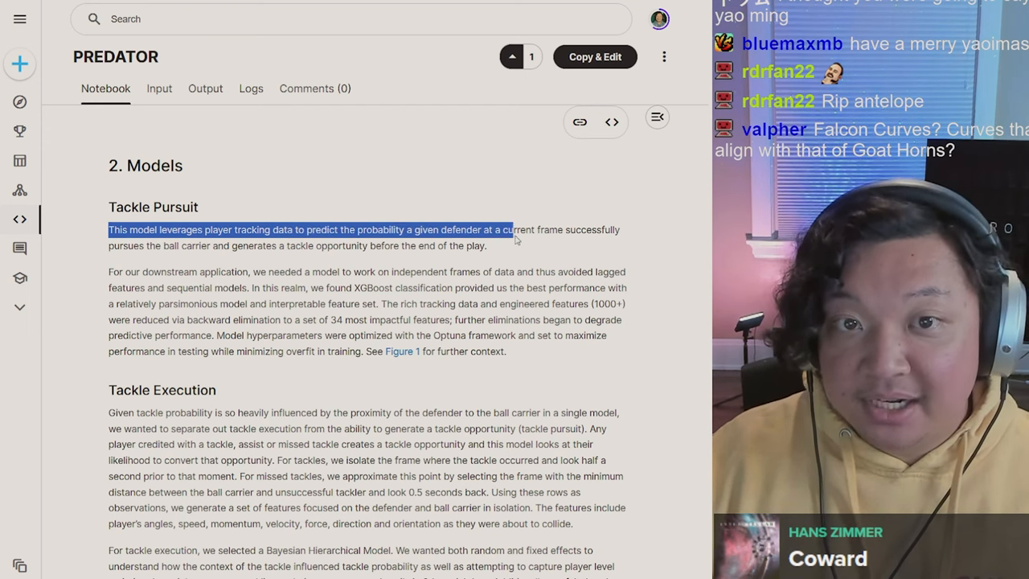
drag(506, 228, 485, 245)
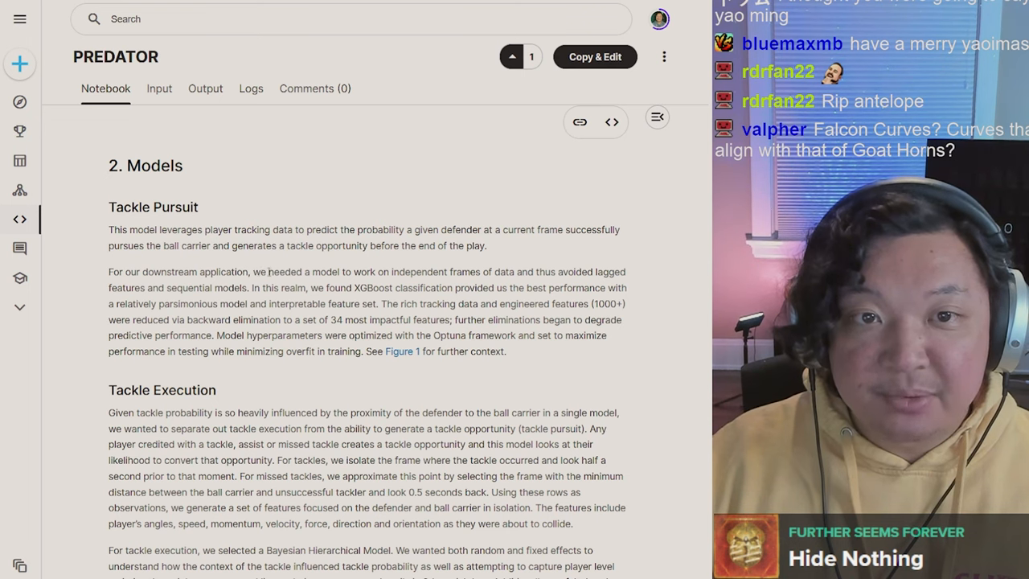
drag(260, 272, 527, 272)
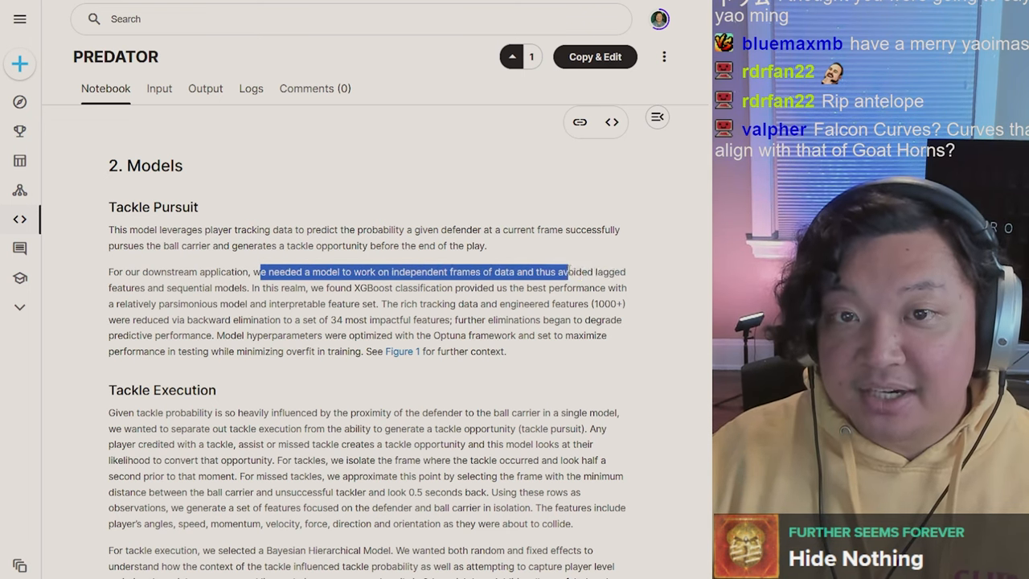
drag(566, 272, 169, 288)
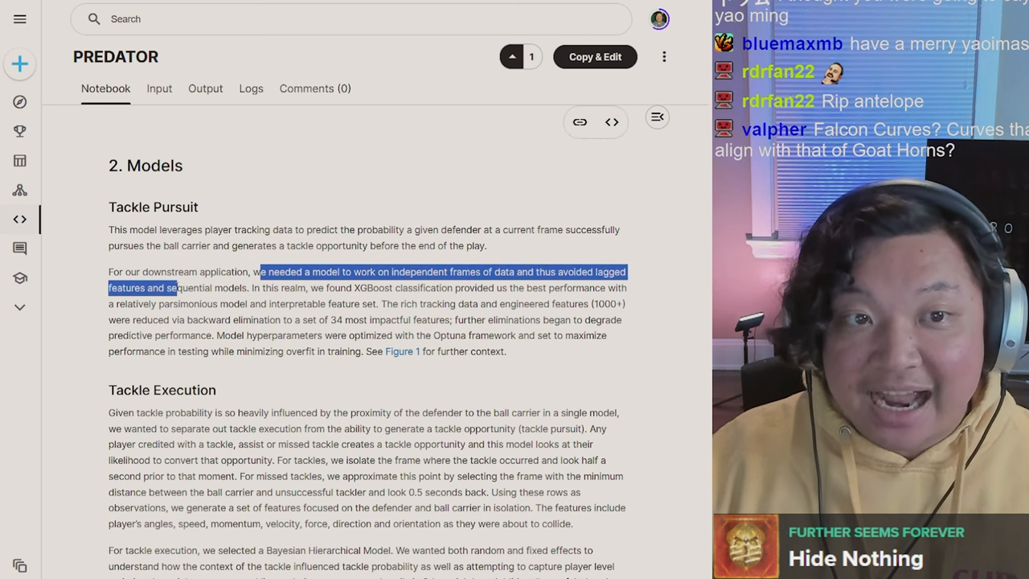
click(251, 292)
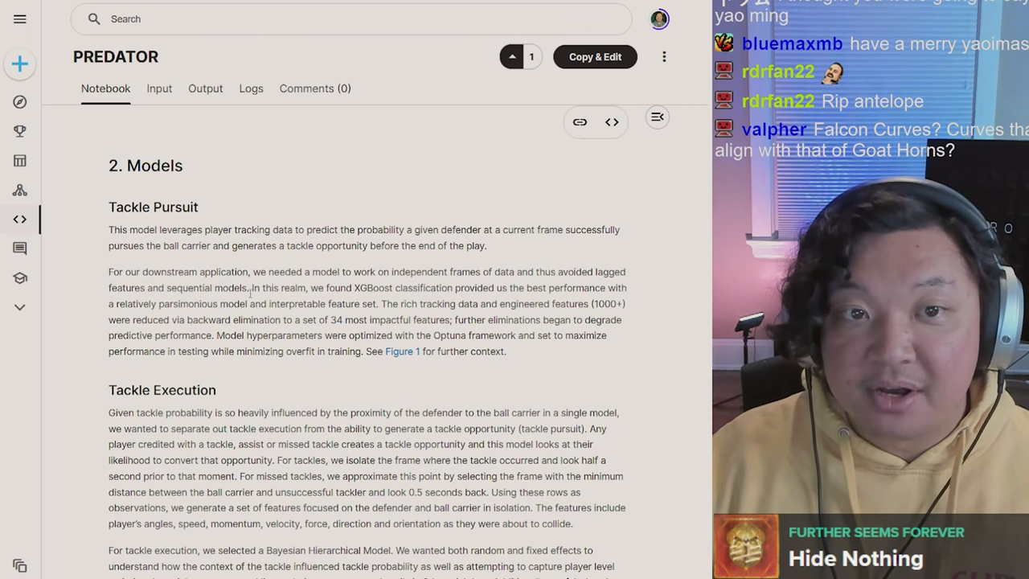
Highlight the XGBoost-performs-best sentence and the 1000+ features elimination passage
drag(244, 287, 540, 288)
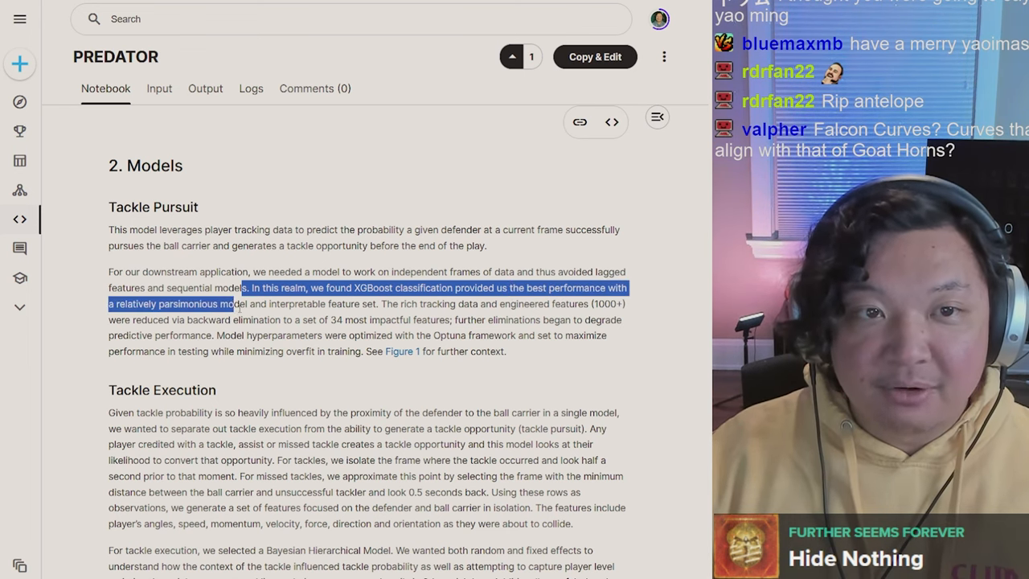
drag(244, 302, 378, 303)
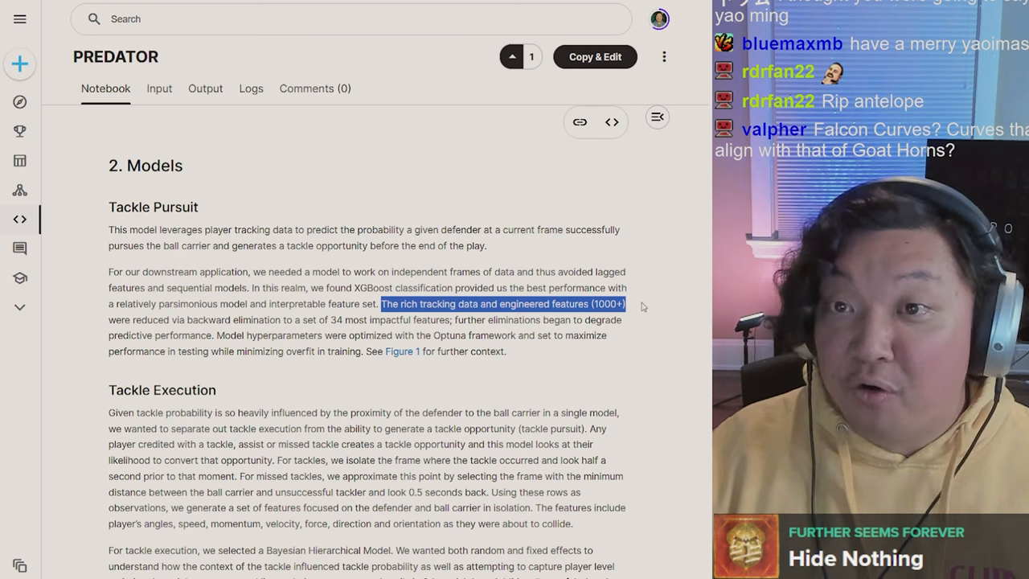
drag(624, 303, 318, 319)
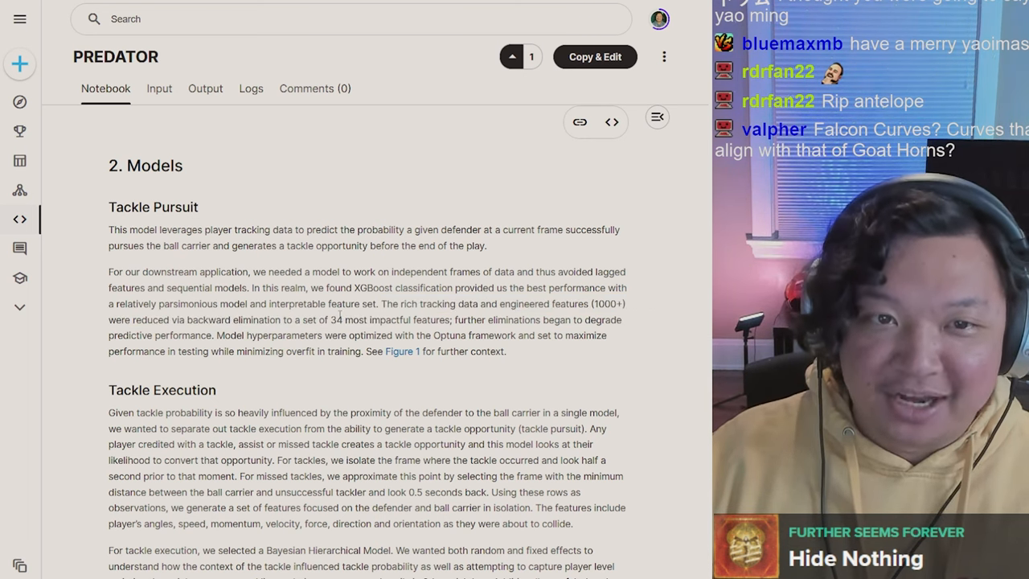
double_click(336, 318)
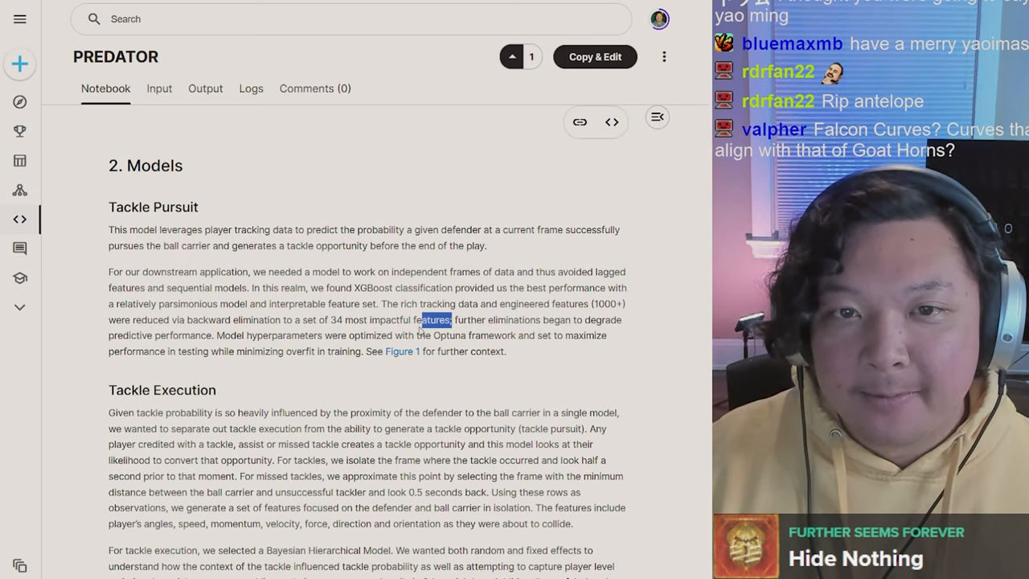
drag(453, 319, 286, 350)
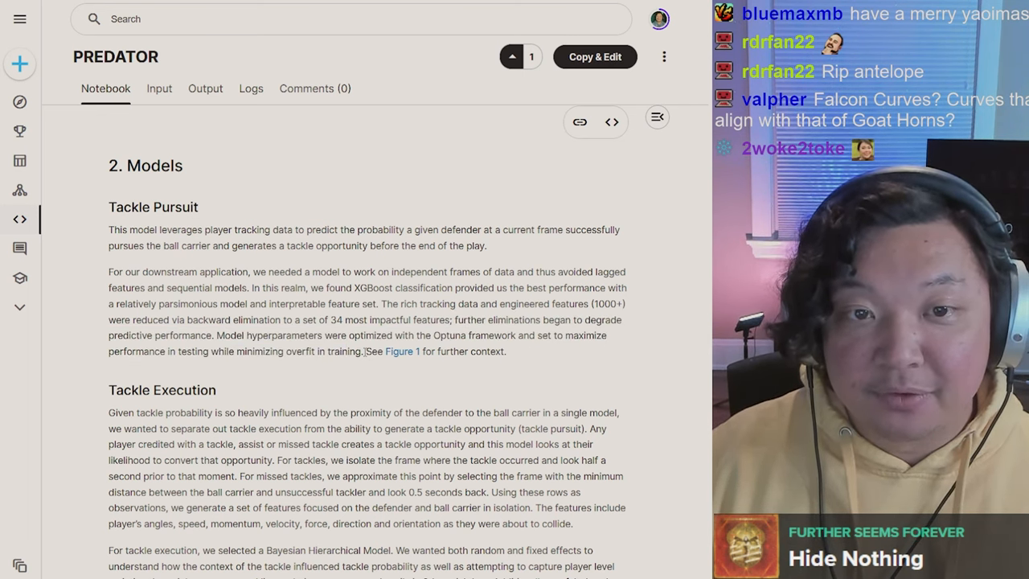
Scroll down to the Tackle Execution and Expected Yards Model sections
scroll(down, 3)
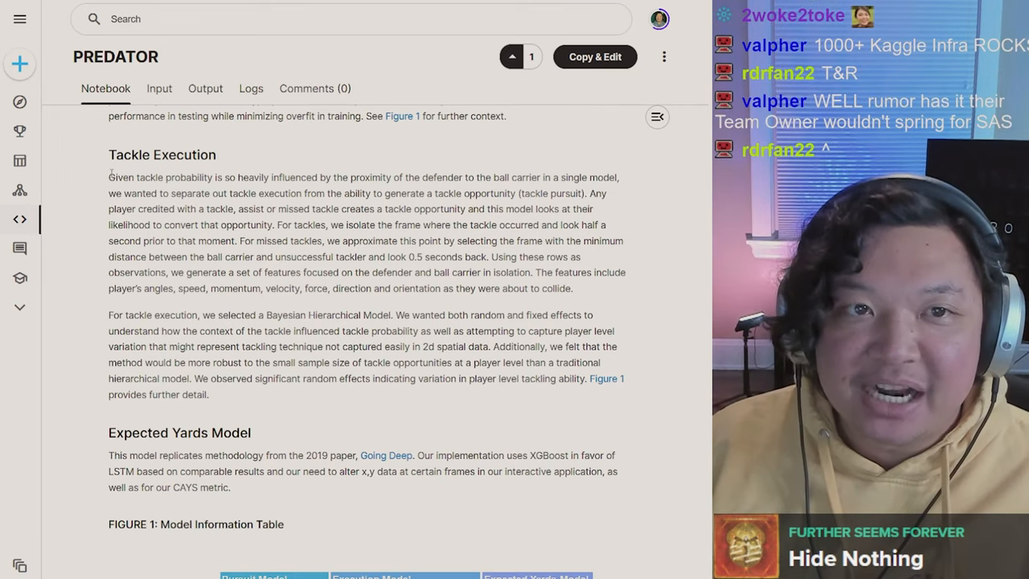
Select the closing Tackle Execution sentences on the Bayesian hierarchical model while reading
drag(109, 177, 434, 177)
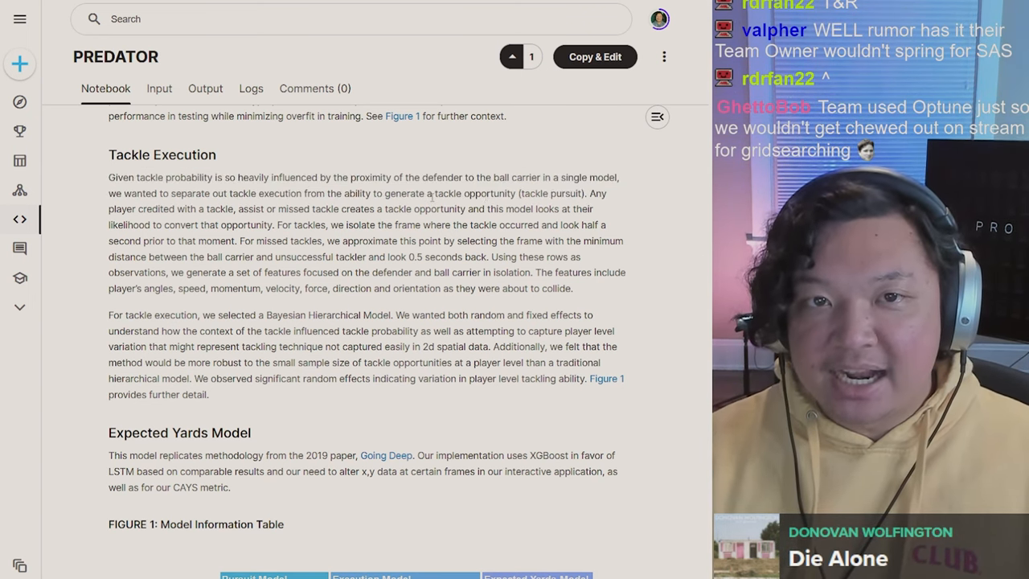
double_click(466, 193)
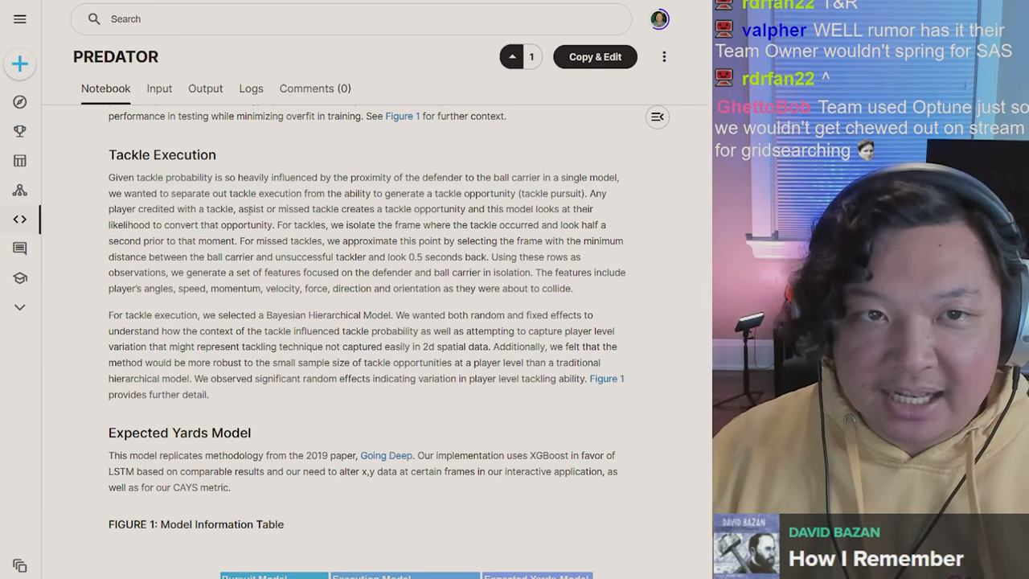
drag(344, 209, 433, 209)
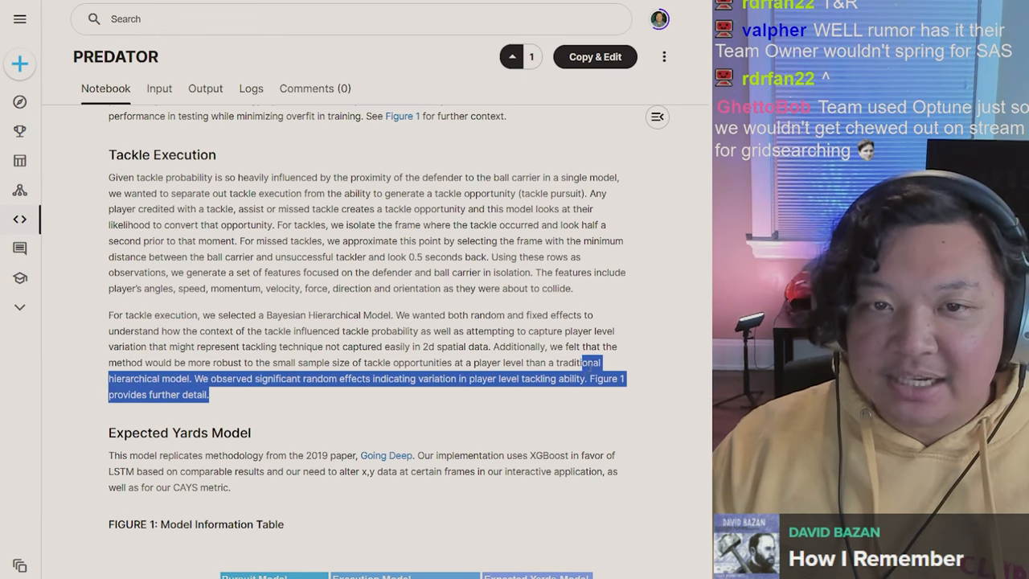
Open the Figure 1 Model Information Table image full size on Imgur
click(490, 83)
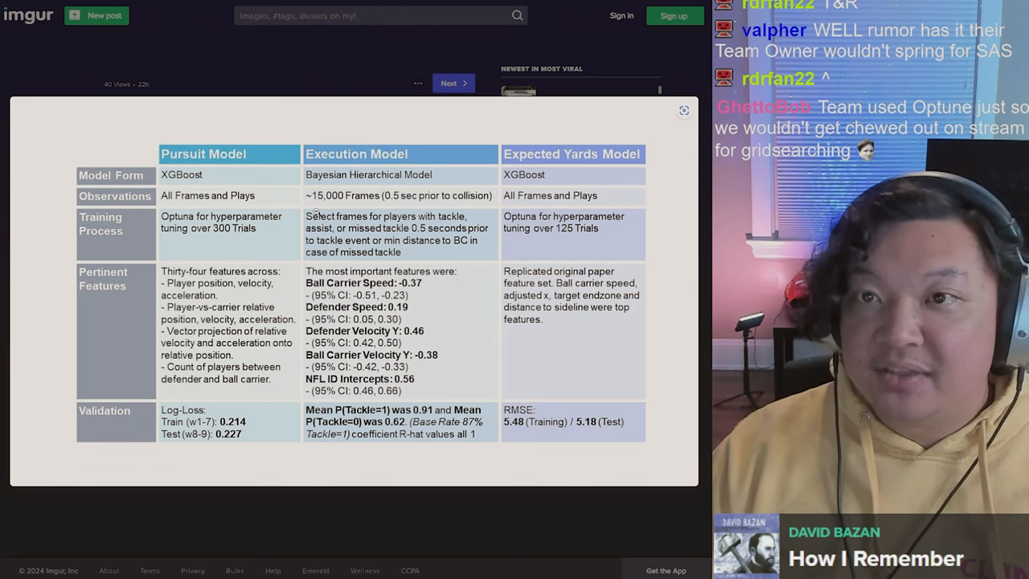
mouse_move(383, 183)
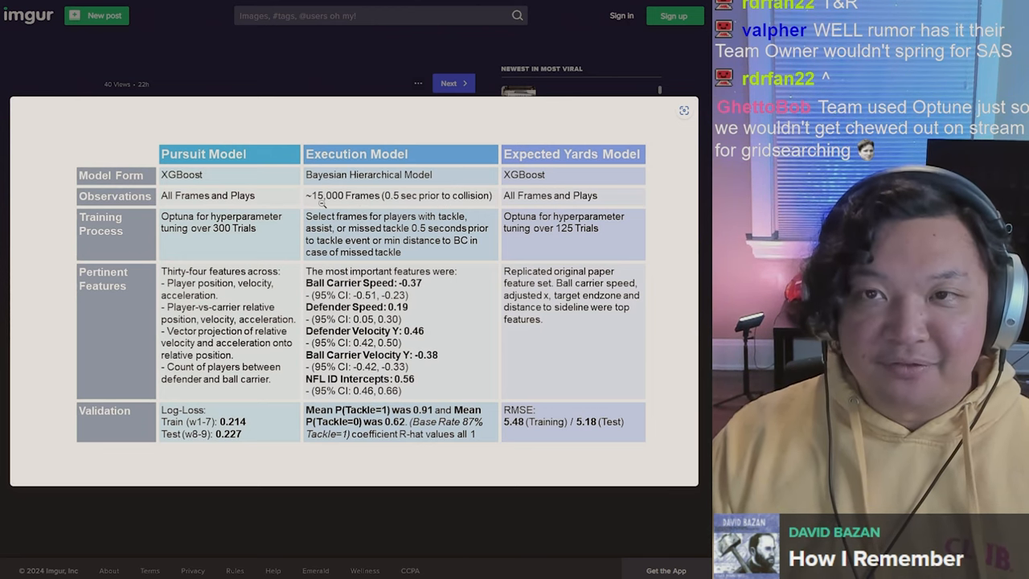
mouse_move(414, 196)
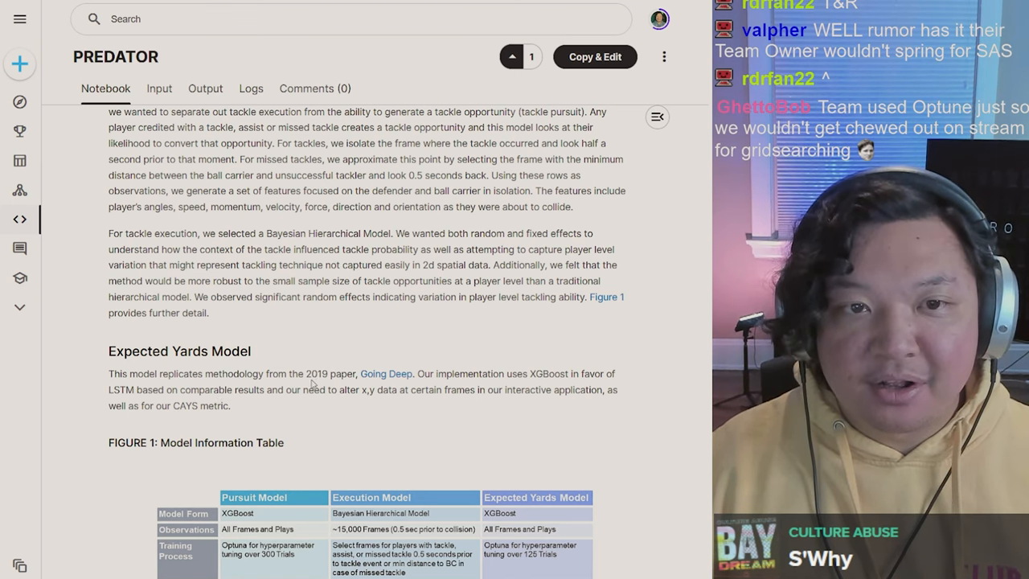
mouse_move(383, 380)
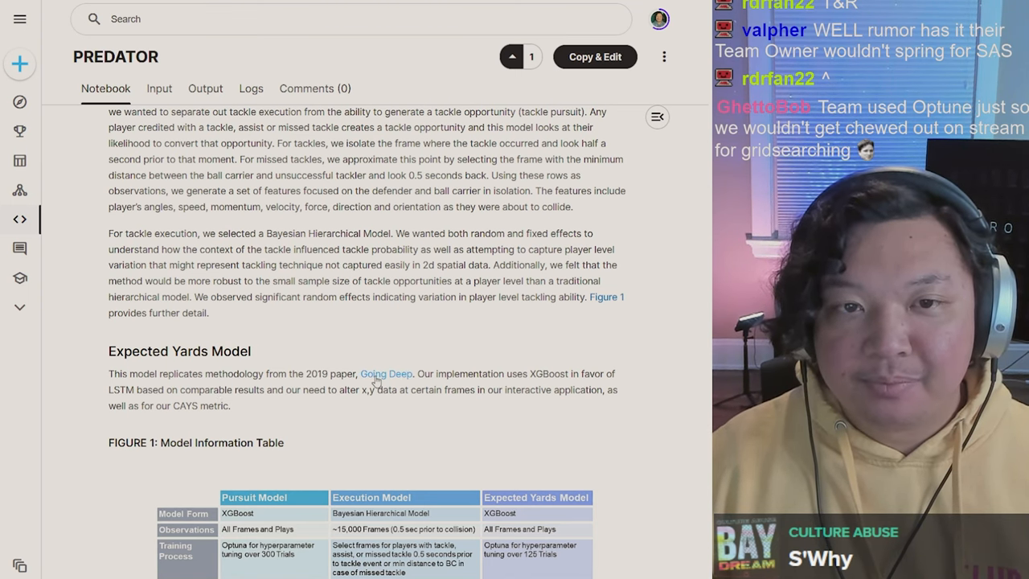
Back in the notebook, highlight then clear the XGBoost line in the Expected Yards Model paragraph
click(386, 373)
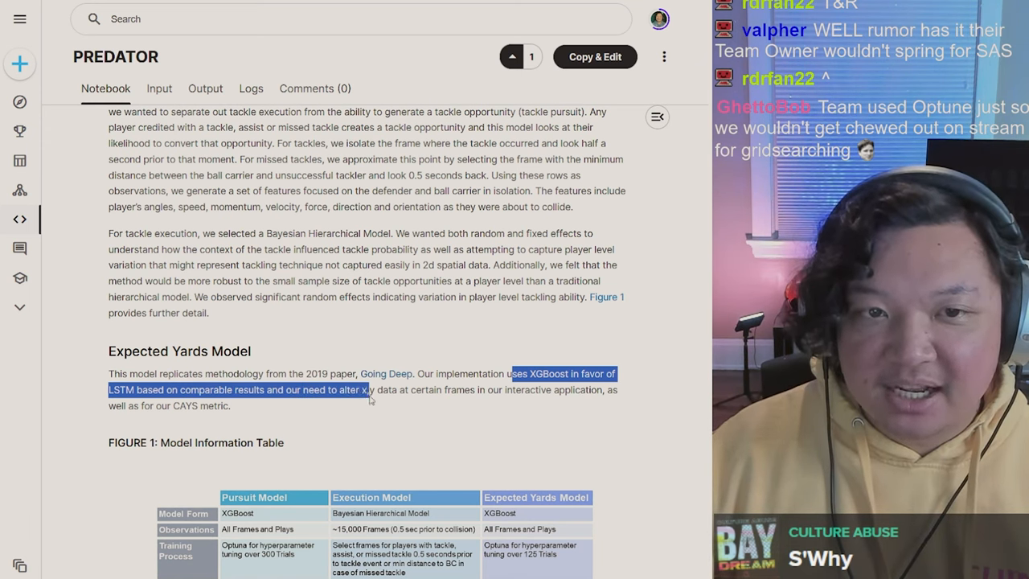
drag(370, 390, 466, 391)
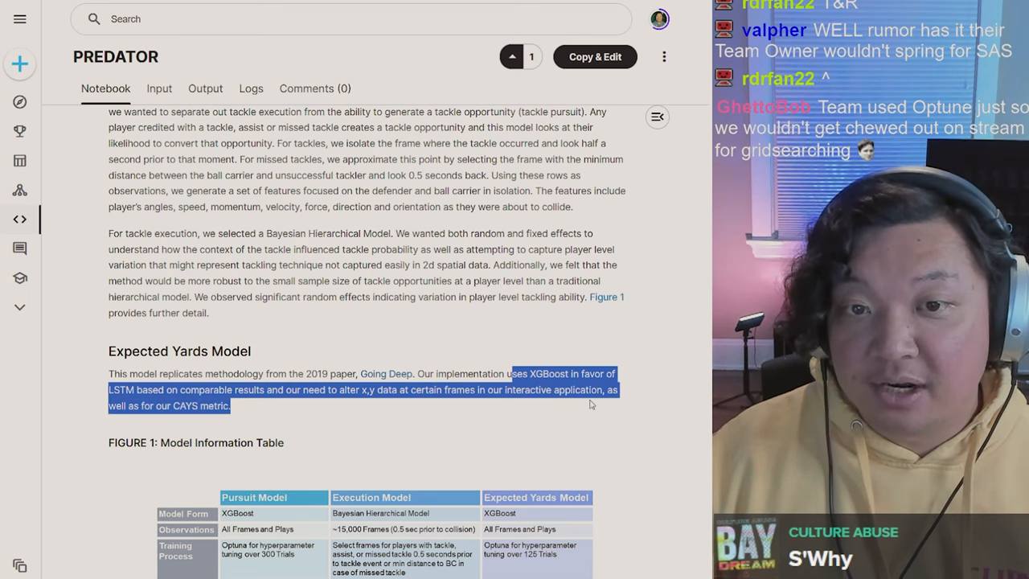
click(468, 413)
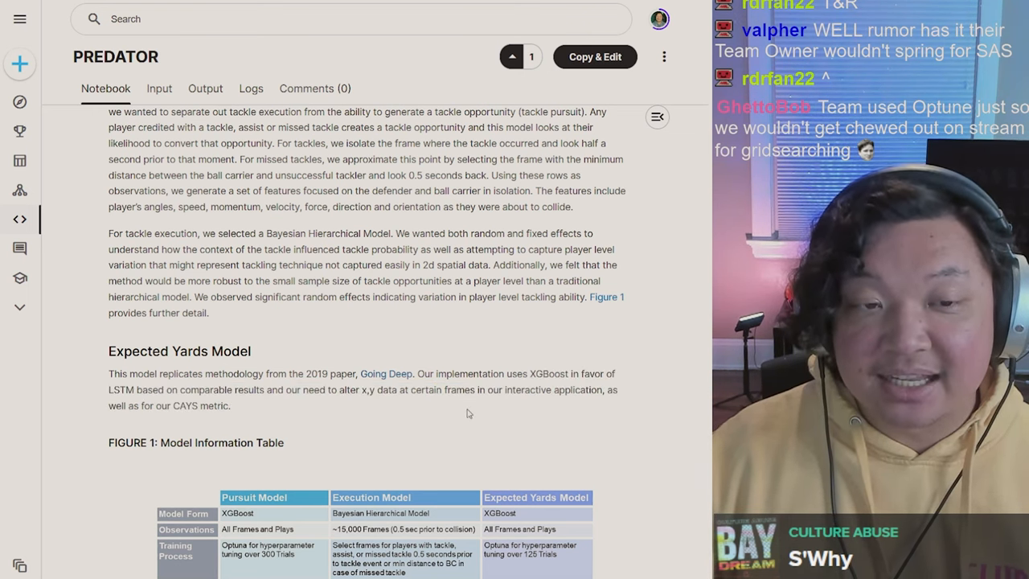
scroll(down, 3)
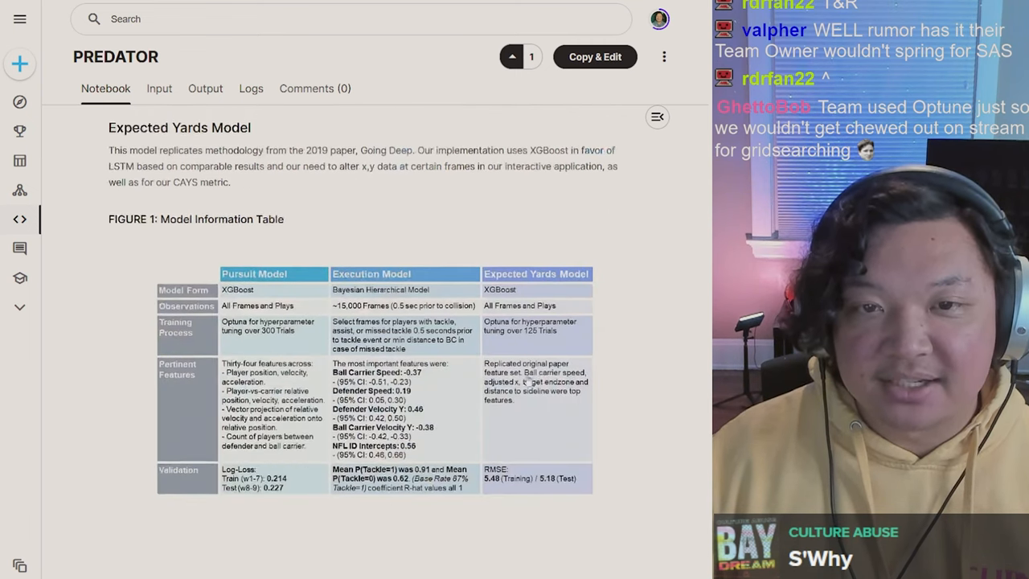
Scroll past Figure 1 to section 3, Defender Pursuit Path Optimization, and Speed Curves
scroll(down, 3)
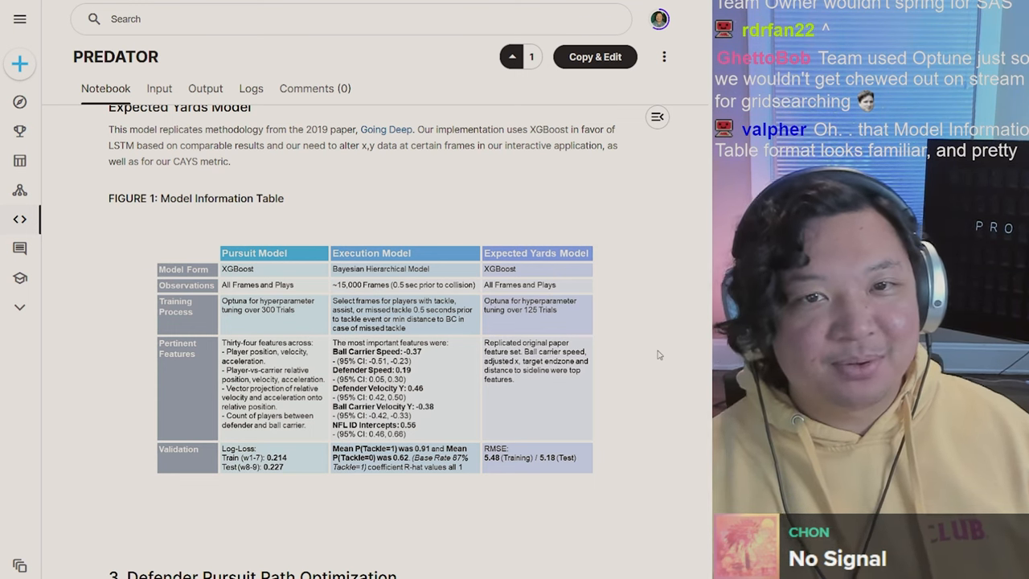
scroll(down, 3)
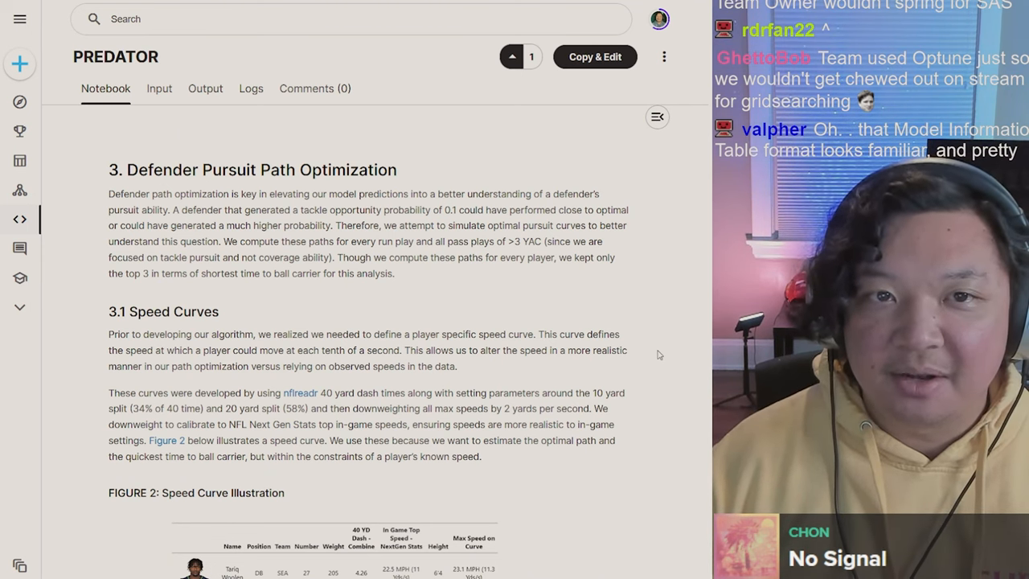
scroll(down, 3)
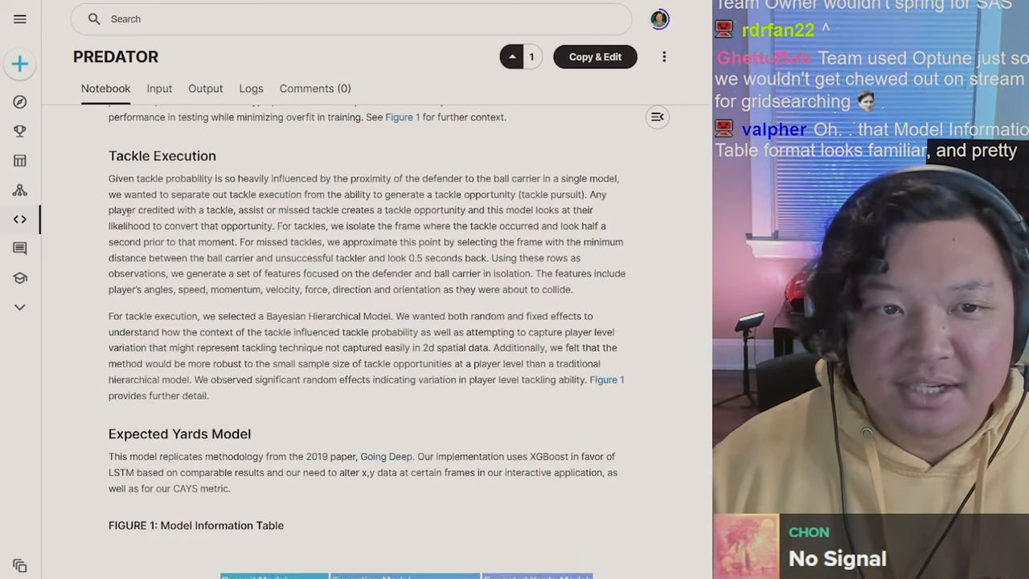
scroll(down, 3)
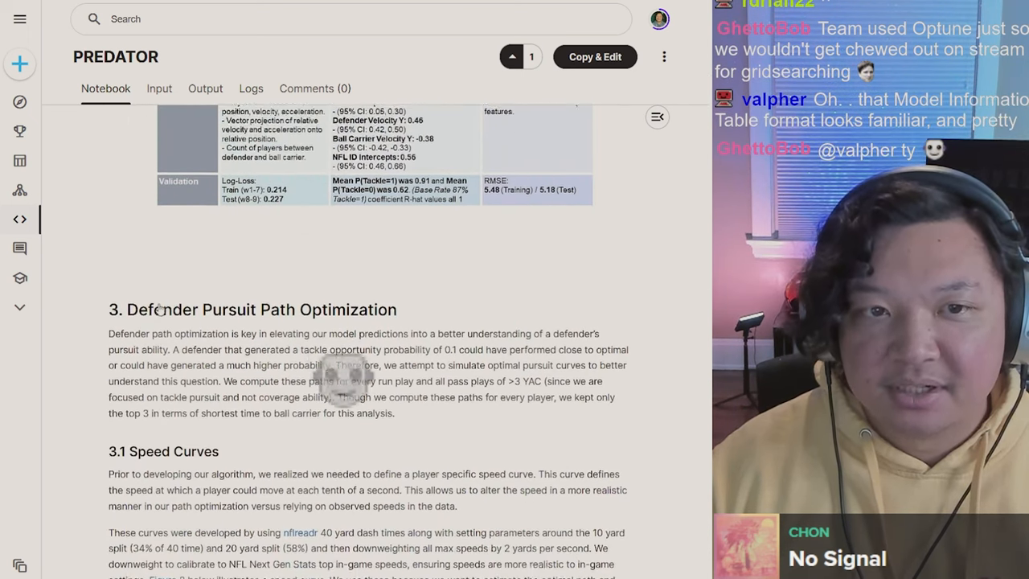
scroll(down, 3)
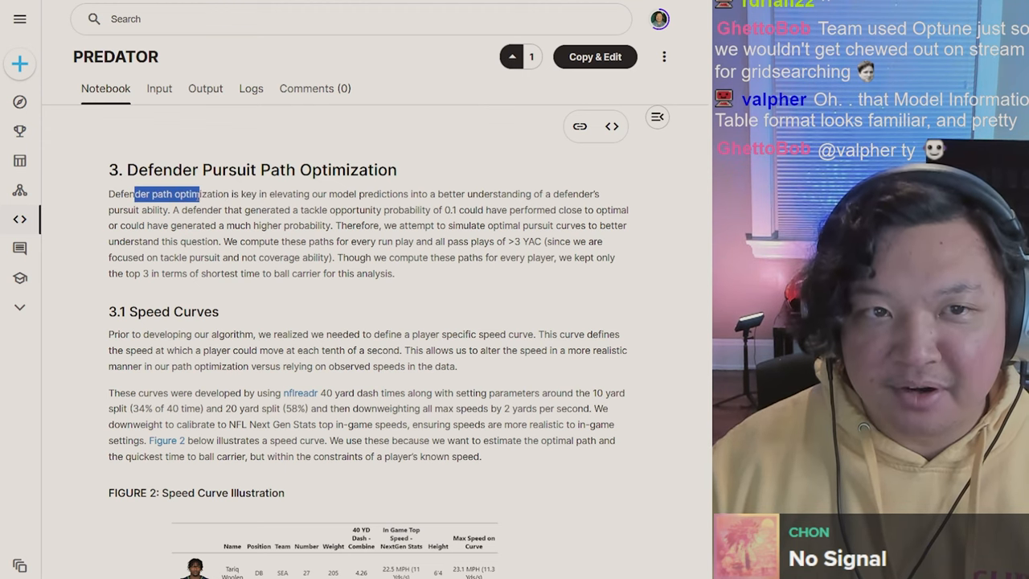
drag(199, 193, 410, 193)
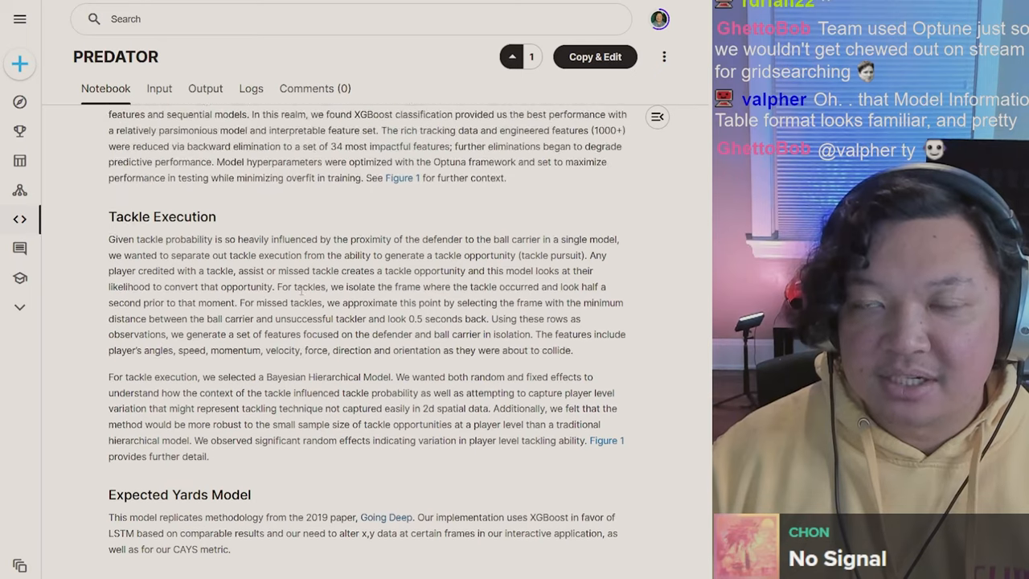
scroll(down, 3)
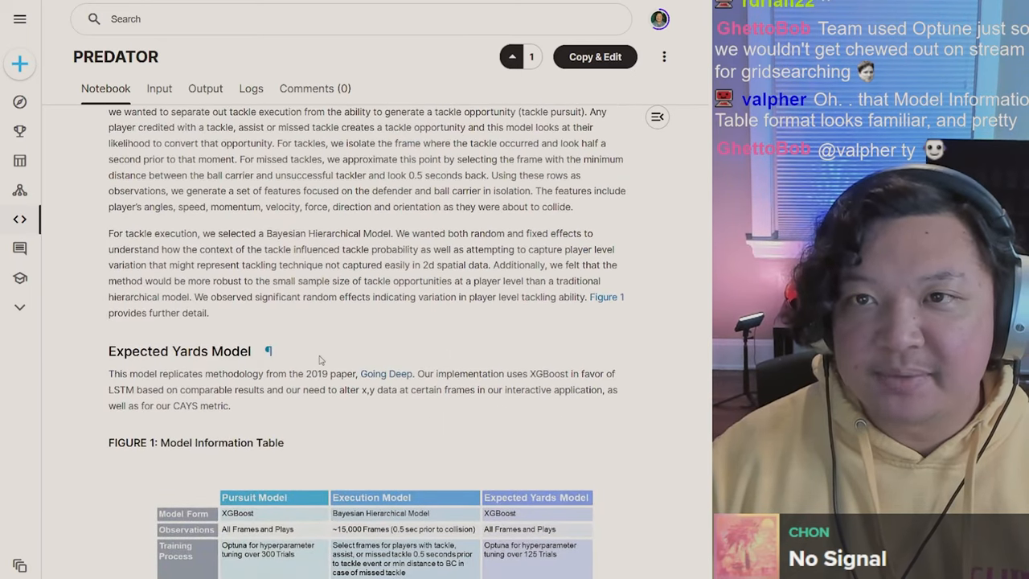
scroll(down, 3)
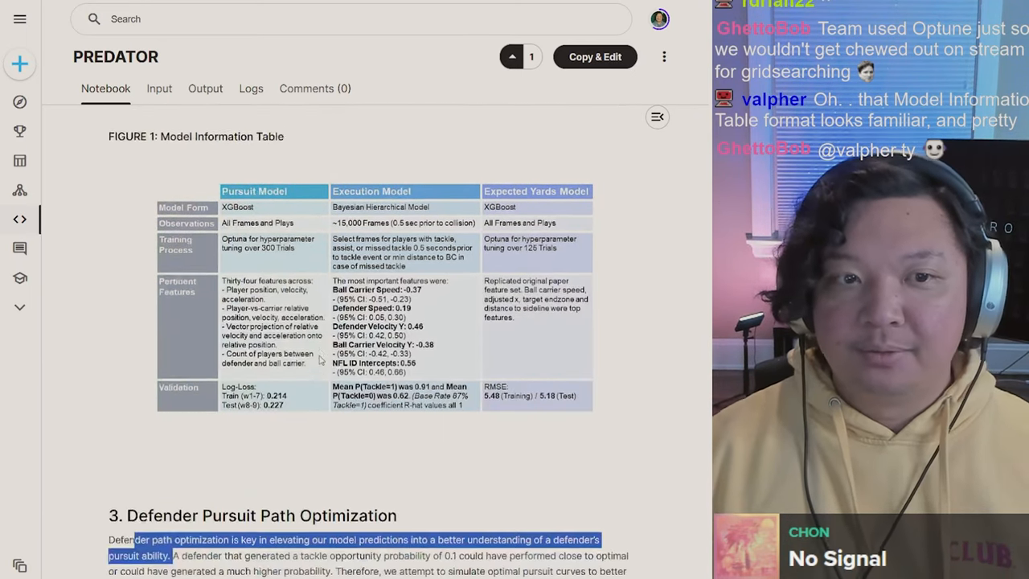
scroll(down, 3)
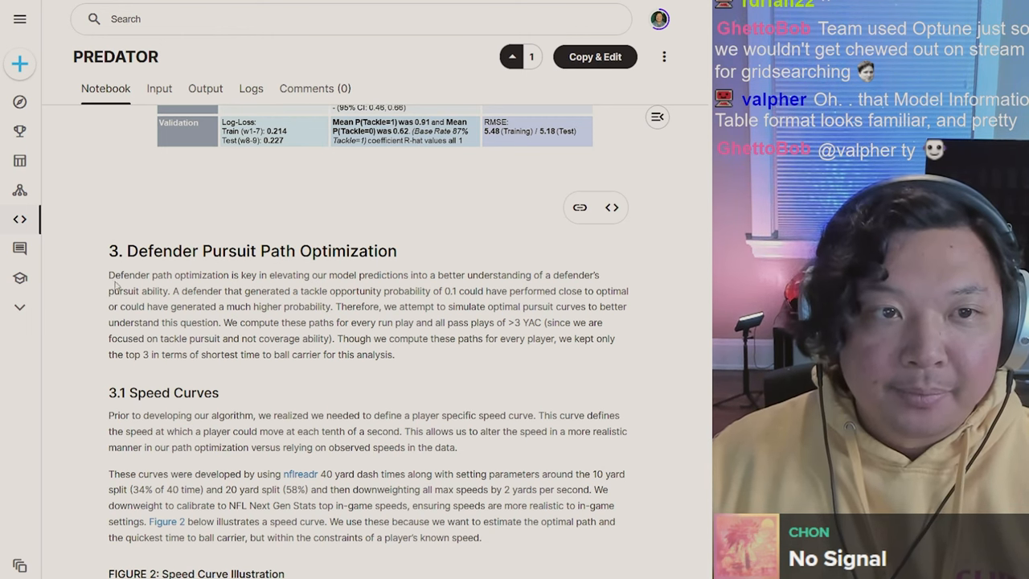
drag(217, 273, 394, 273)
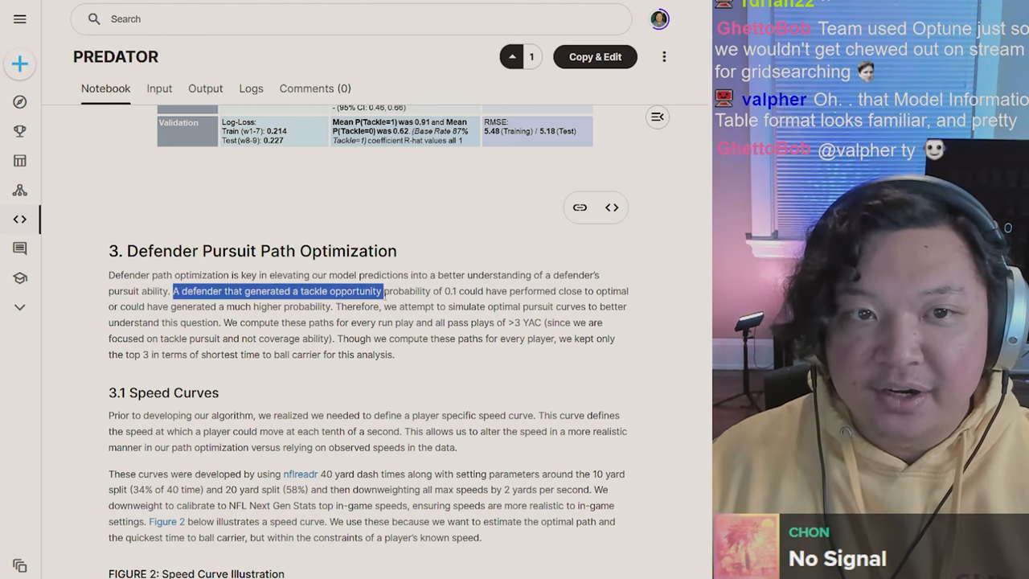
drag(382, 290, 450, 290)
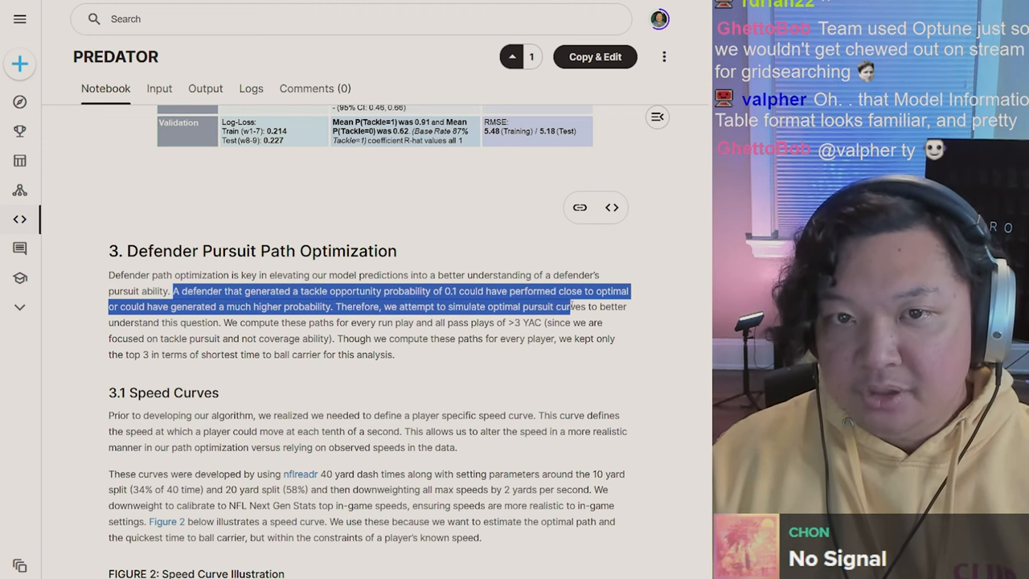
drag(571, 305, 223, 321)
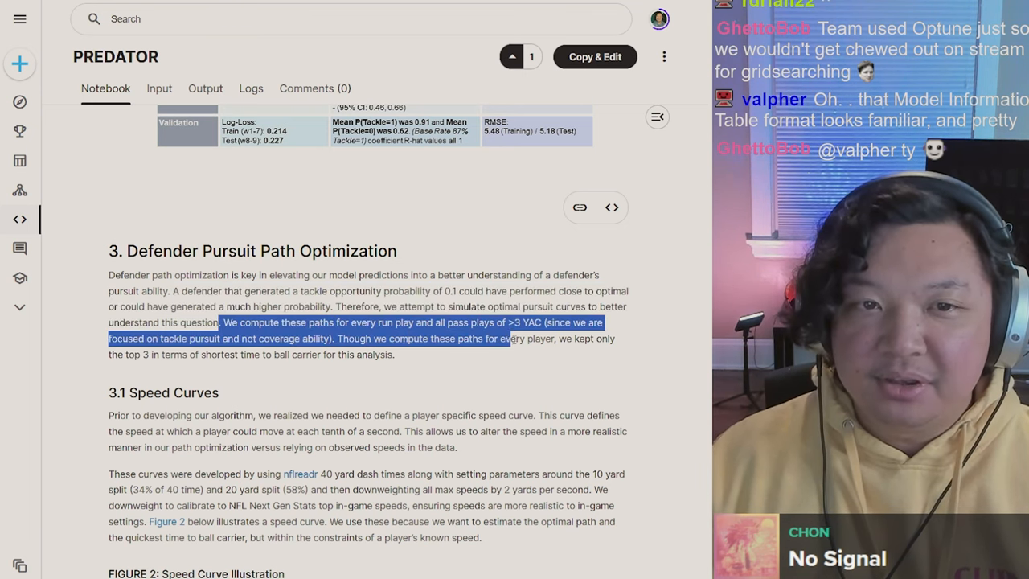
drag(506, 338, 578, 322)
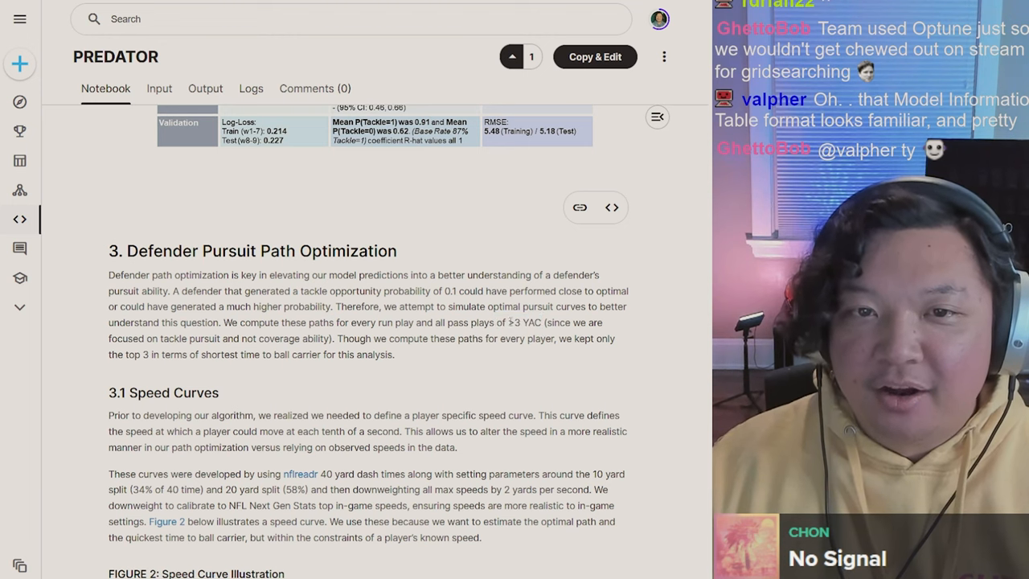
drag(442, 322, 543, 322)
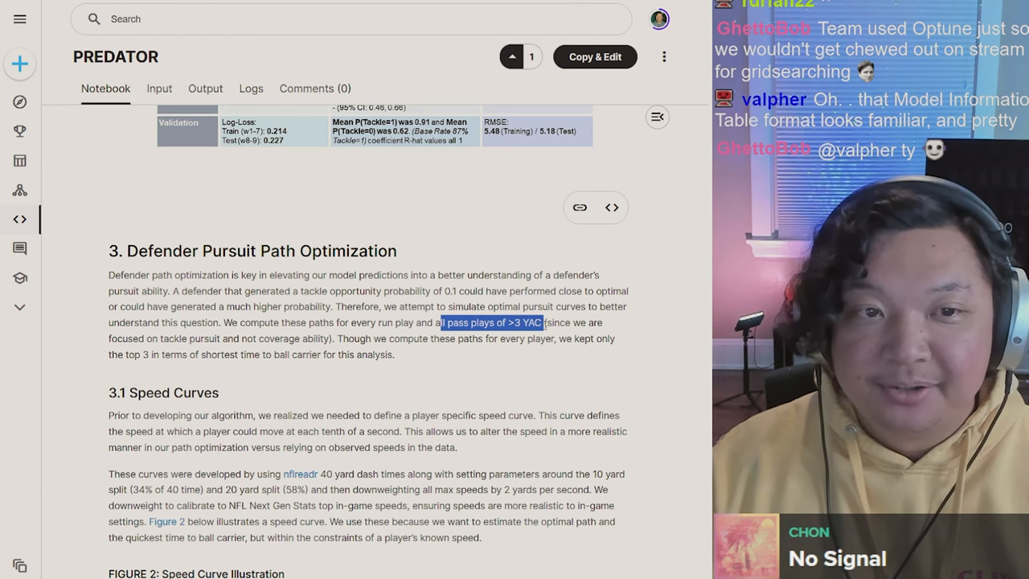
click(587, 325)
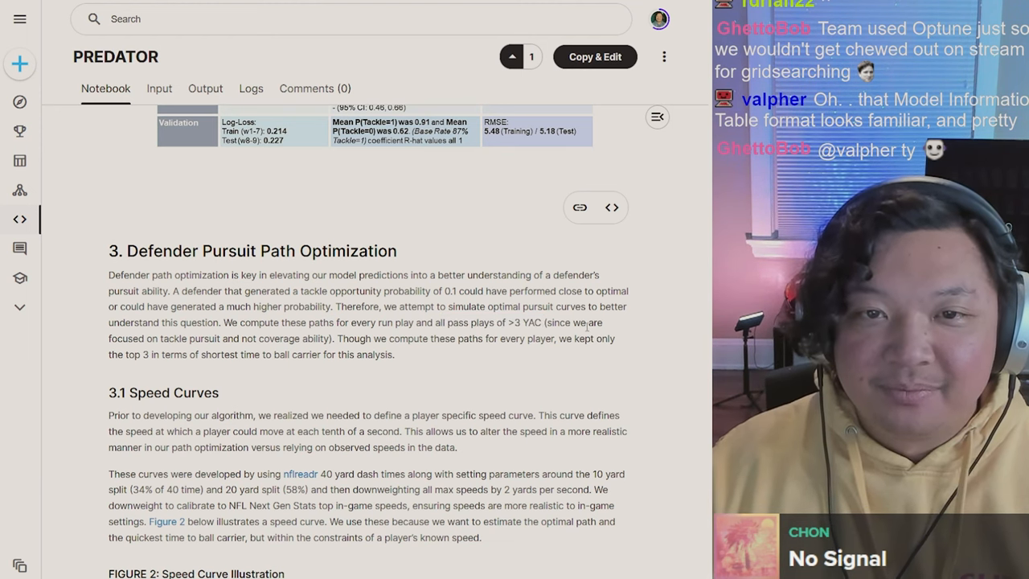
drag(543, 322, 334, 338)
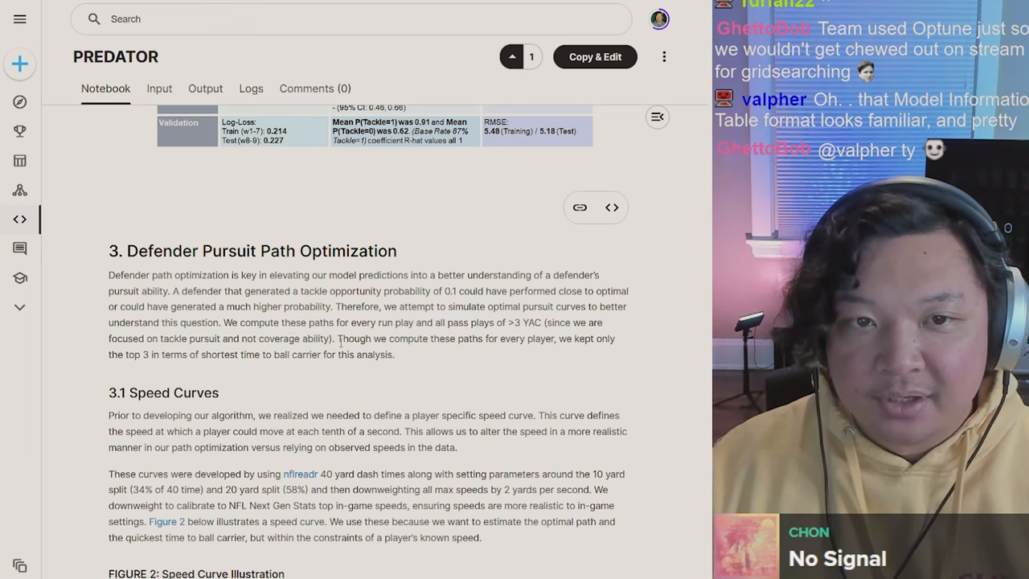
drag(338, 338, 614, 337)
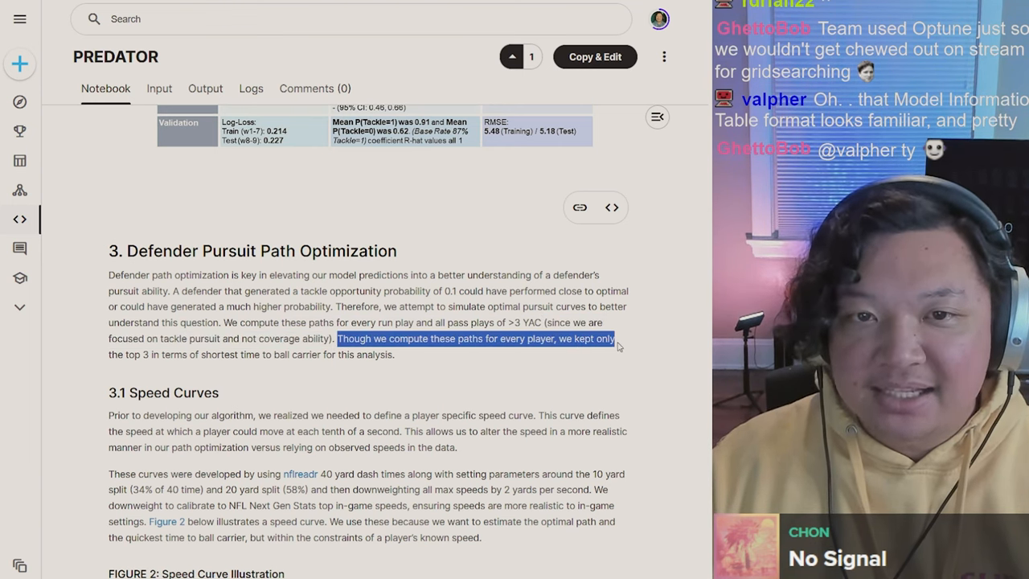
drag(614, 338, 189, 355)
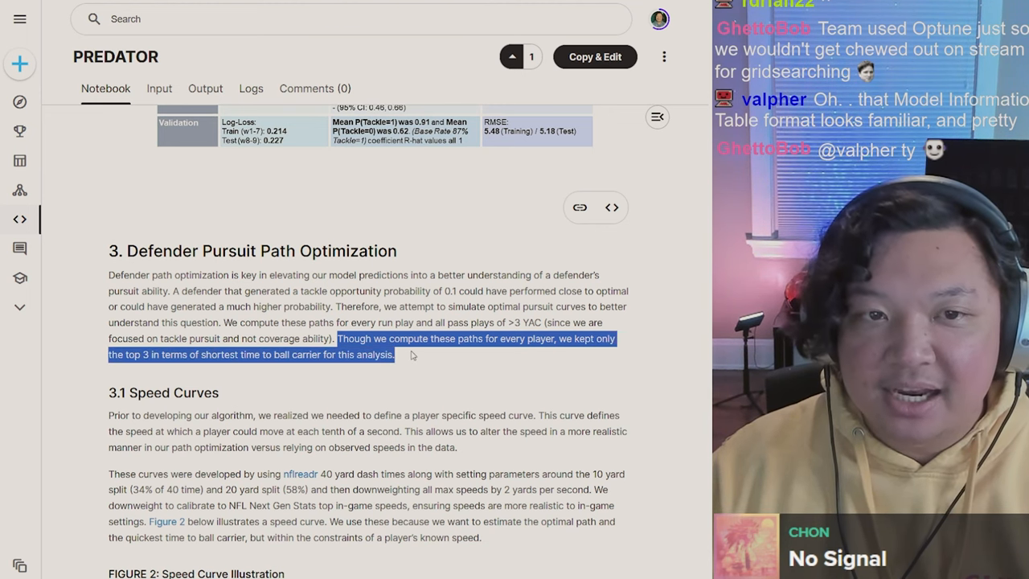
click(412, 356)
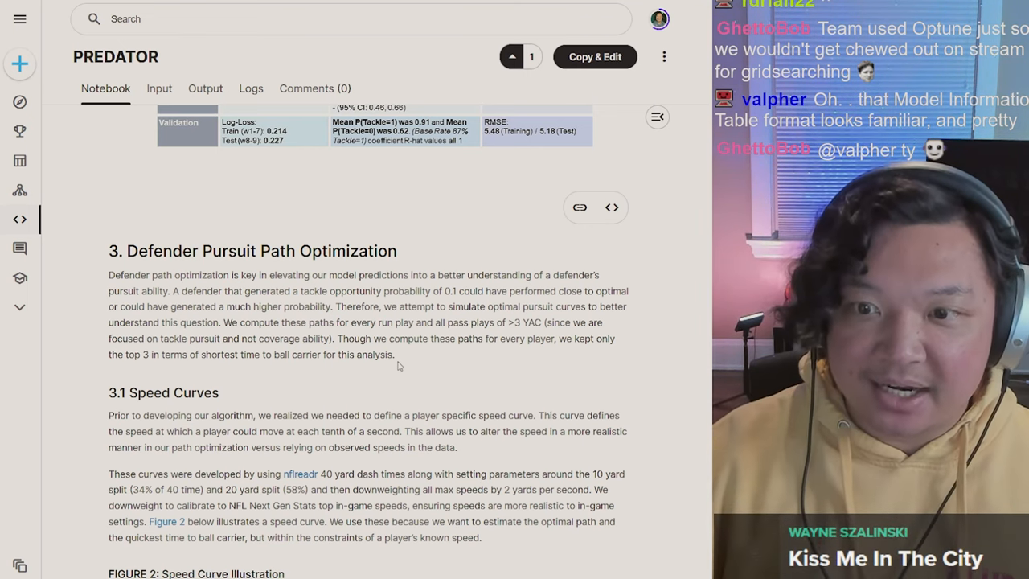
Highlight the speed-curve, 40-yard-dash and 2 yd/s downweighting sentences through the Next Gen Stats calibration
scroll(down, 3)
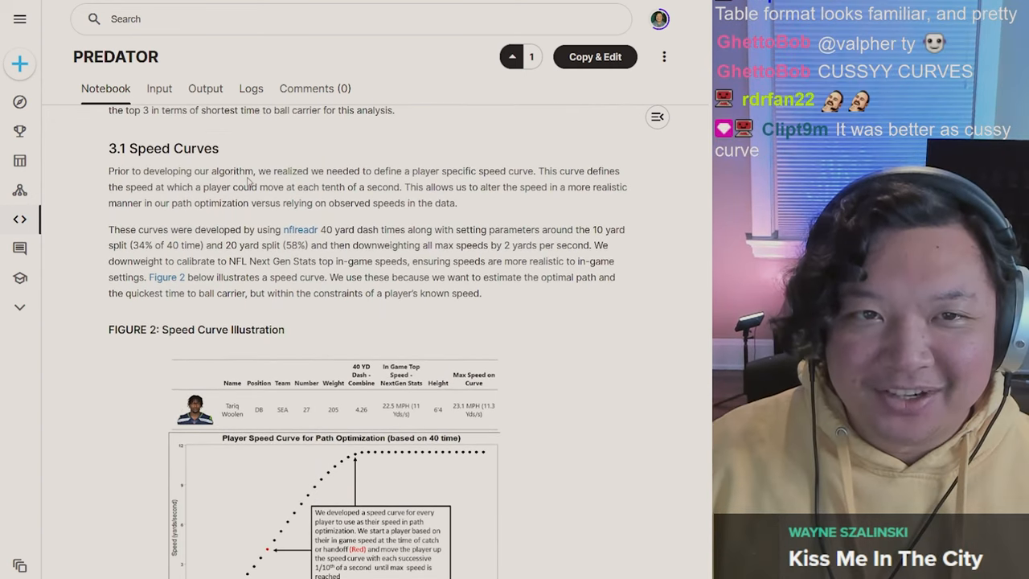
drag(245, 170, 498, 171)
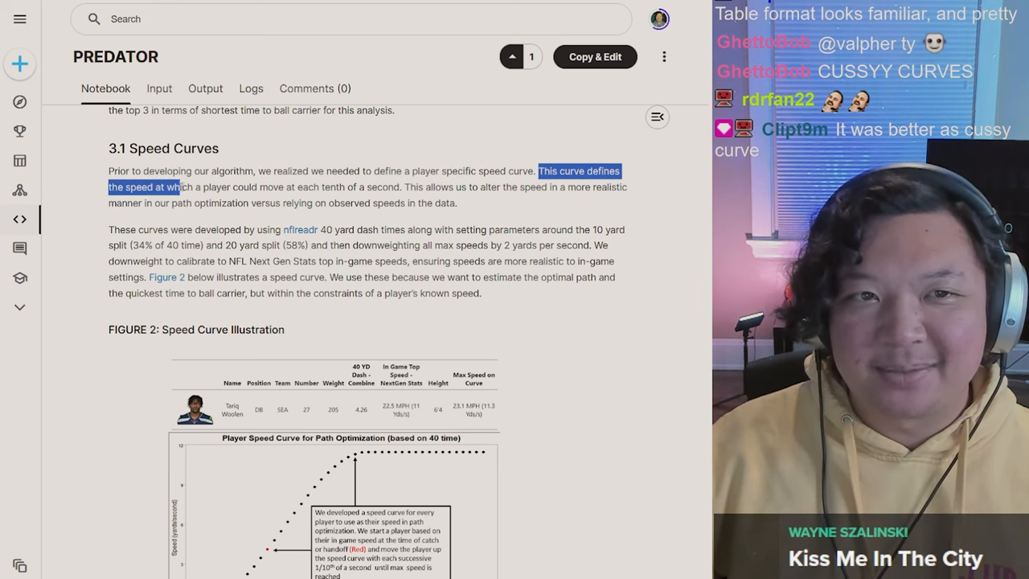
drag(180, 186, 373, 203)
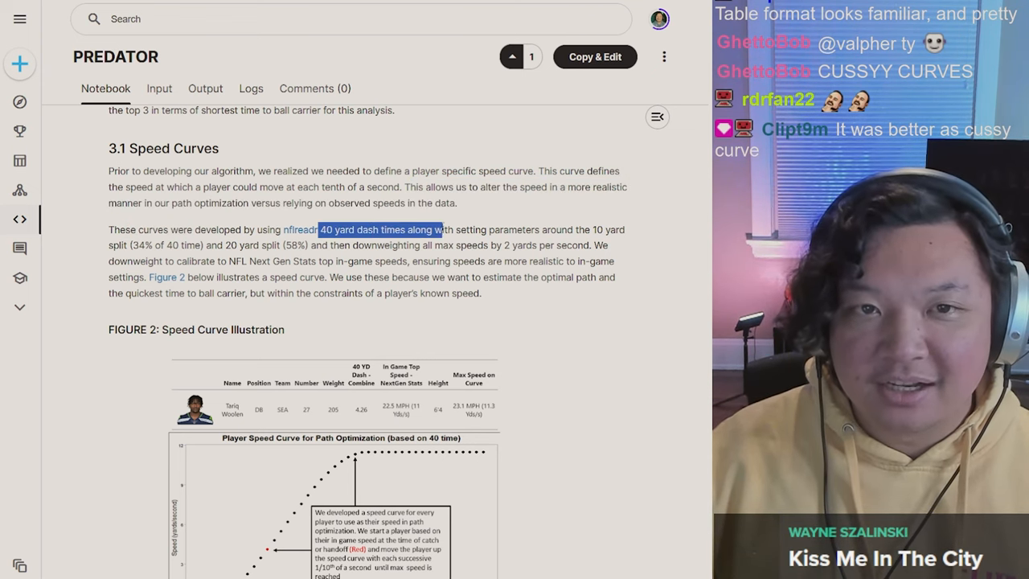
drag(318, 228, 496, 228)
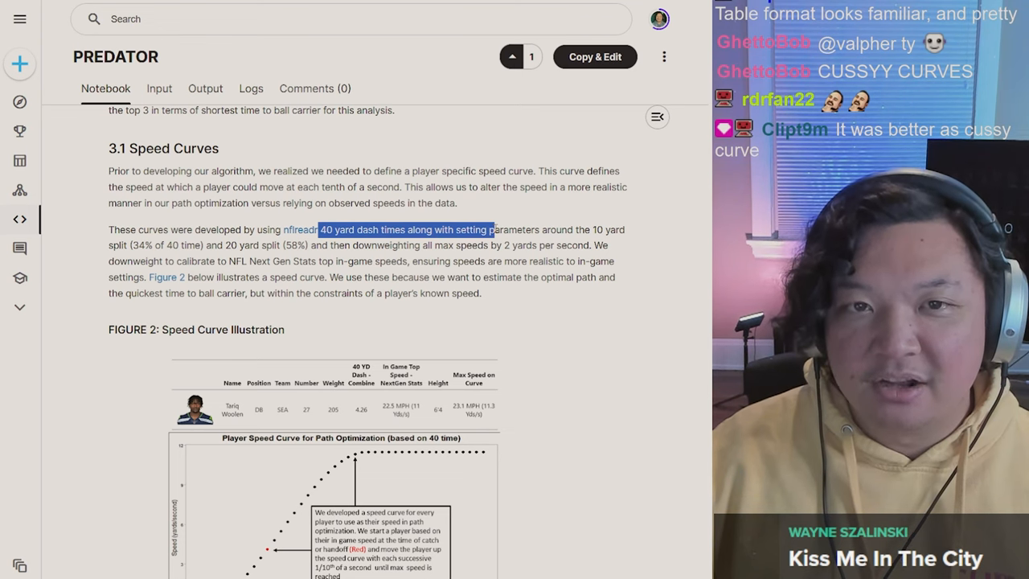
drag(495, 230, 611, 230)
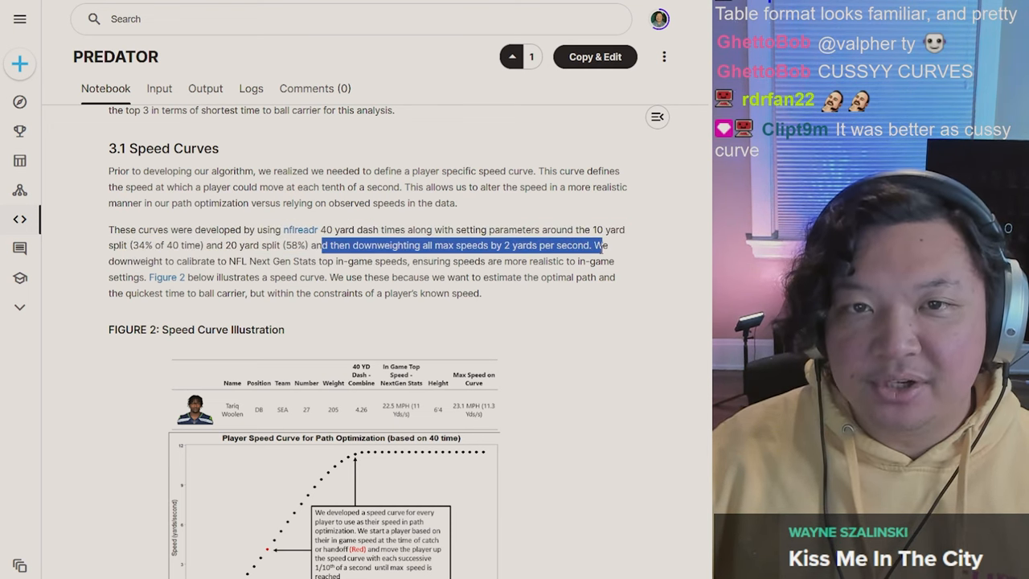
drag(598, 244, 314, 260)
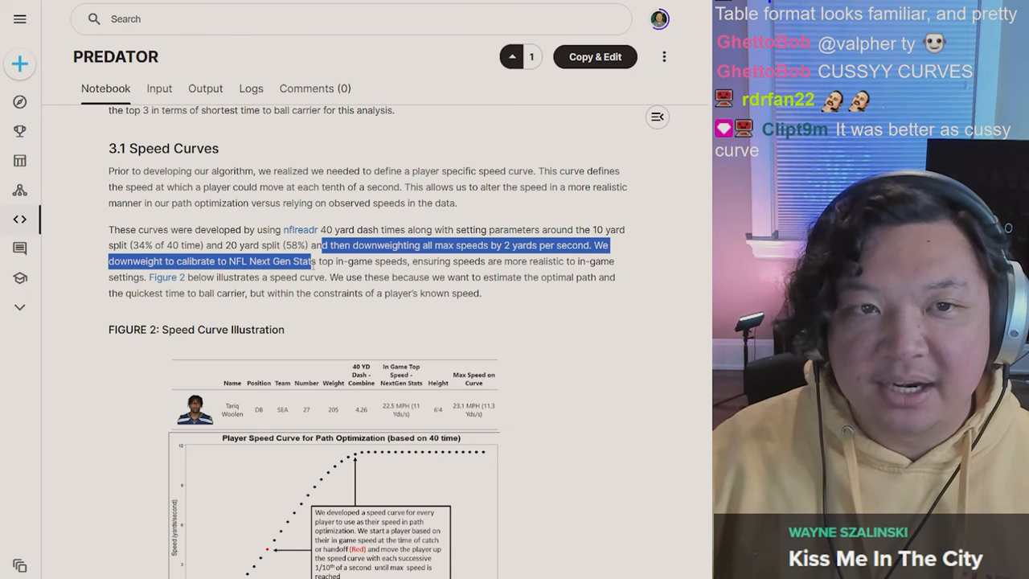
drag(309, 261, 386, 276)
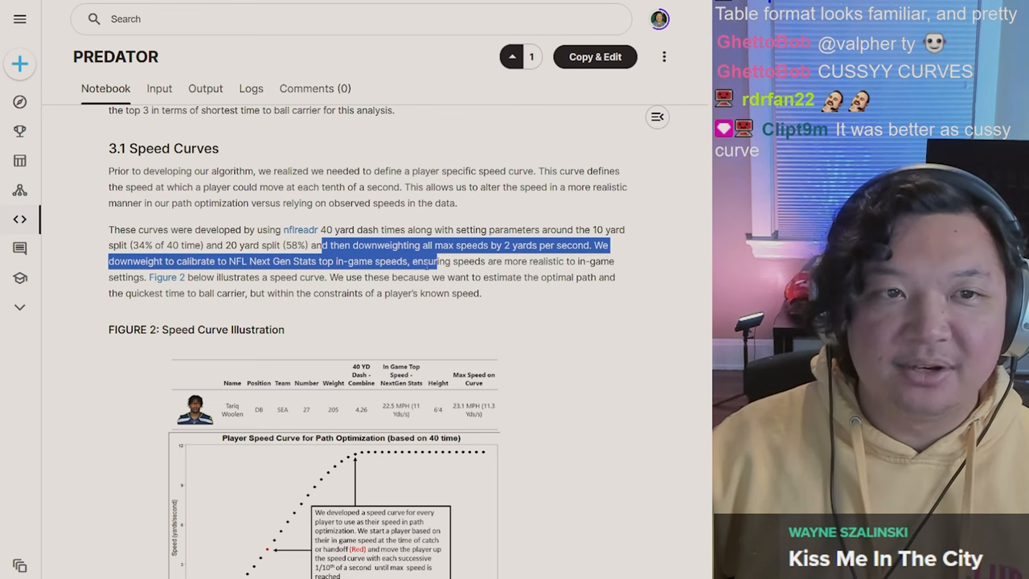
Scroll to the 10-yard (34%) and 20-yard (58%) split parameter passage
scroll(down, 3)
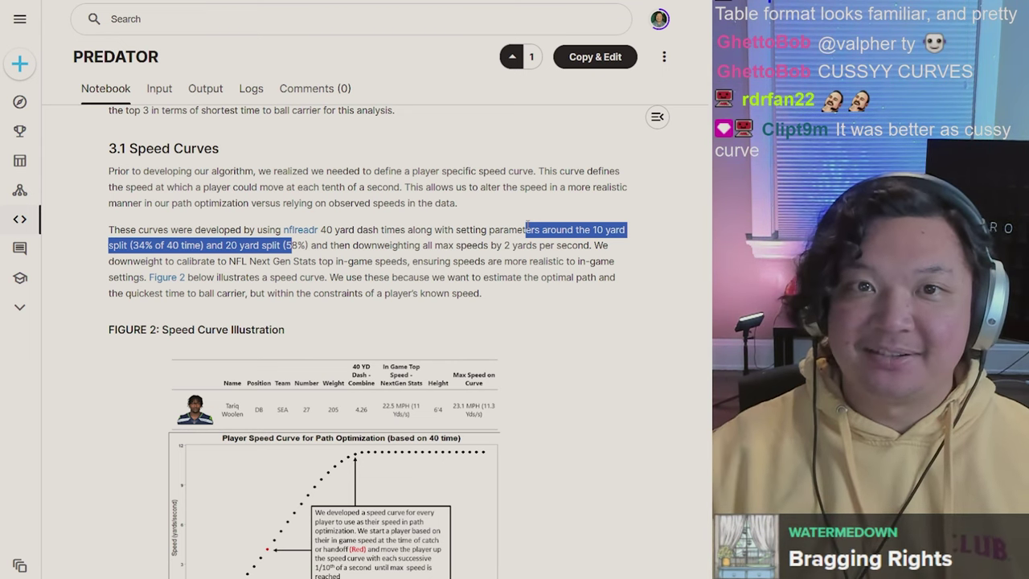
scroll(down, 3)
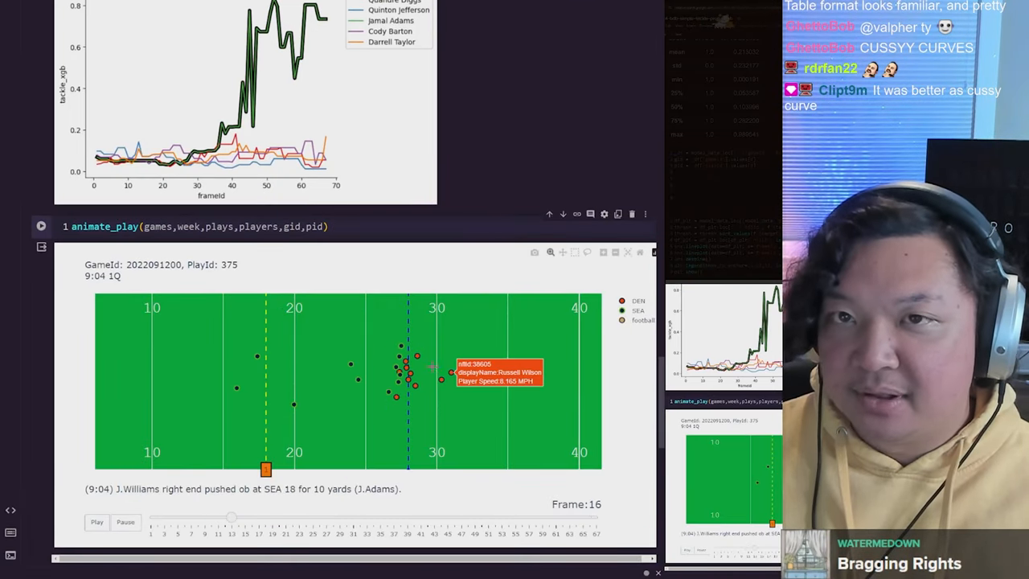
Play then pause the replay and scrub the slider between frames 43 and 47
click(97, 521)
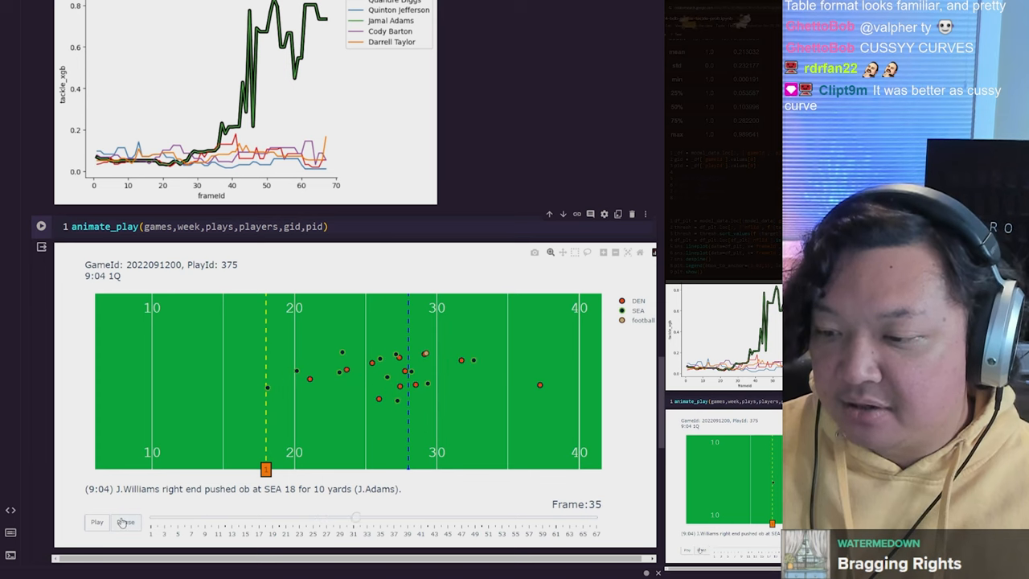
click(96, 521)
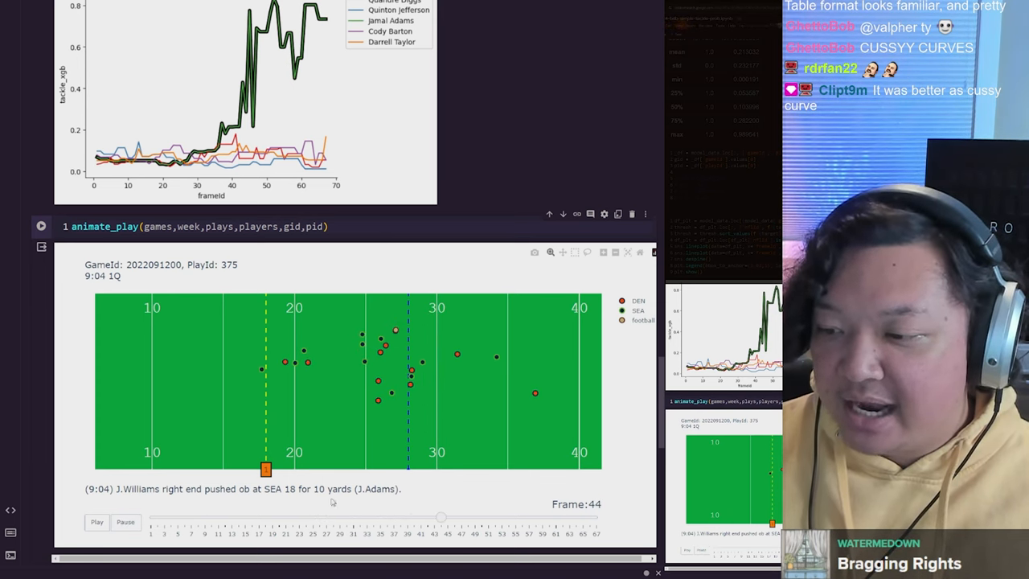
drag(440, 518, 386, 518)
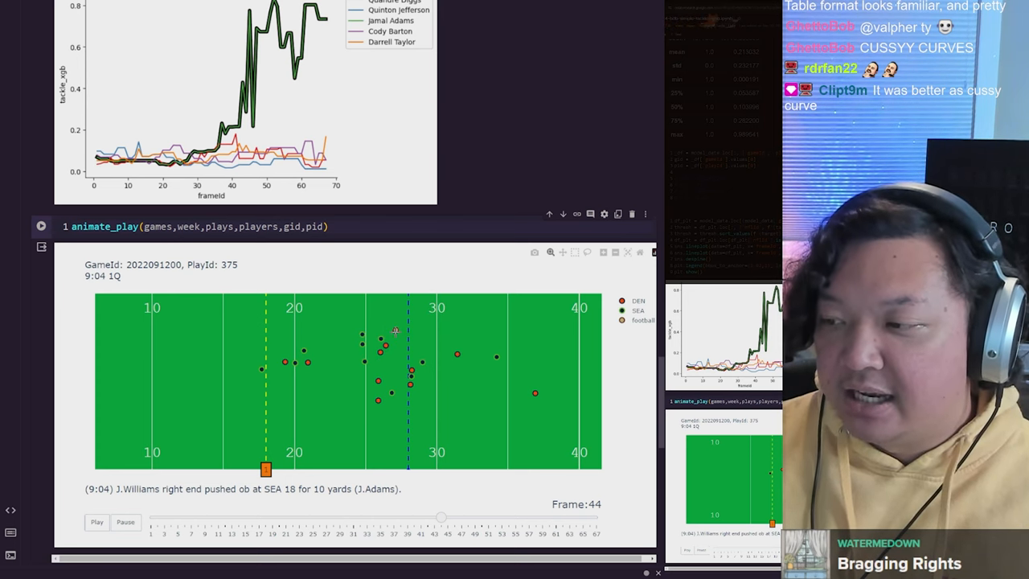
mouse_move(395, 331)
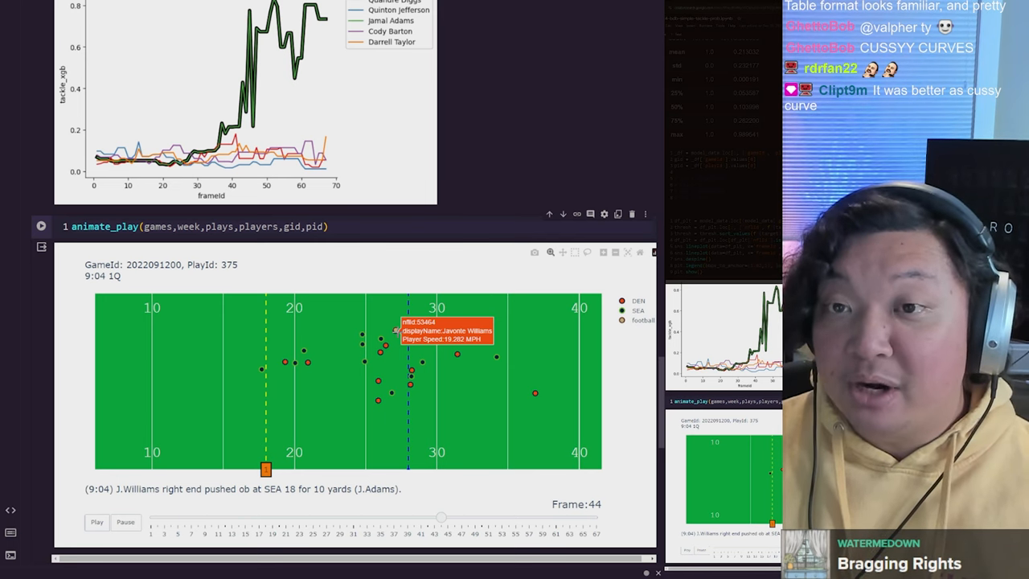
drag(440, 517, 438, 517)
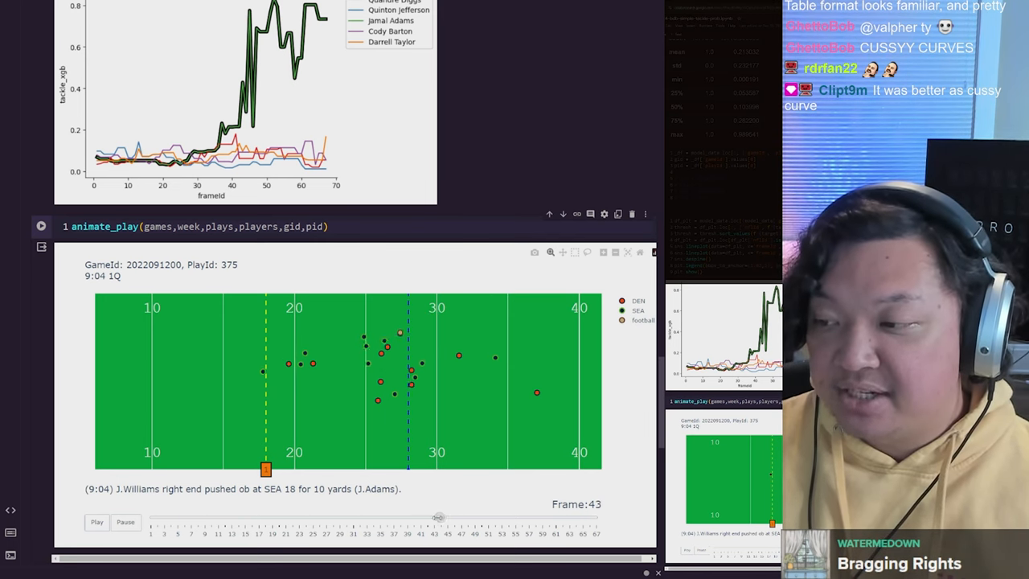
drag(437, 517, 415, 515)
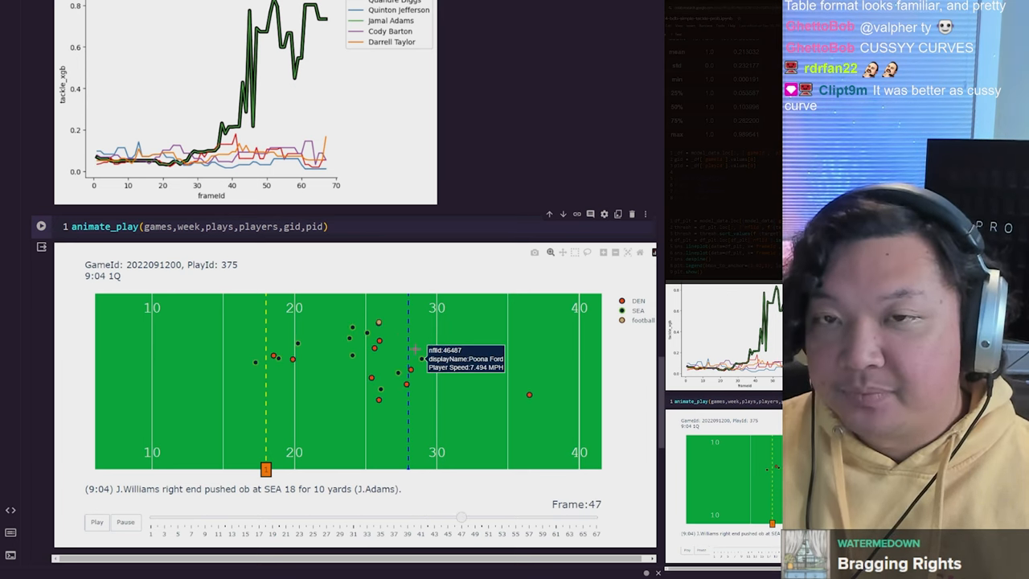
mouse_move(351, 337)
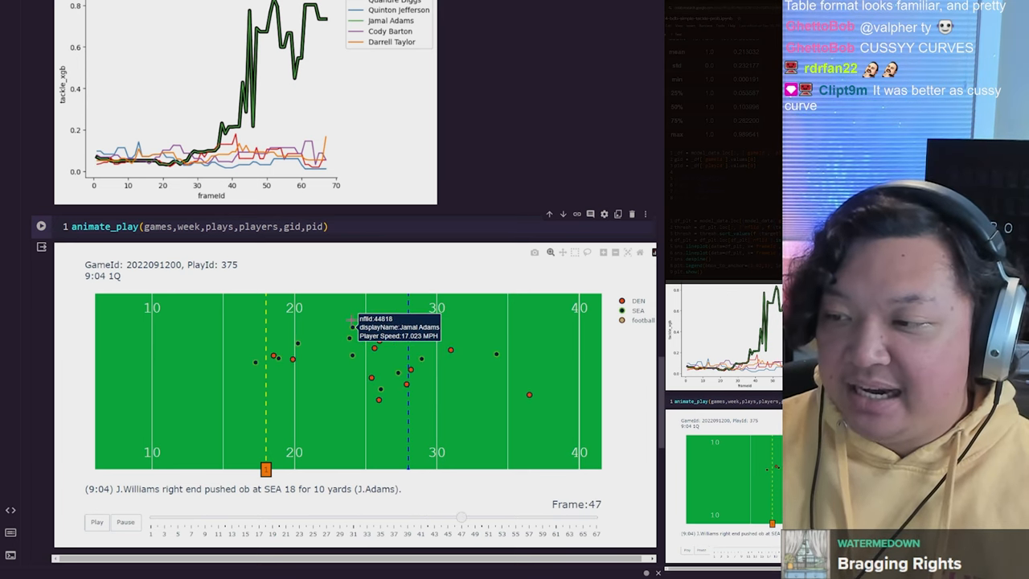
mouse_move(393, 321)
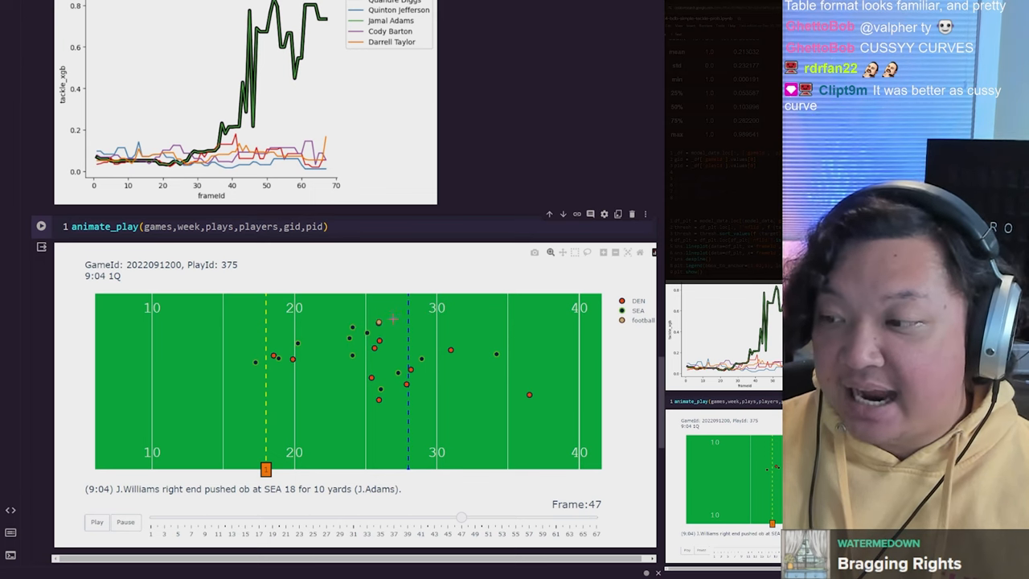
mouse_move(377, 322)
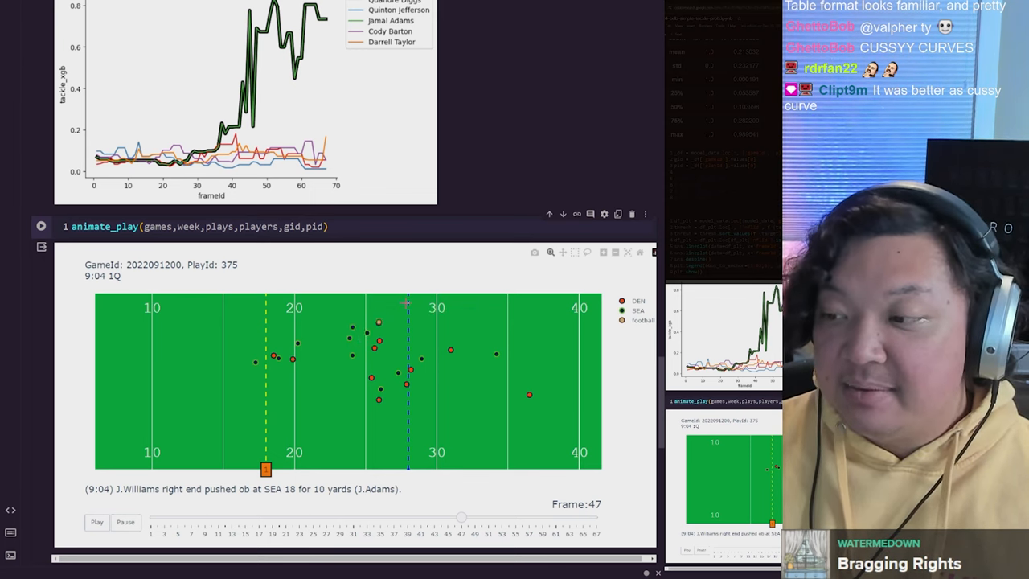
Rewind the replay to frames 42 and 39 and advance again to inspect player positions
drag(460, 518, 379, 518)
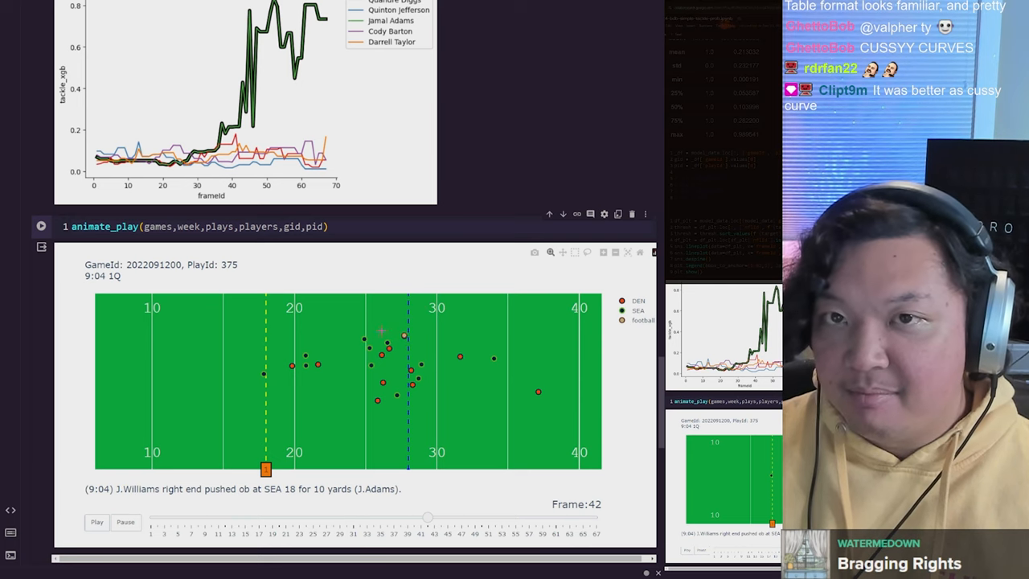
drag(427, 517, 354, 515)
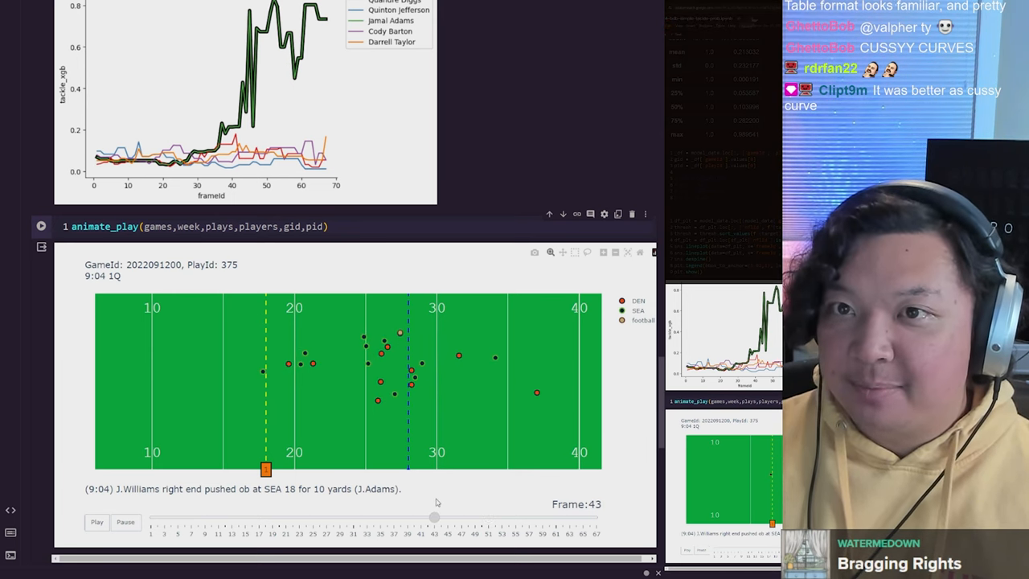
mouse_move(380, 347)
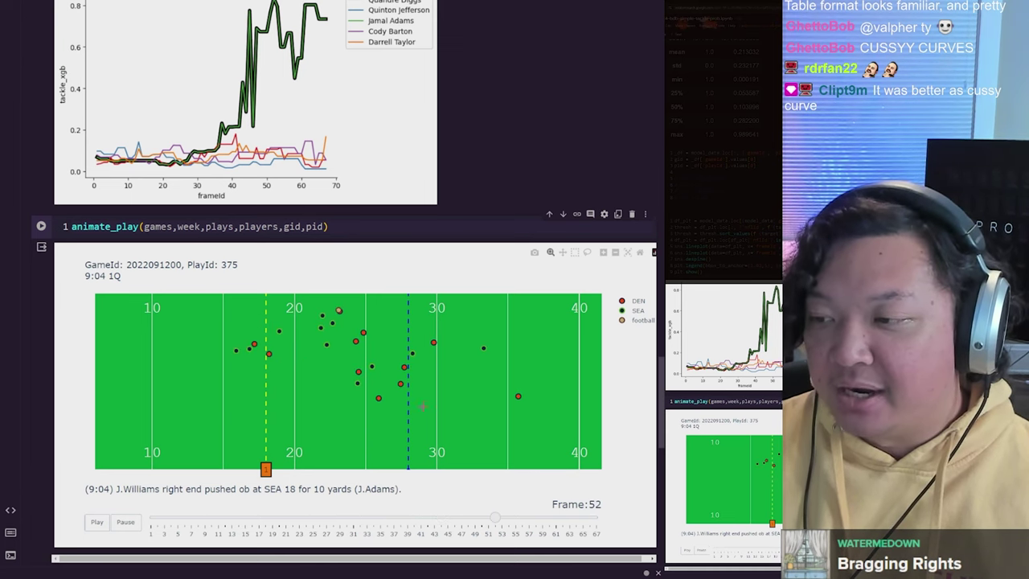
mouse_move(350, 286)
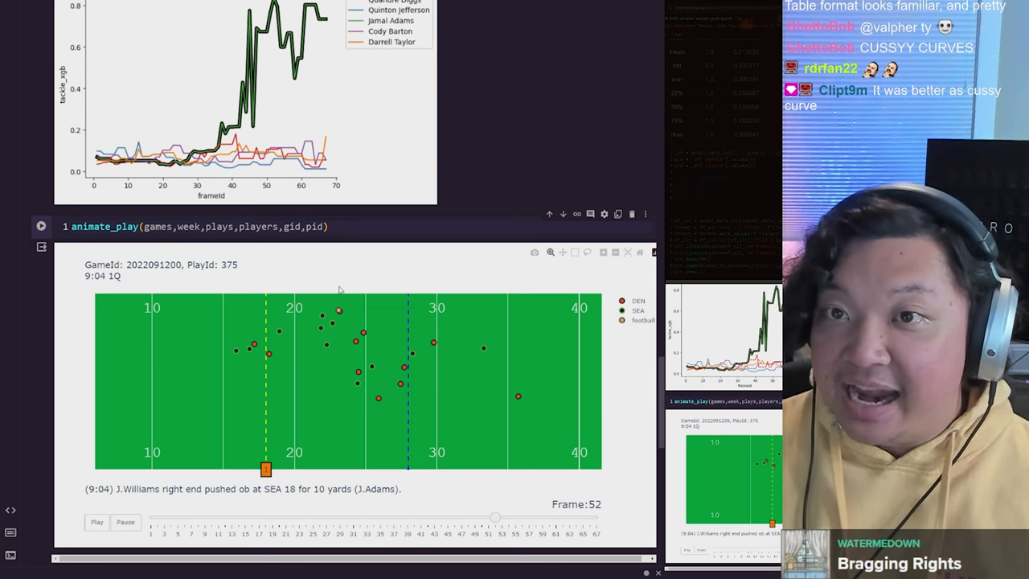
mouse_move(336, 312)
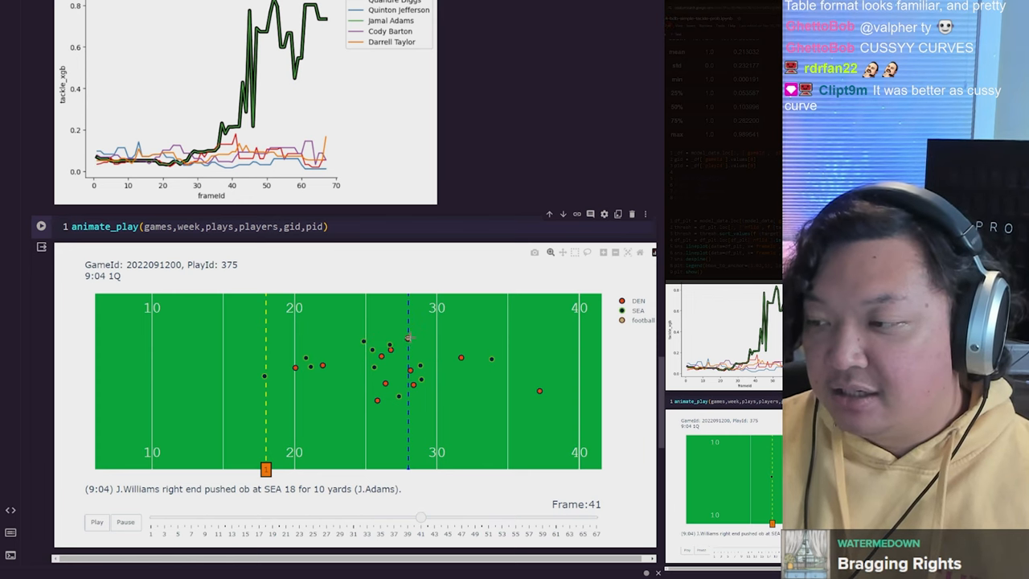
mouse_move(407, 337)
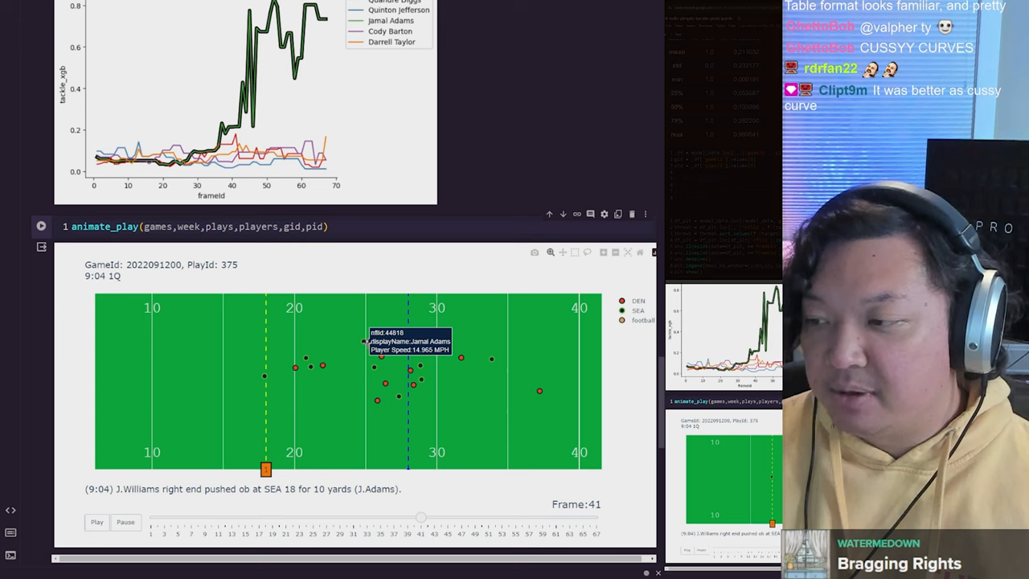
mouse_move(408, 337)
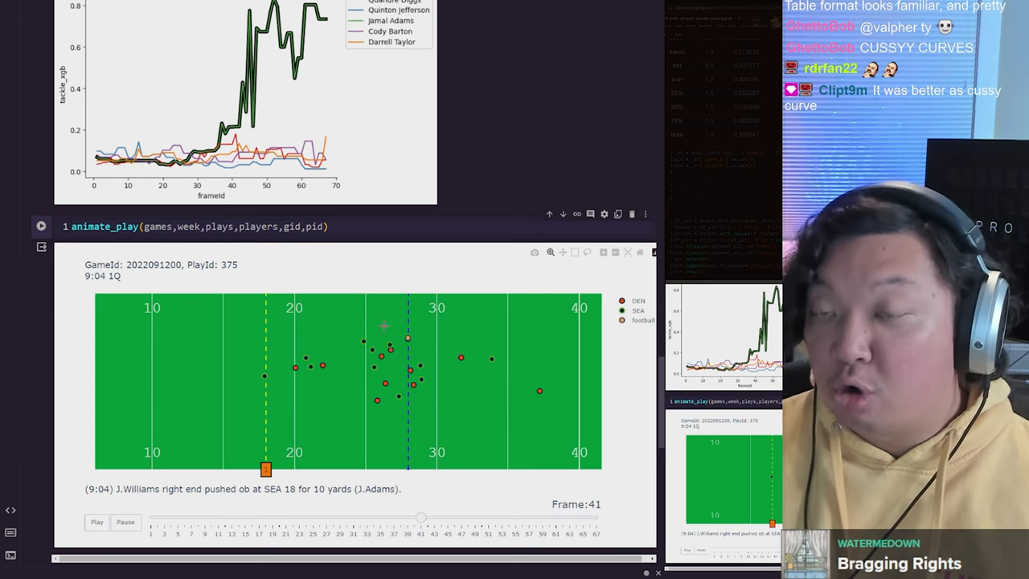
mouse_move(408, 338)
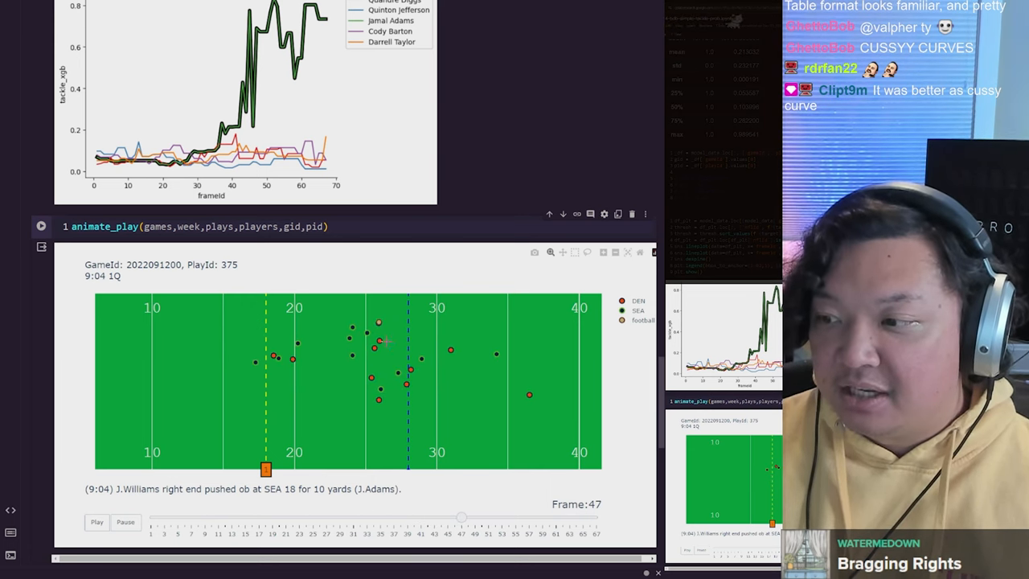
mouse_move(374, 344)
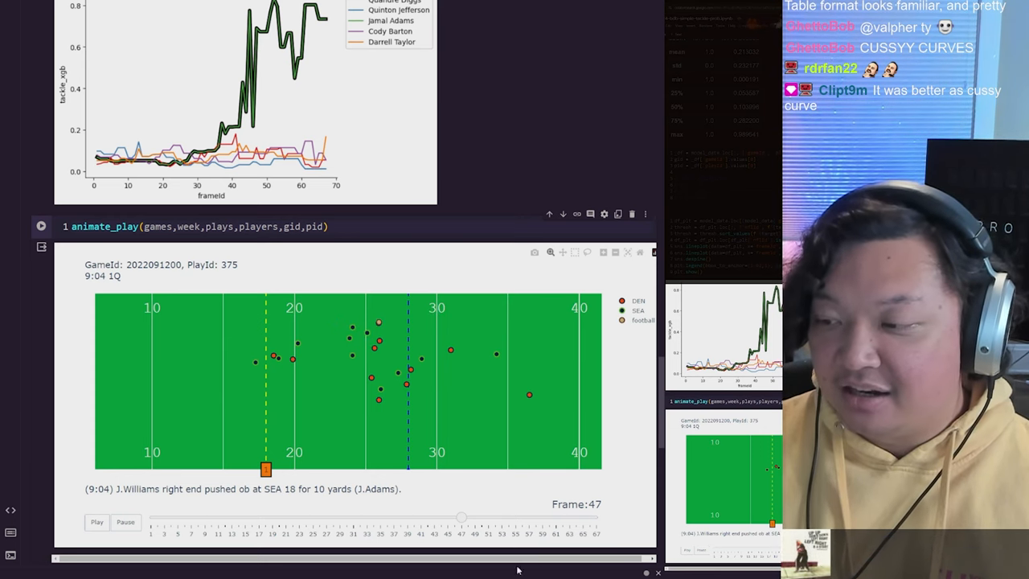
drag(460, 518, 405, 518)
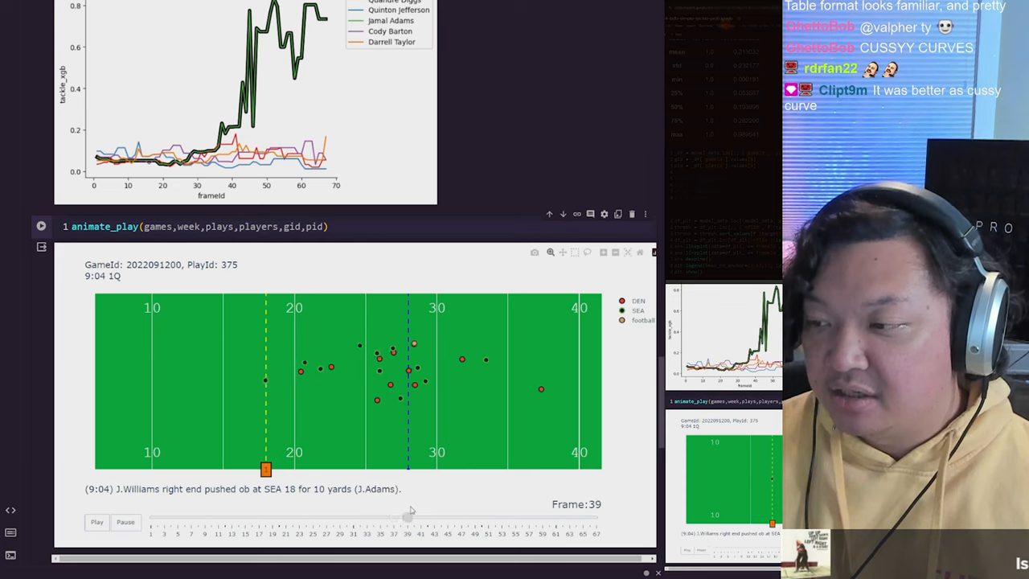
drag(410, 518, 483, 518)
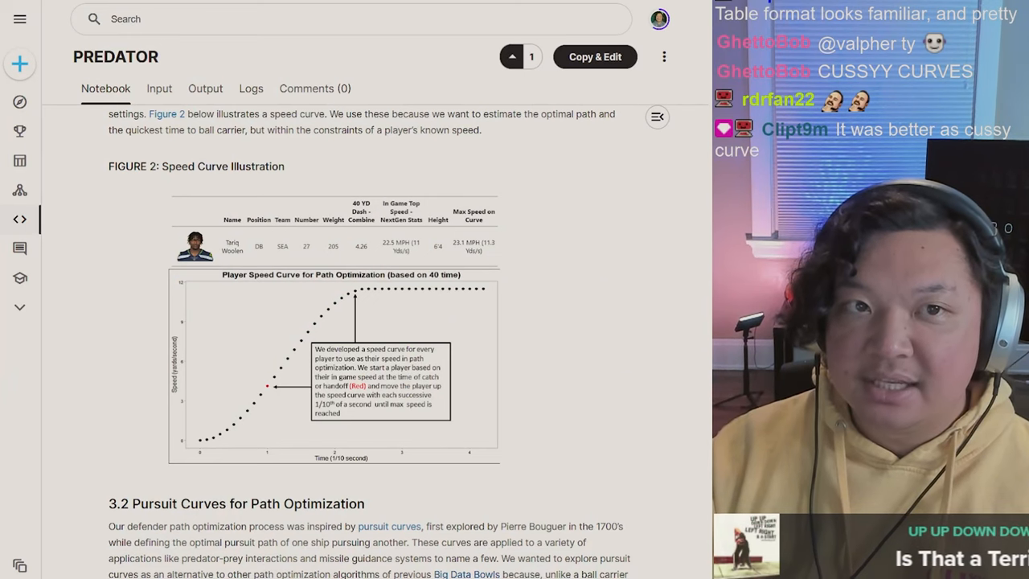
mouse_move(324, 328)
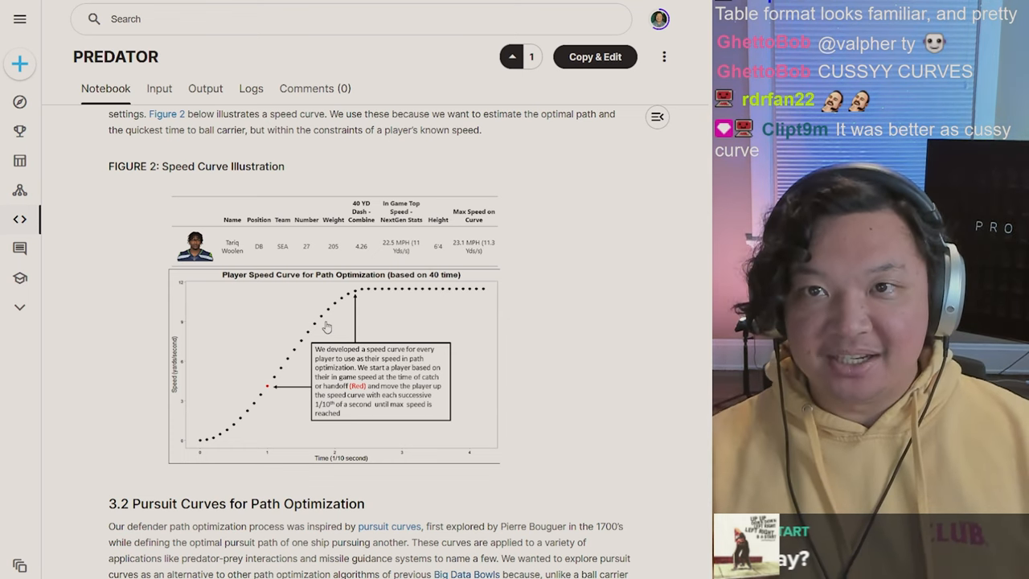
mouse_move(232, 402)
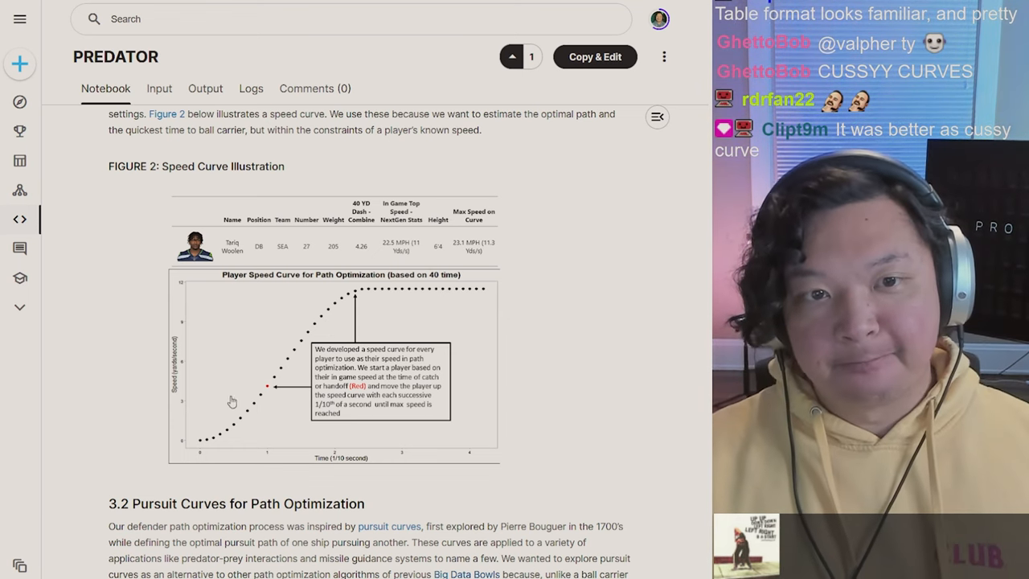
Scroll down to Figure 2, the speed curve illustration, in the path optimization section
scroll(down, 3)
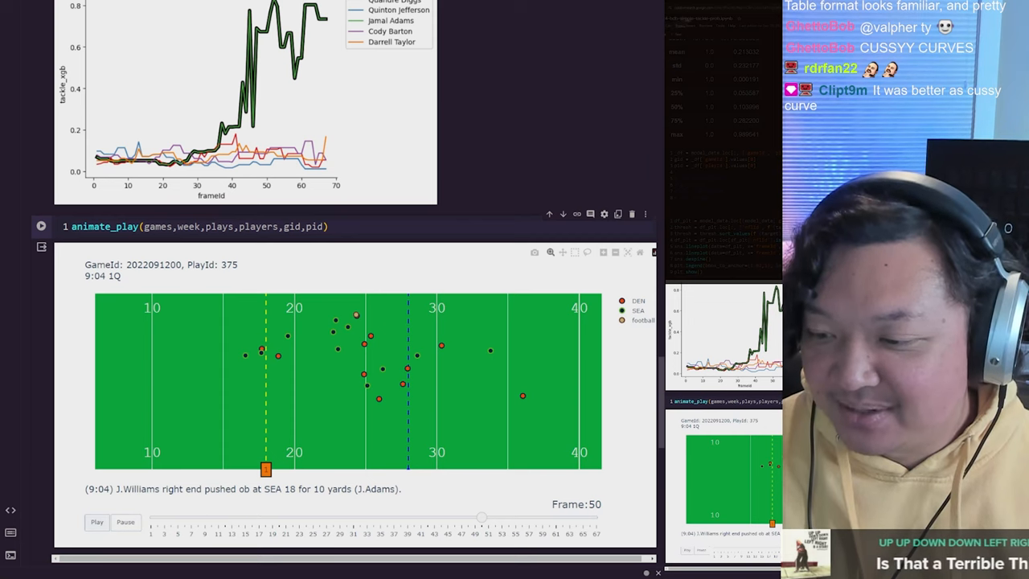
click(96, 521)
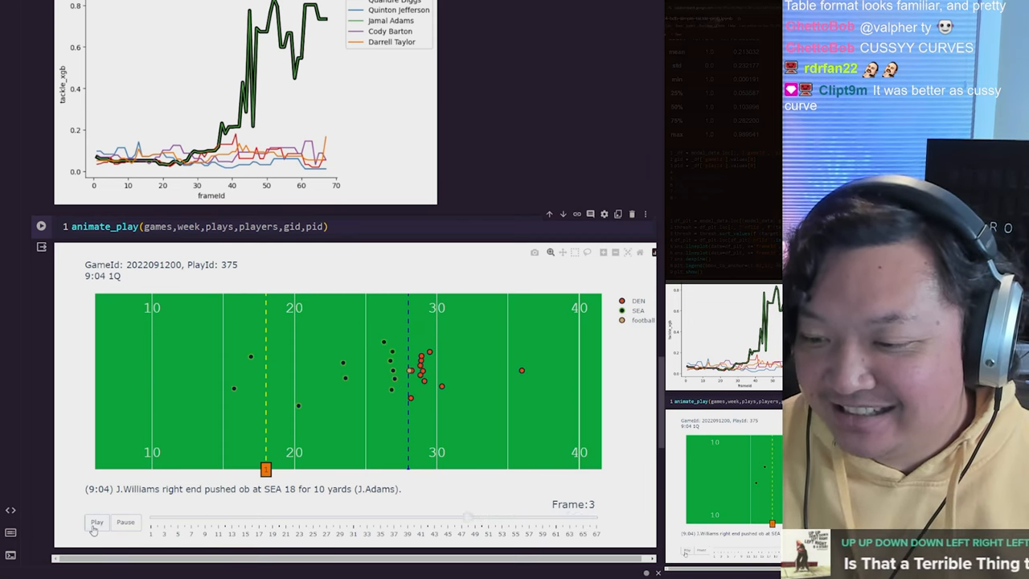
click(97, 521)
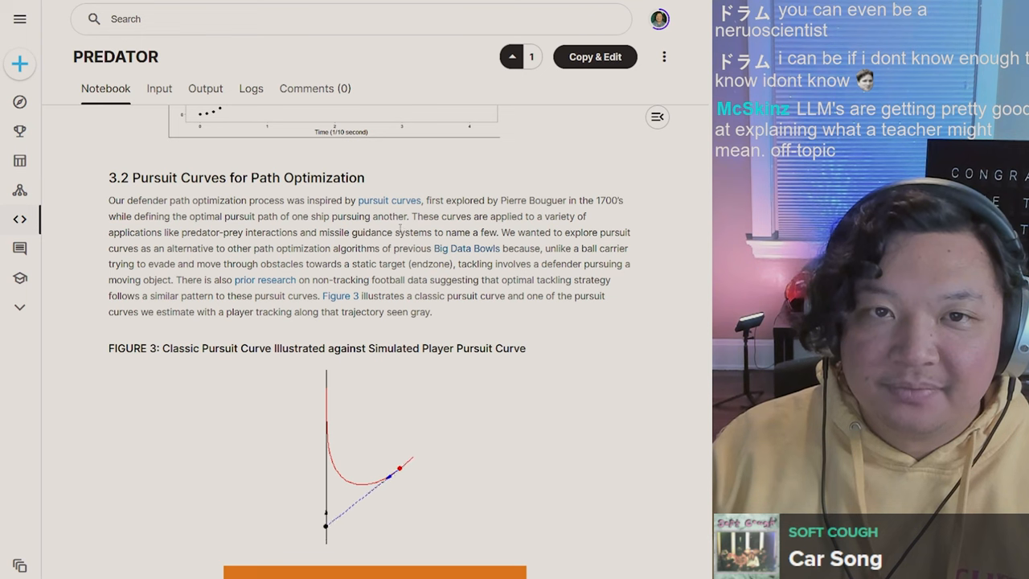
Highlight the section 3.2 sentences about exploring pursuit curves while reading
drag(264, 216, 408, 216)
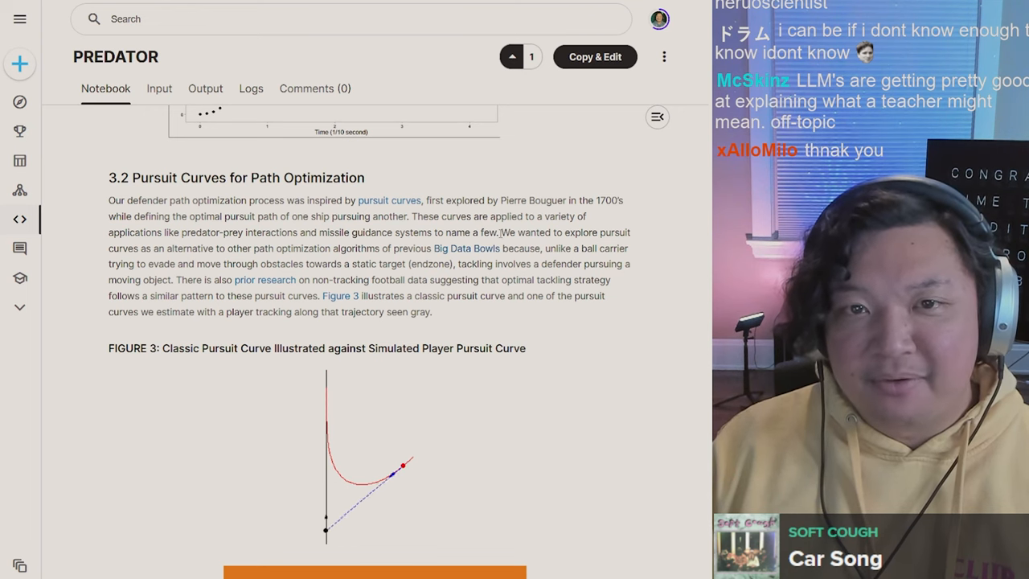
drag(502, 232, 604, 232)
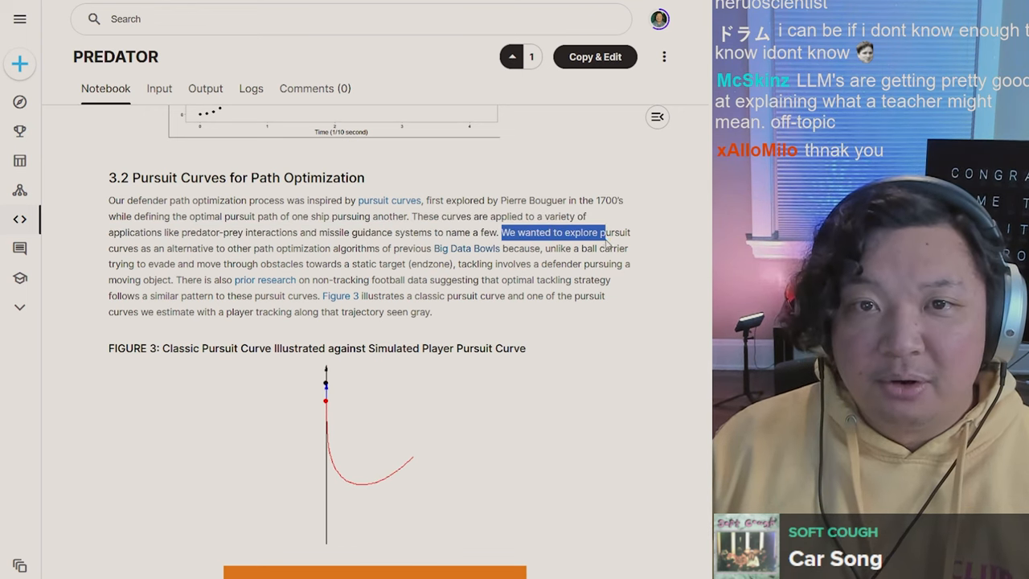
drag(608, 231, 233, 248)
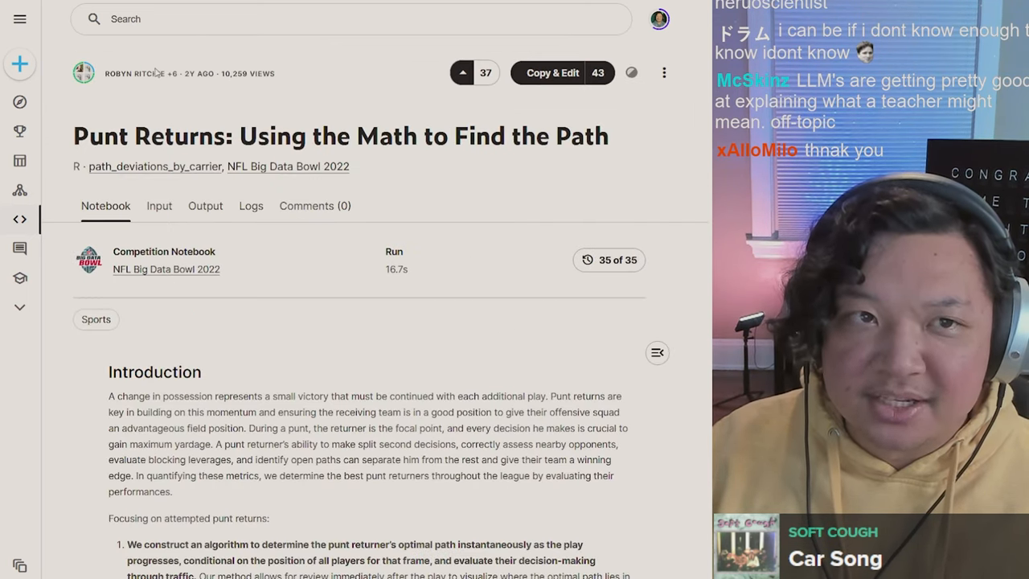
Scroll down through the Punt Returns notebook's Introduction
scroll(down, 3)
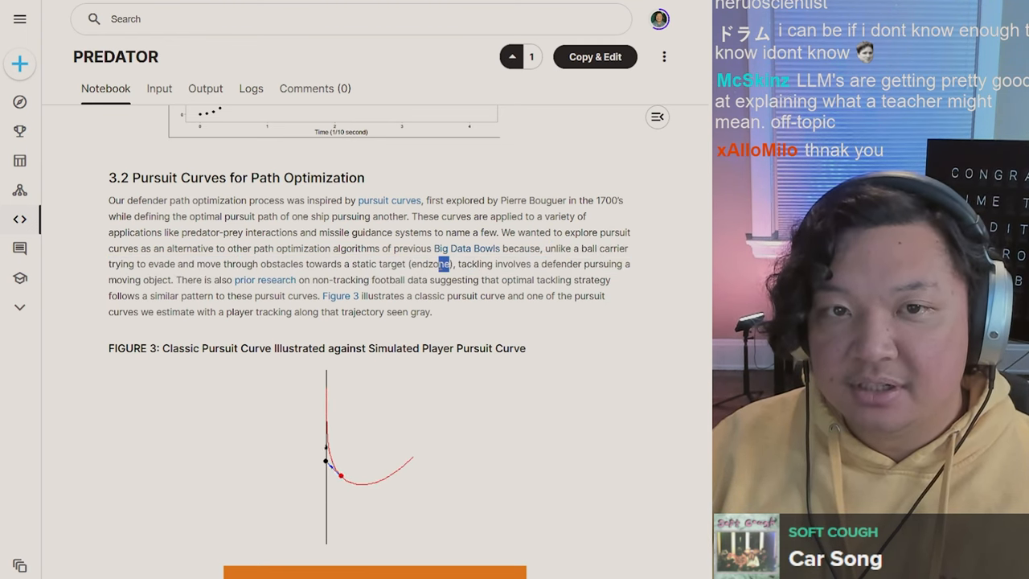
Highlight the sentence describing Figure 3, then scroll down past its field animation
drag(463, 264, 630, 263)
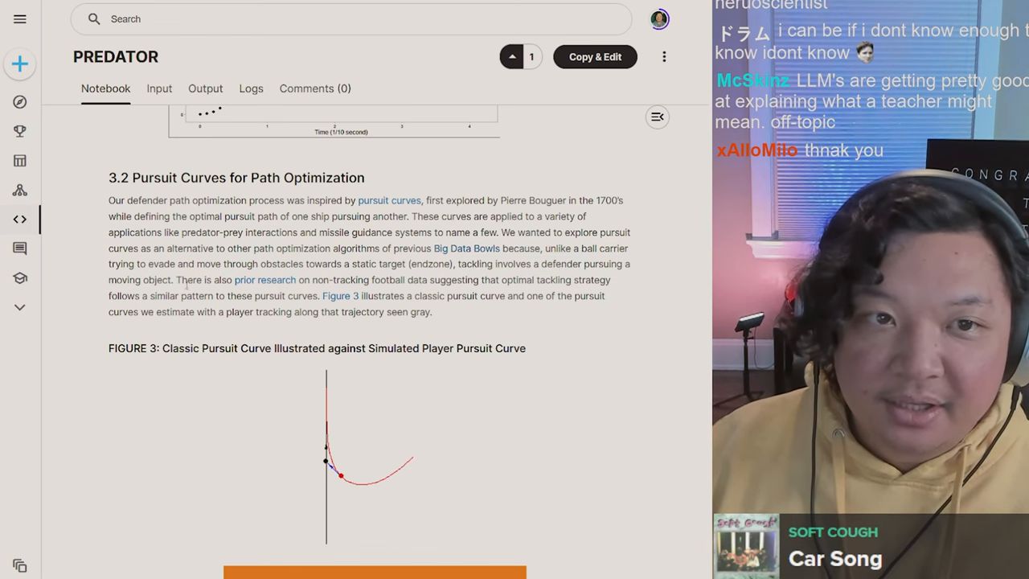
drag(360, 280, 474, 280)
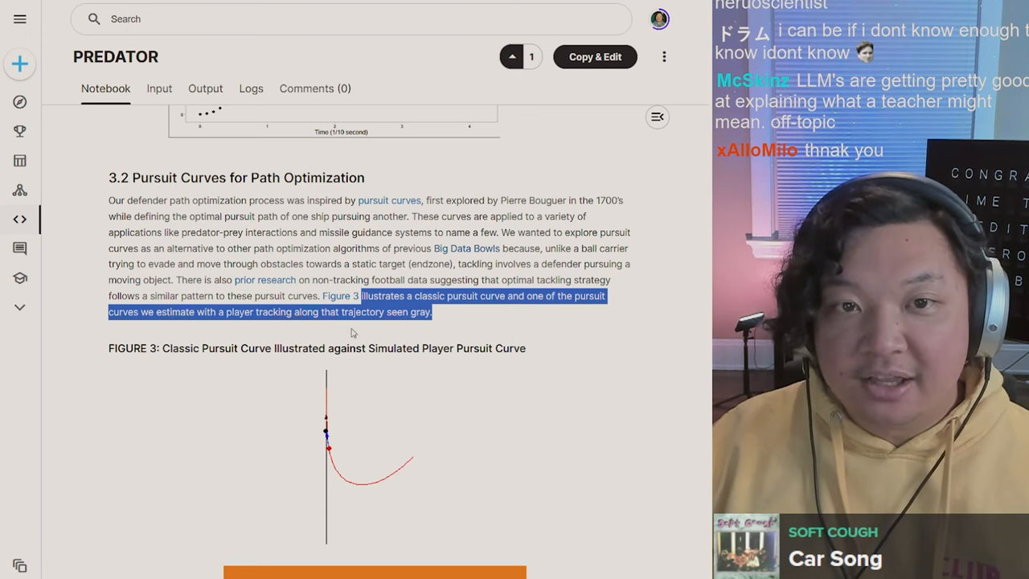
scroll(down, 3)
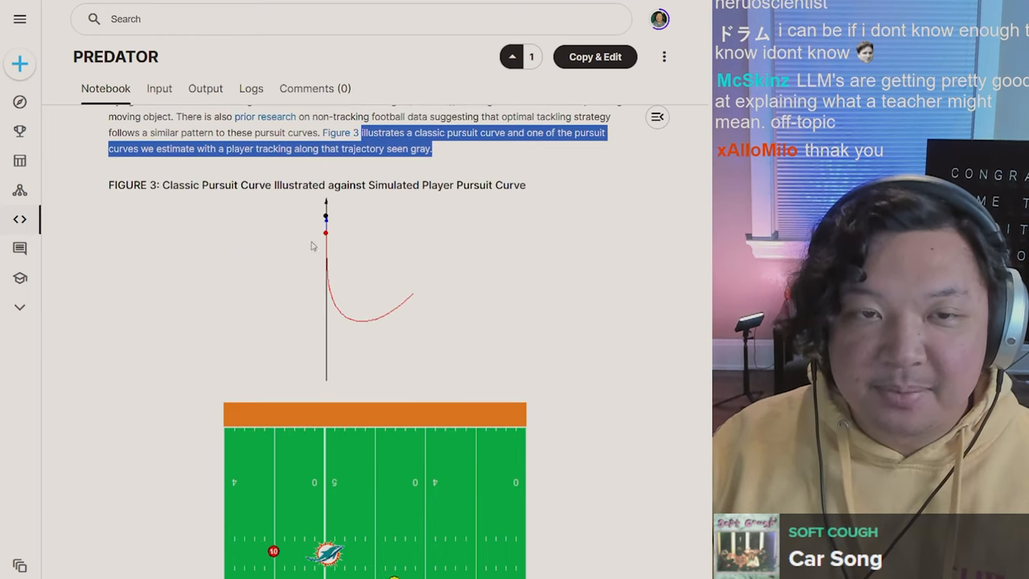
scroll(down, 3)
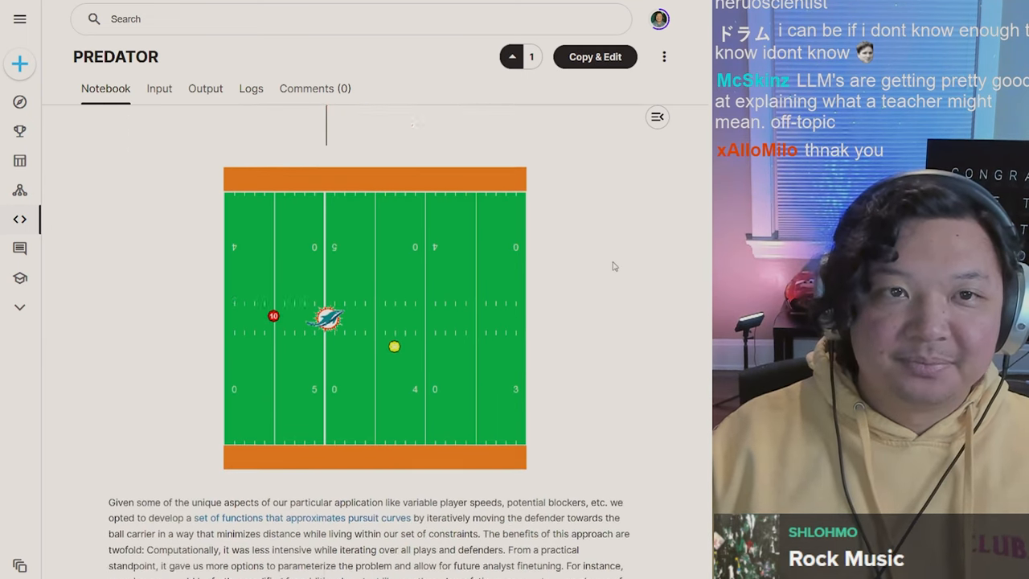
scroll(down, 3)
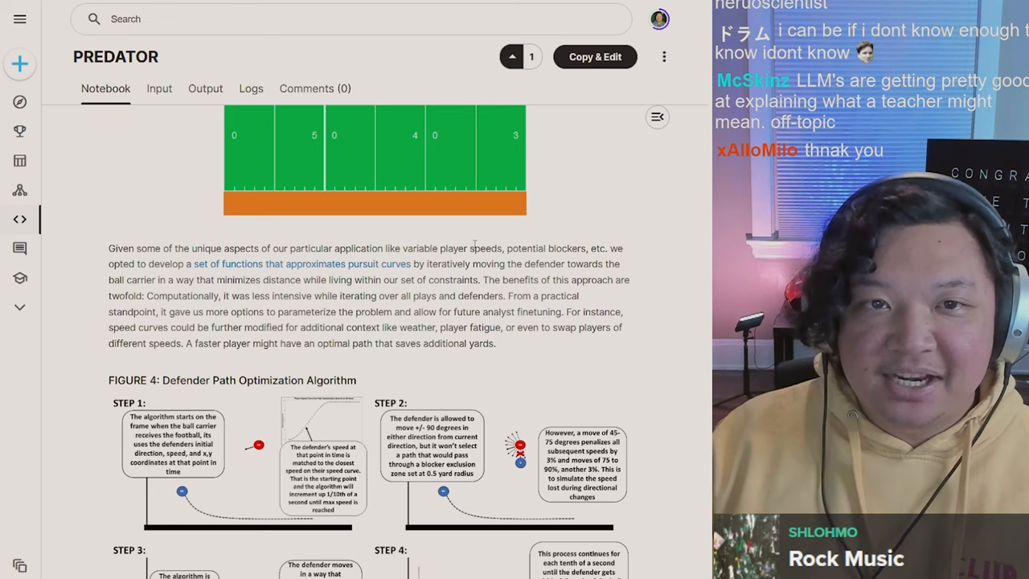
Highlight the pursuit-function sentences on computational efficiency and modifying speed curves for faster players
scroll(down, 3)
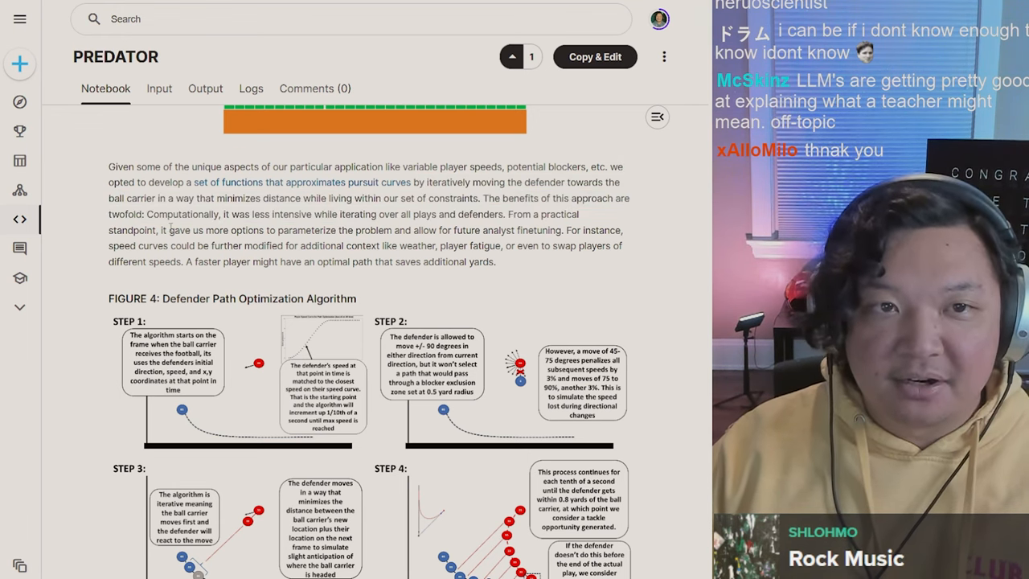
drag(148, 214, 370, 214)
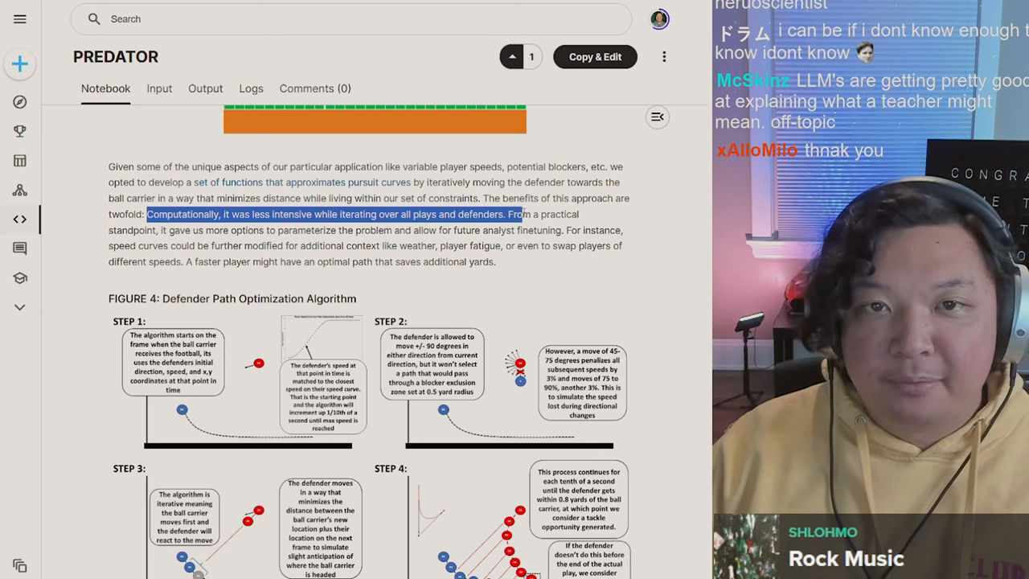
drag(522, 214, 298, 230)
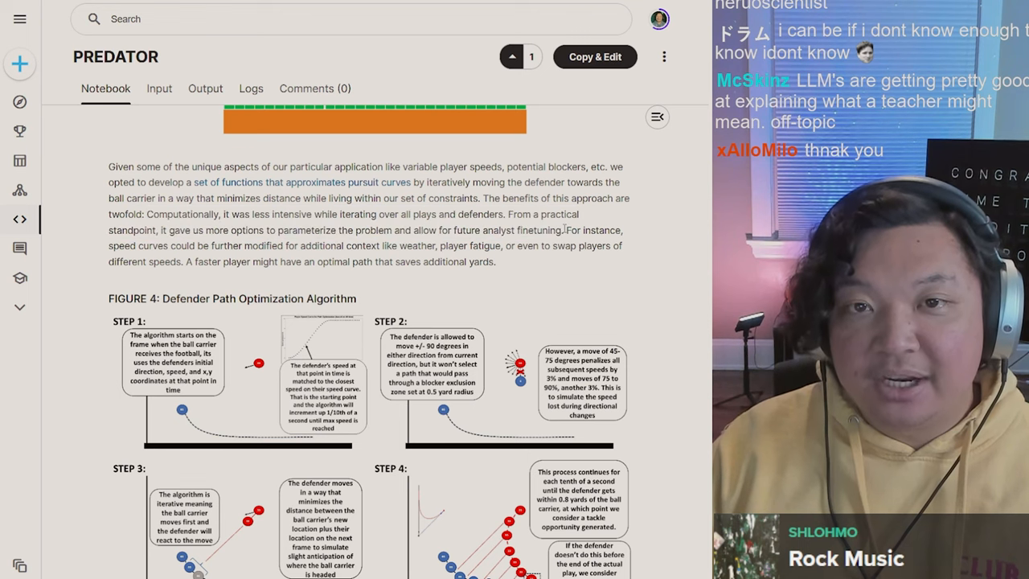
drag(565, 230, 249, 245)
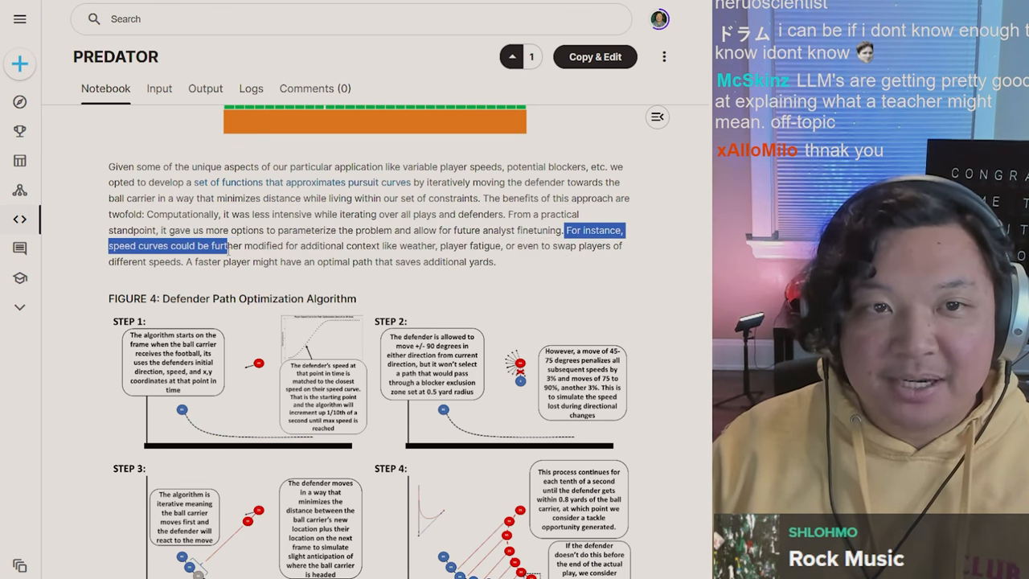
drag(226, 246, 379, 246)
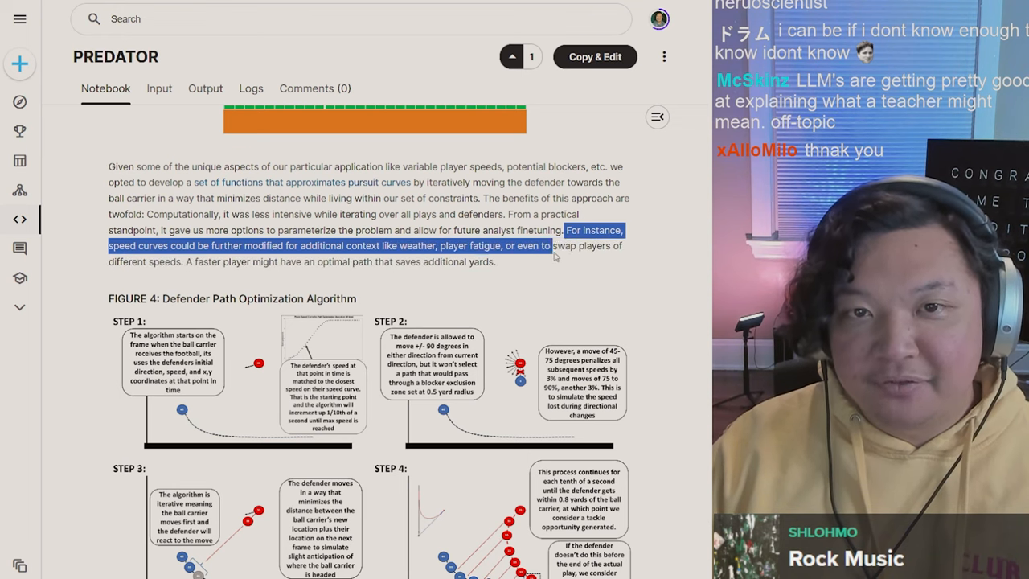
drag(553, 244, 190, 260)
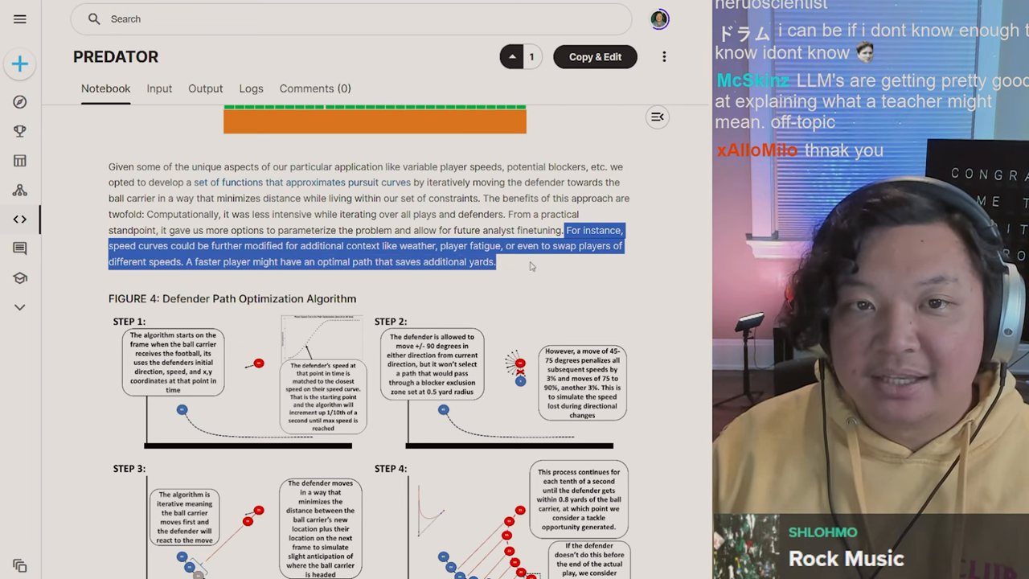
Scroll on and highlight the paragraph on the algorithm's practical benefits above Figure 4
scroll(down, 3)
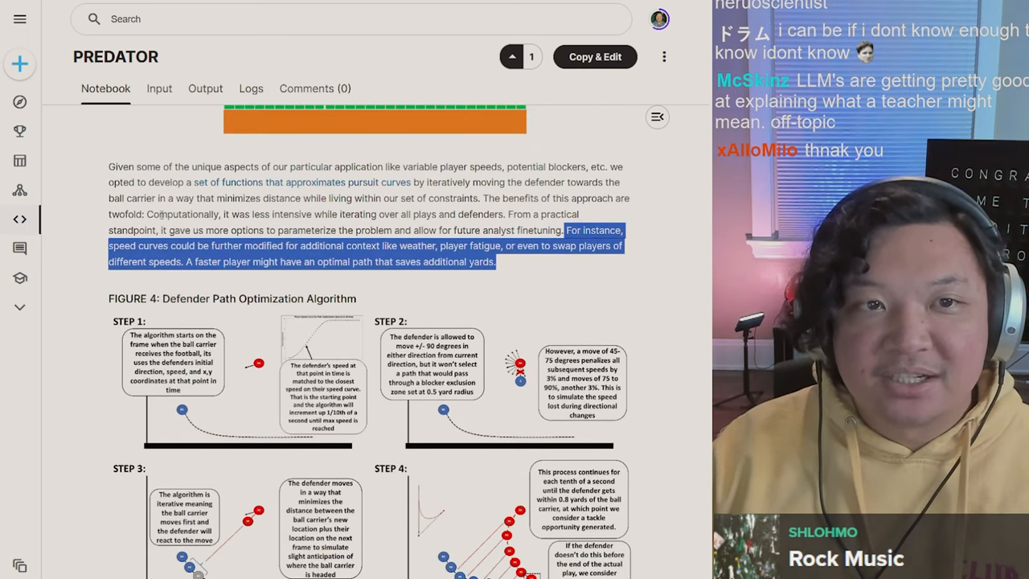
drag(146, 213, 384, 214)
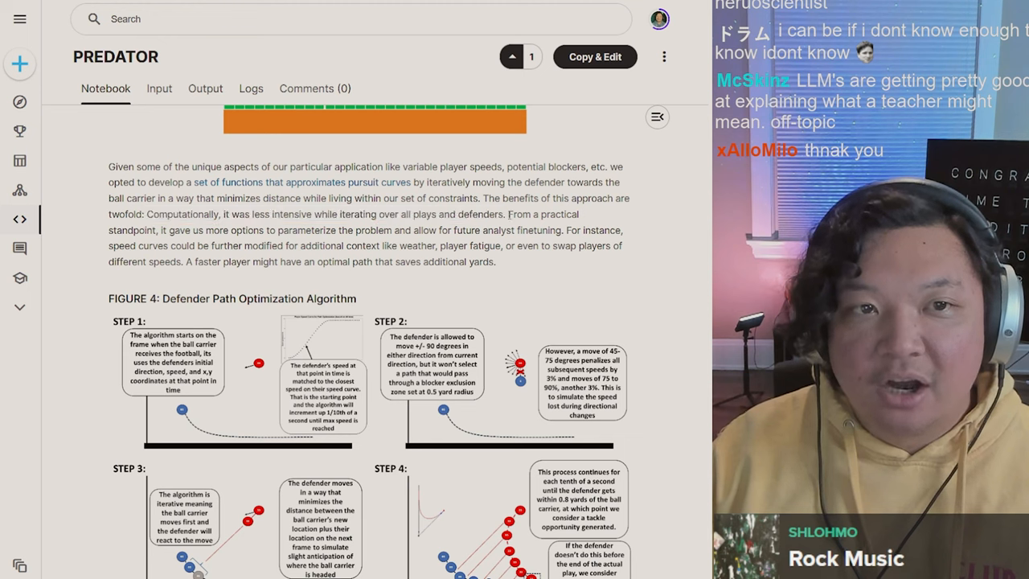
drag(167, 213, 463, 214)
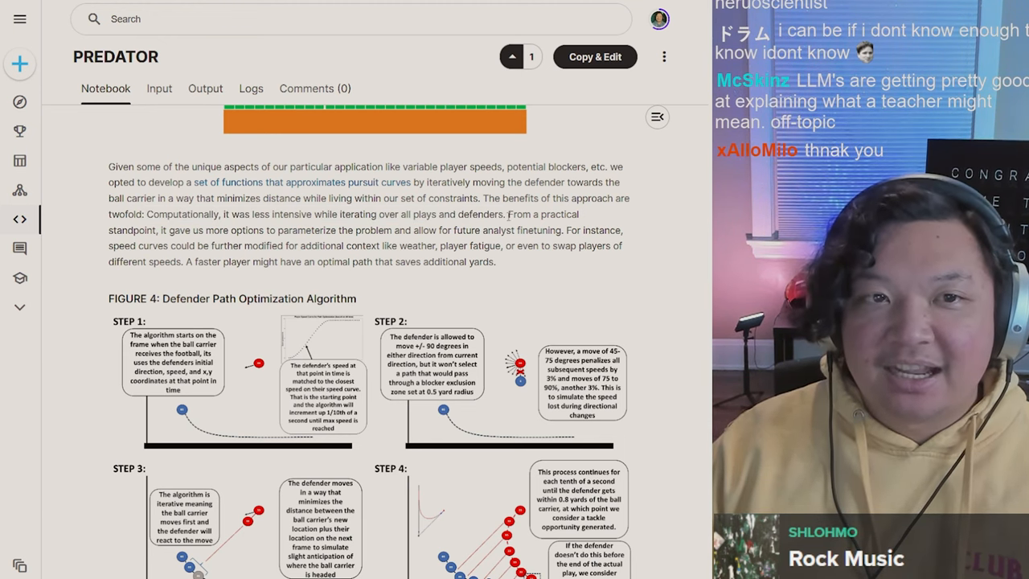
drag(508, 214, 318, 244)
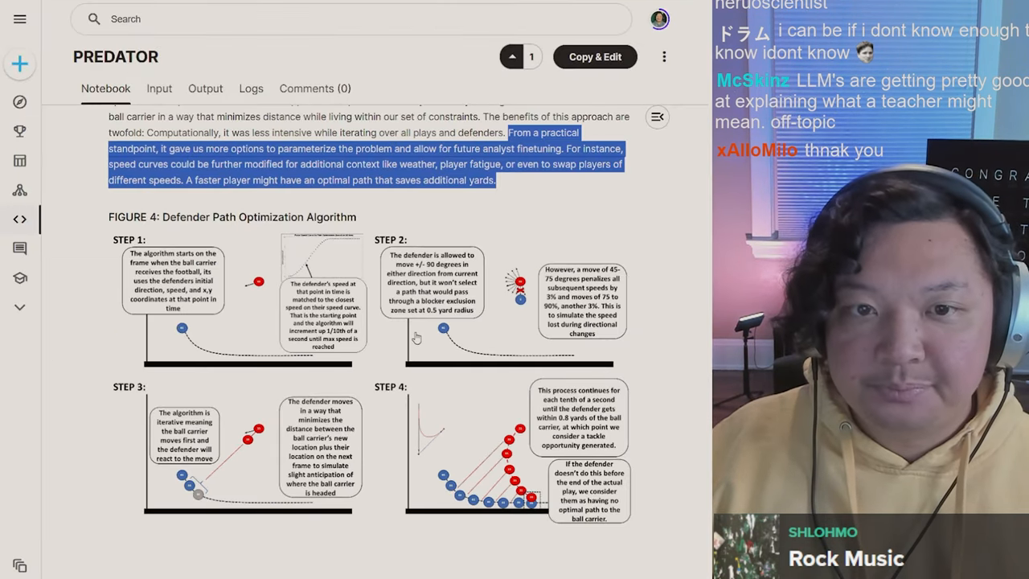
Scroll past Figure 4 to the '4. Metrics' heading and the OPD and YAO pursuit metric definitions
scroll(down, 3)
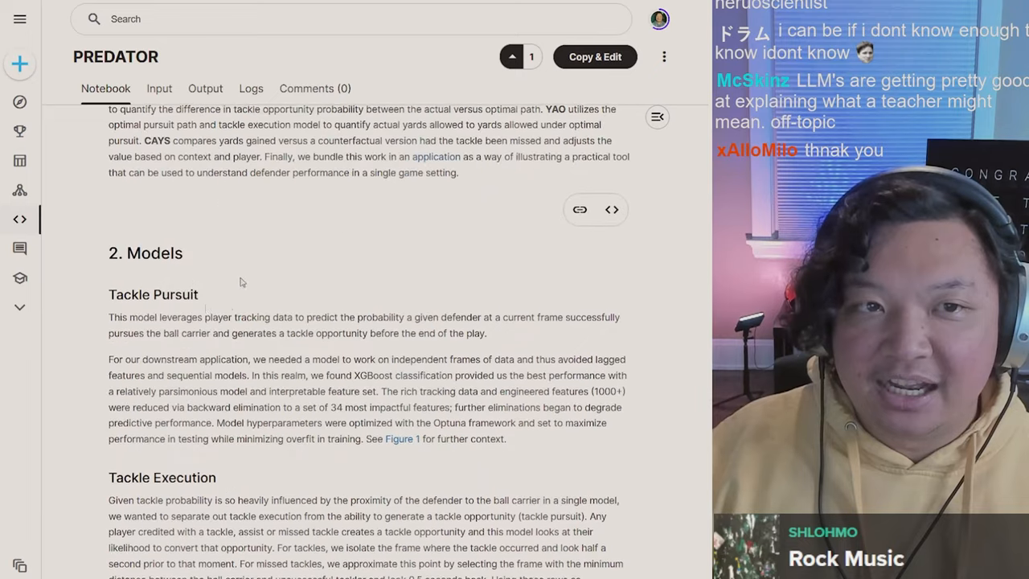
scroll(down, 3)
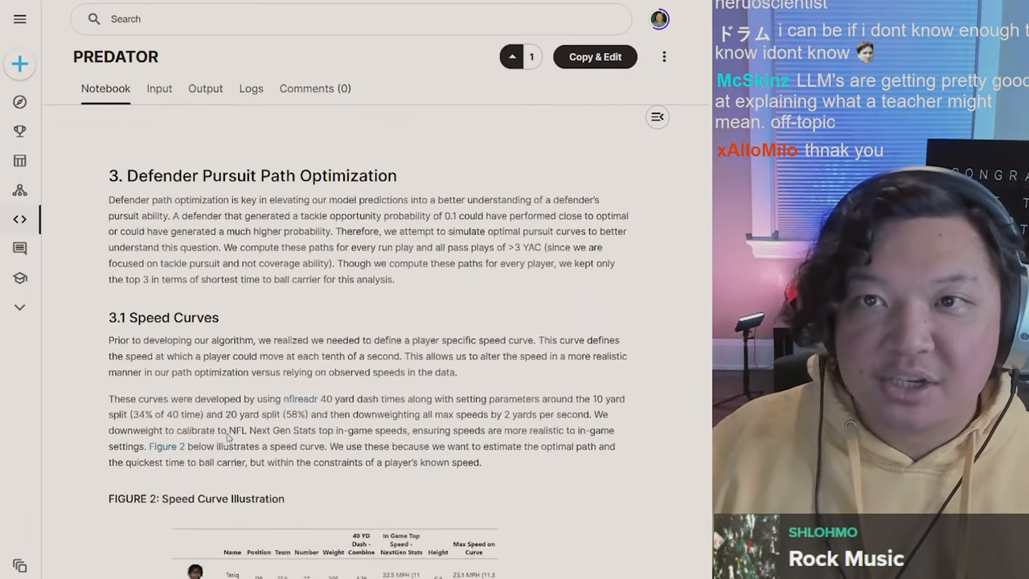
scroll(down, 3)
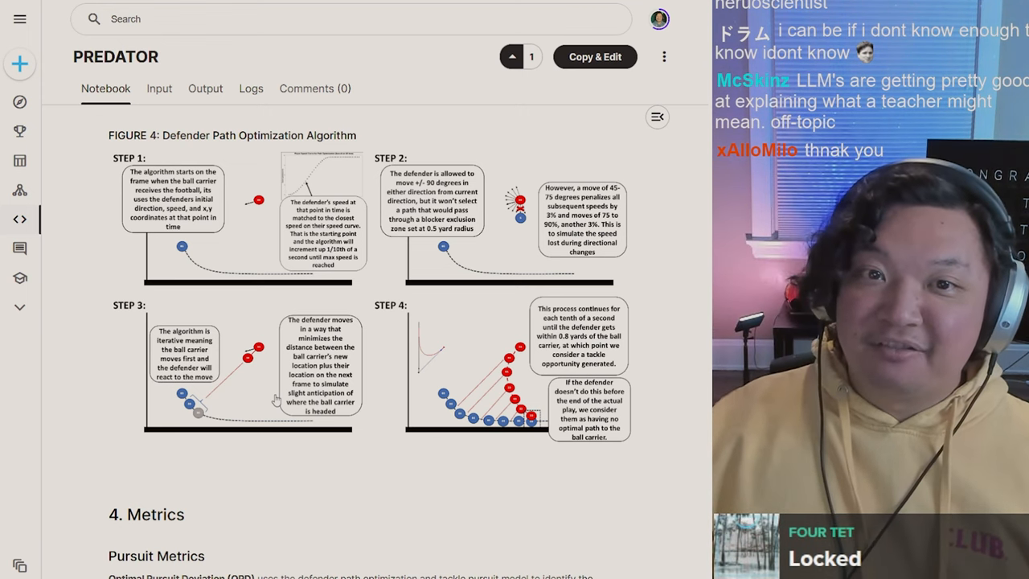
scroll(down, 3)
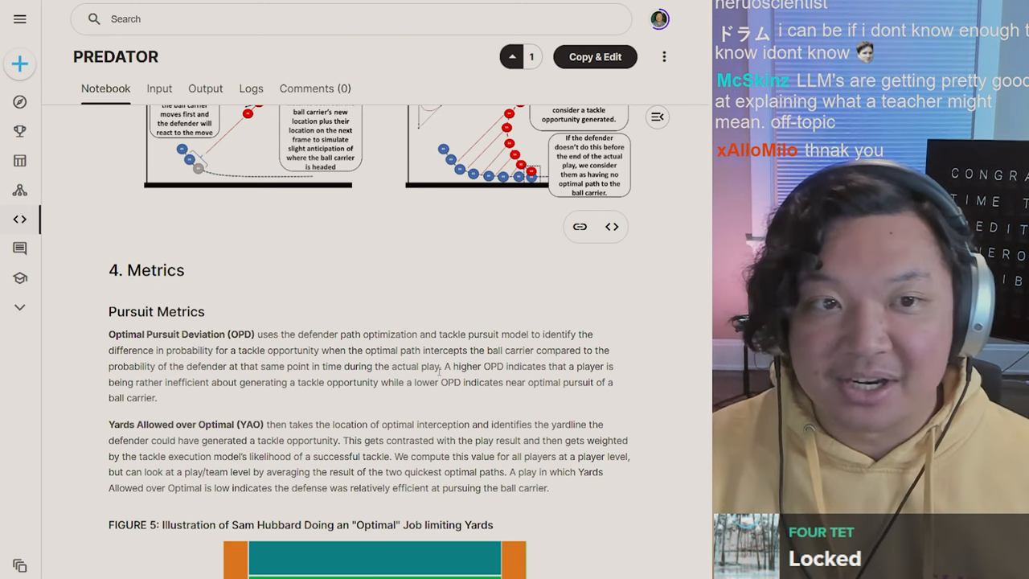
Read the OPD and YAO paragraphs, then scroll until Figure 5's Sam Hubbard field illustration and legend are fully visible
scroll(down, 3)
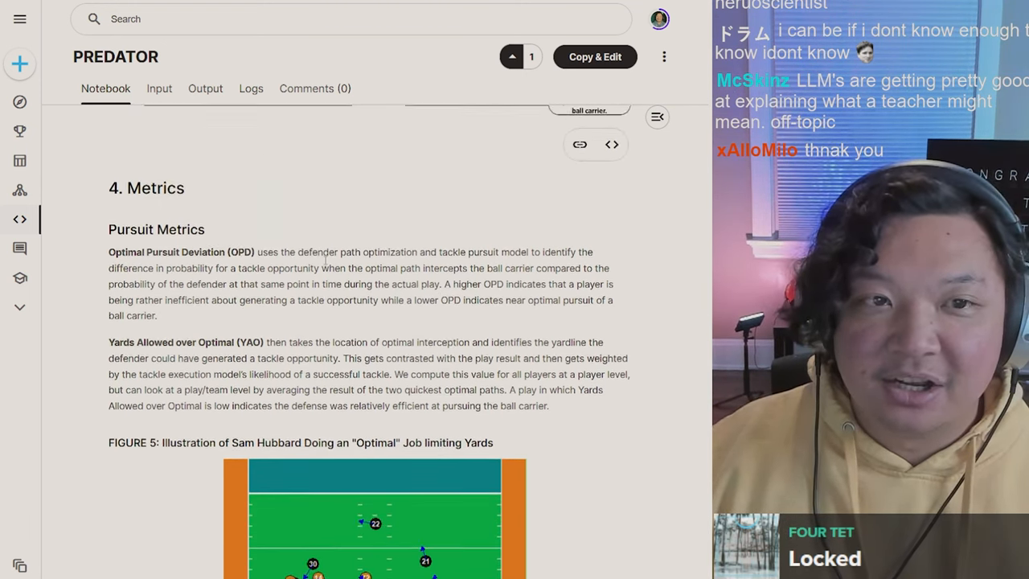
scroll(down, 3)
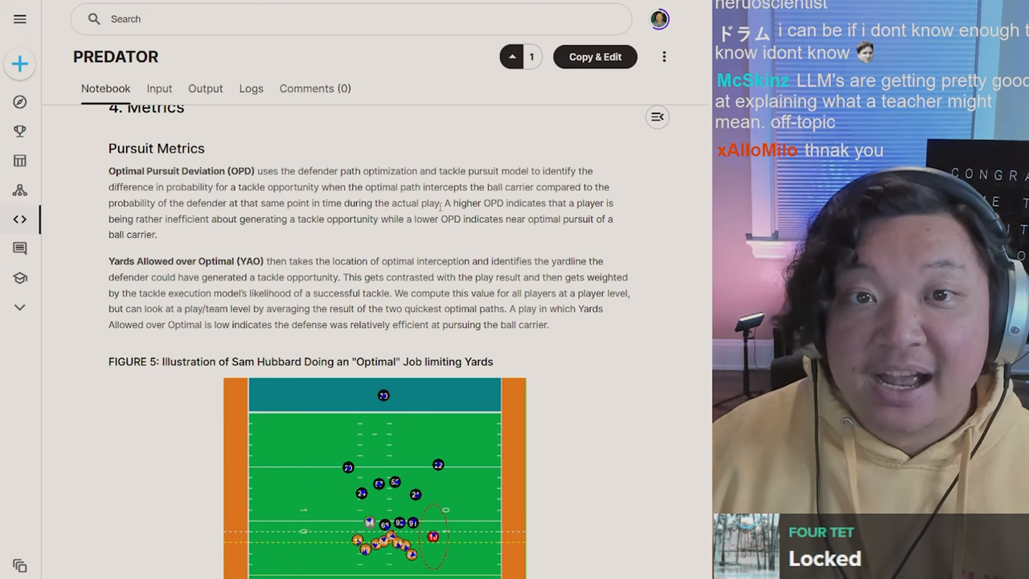
drag(442, 203, 592, 203)
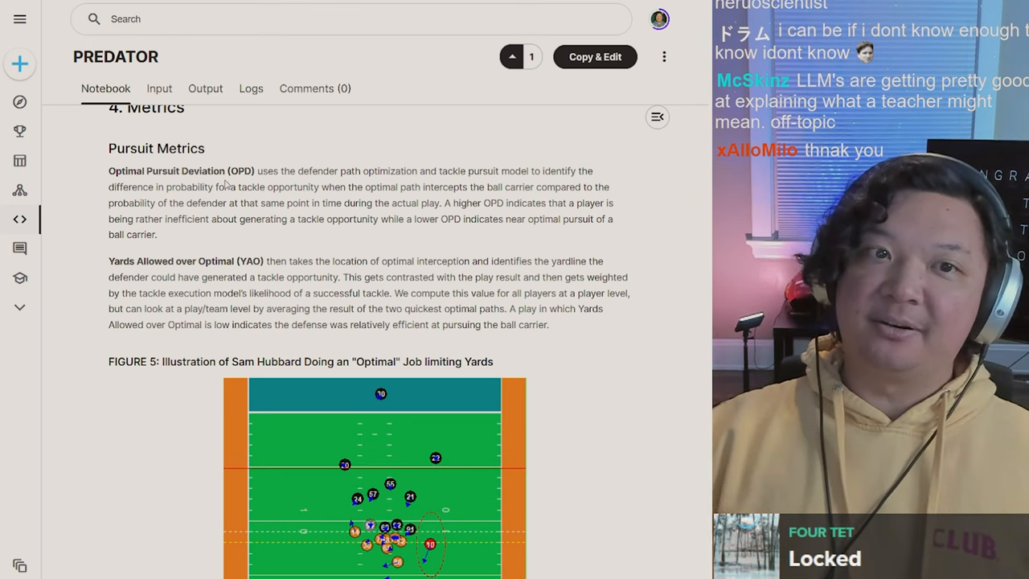
scroll(up, 3)
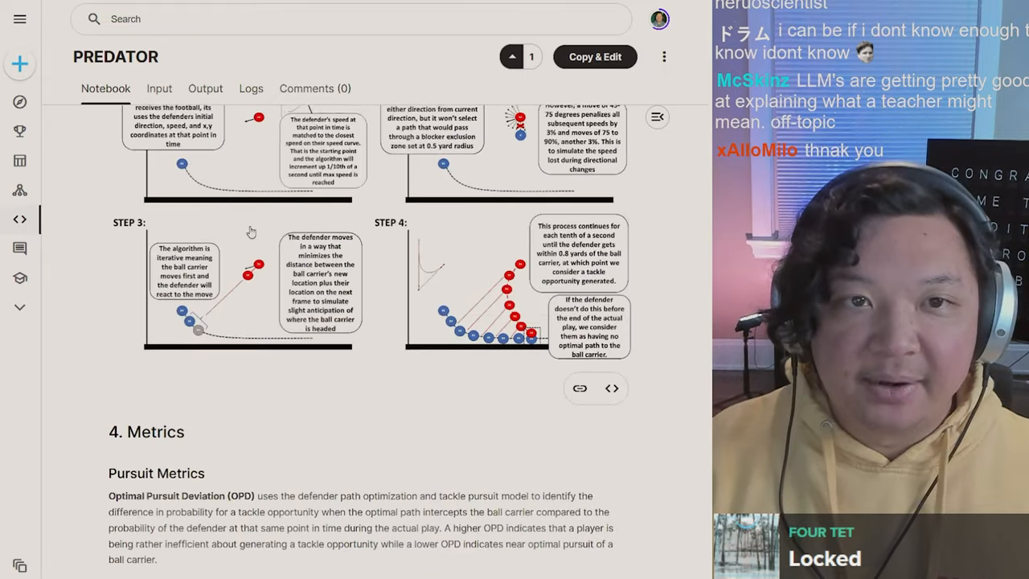
scroll(down, 3)
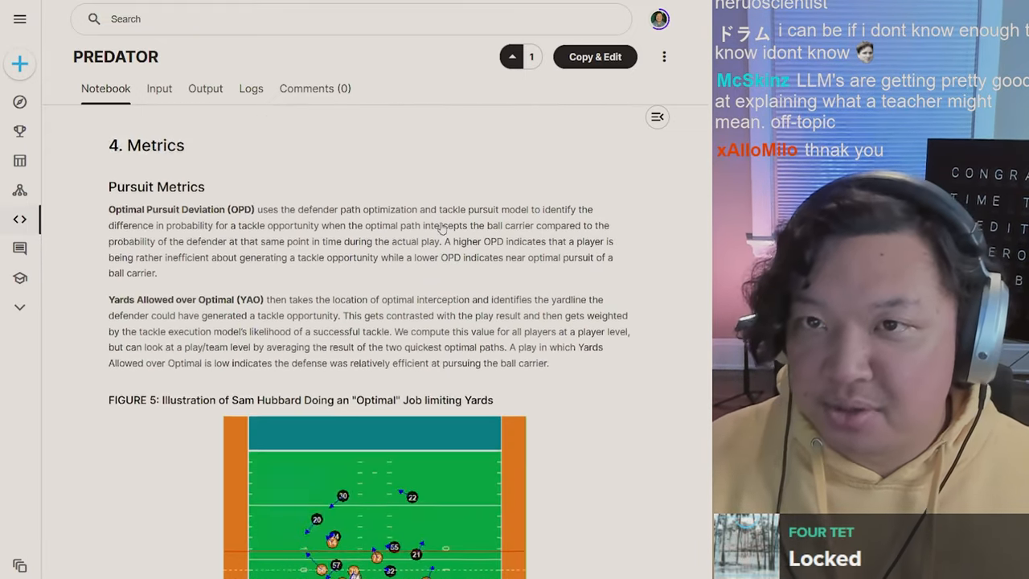
scroll(down, 3)
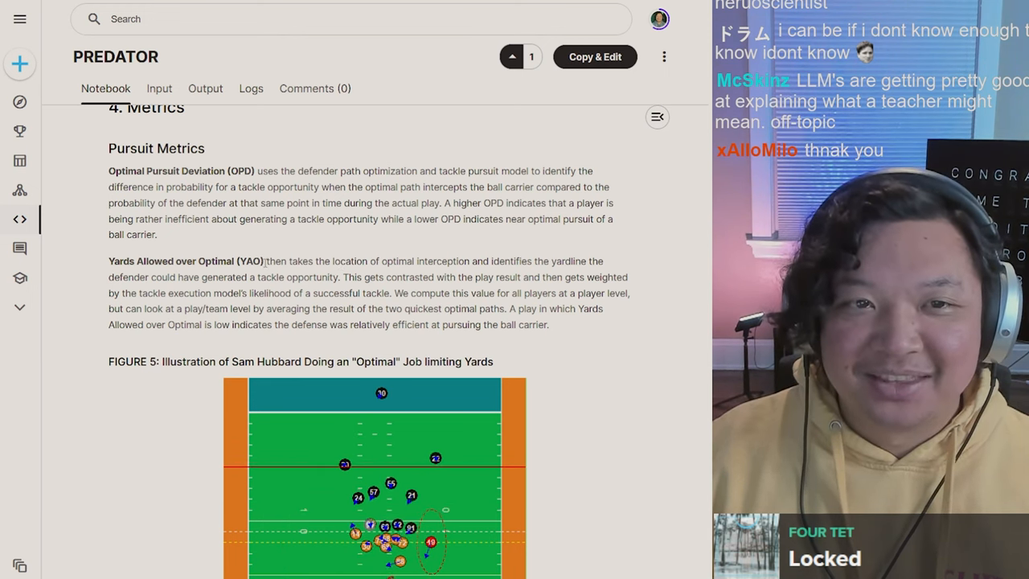
scroll(down, 3)
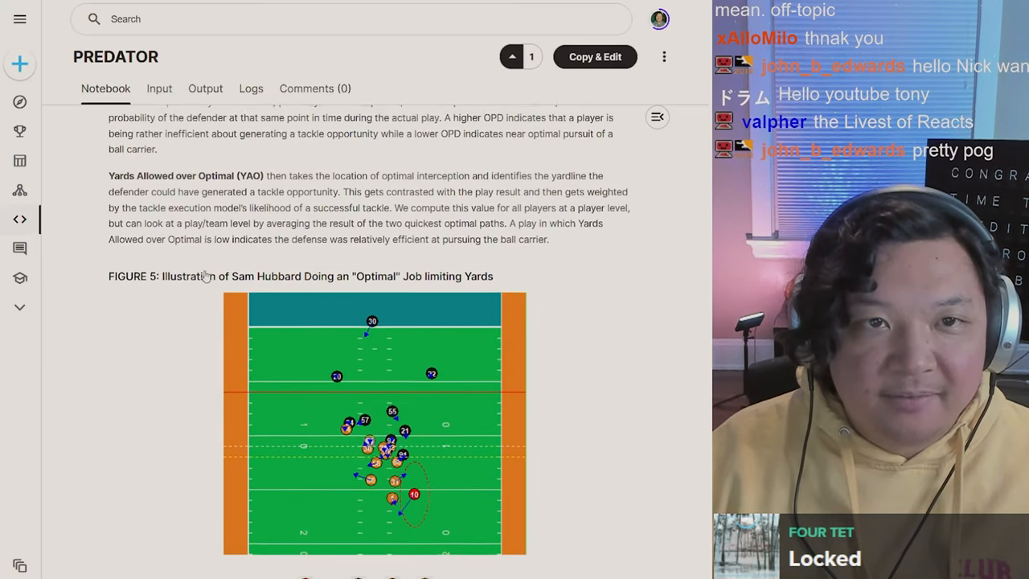
scroll(down, 3)
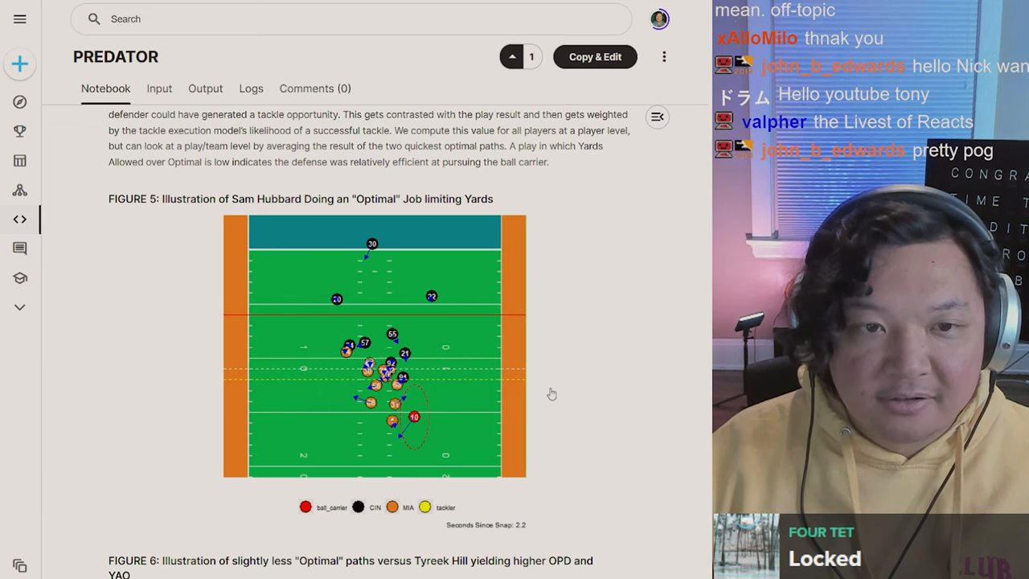
scroll(down, 3)
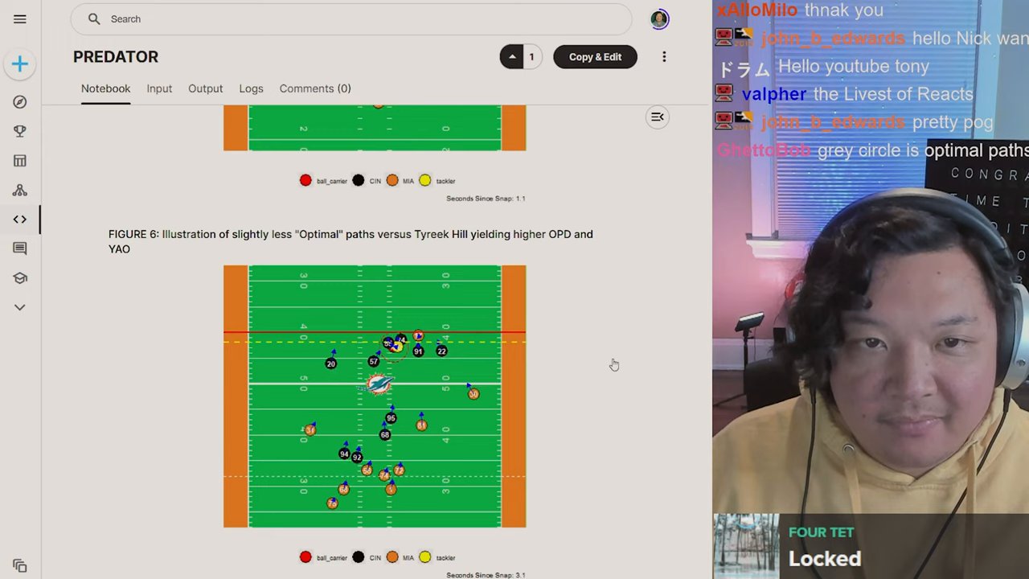
scroll(up, 3)
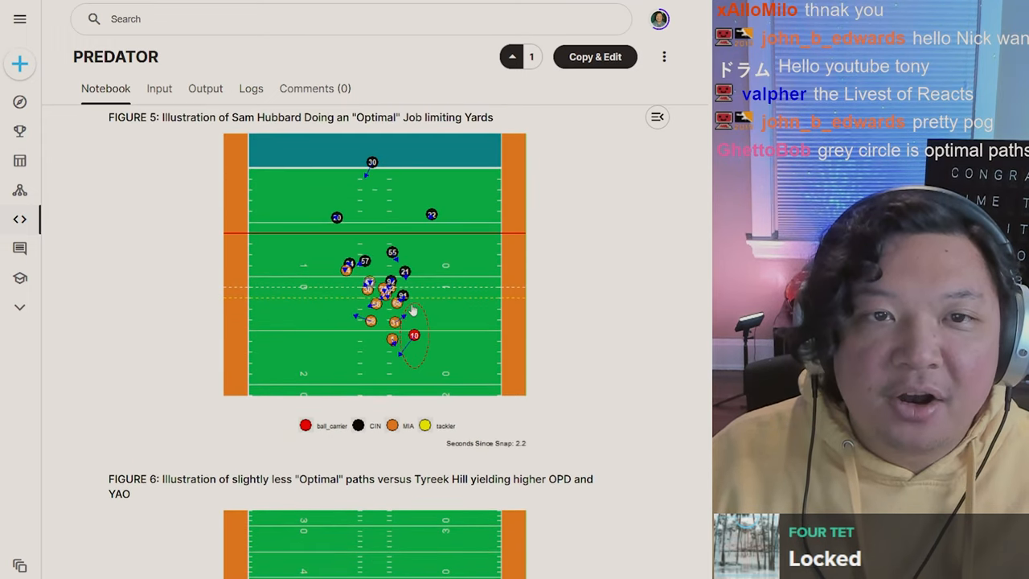
scroll(down, 3)
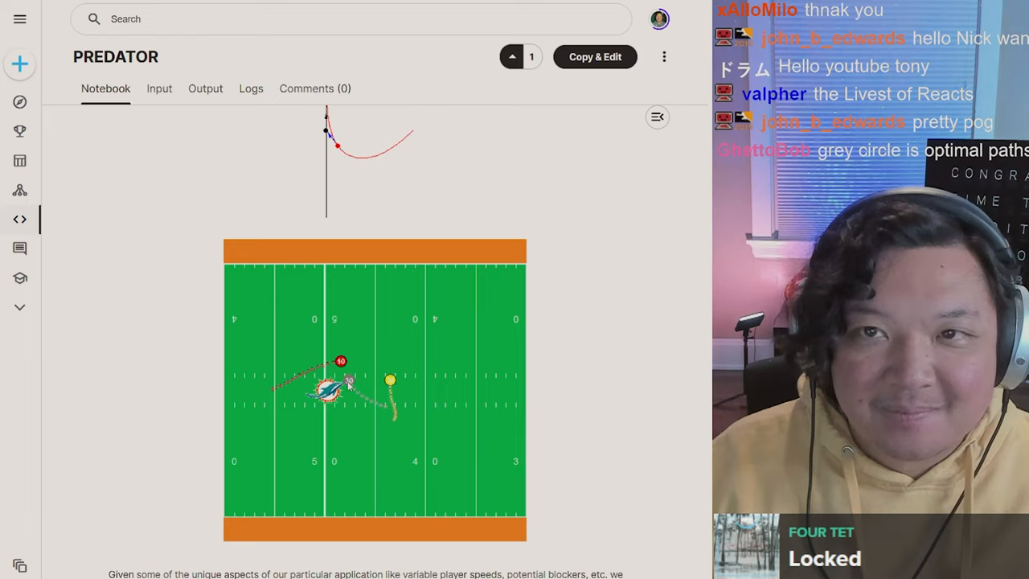
scroll(down, 3)
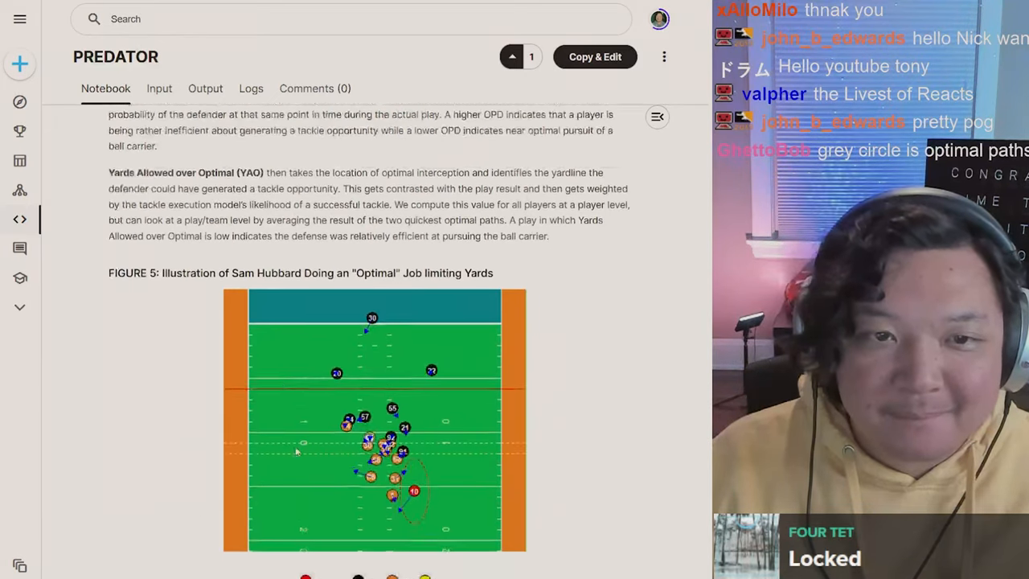
Scroll past Figure 5 to Figure 6's Tyreek Hill paths and the start of Execution Metrics
scroll(down, 3)
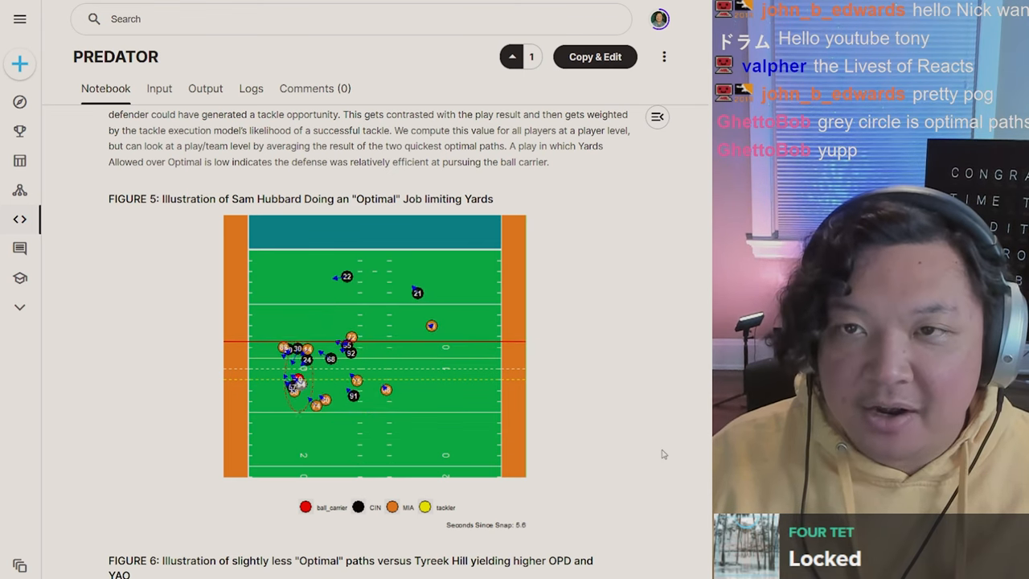
scroll(down, 3)
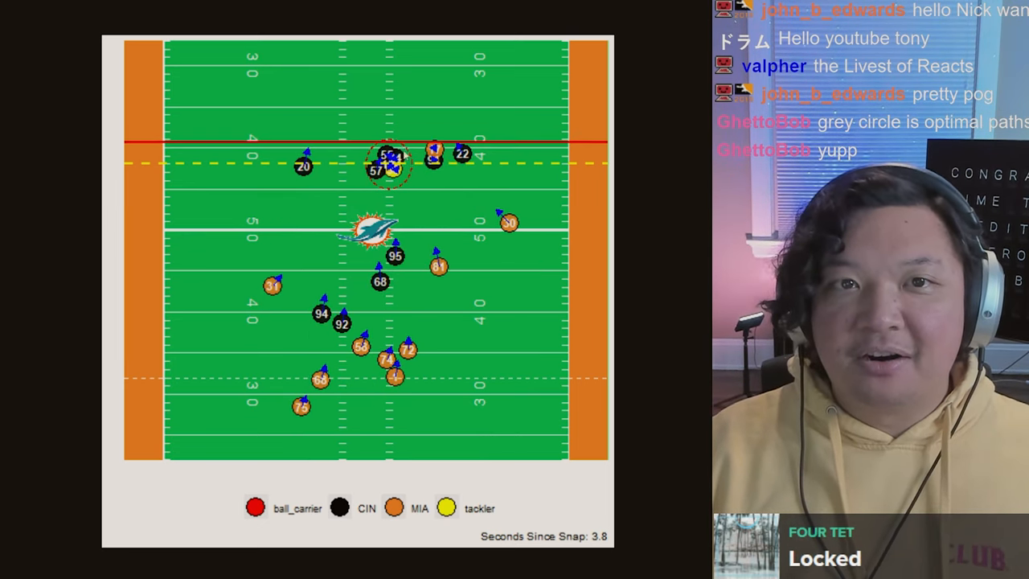
scroll(down, 3)
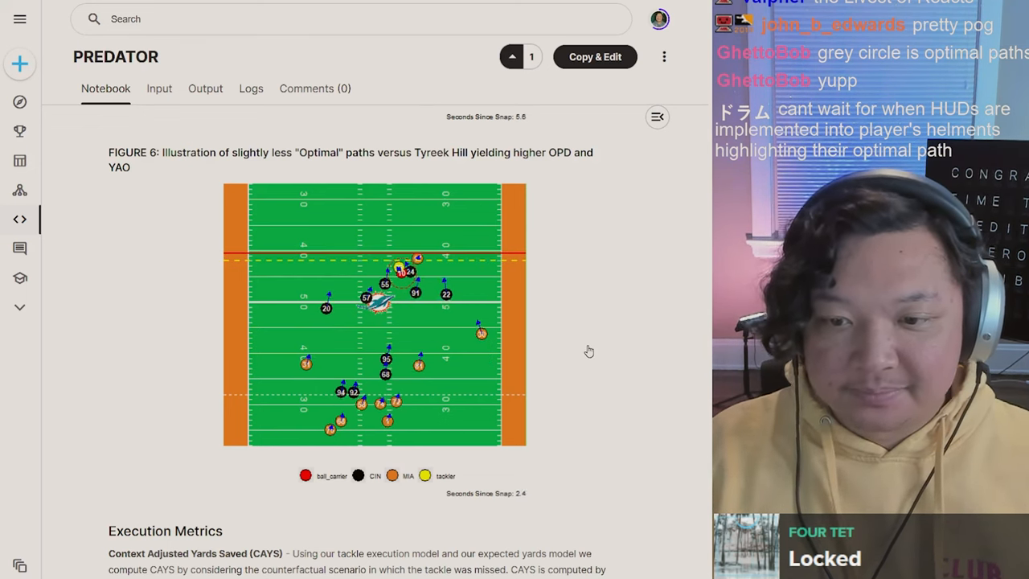
scroll(down, 3)
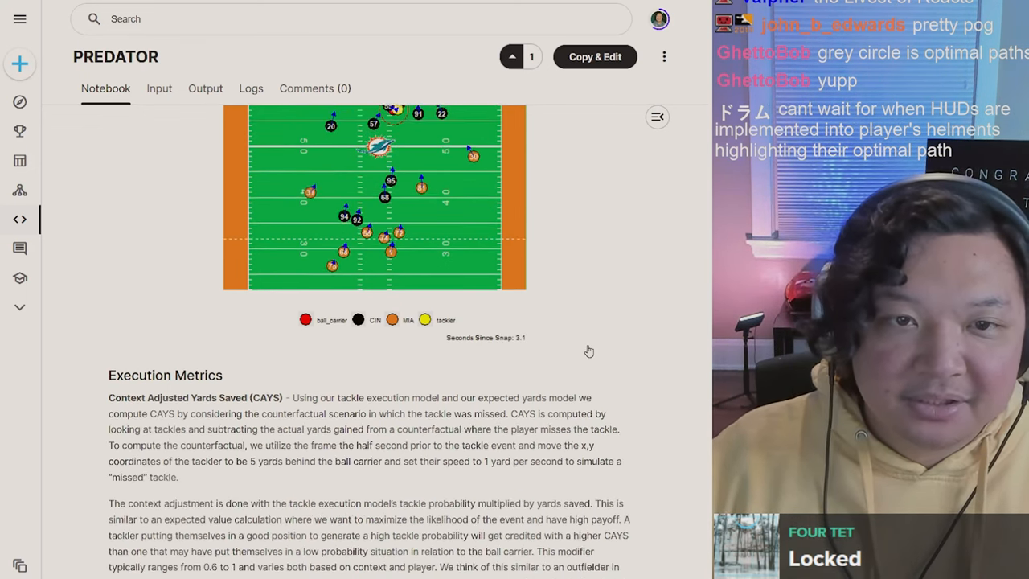
scroll(down, 3)
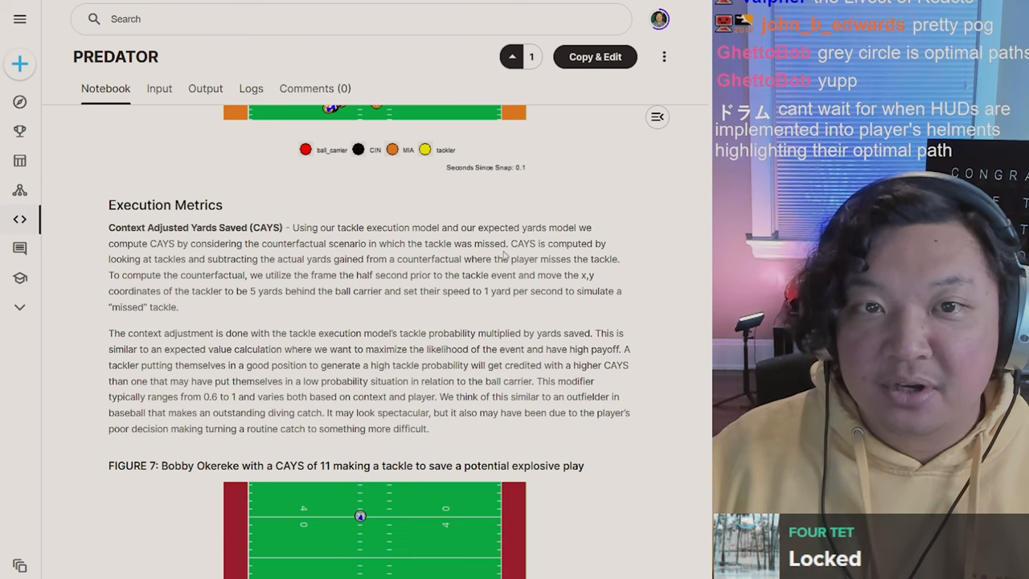
scroll(down, 3)
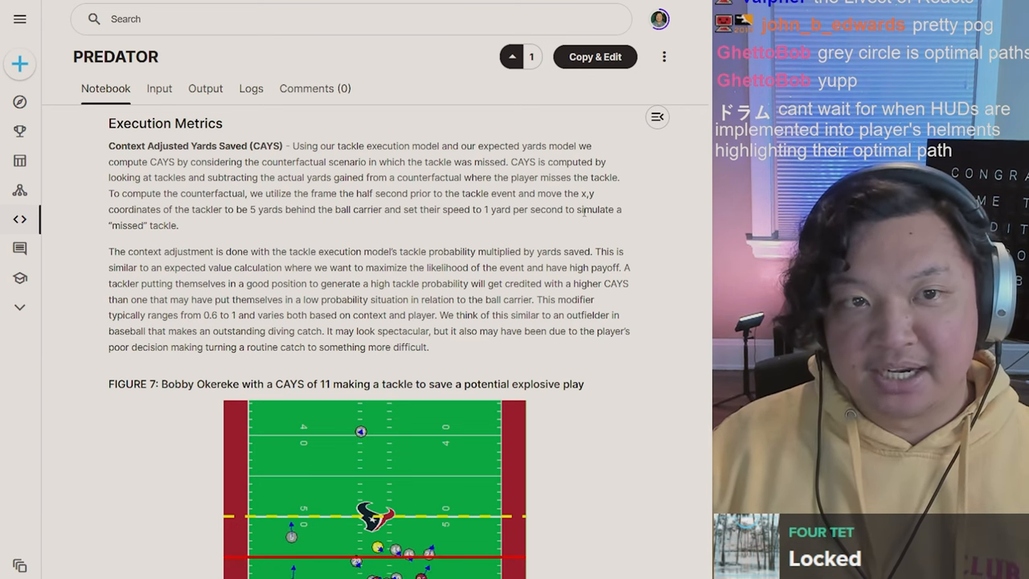
drag(212, 193, 179, 225)
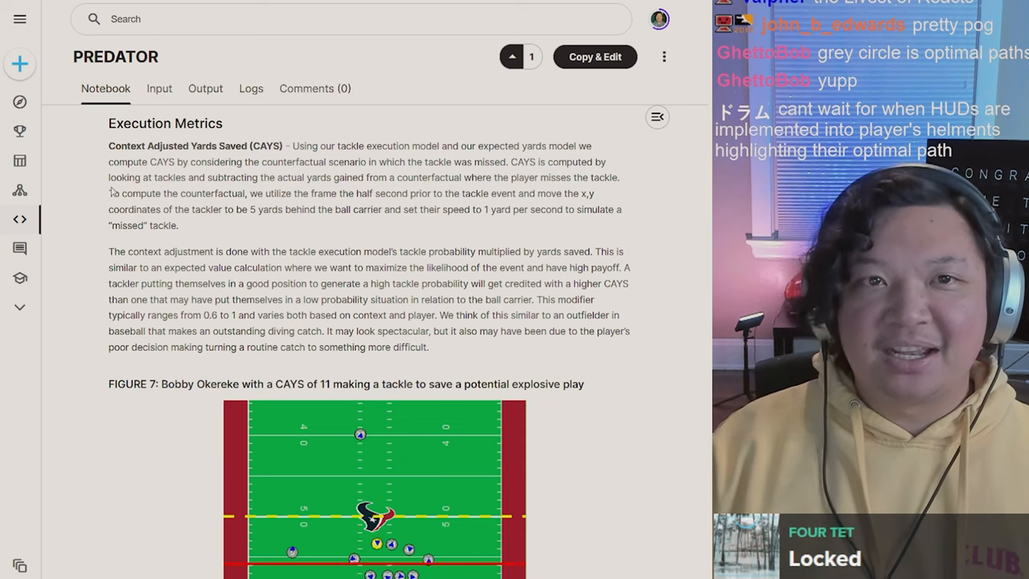
scroll(down, 3)
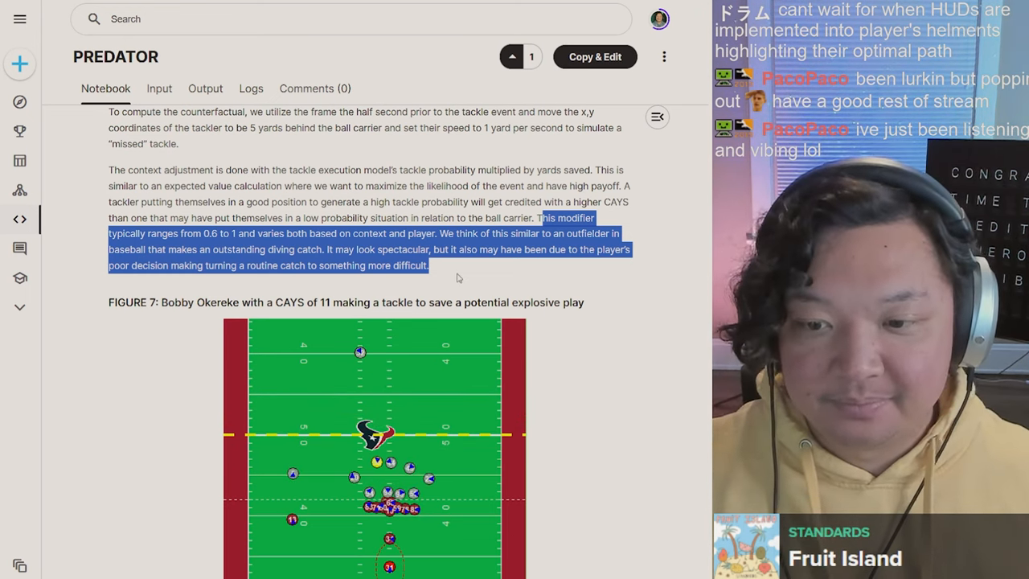
Clear the highlighted modifier sentence and scroll down to Figure 8's CAYS, OPD and YAO illustration
click(453, 276)
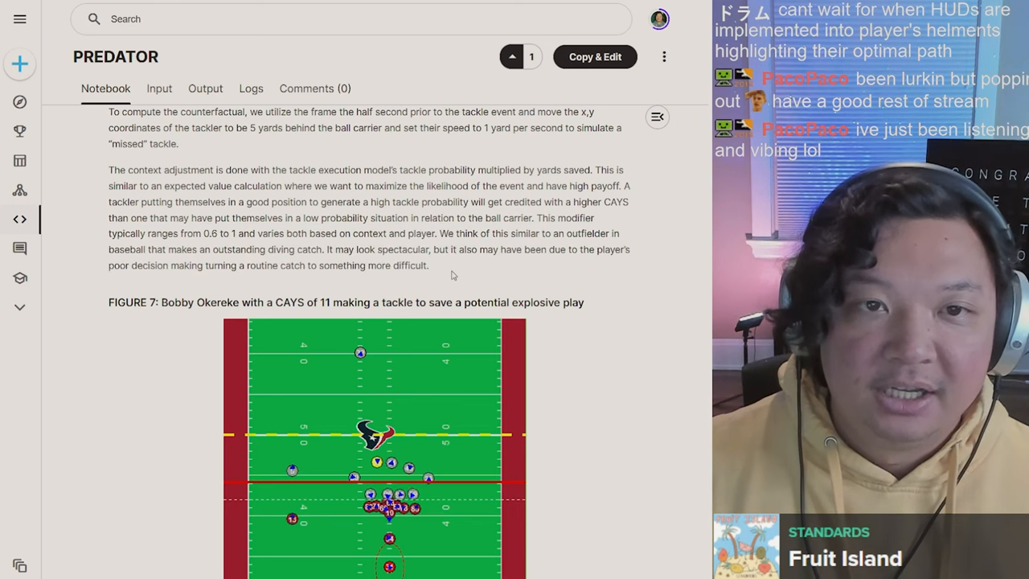
scroll(down, 3)
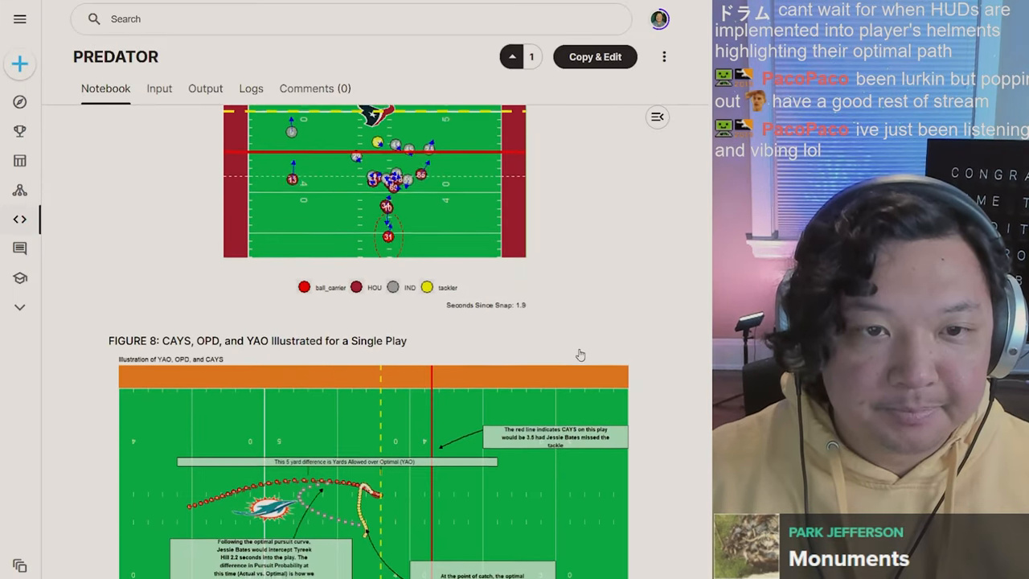
scroll(down, 3)
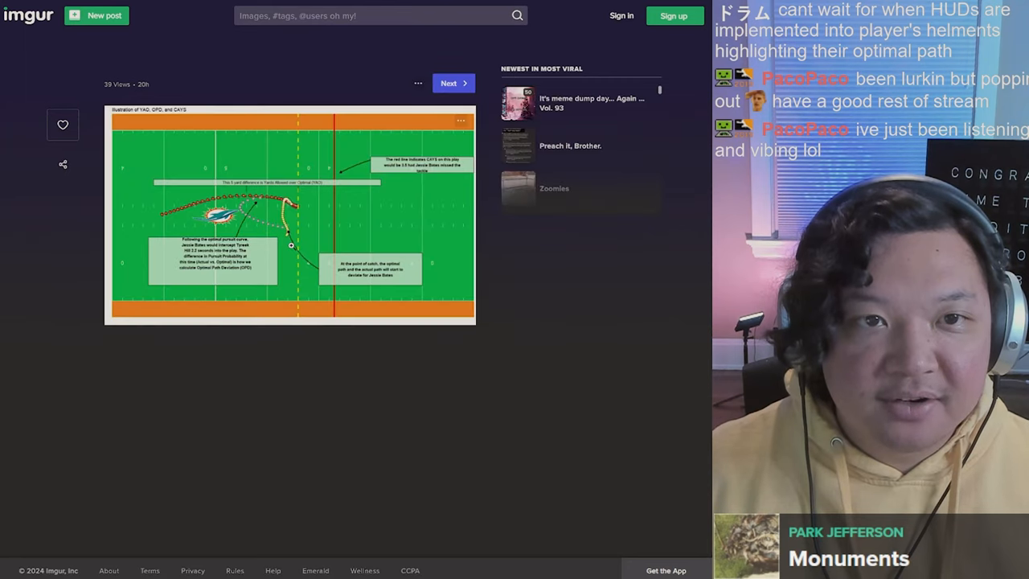
View the full-size YAO, OPD and CAYS illustration on Imgur before returning to Figure 8
click(289, 212)
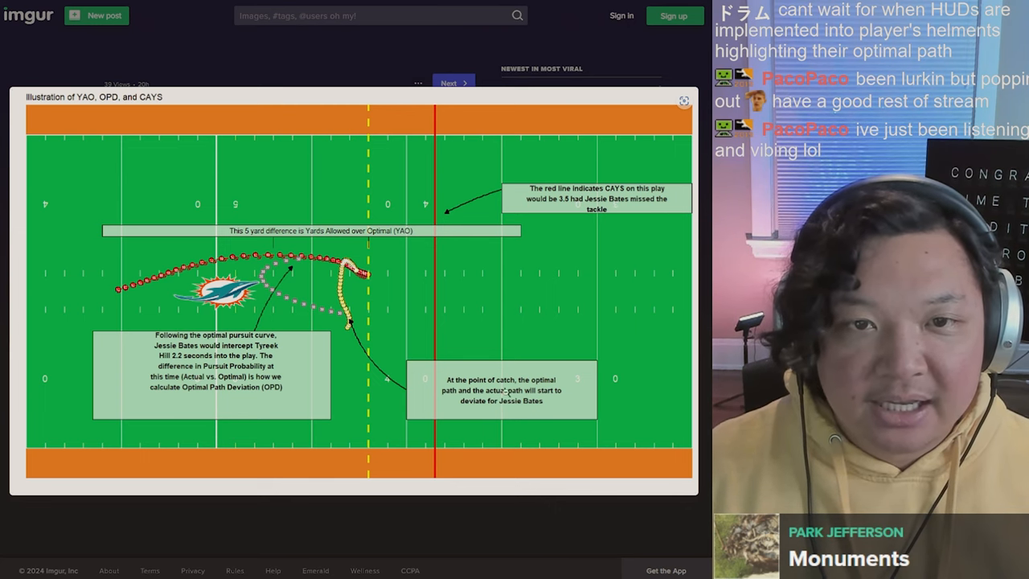
mouse_move(389, 307)
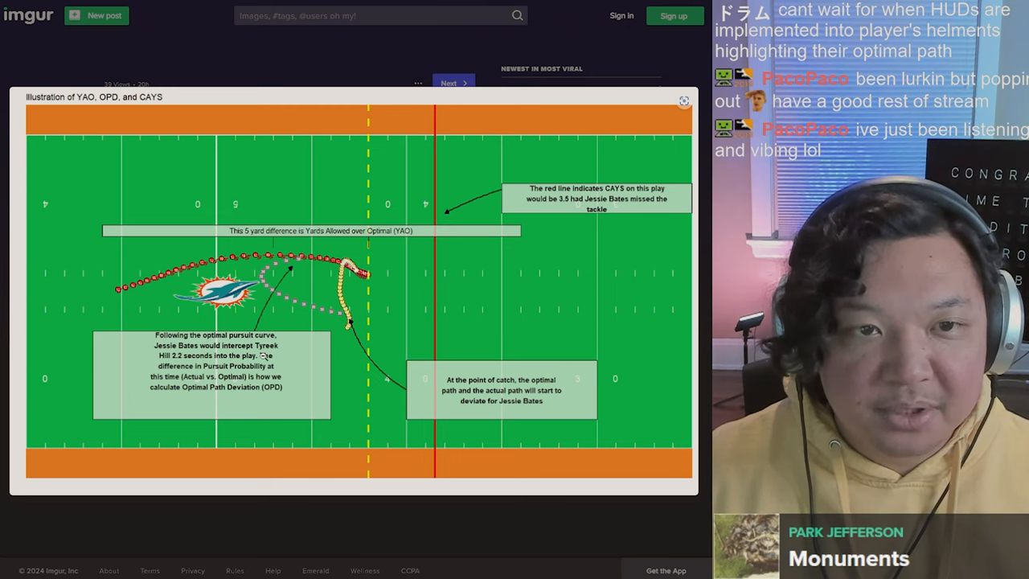
mouse_move(418, 243)
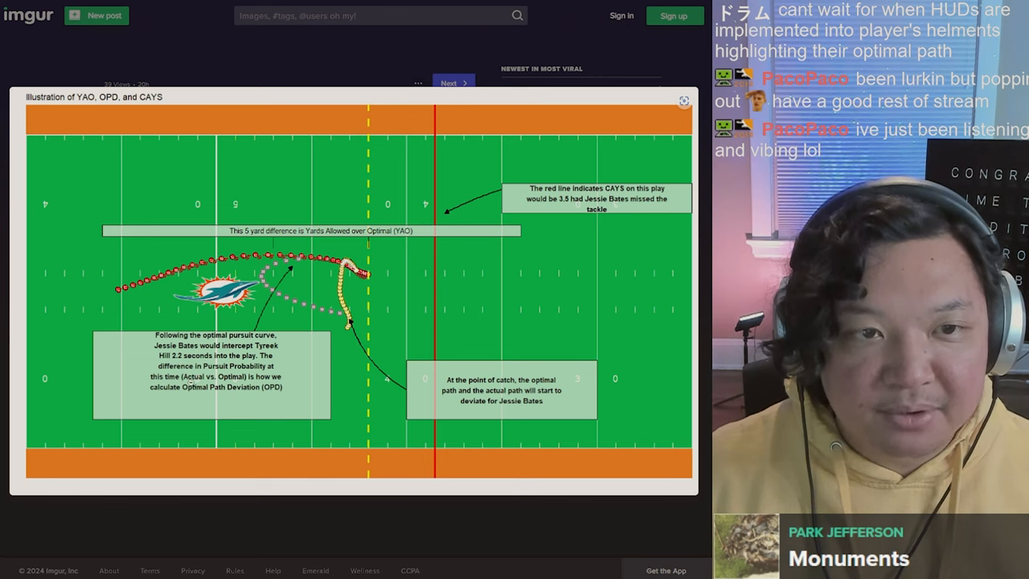
mouse_move(373, 291)
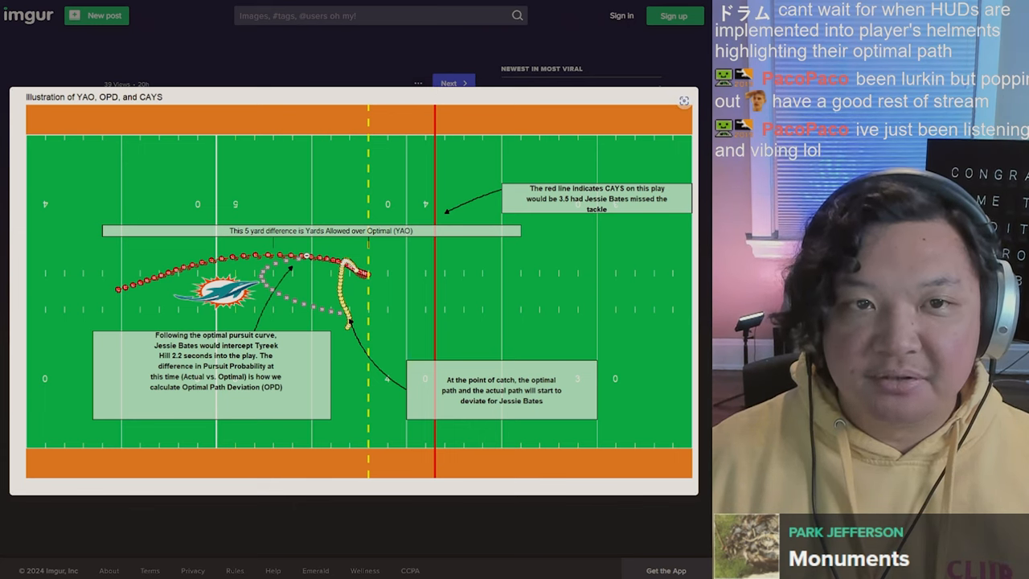
mouse_move(414, 156)
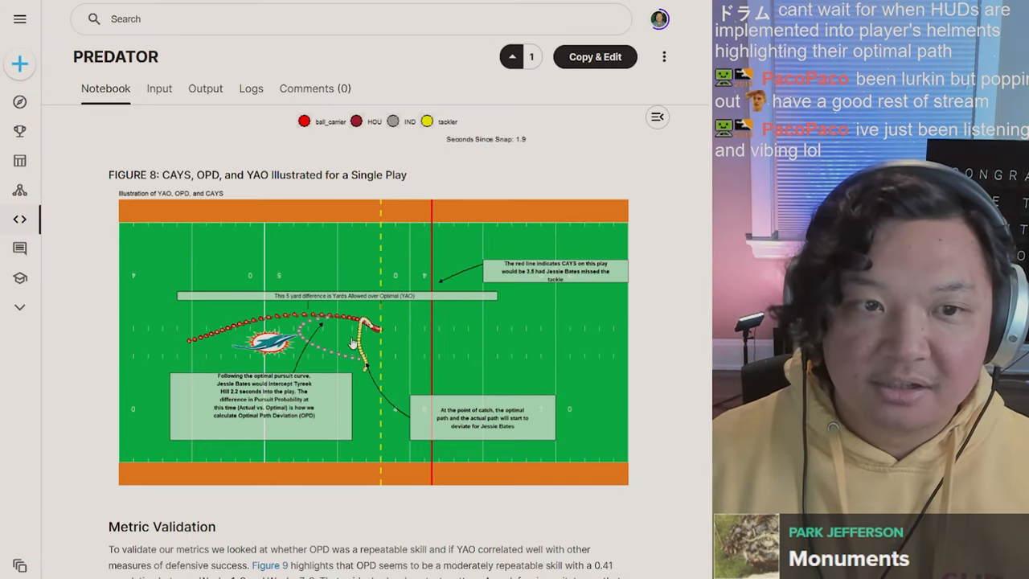
Scroll past Figure 8 to the Metric Validation section and its Figure 9 scatter plots
scroll(down, 3)
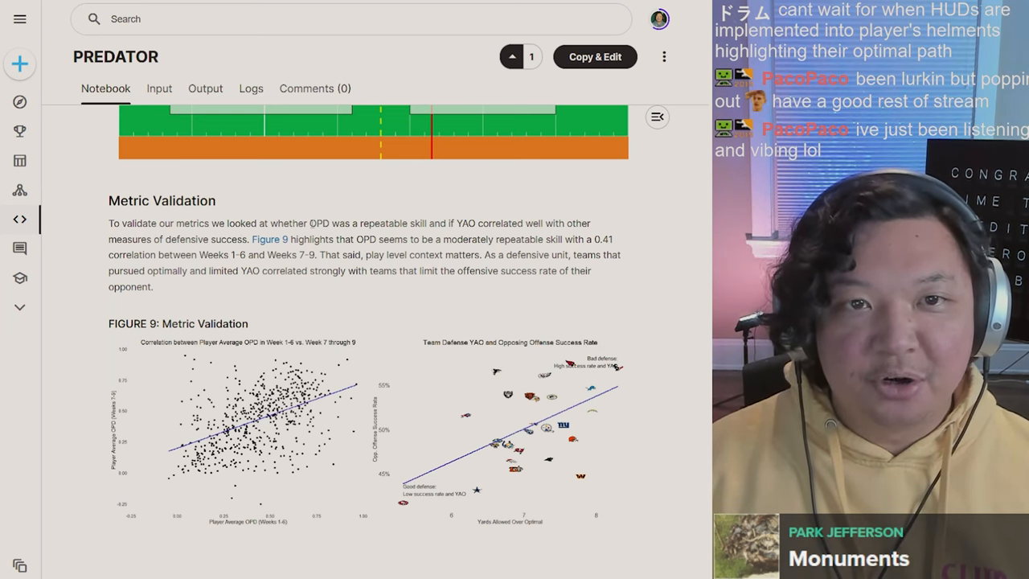
mouse_move(441, 222)
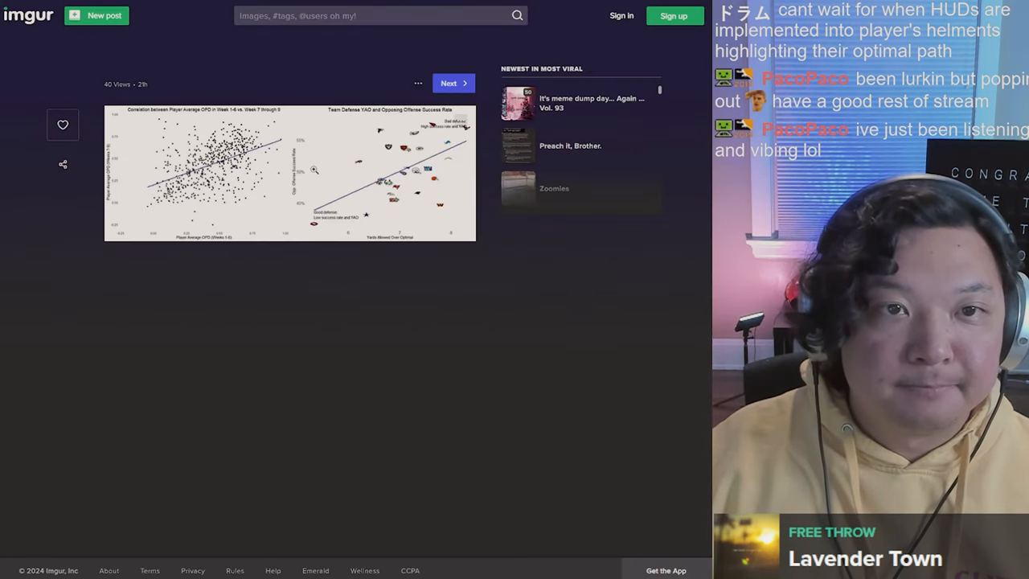
Enlarge the Figure 9 metric validation plots on Imgur, then head back toward section 5
click(290, 174)
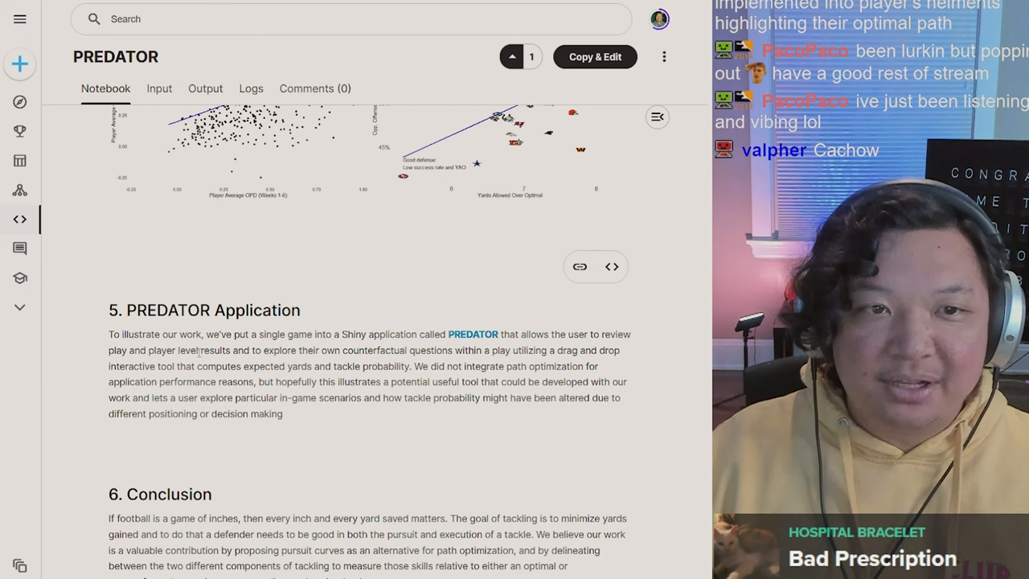
Highlight the counterfactual-questions sentence through expected yards and tackle probability, then reach the PREDATOR app link
drag(202, 350, 452, 350)
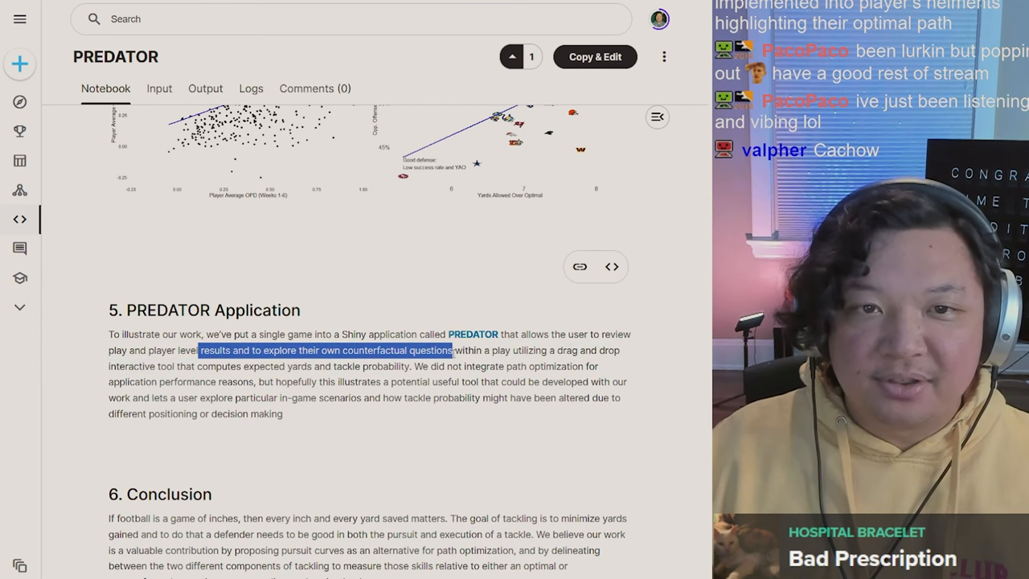
drag(450, 350, 587, 367)
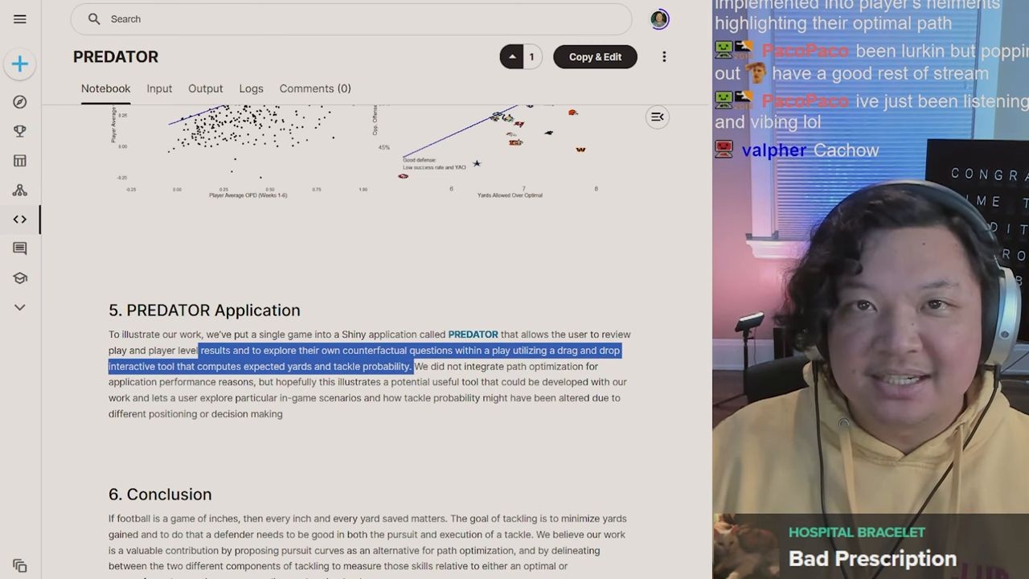
scroll(down, 3)
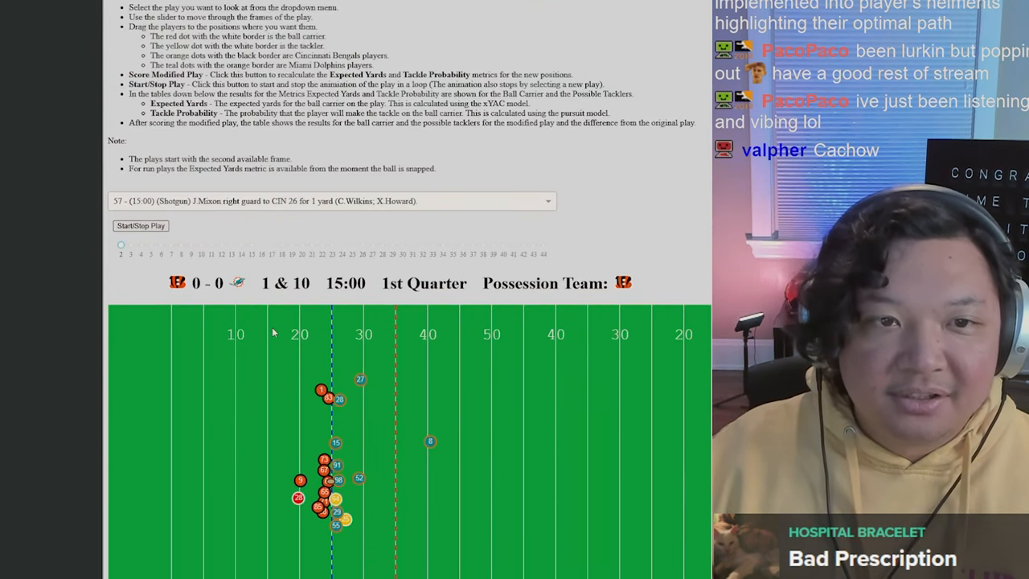
Scroll the Interactive Play Explorer down to the Ball Carrier and Possible Tackler tables for play 126
scroll(down, 3)
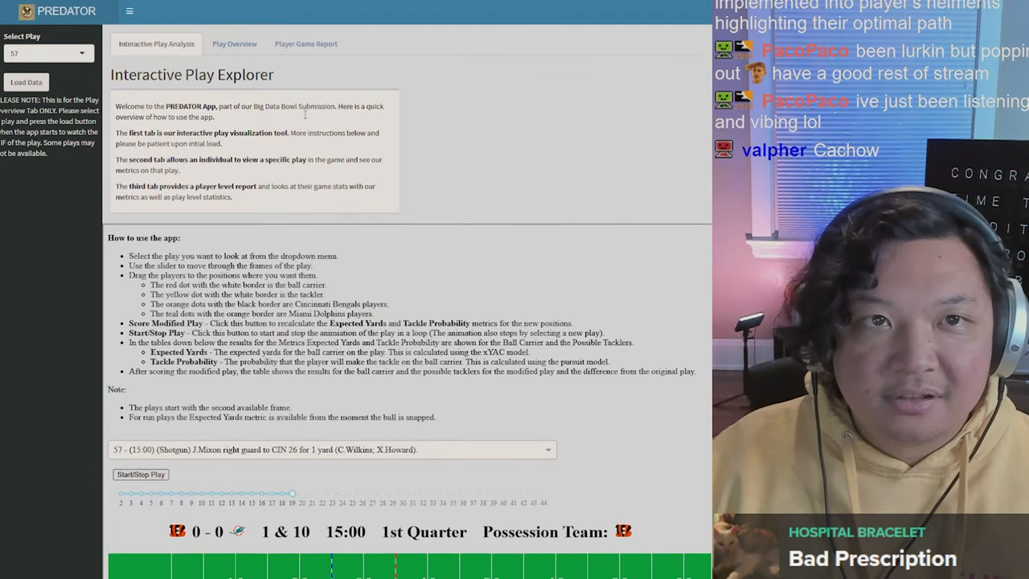
scroll(down, 3)
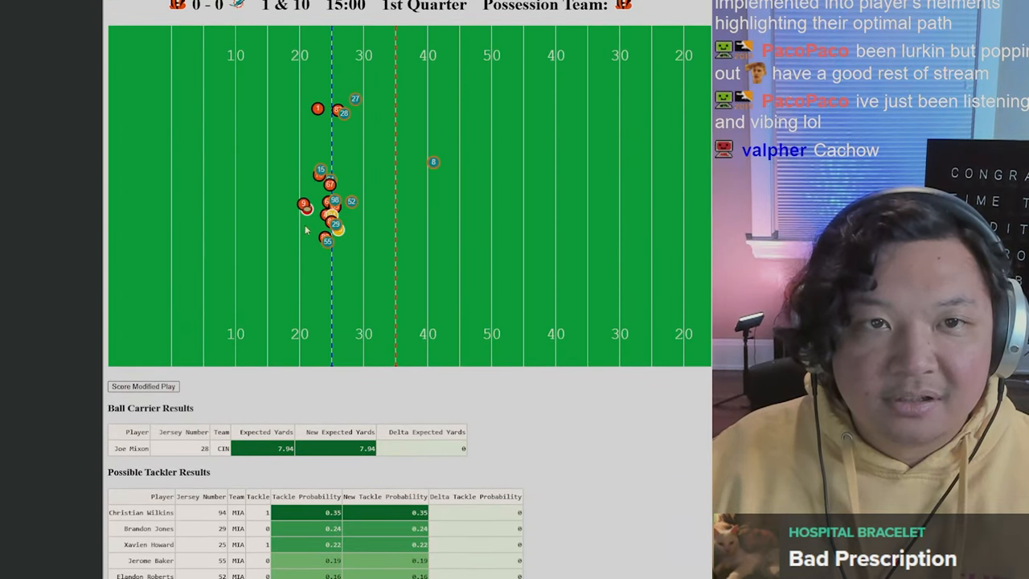
mouse_move(328, 116)
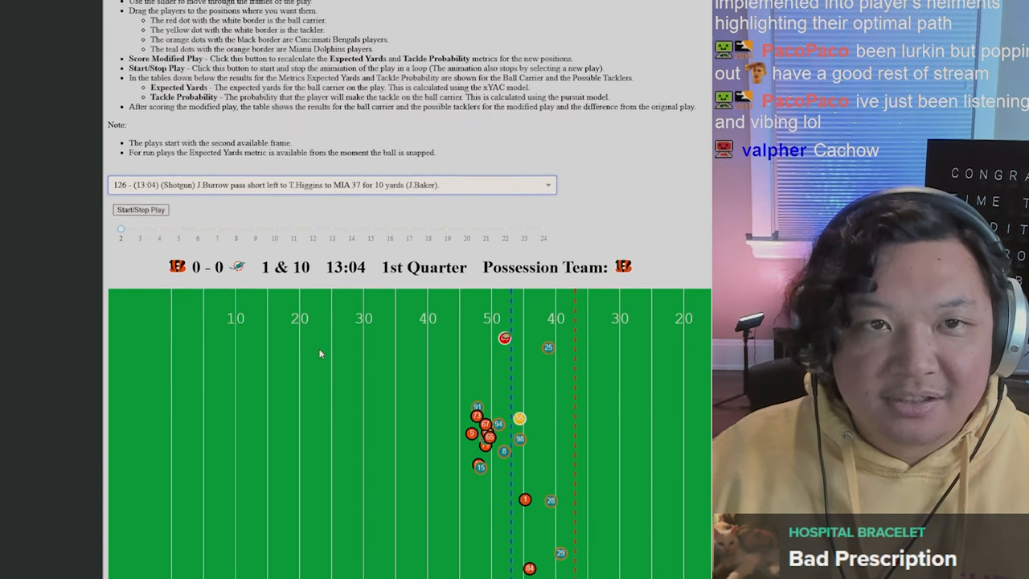
Scrub the frame slider forward toward the tackle, back a couple of frames, then to the first frame
scroll(down, 3)
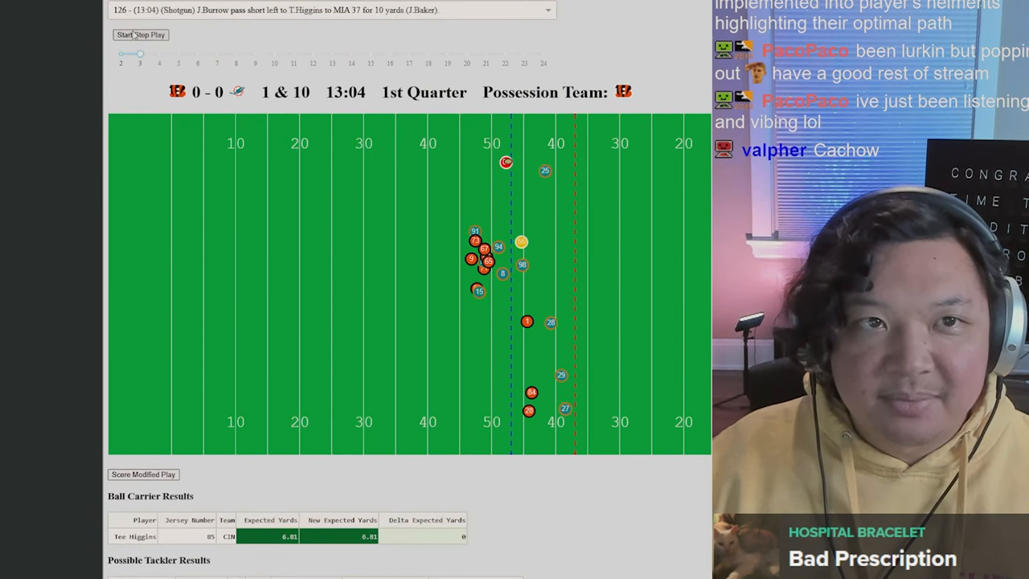
drag(140, 54, 332, 55)
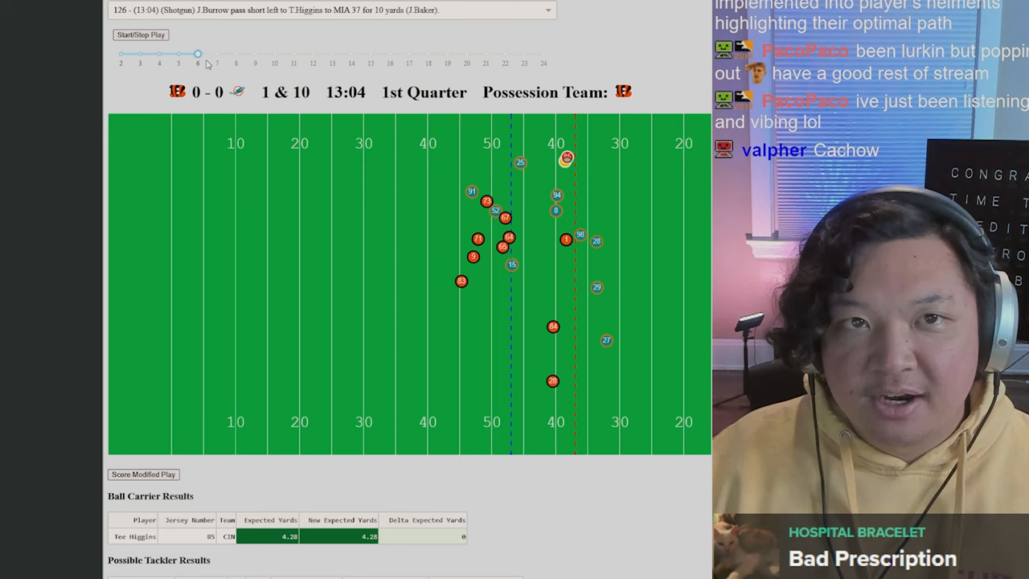
drag(196, 55, 236, 55)
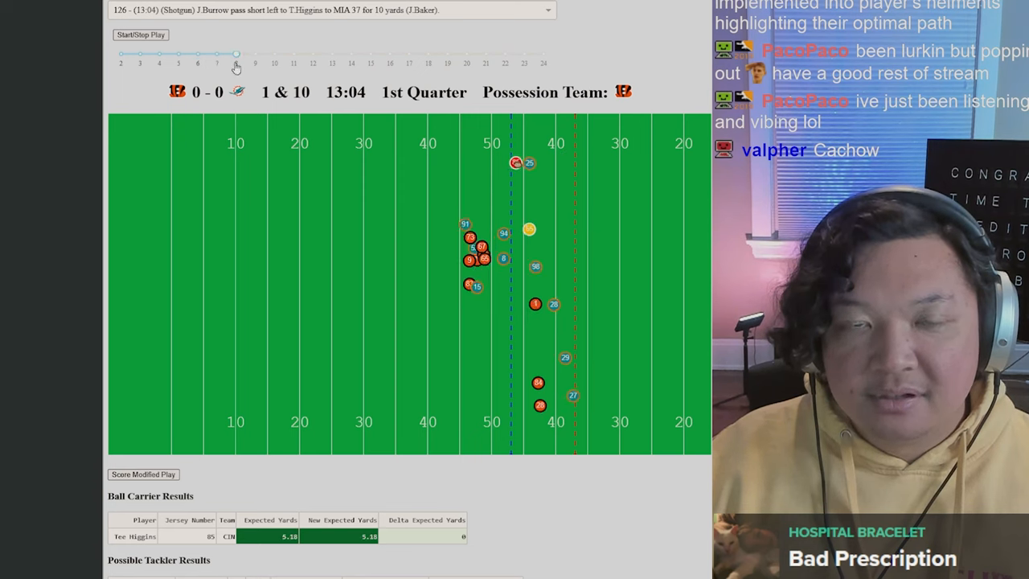
drag(237, 53, 254, 53)
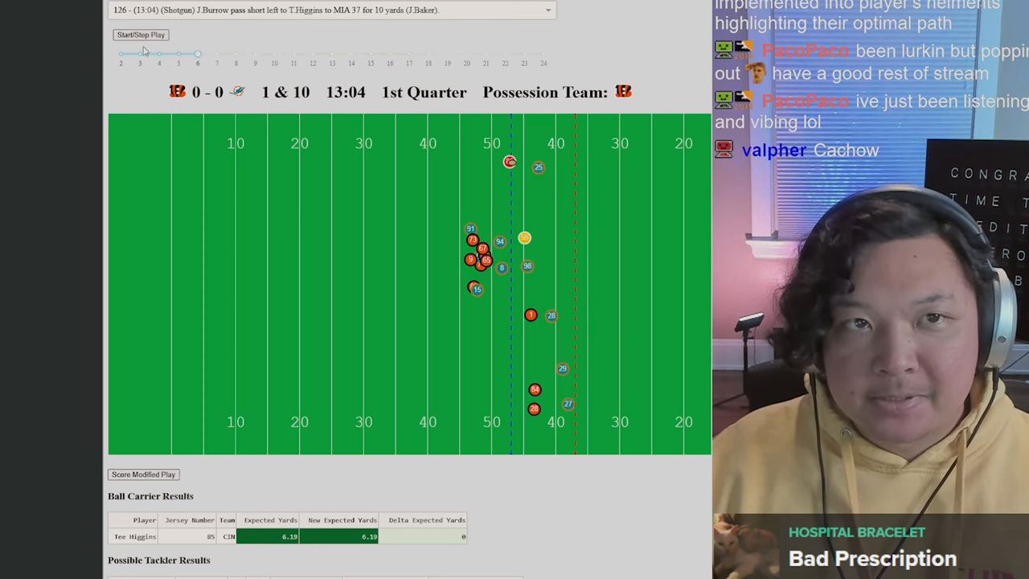
drag(199, 54, 274, 55)
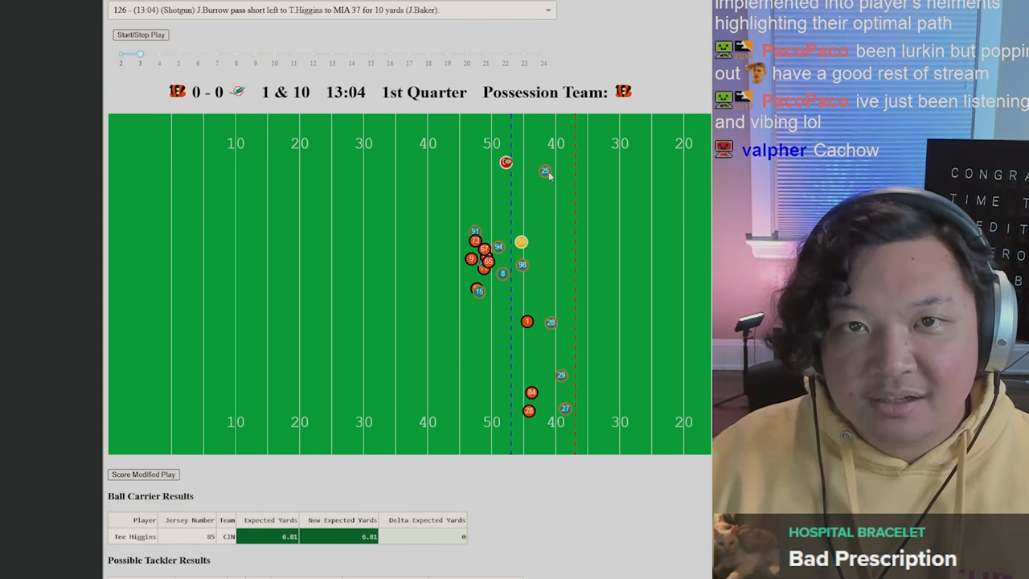
mouse_move(443, 481)
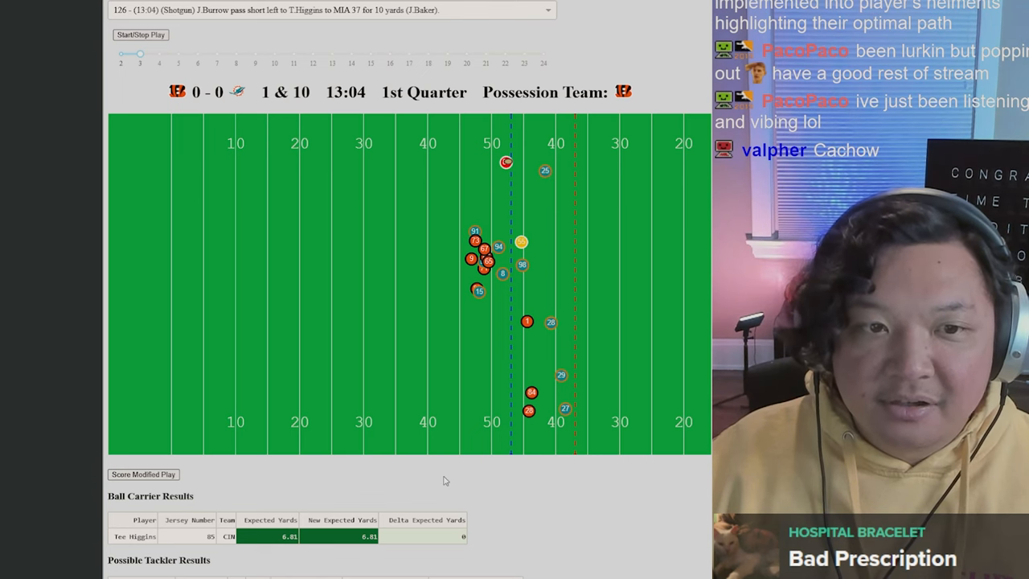
Score the modified play with the repositioned defenders, lowering Higgins' expected yards in the results tables
scroll(down, 3)
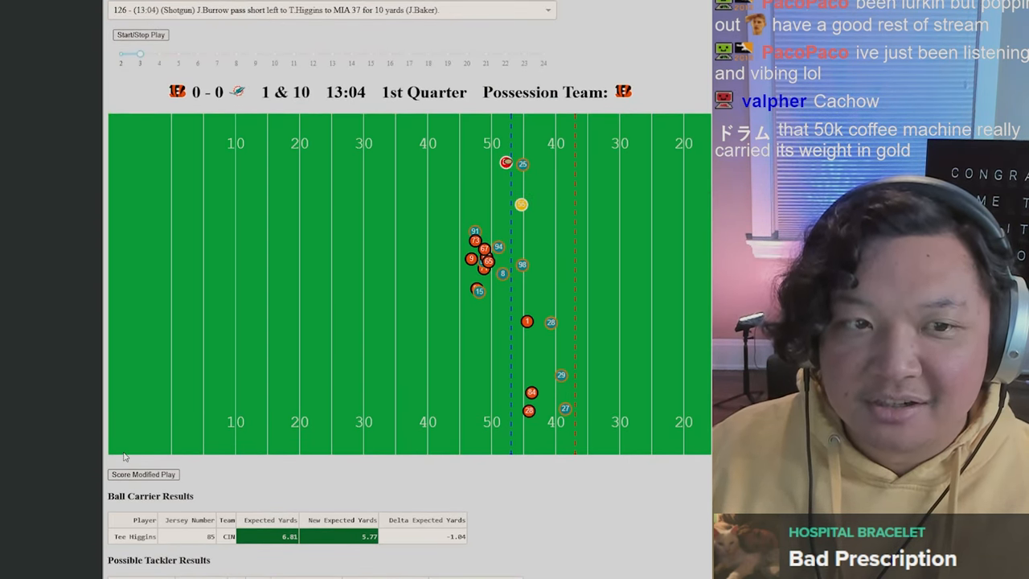
scroll(down, 3)
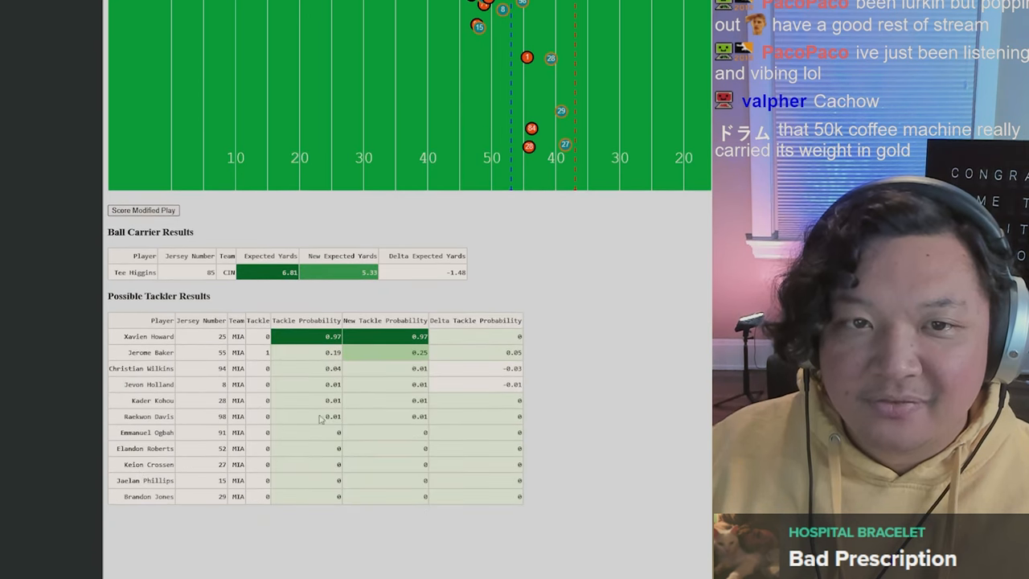
mouse_move(360, 364)
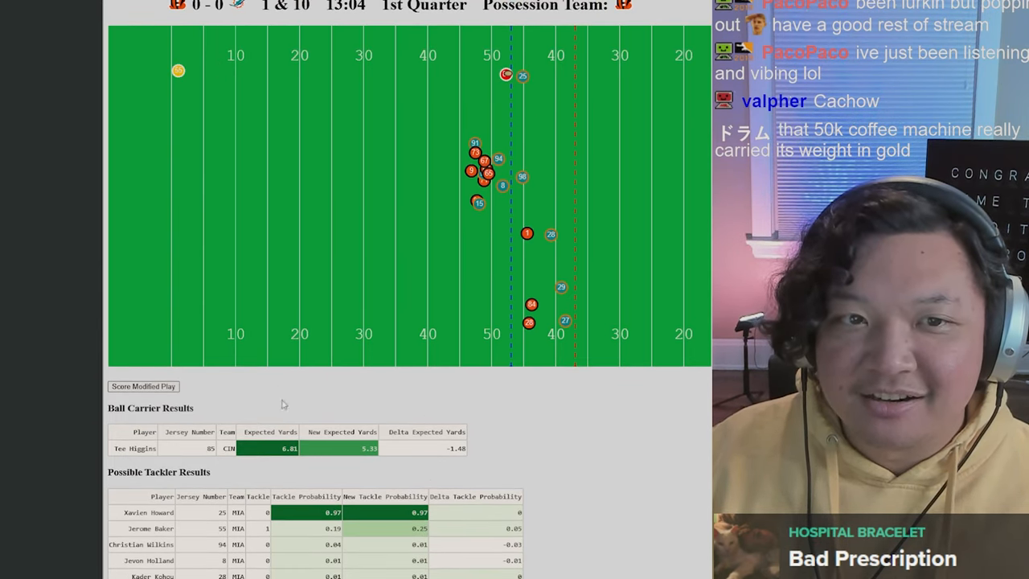
scroll(down, 3)
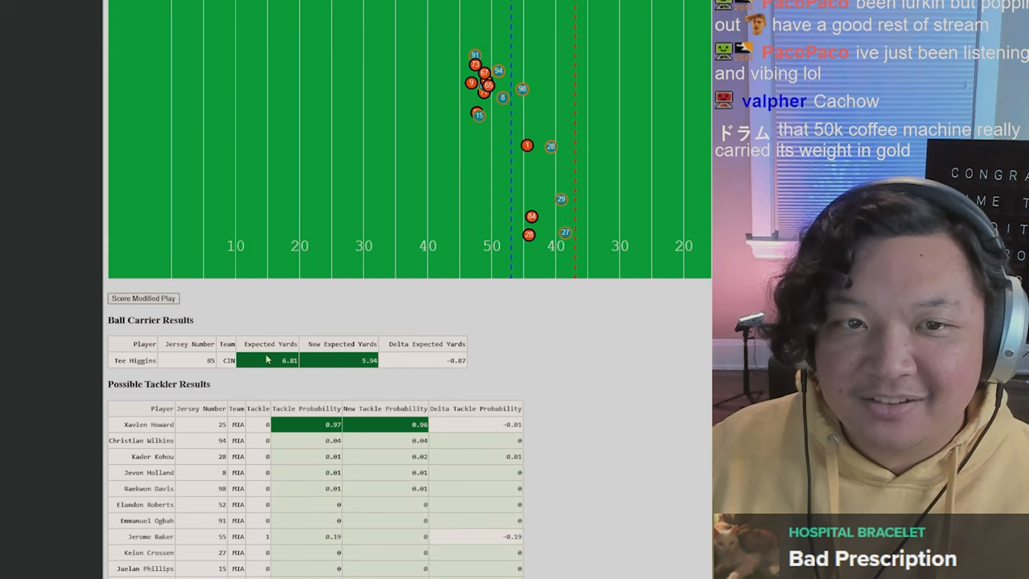
scroll(down, 3)
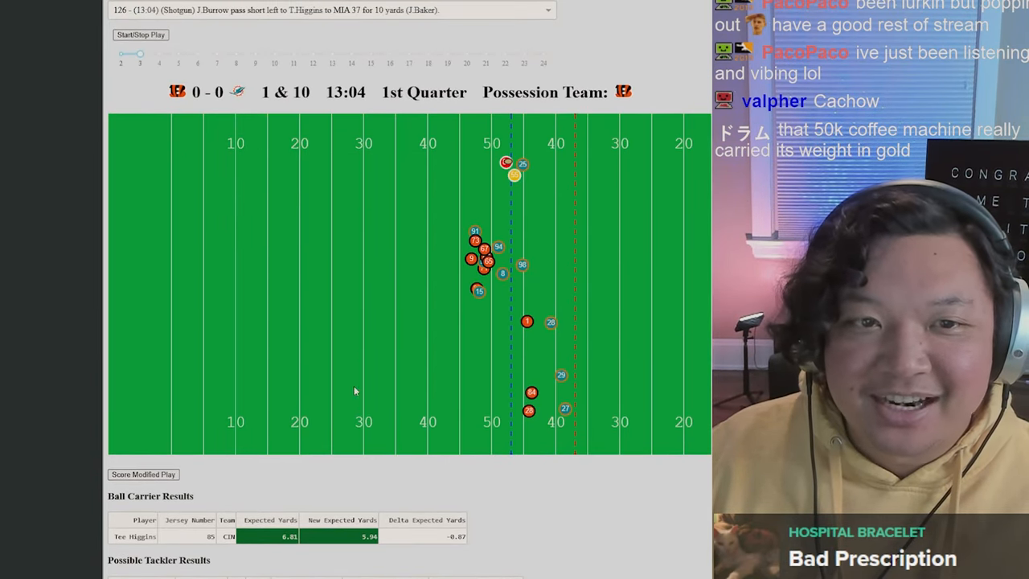
scroll(down, 3)
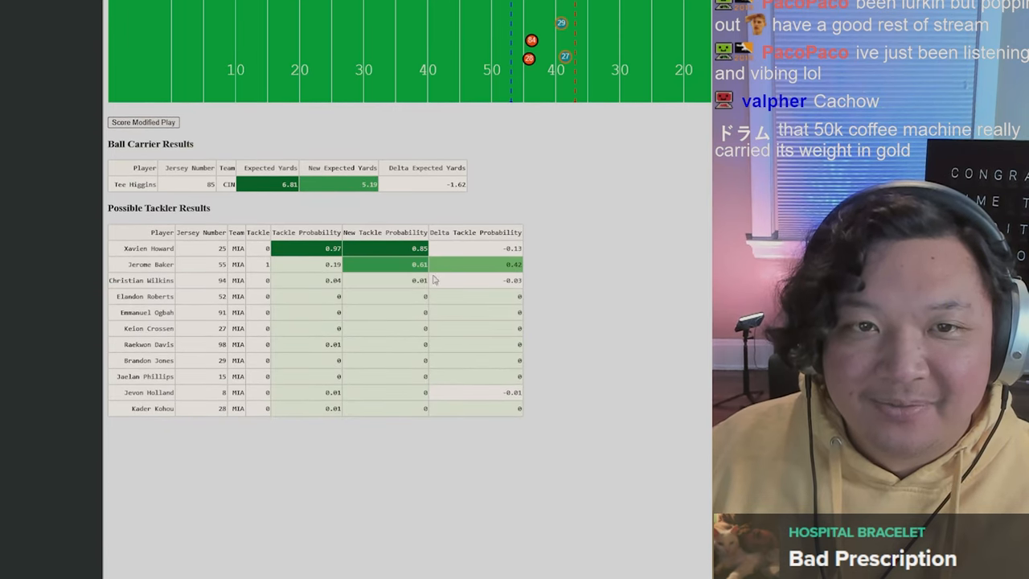
mouse_move(421, 281)
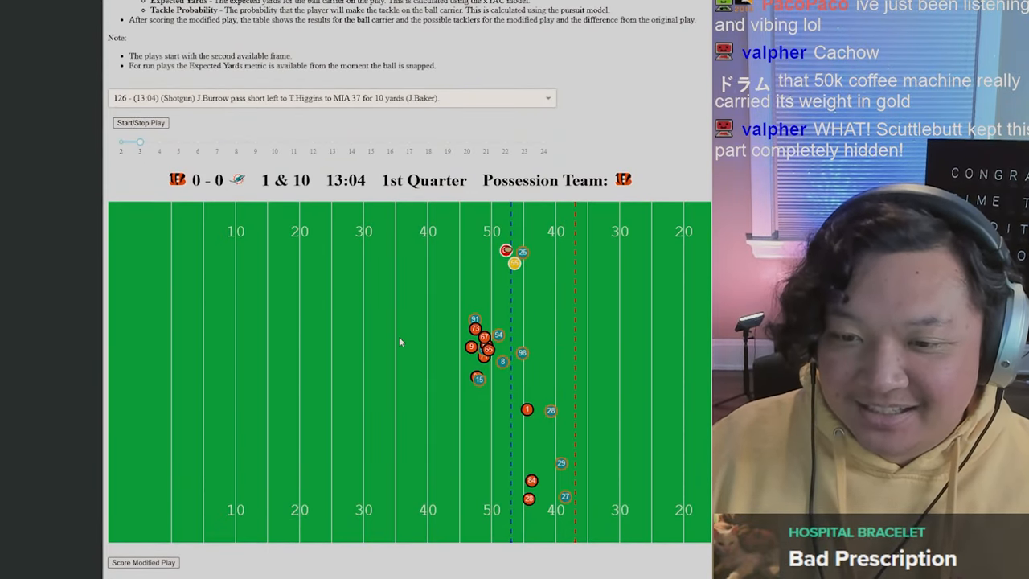
mouse_move(409, 348)
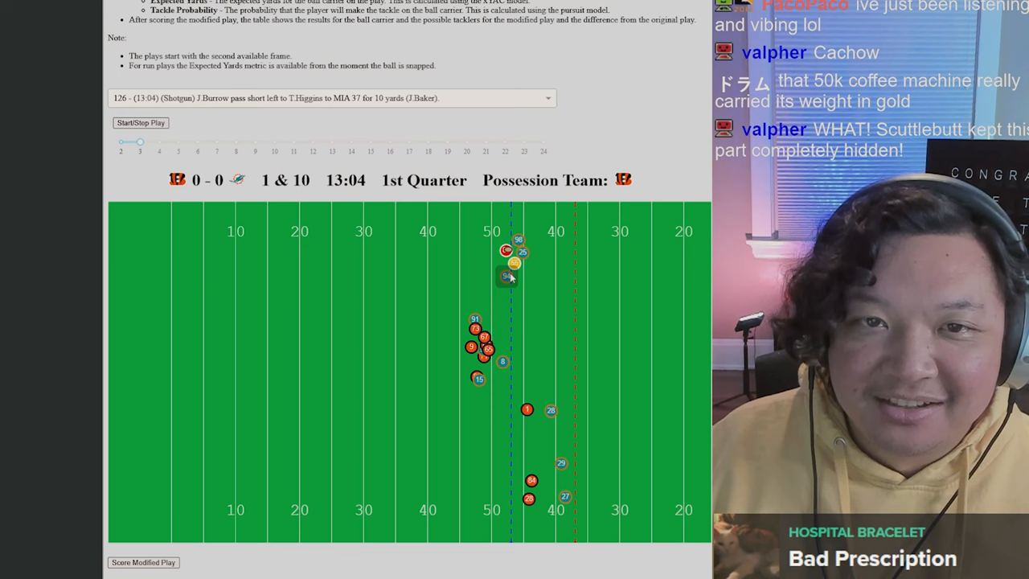
click(146, 562)
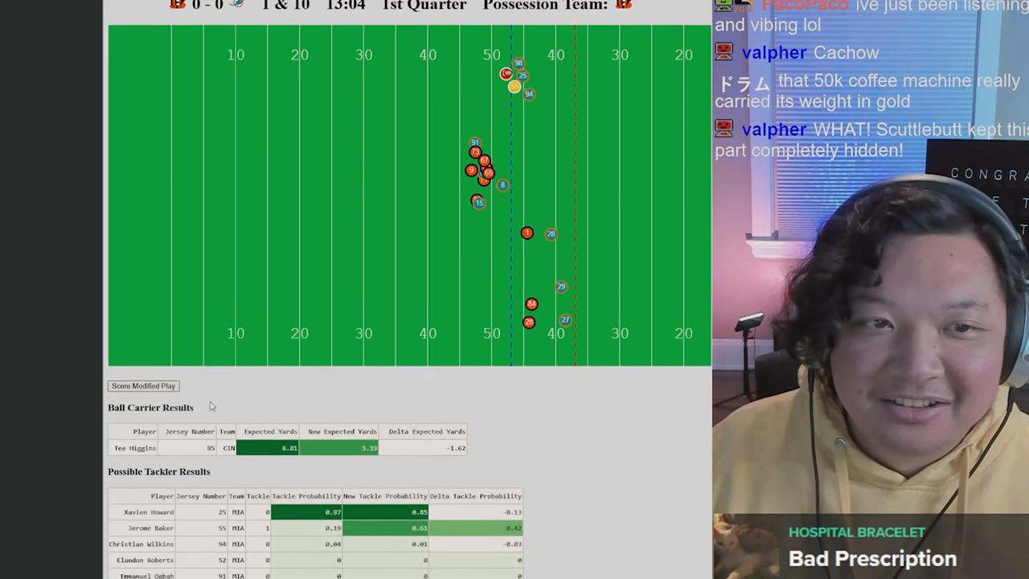
scroll(down, 3)
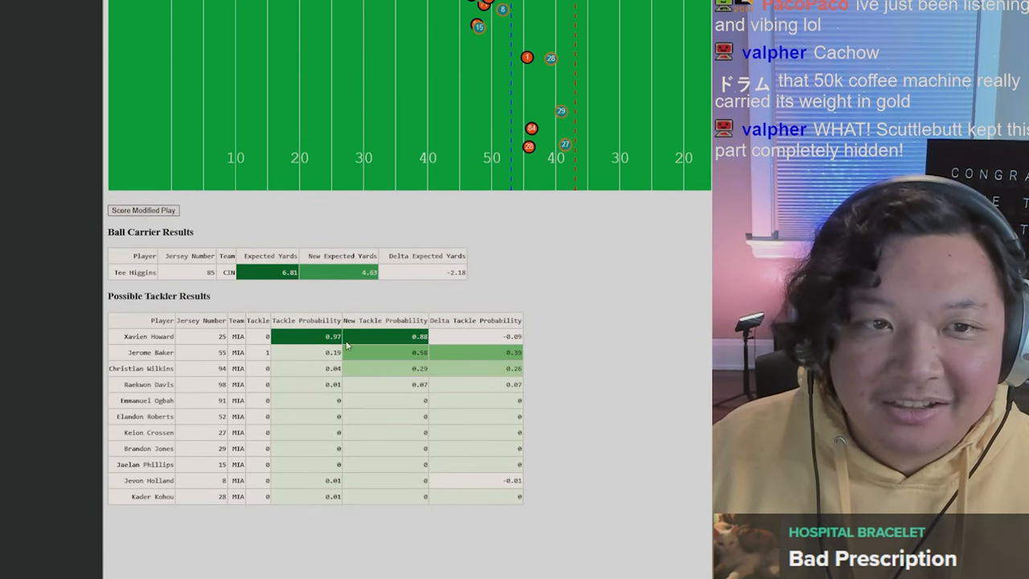
mouse_move(254, 378)
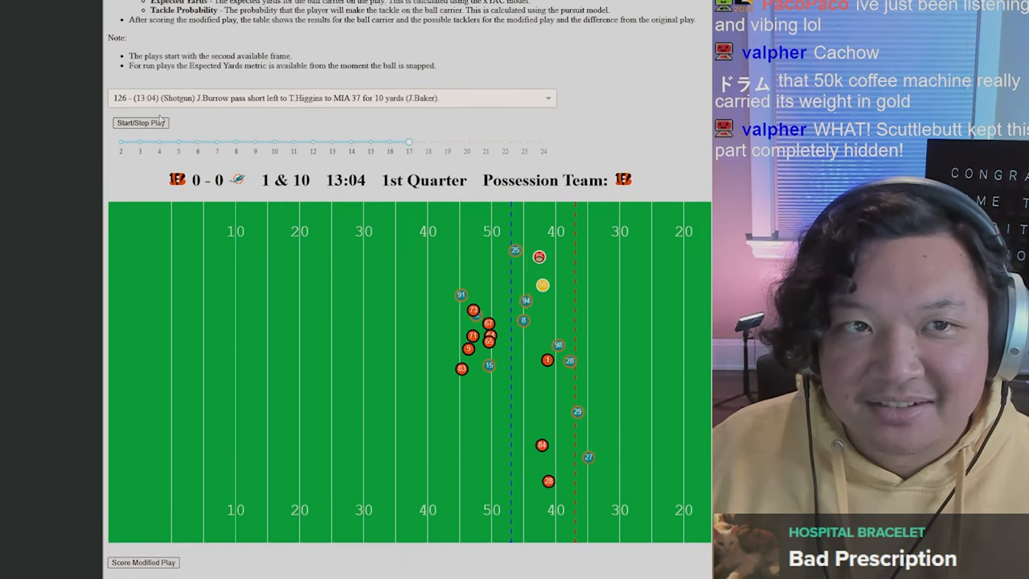
Stop the play animation and return it to an early frame
click(141, 122)
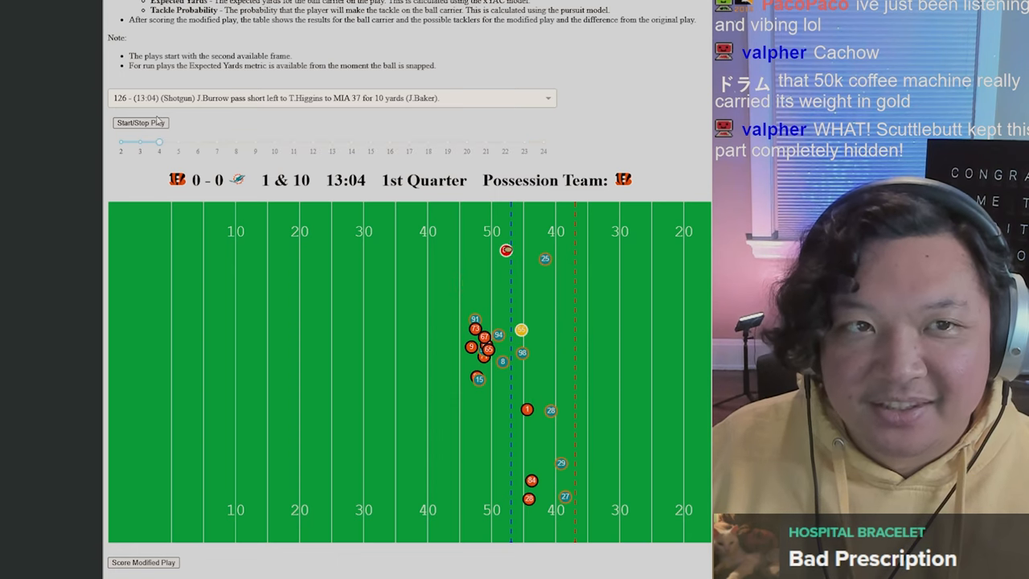
click(141, 122)
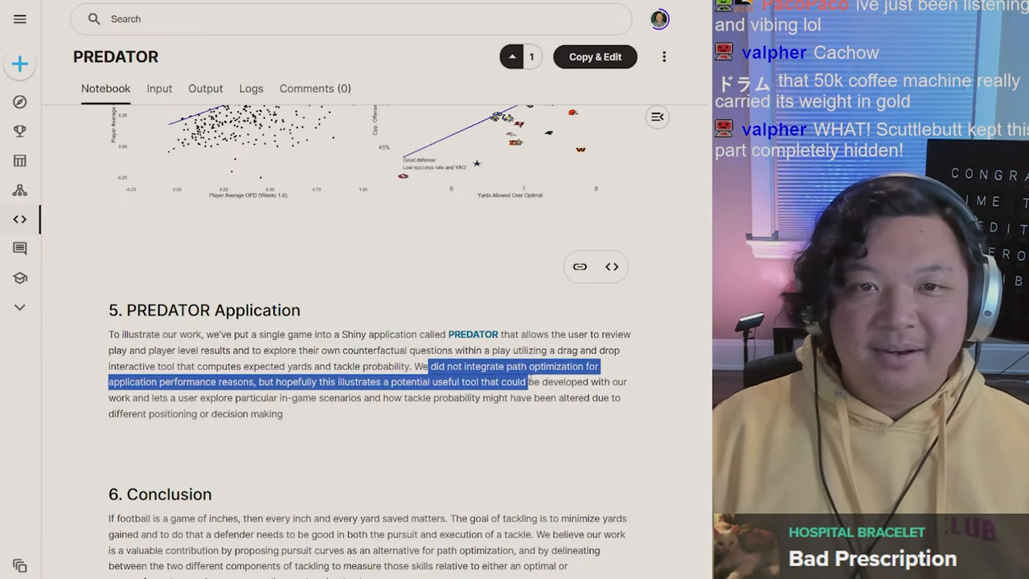
drag(527, 381, 250, 397)
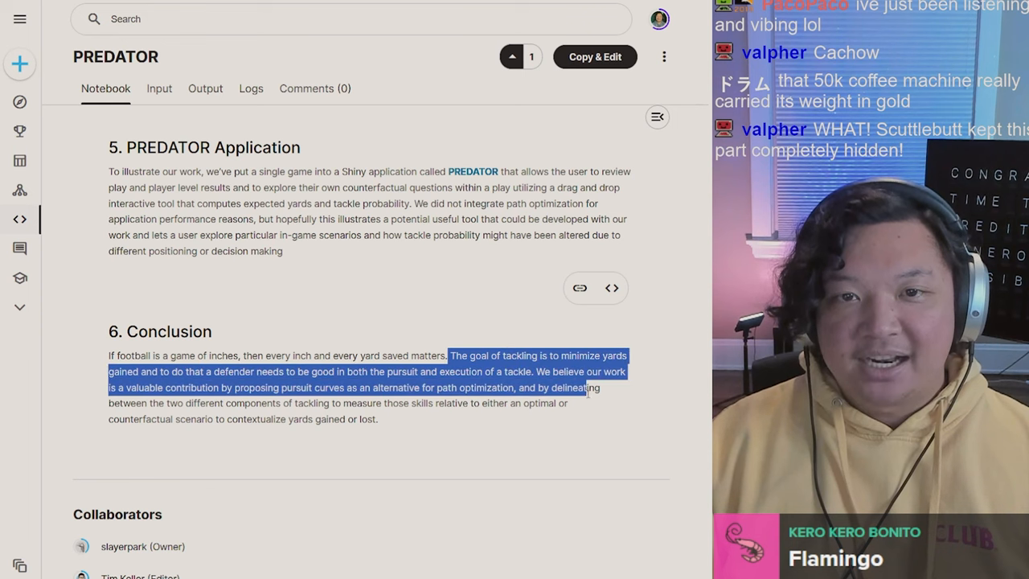
drag(588, 387, 376, 418)
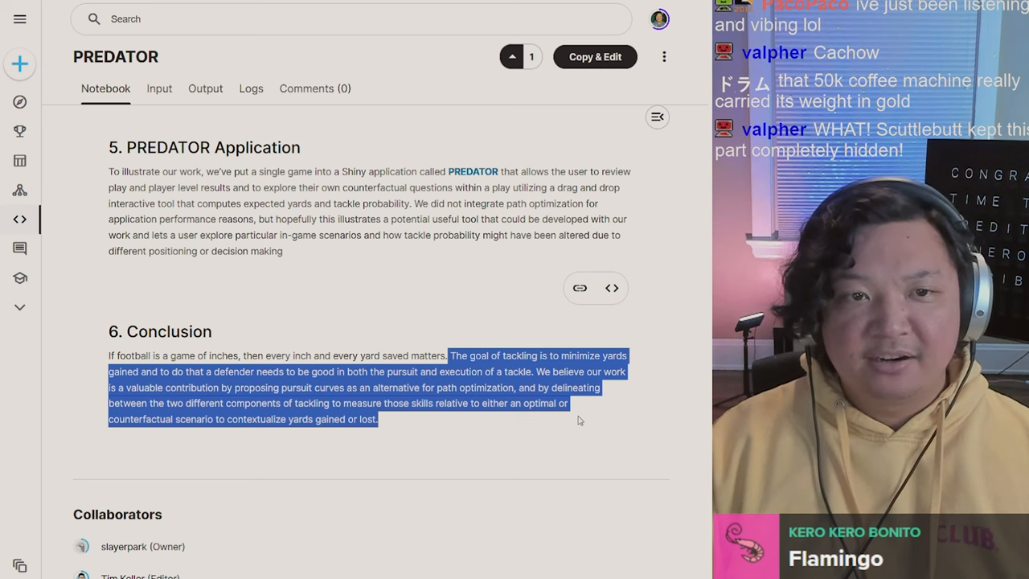
click(579, 419)
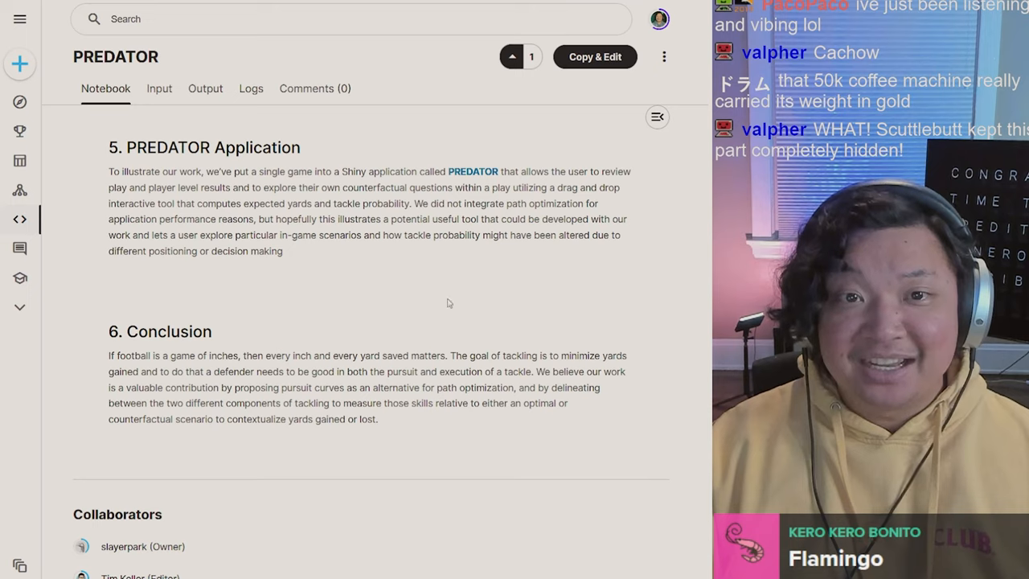
scroll(up, 3)
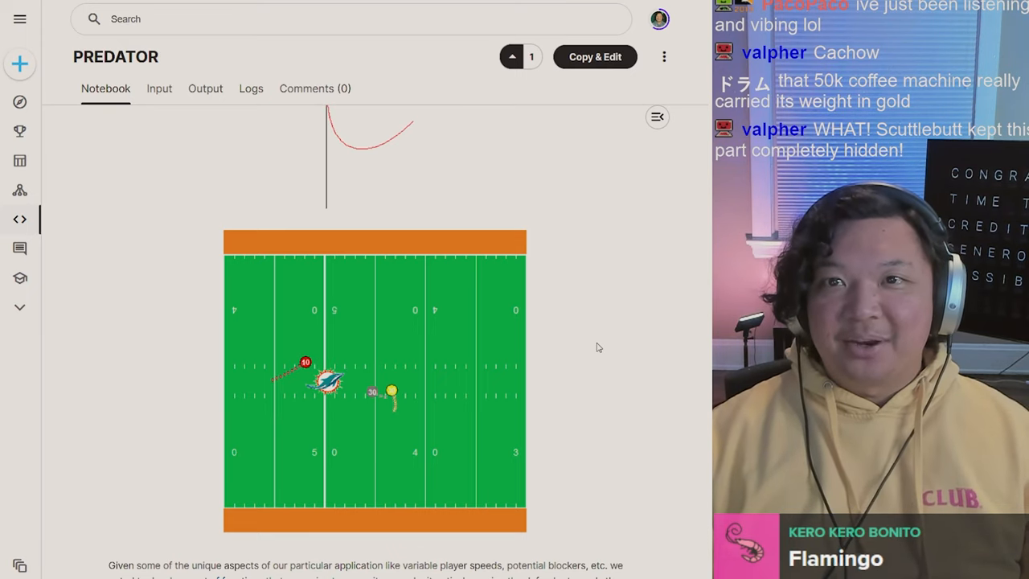
scroll(down, 3)
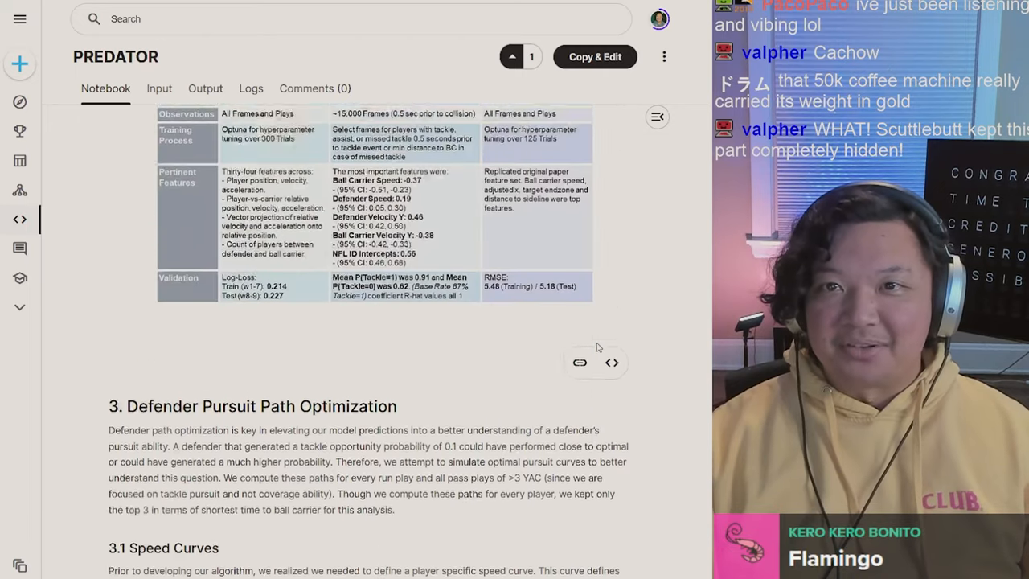
scroll(up, 3)
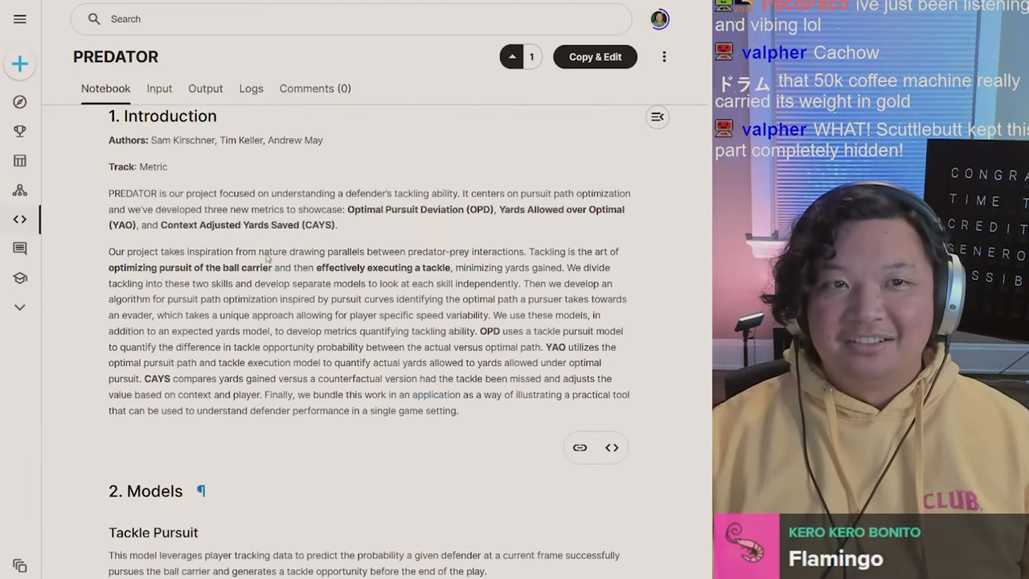
scroll(down, 3)
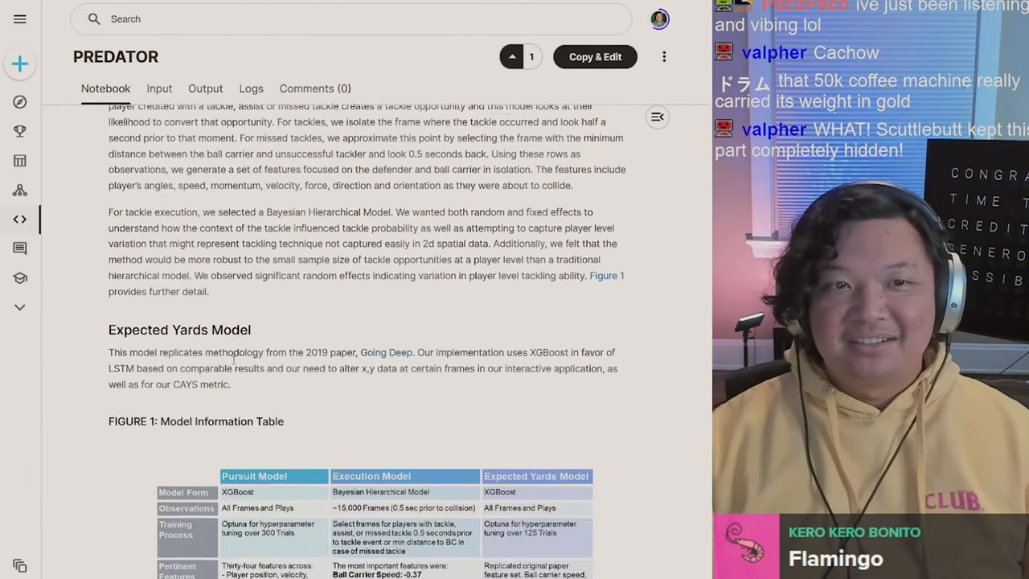
scroll(down, 3)
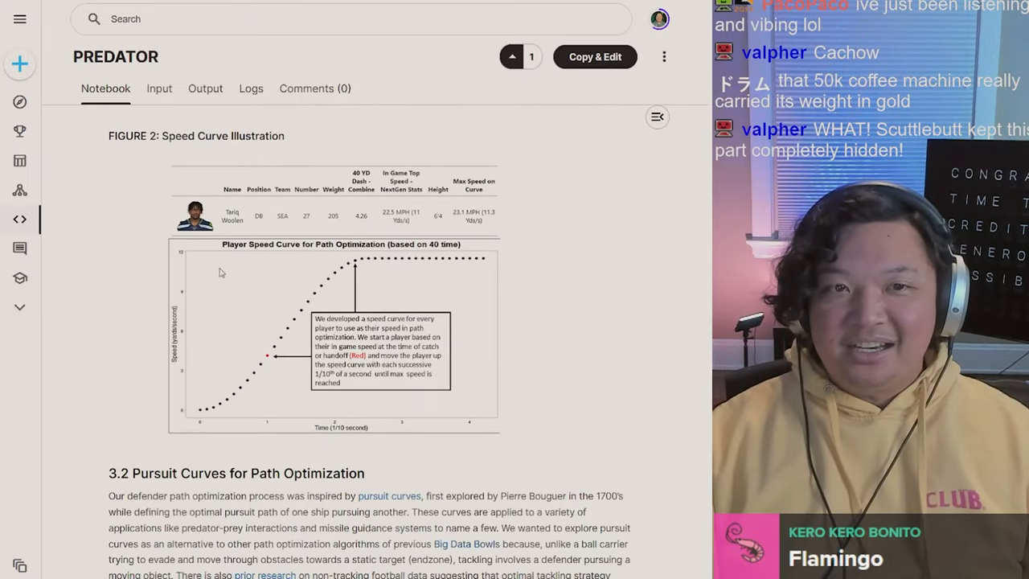
scroll(down, 3)
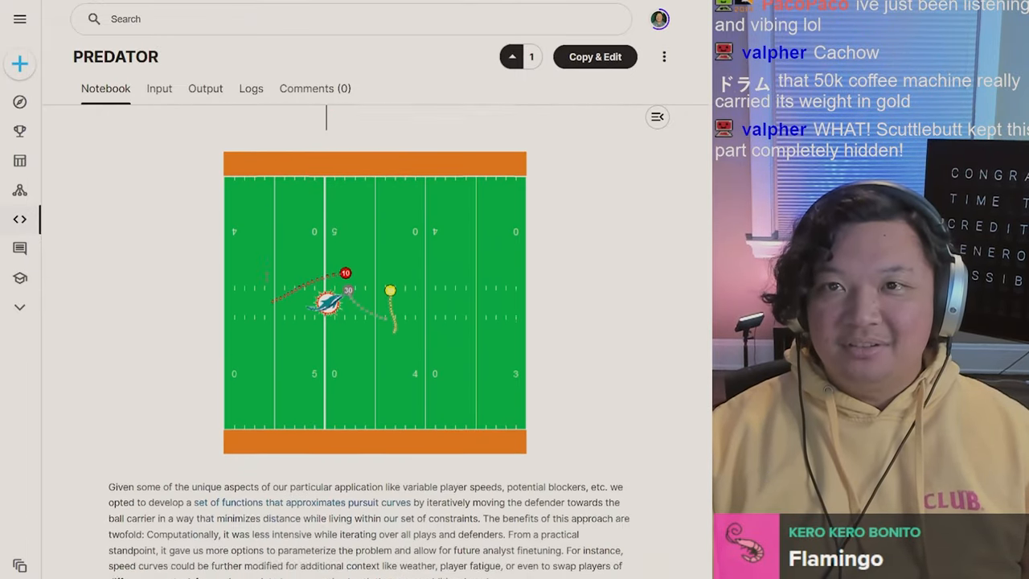
scroll(down, 3)
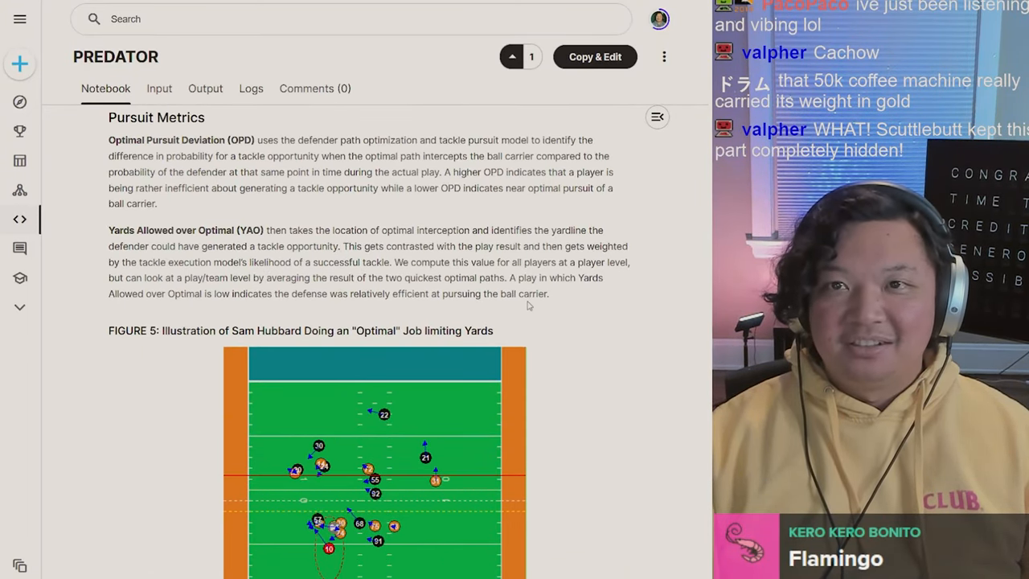
scroll(up, 3)
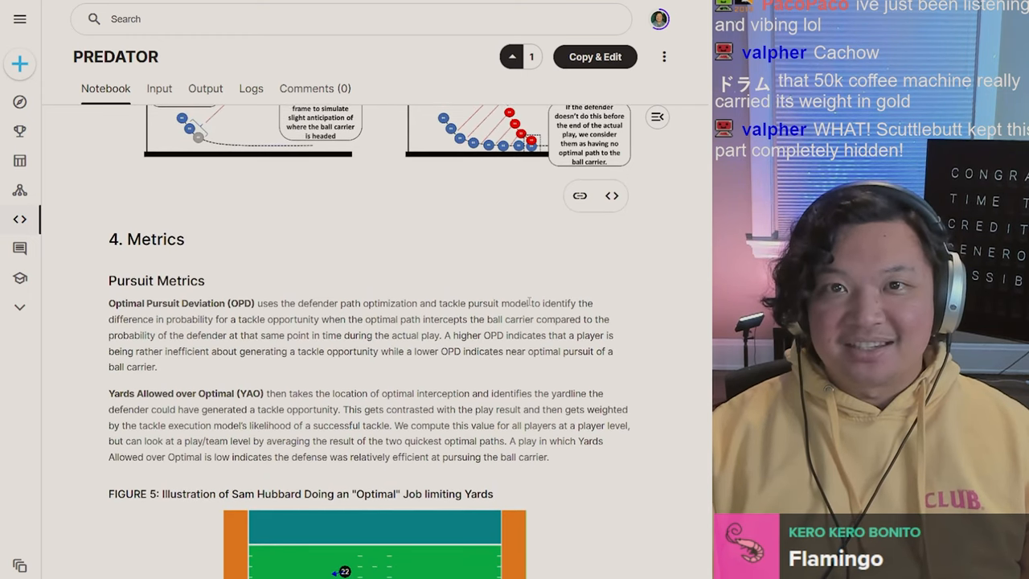
scroll(down, 3)
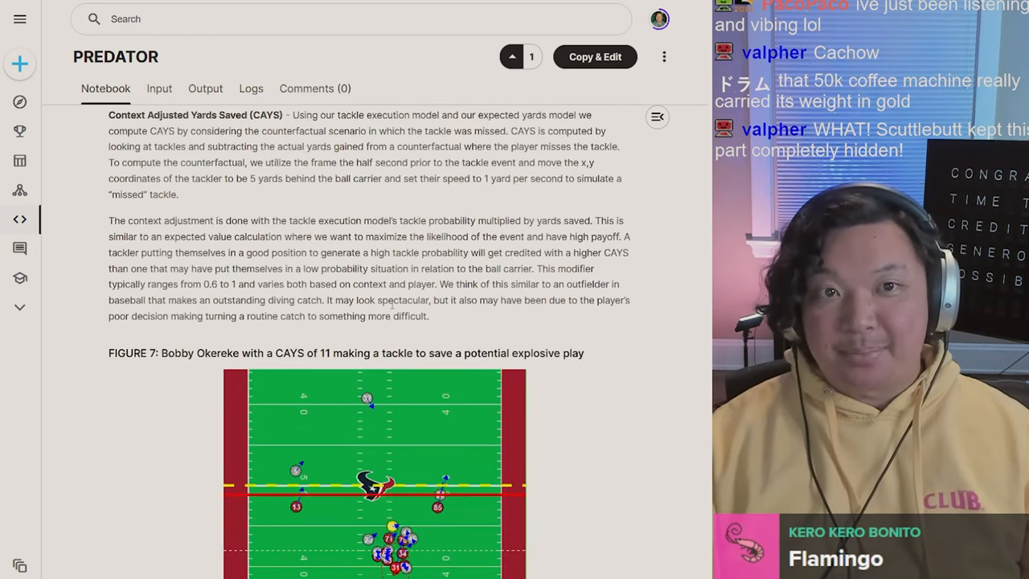
scroll(down, 3)
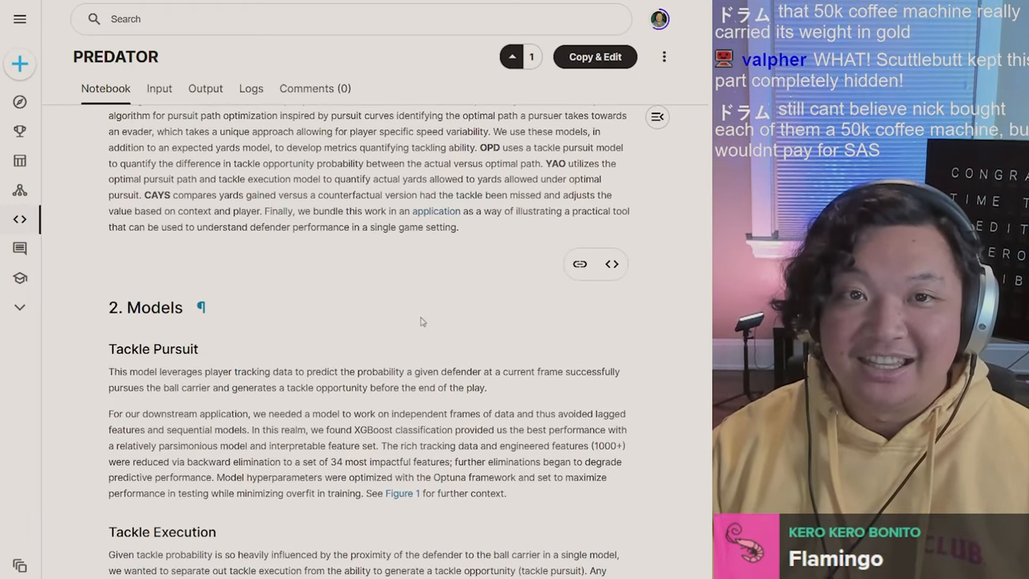
scroll(up, 3)
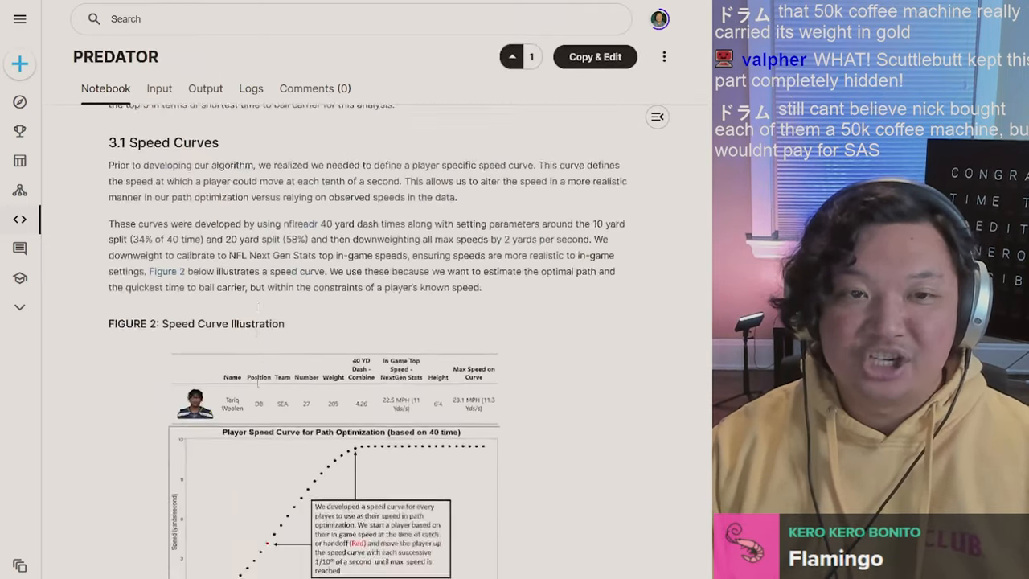
Read the 2,032-word, 12,645-character count and select a paragraph of the pasted write-up
scroll(down, 3)
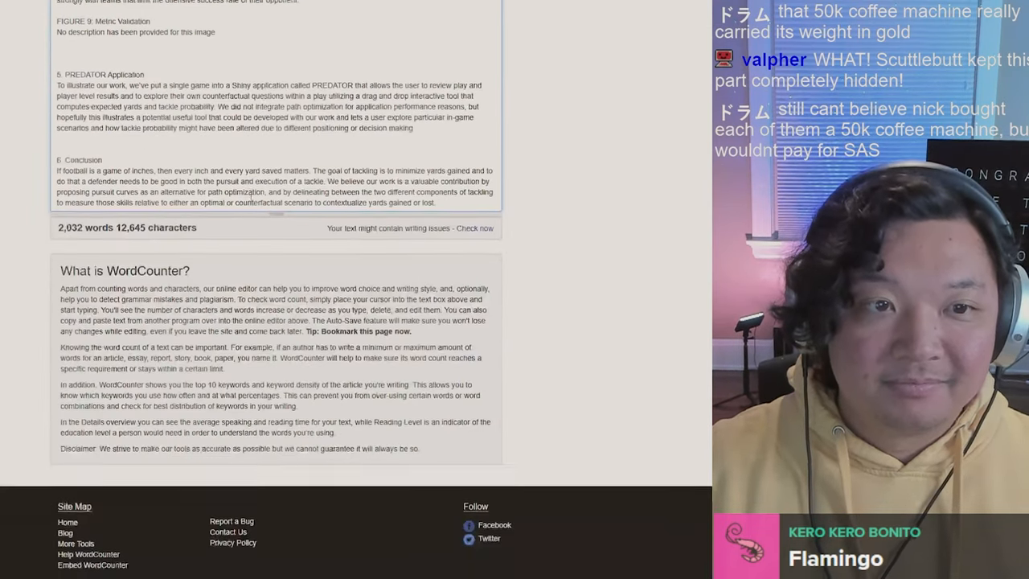
triple_click(126, 225)
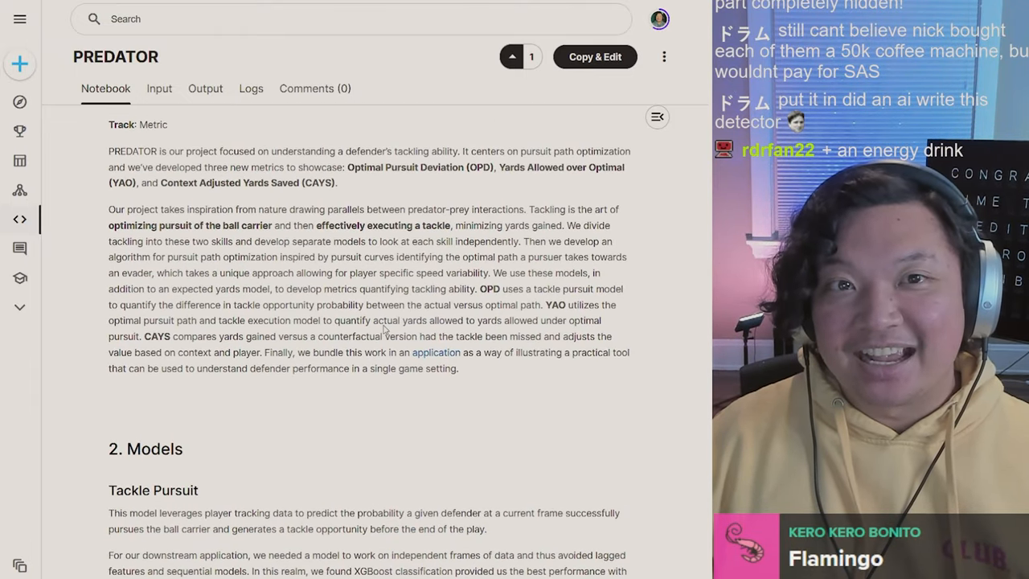
scroll(down, 3)
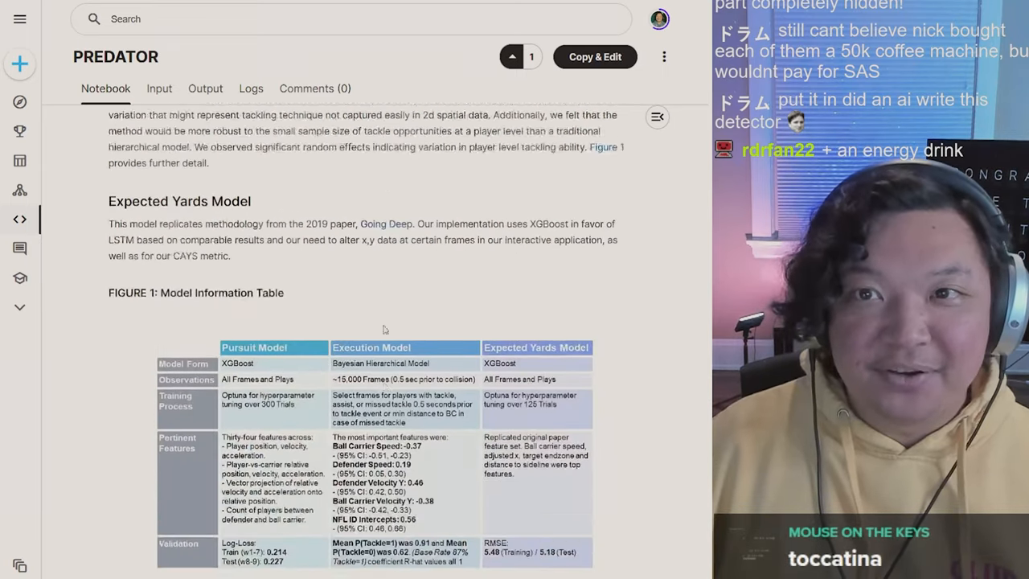
scroll(down, 3)
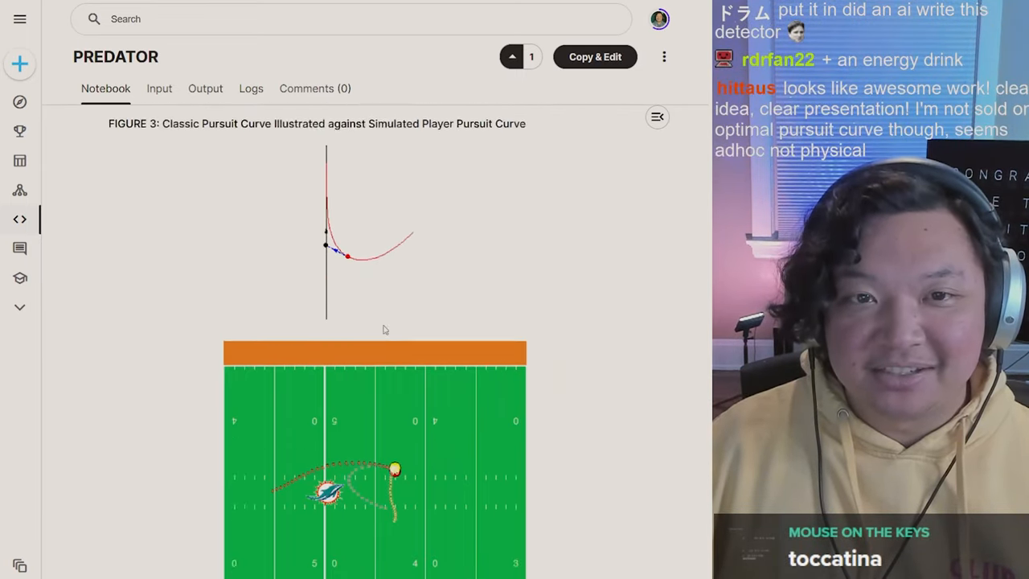
scroll(down, 3)
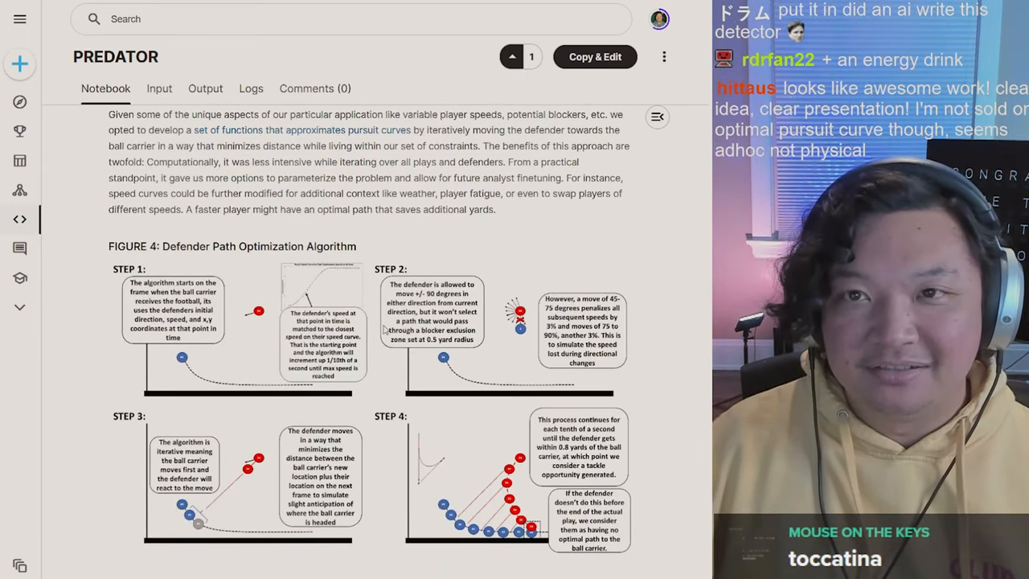
scroll(down, 3)
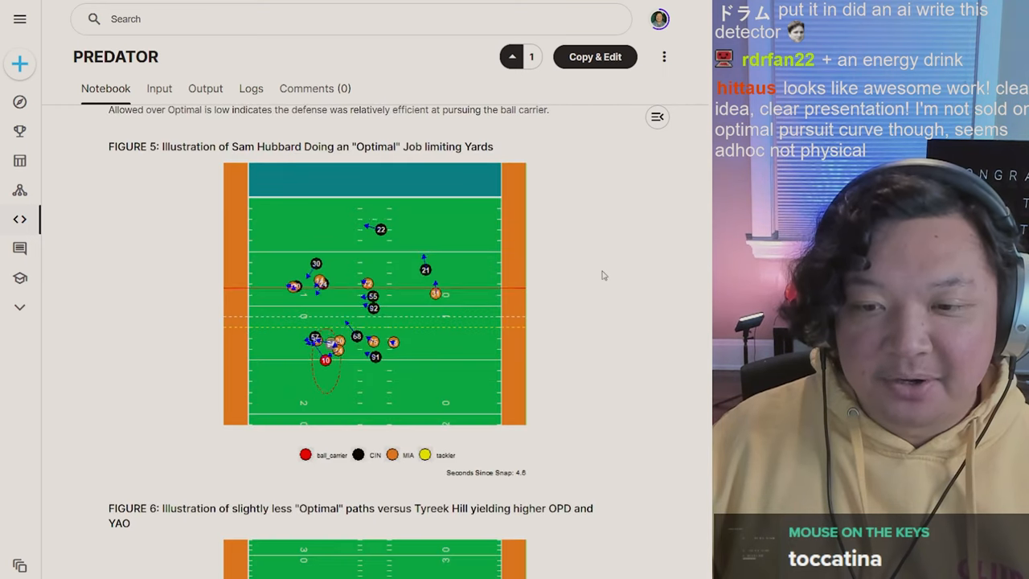
scroll(down, 3)
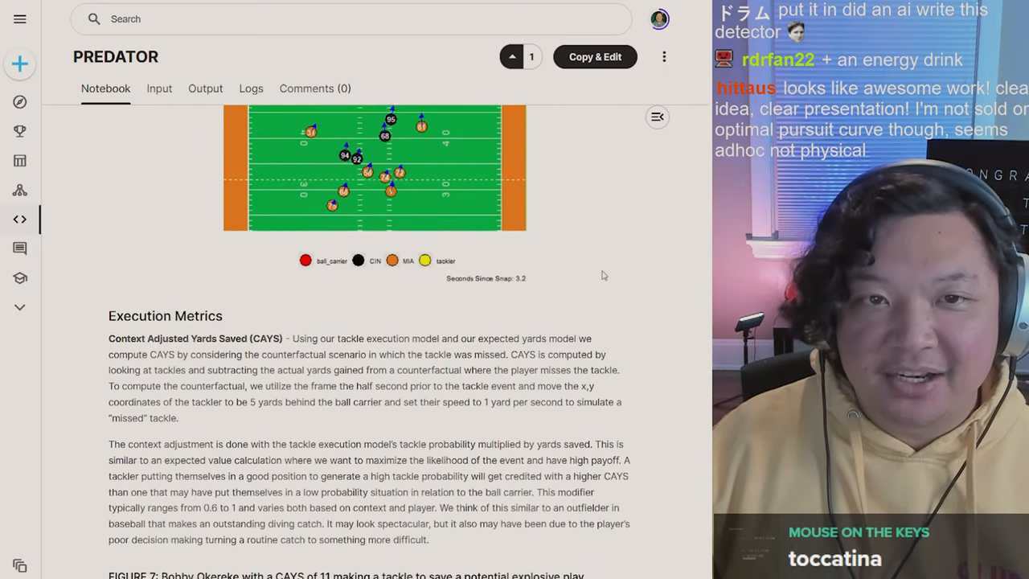
scroll(down, 3)
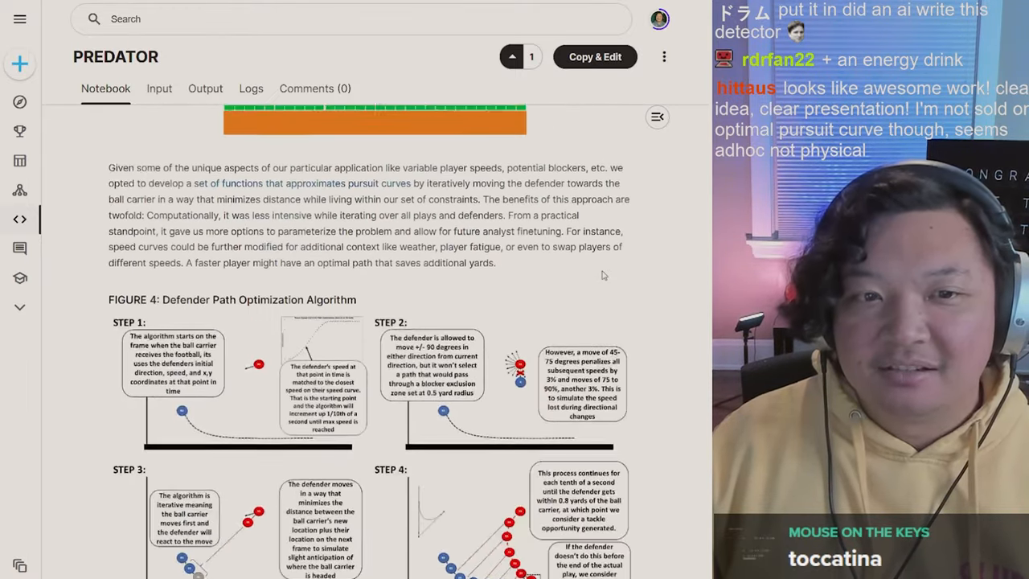
scroll(down, 3)
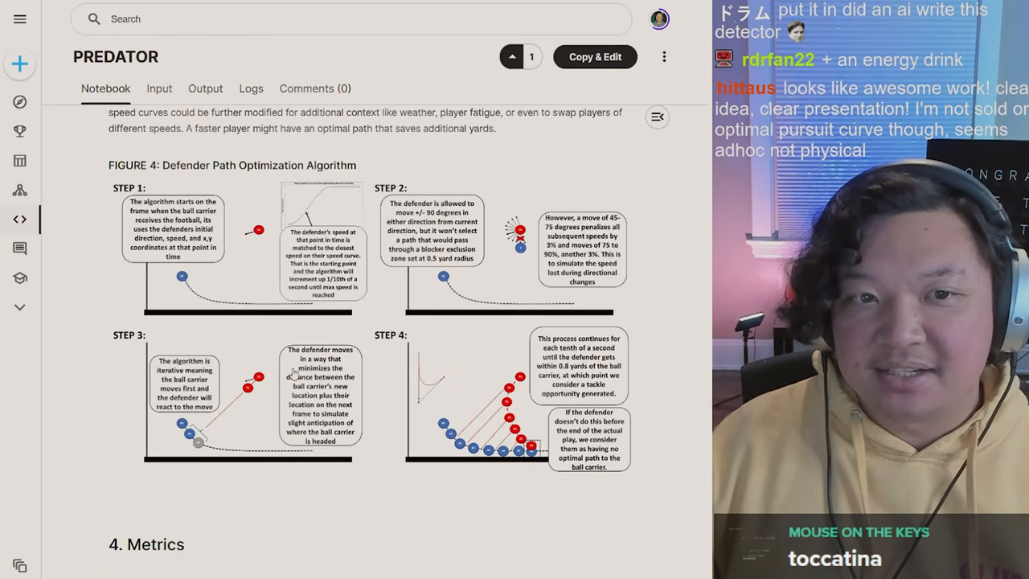
mouse_move(241, 402)
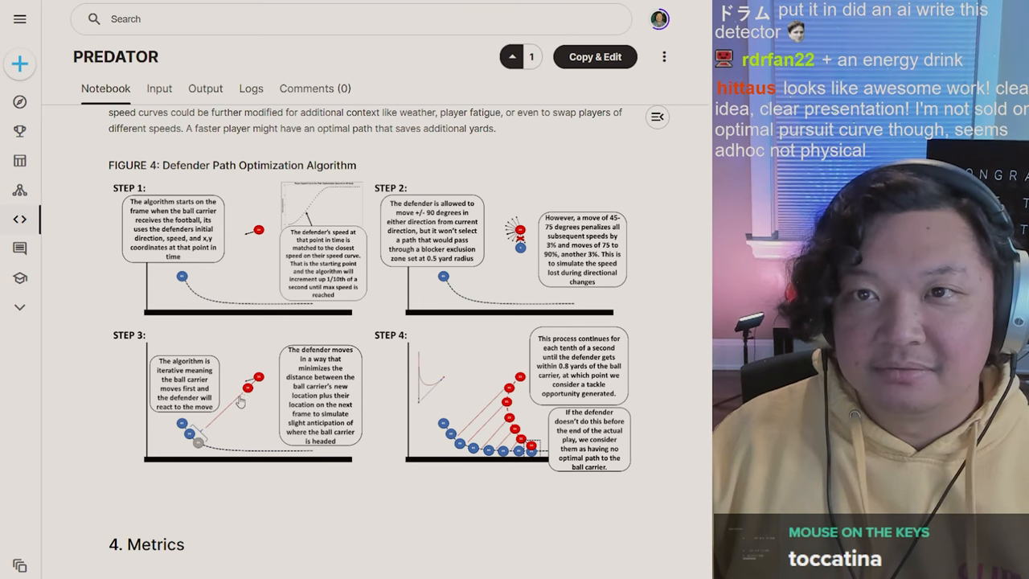
mouse_move(212, 440)
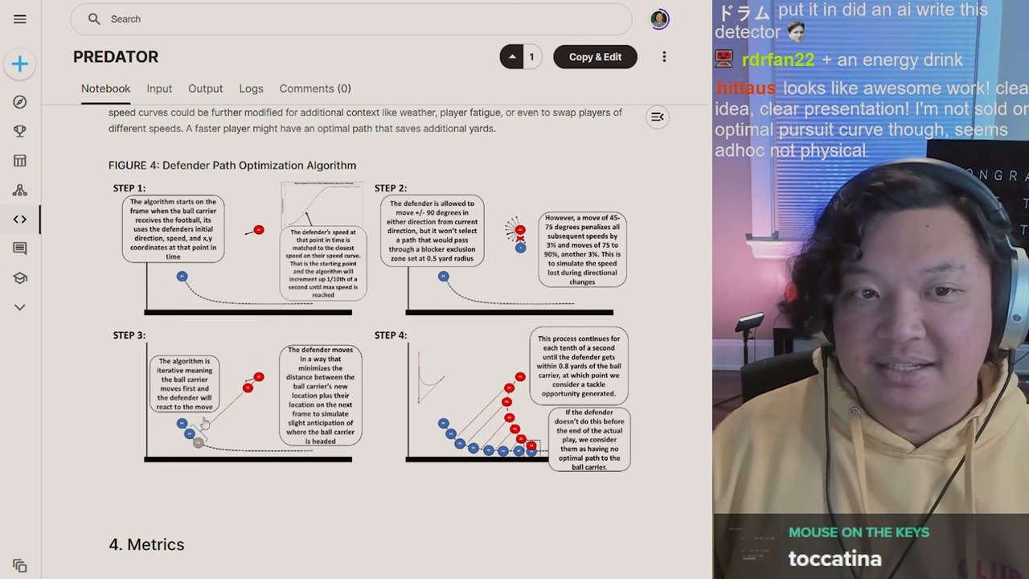
mouse_move(191, 453)
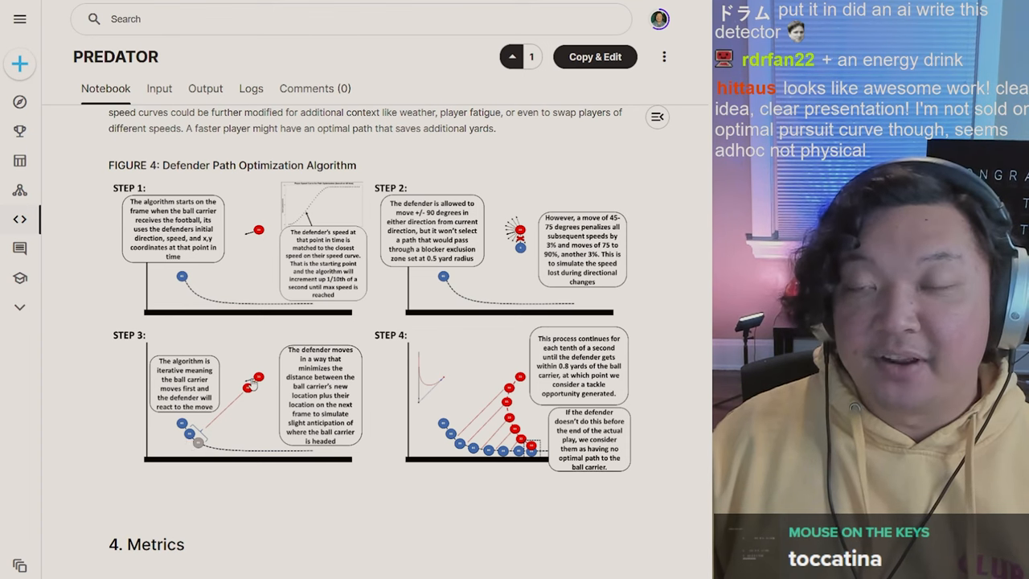
mouse_move(190, 447)
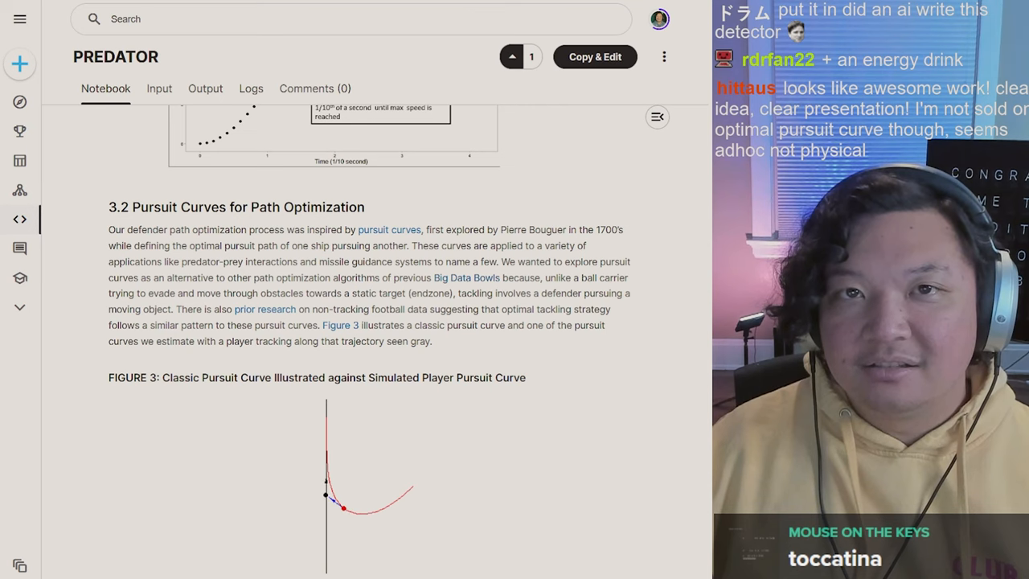
click(389, 228)
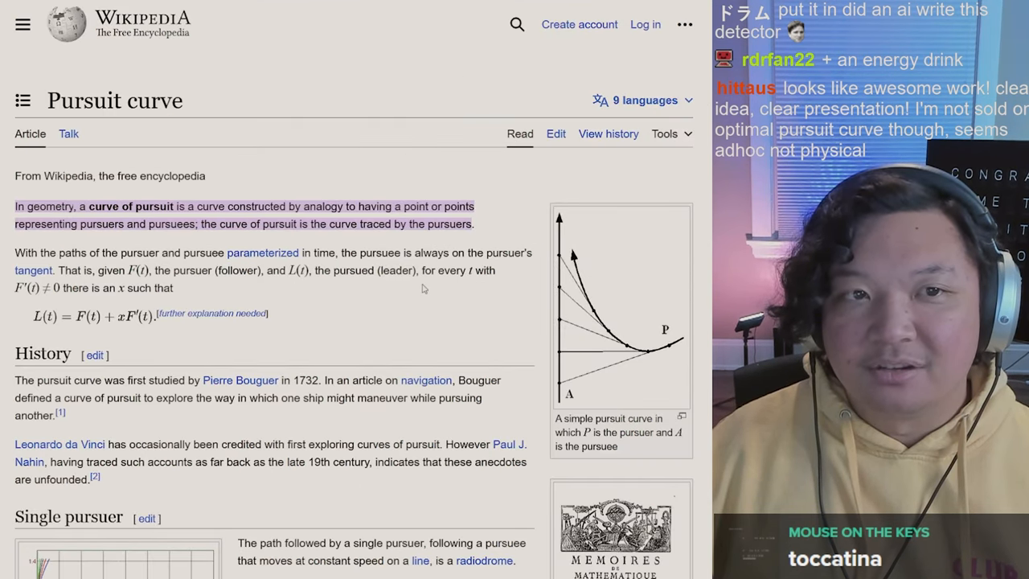
scroll(down, 3)
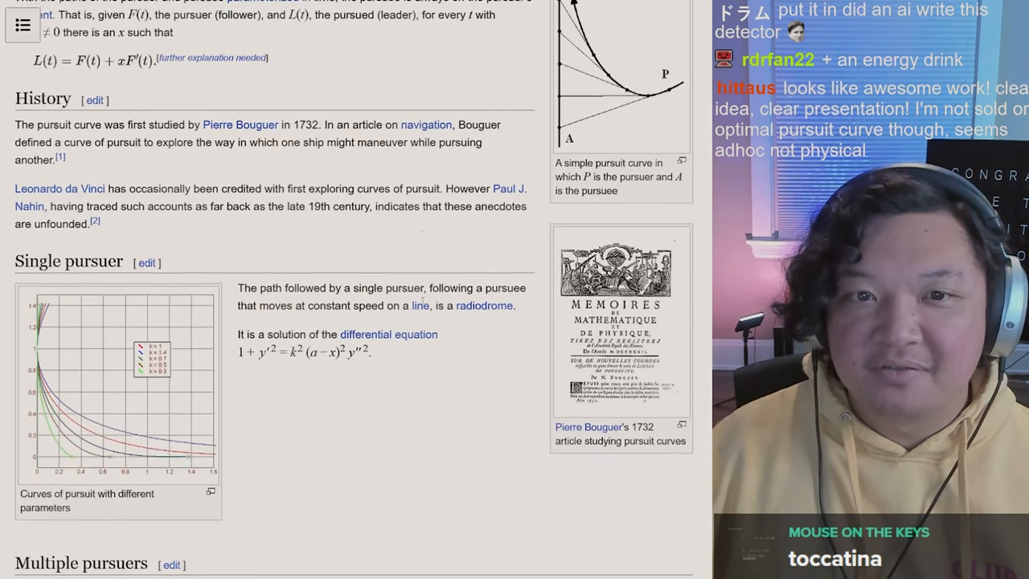
scroll(down, 3)
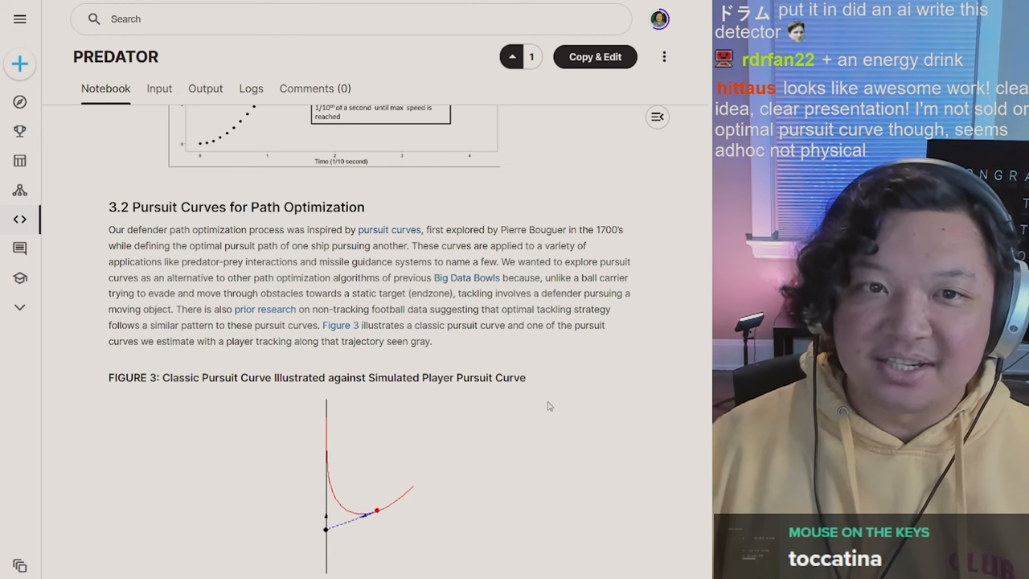
scroll(down, 3)
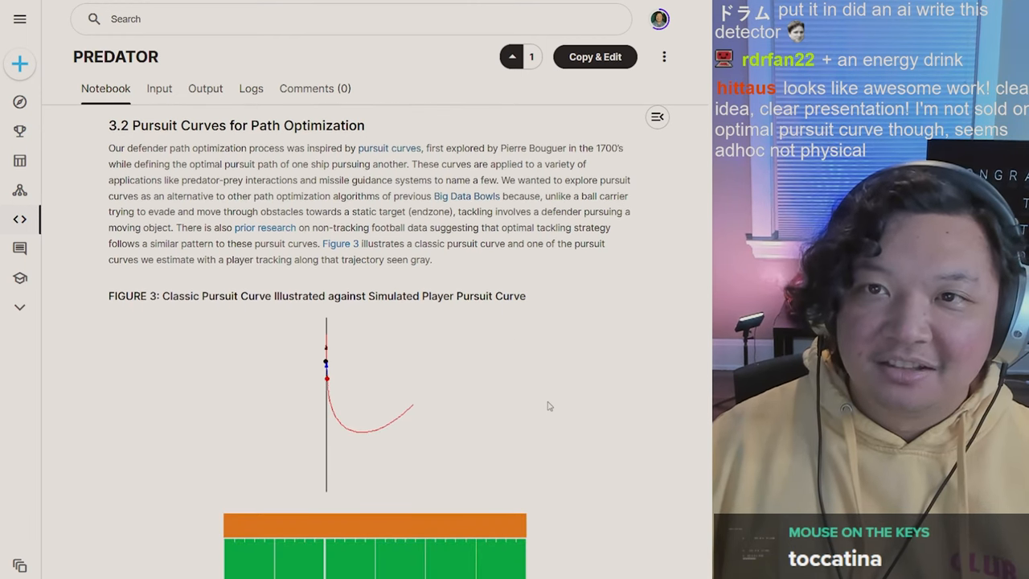
scroll(down, 3)
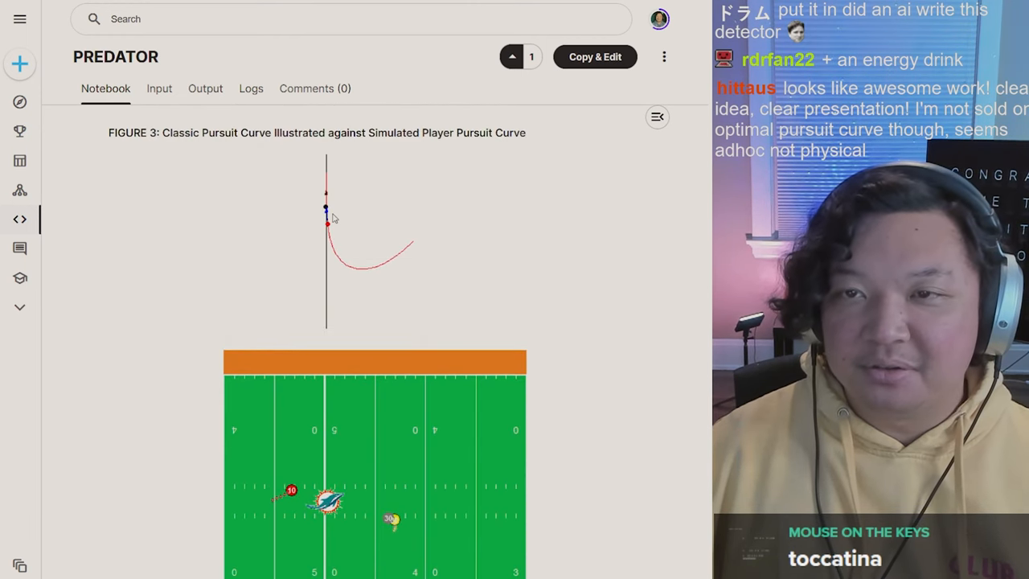
scroll(down, 3)
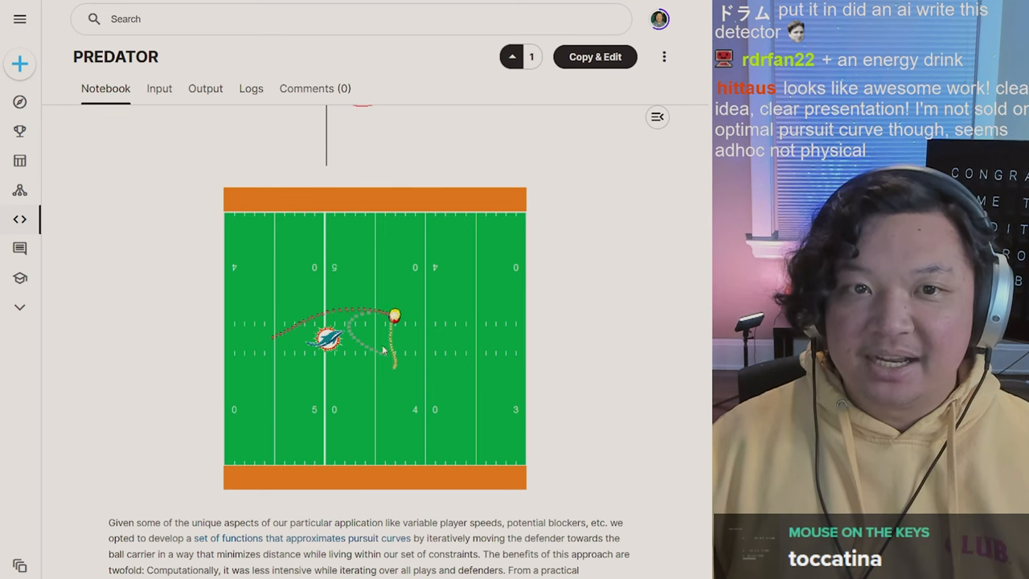
scroll(down, 3)
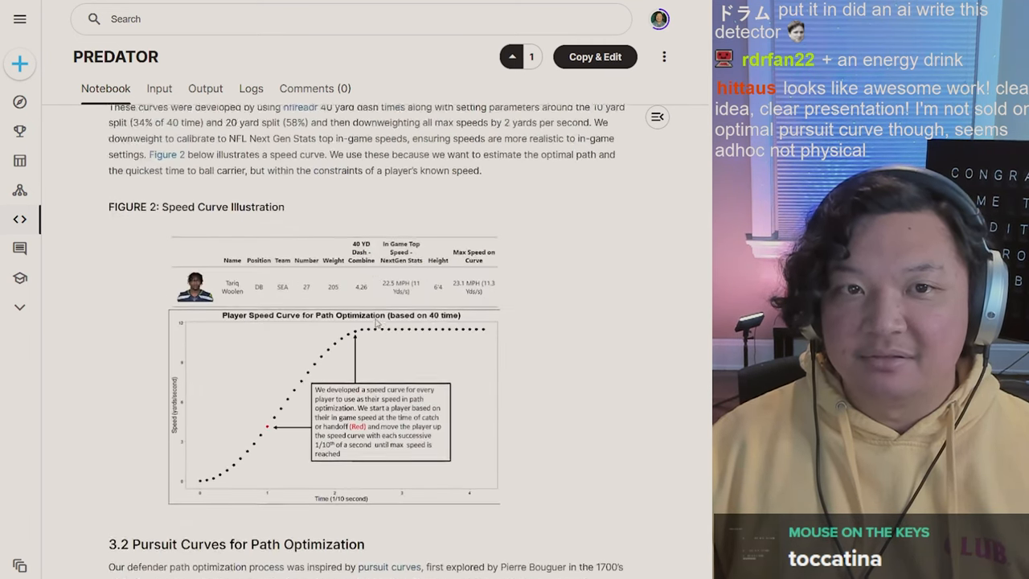
scroll(down, 3)
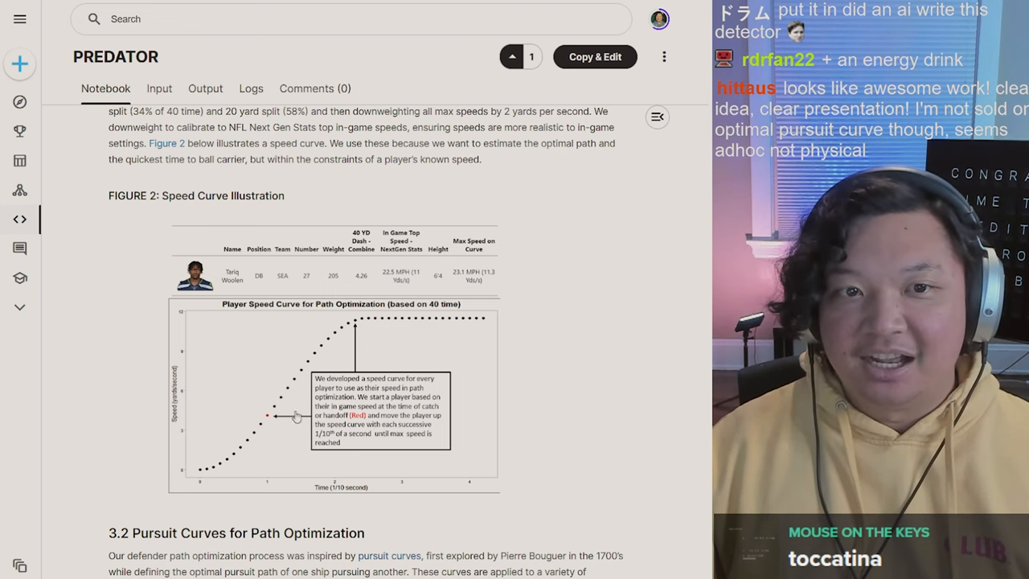
scroll(down, 3)
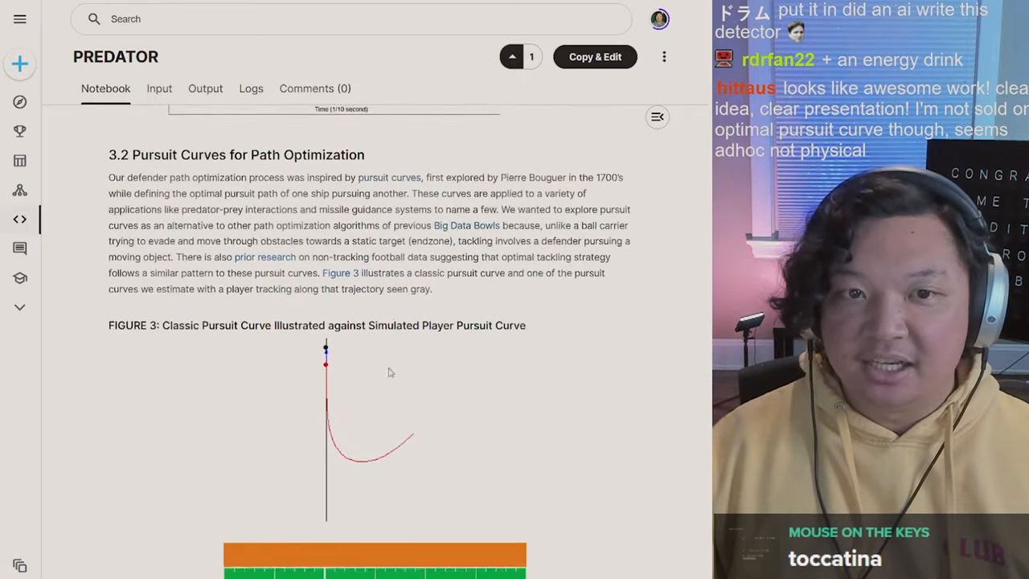
scroll(down, 3)
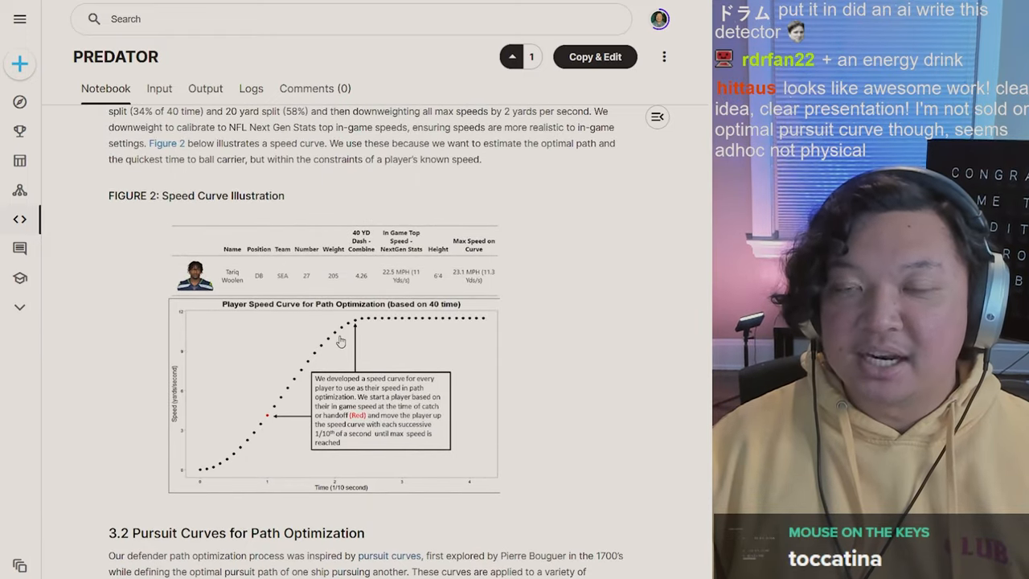
scroll(down, 3)
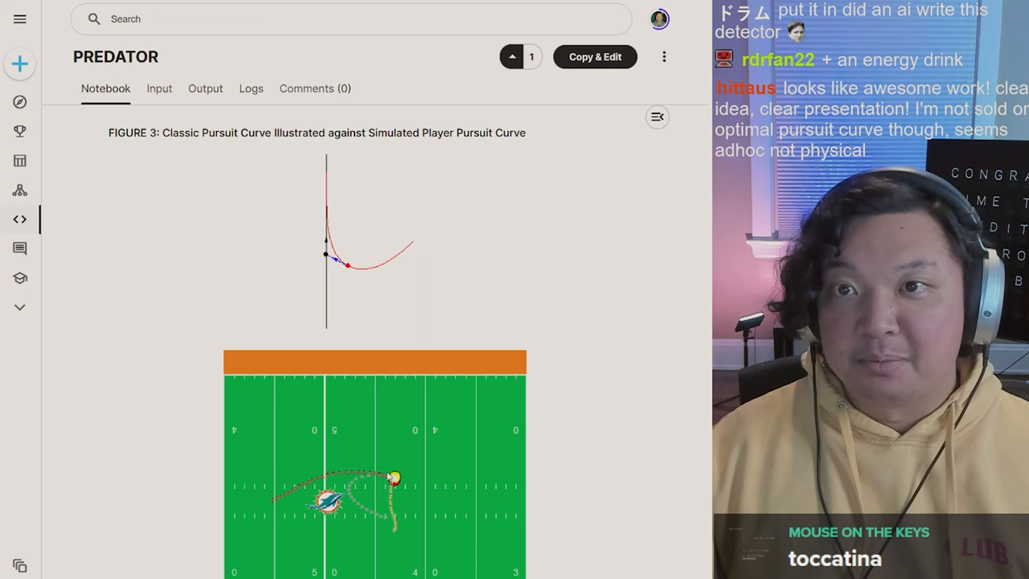
scroll(down, 3)
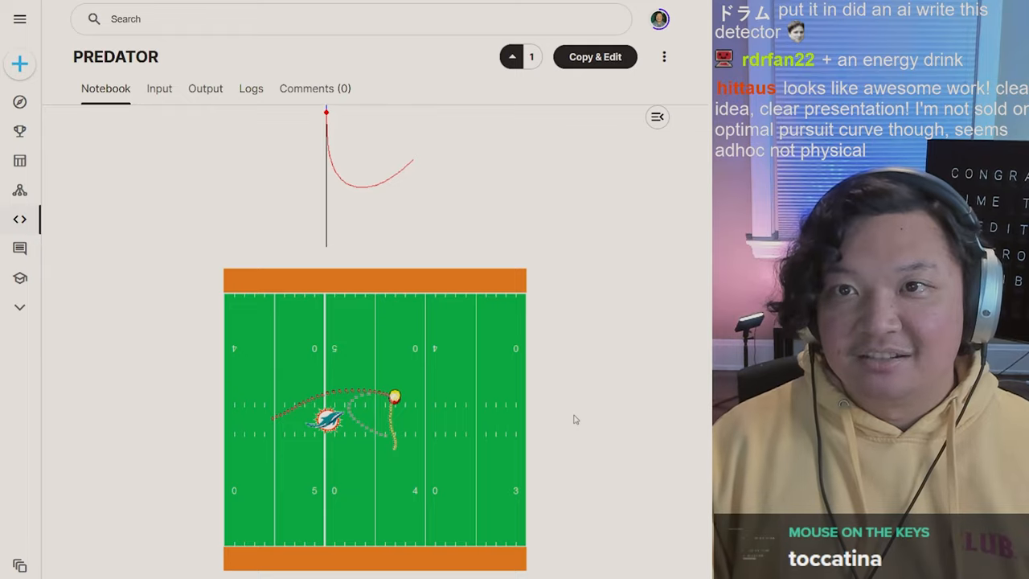
scroll(down, 3)
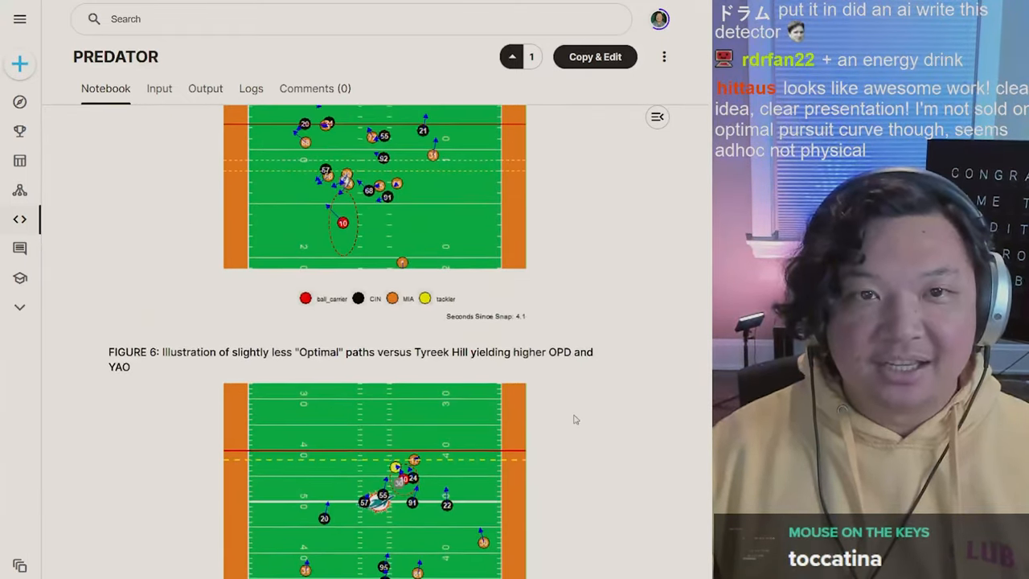
scroll(down, 3)
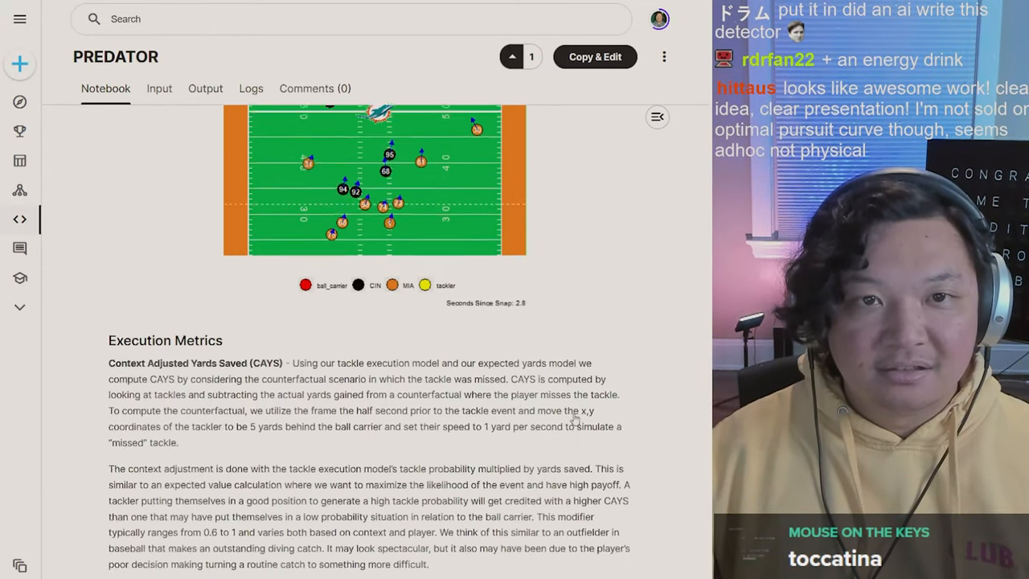
scroll(down, 3)
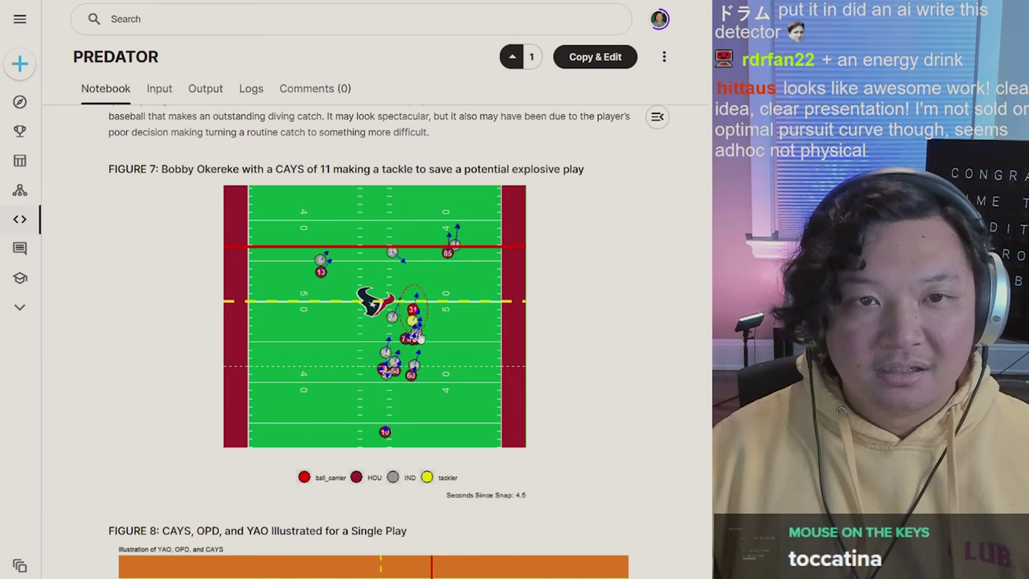
Scroll to section 3.2 Pursuit Curves and Figure 3's classic versus simulated pursuit curve
scroll(down, 3)
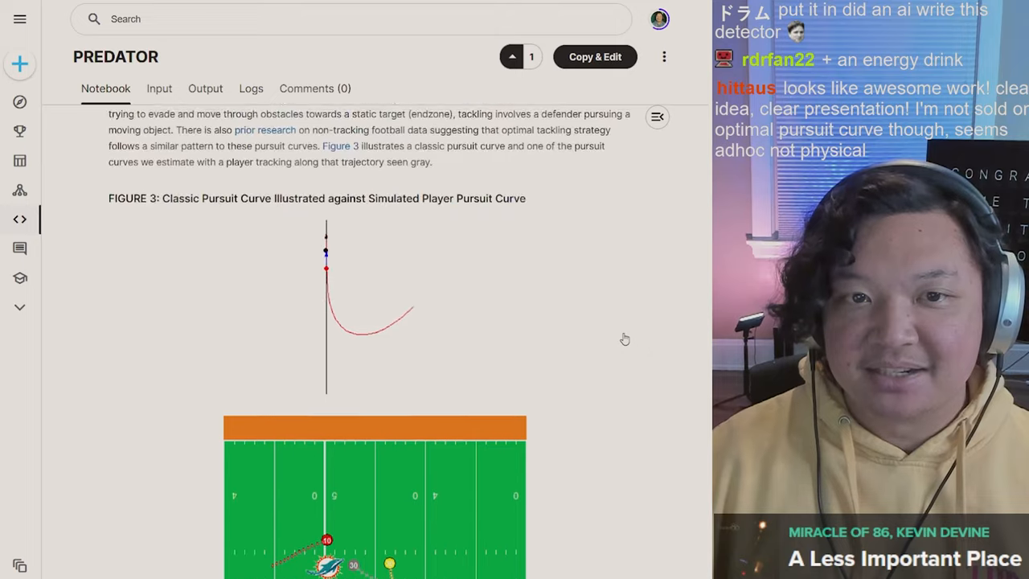
Scroll through the Figure 3 animation and player speed curve down to the Figure 4 image link
scroll(down, 3)
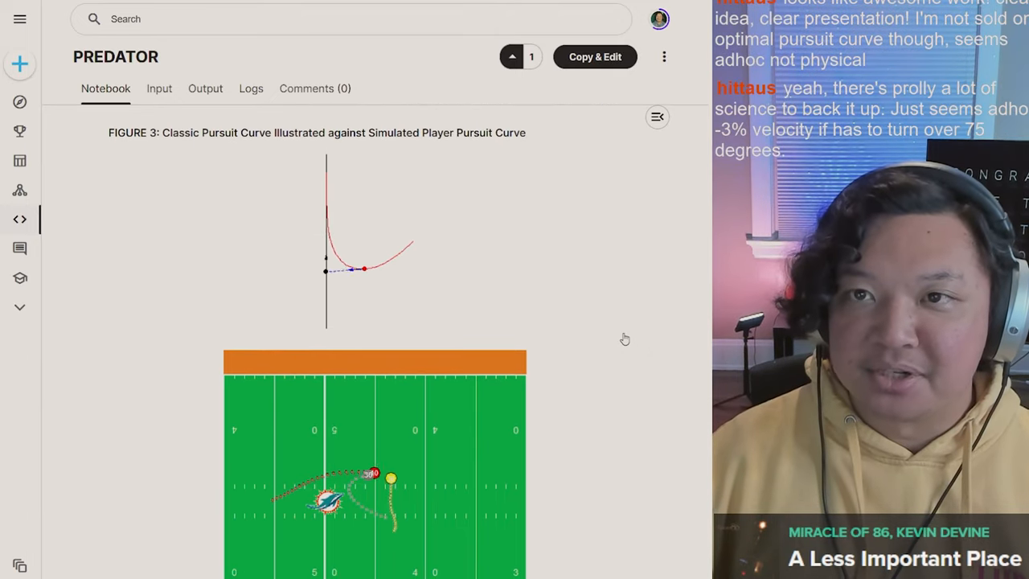
scroll(down, 3)
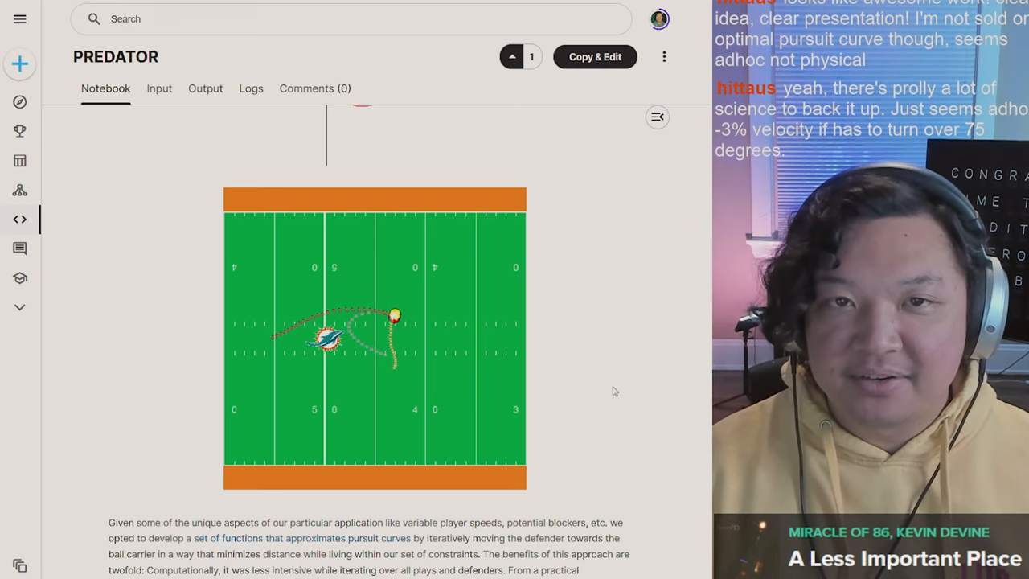
scroll(down, 3)
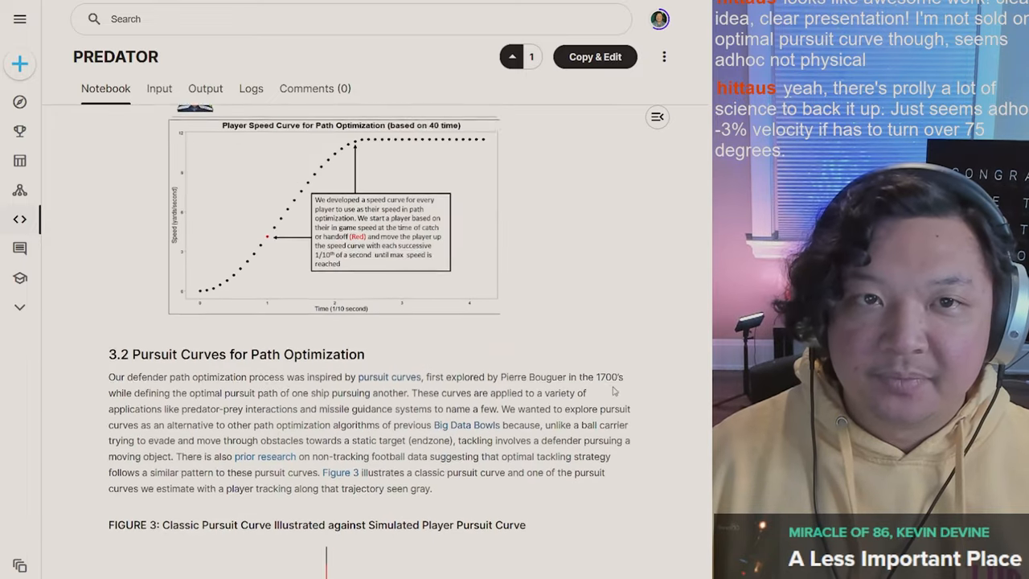
scroll(down, 3)
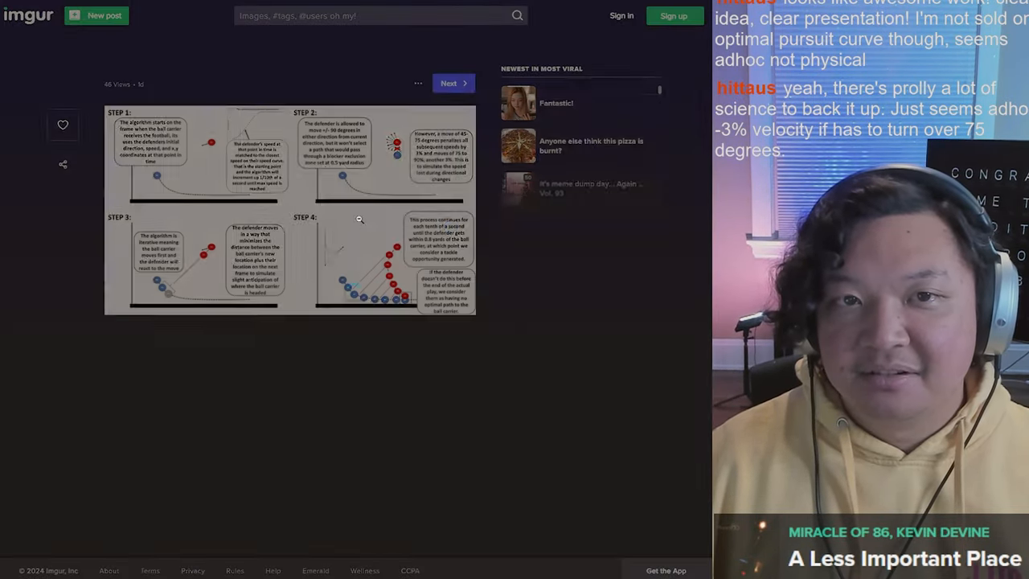
click(358, 219)
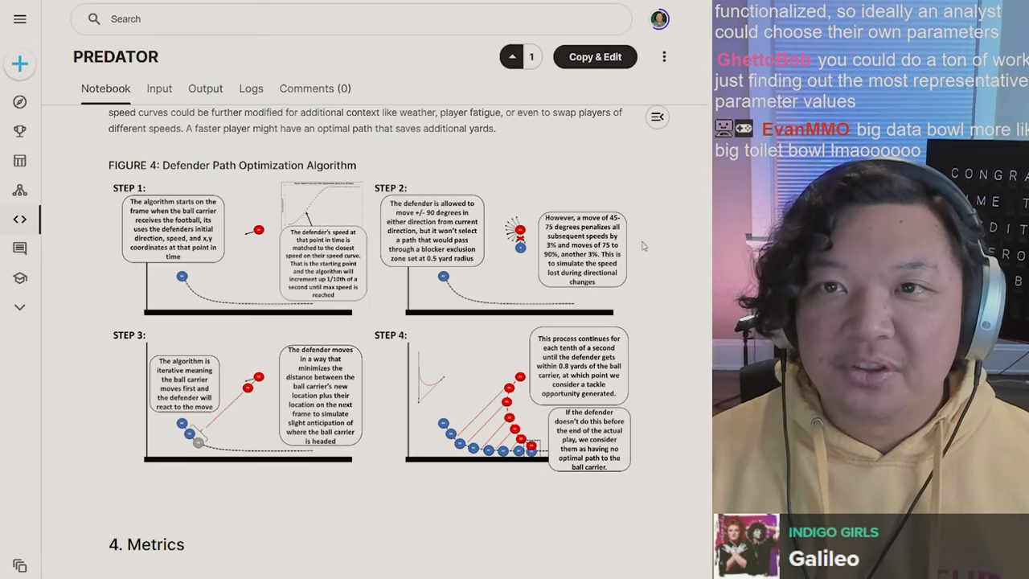
mouse_move(651, 262)
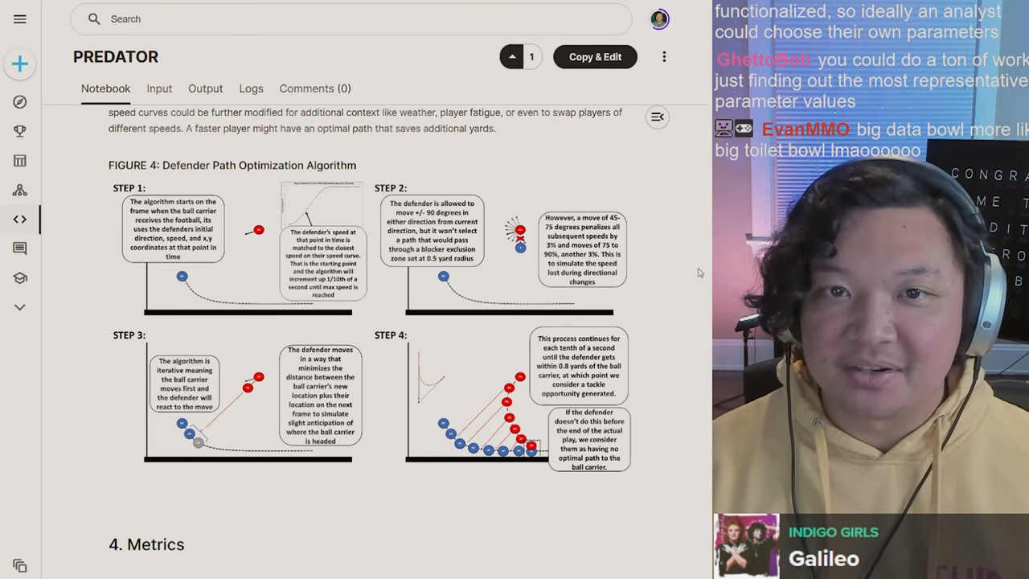
mouse_move(671, 251)
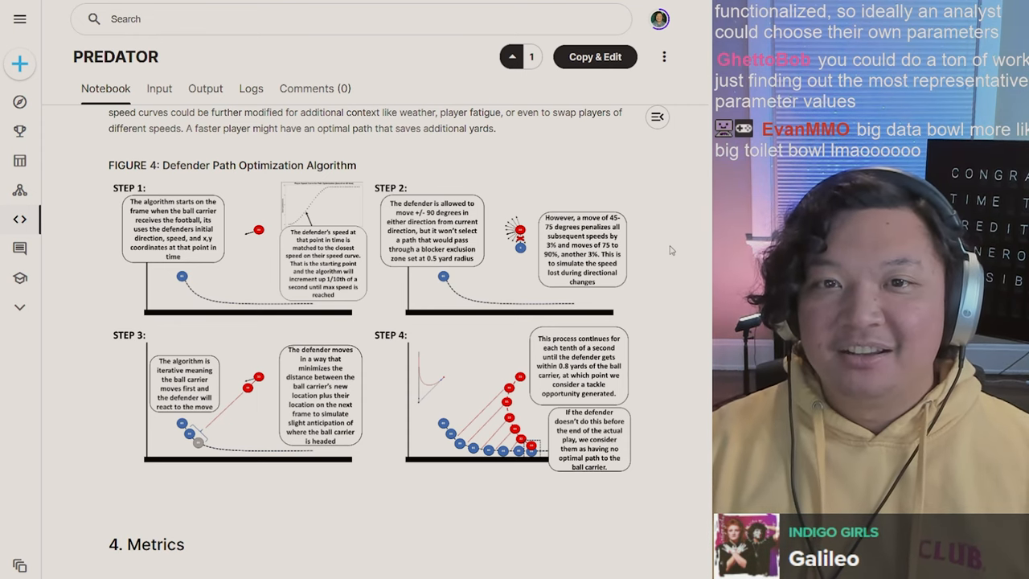
Scroll the PREDATOR app to the field showing the first-quarter Burrow-to-Higgins 10-yard play
scroll(down, 3)
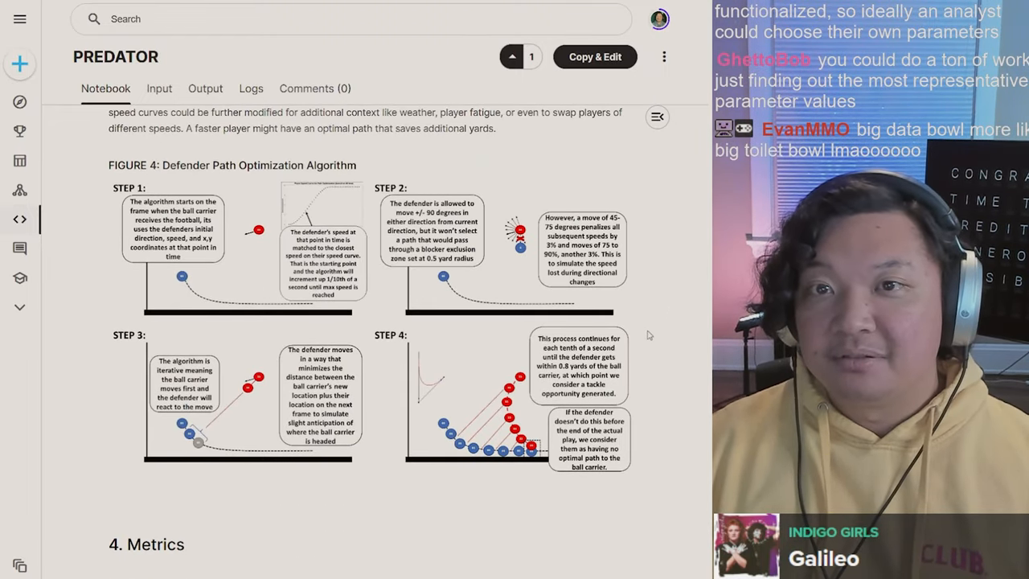
scroll(down, 3)
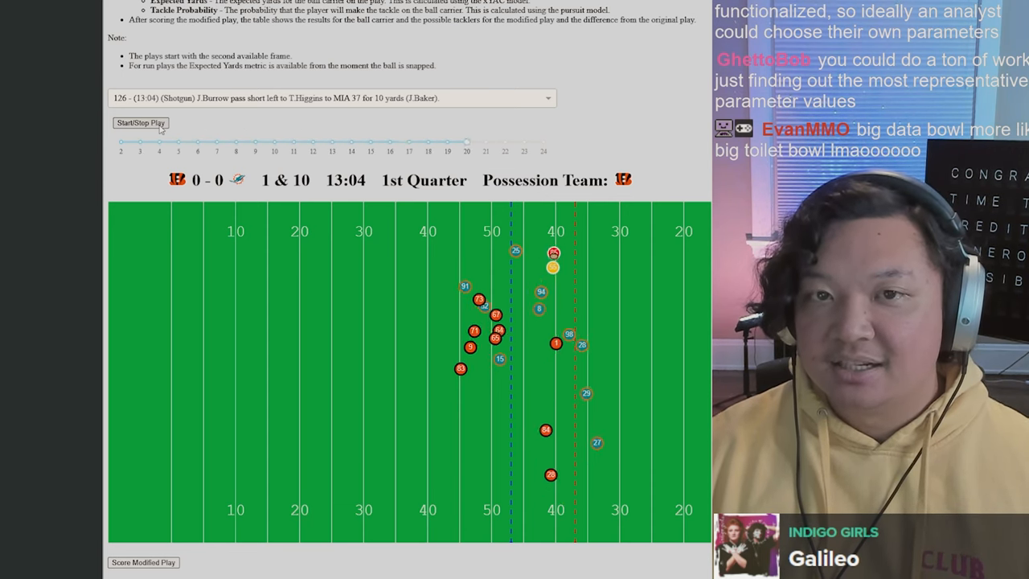
Animate the selected pass play, scrub the frame slider, and scroll to the ball carrier results tables
click(141, 122)
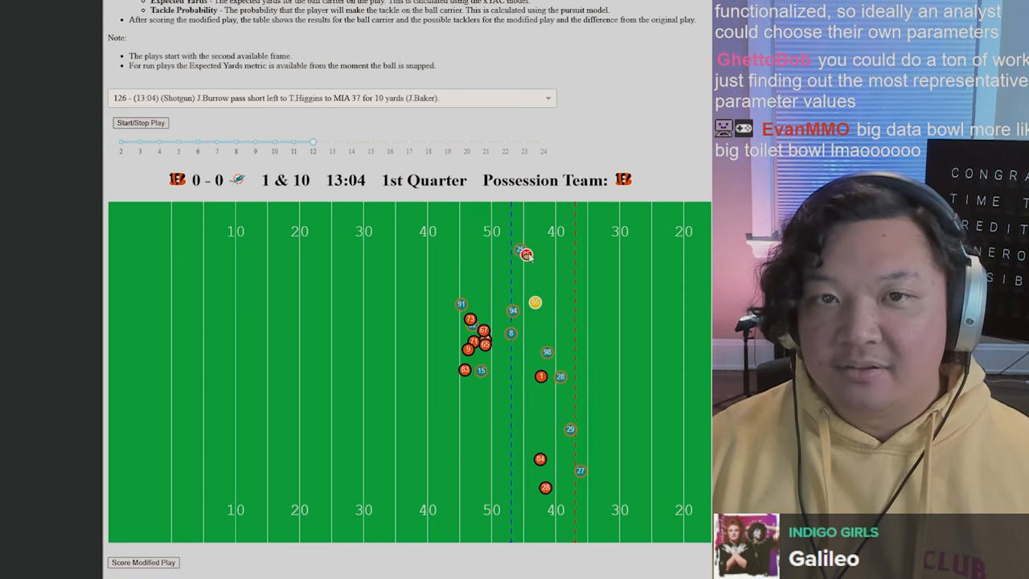
drag(312, 141, 217, 142)
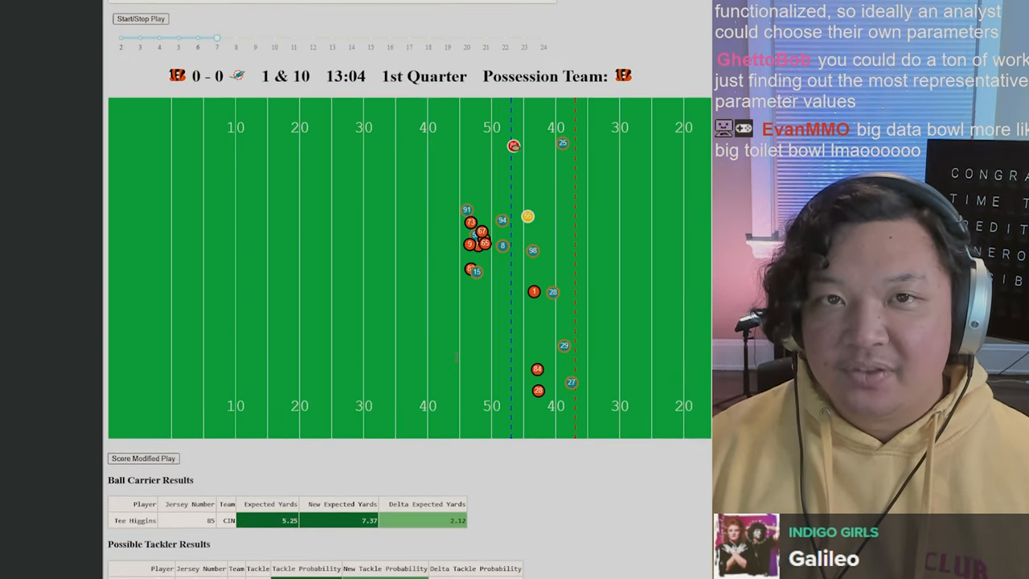
scroll(down, 3)
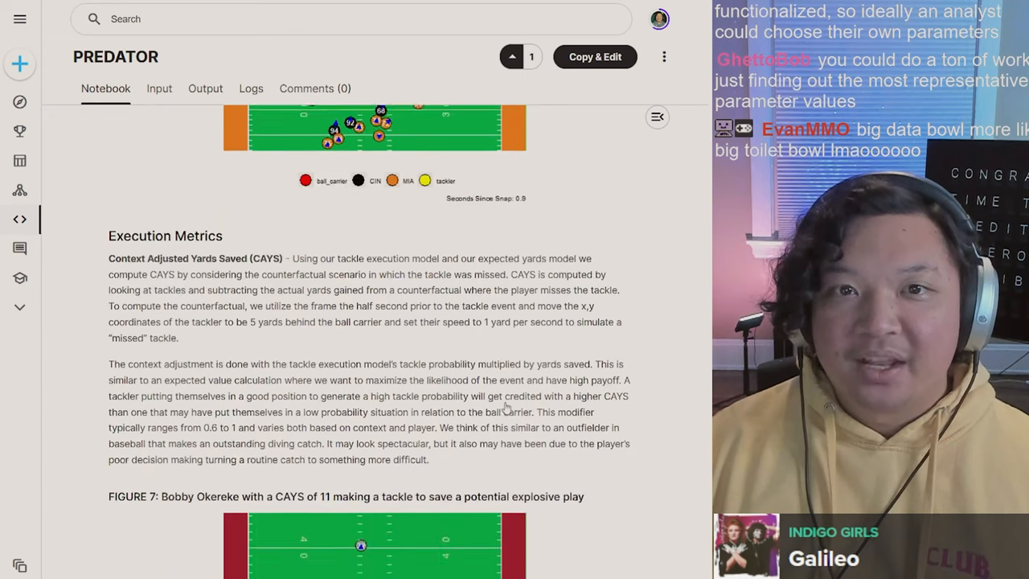
Scroll past Figures 7 and 8 to the Metrics section with the OPD and YAO pursuit definitions
scroll(down, 3)
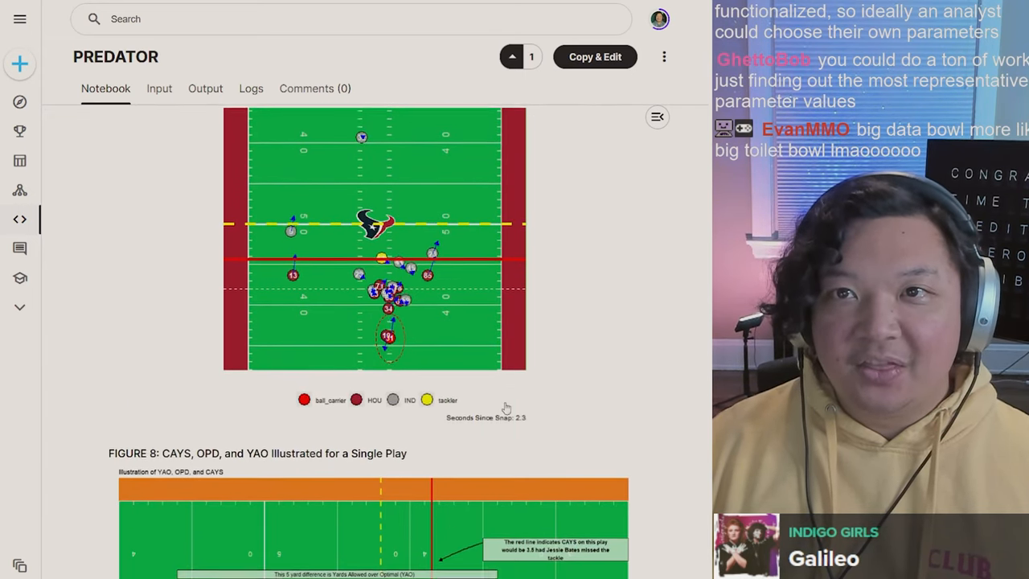
scroll(down, 3)
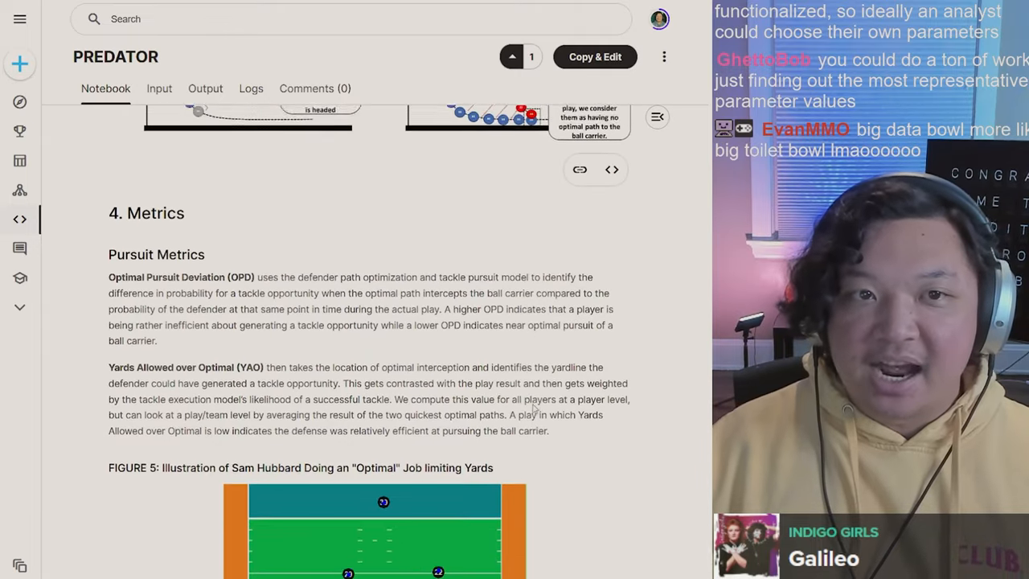
Scroll back through the pursuit animation and Figure 4's algorithm steps, then down to the CAYS paragraph
scroll(down, 3)
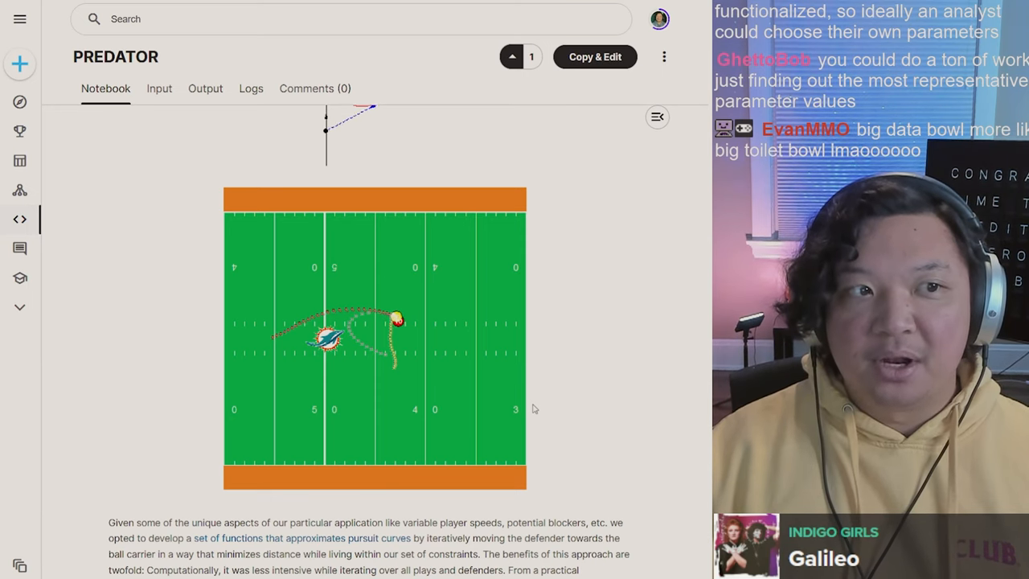
scroll(down, 3)
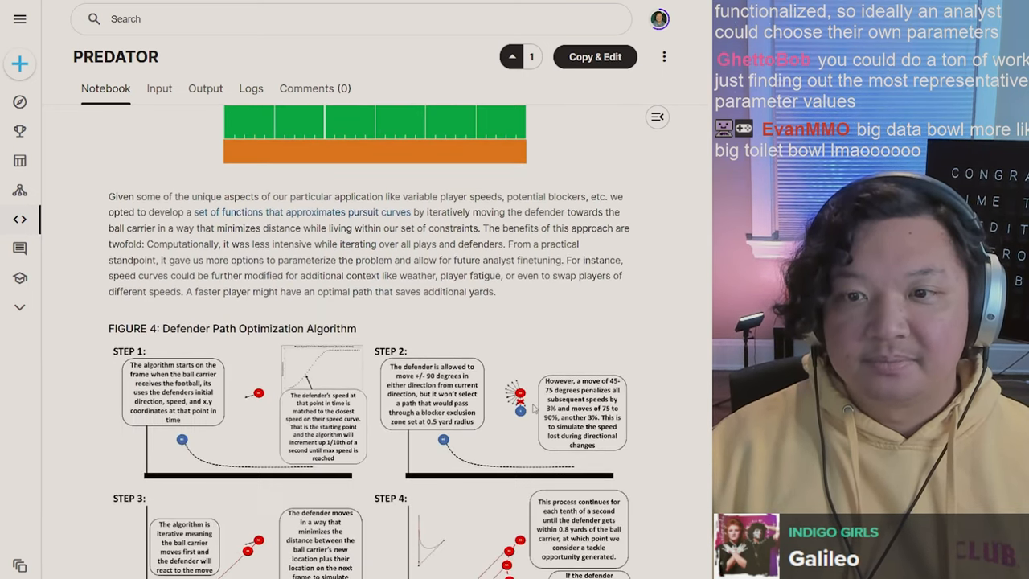
scroll(down, 3)
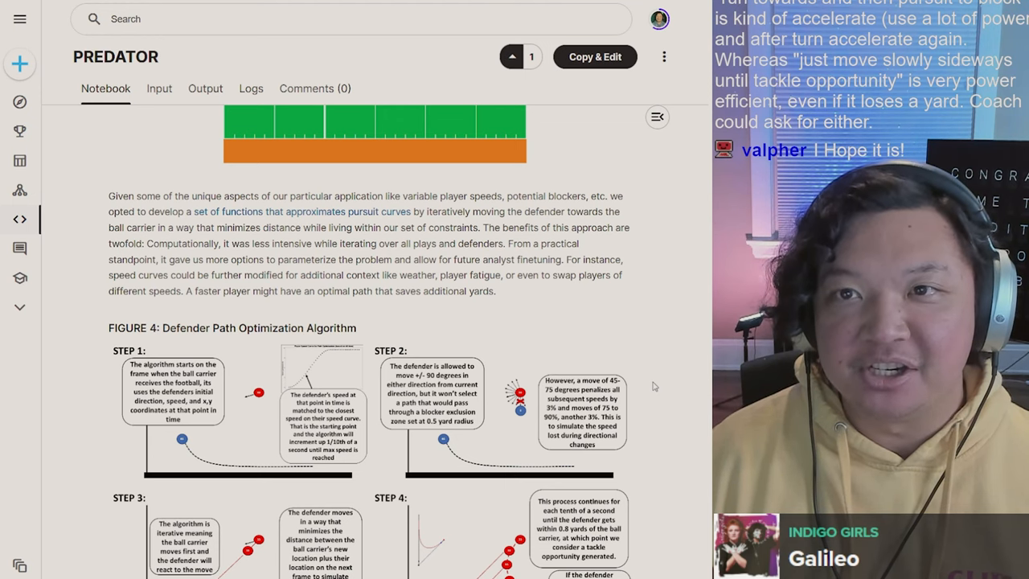
scroll(down, 3)
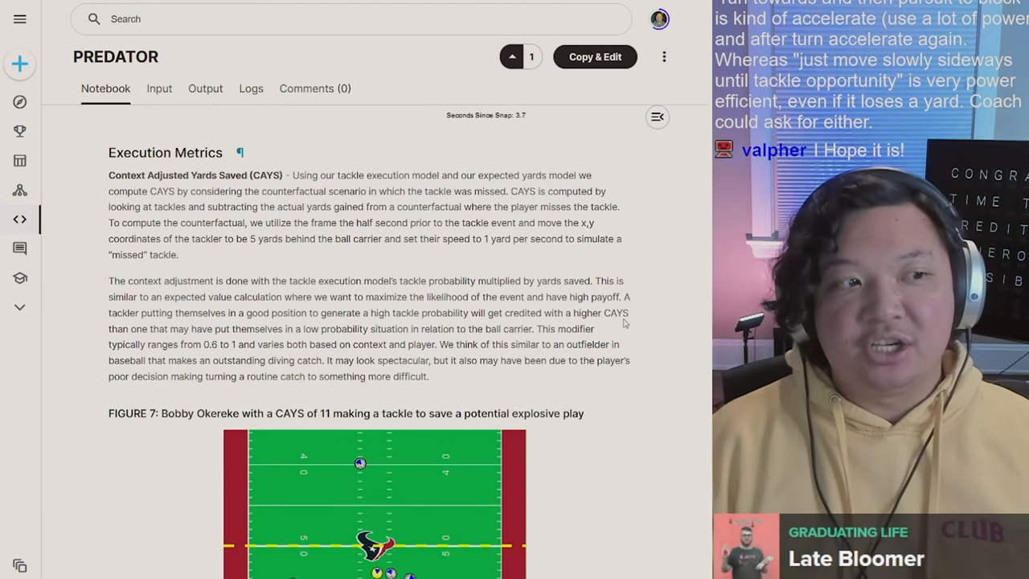